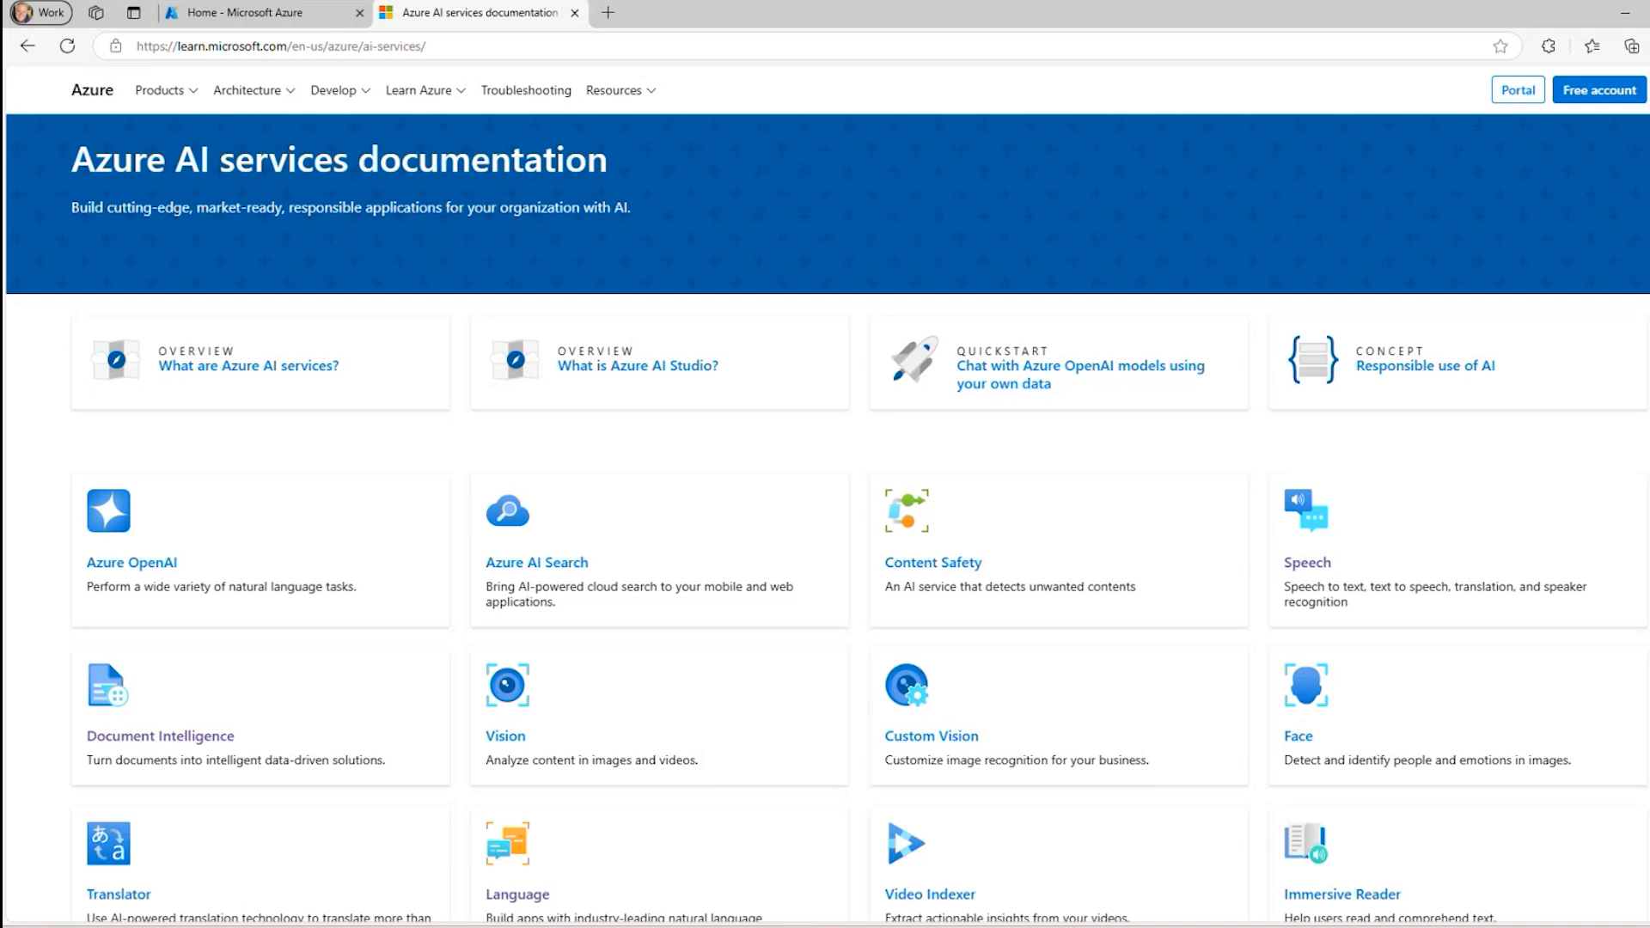
Browse the Azure AI services documentation down to Further resources and back up
{"action": "scroll", "scroll_direction": "down", "scroll_amount": 3}
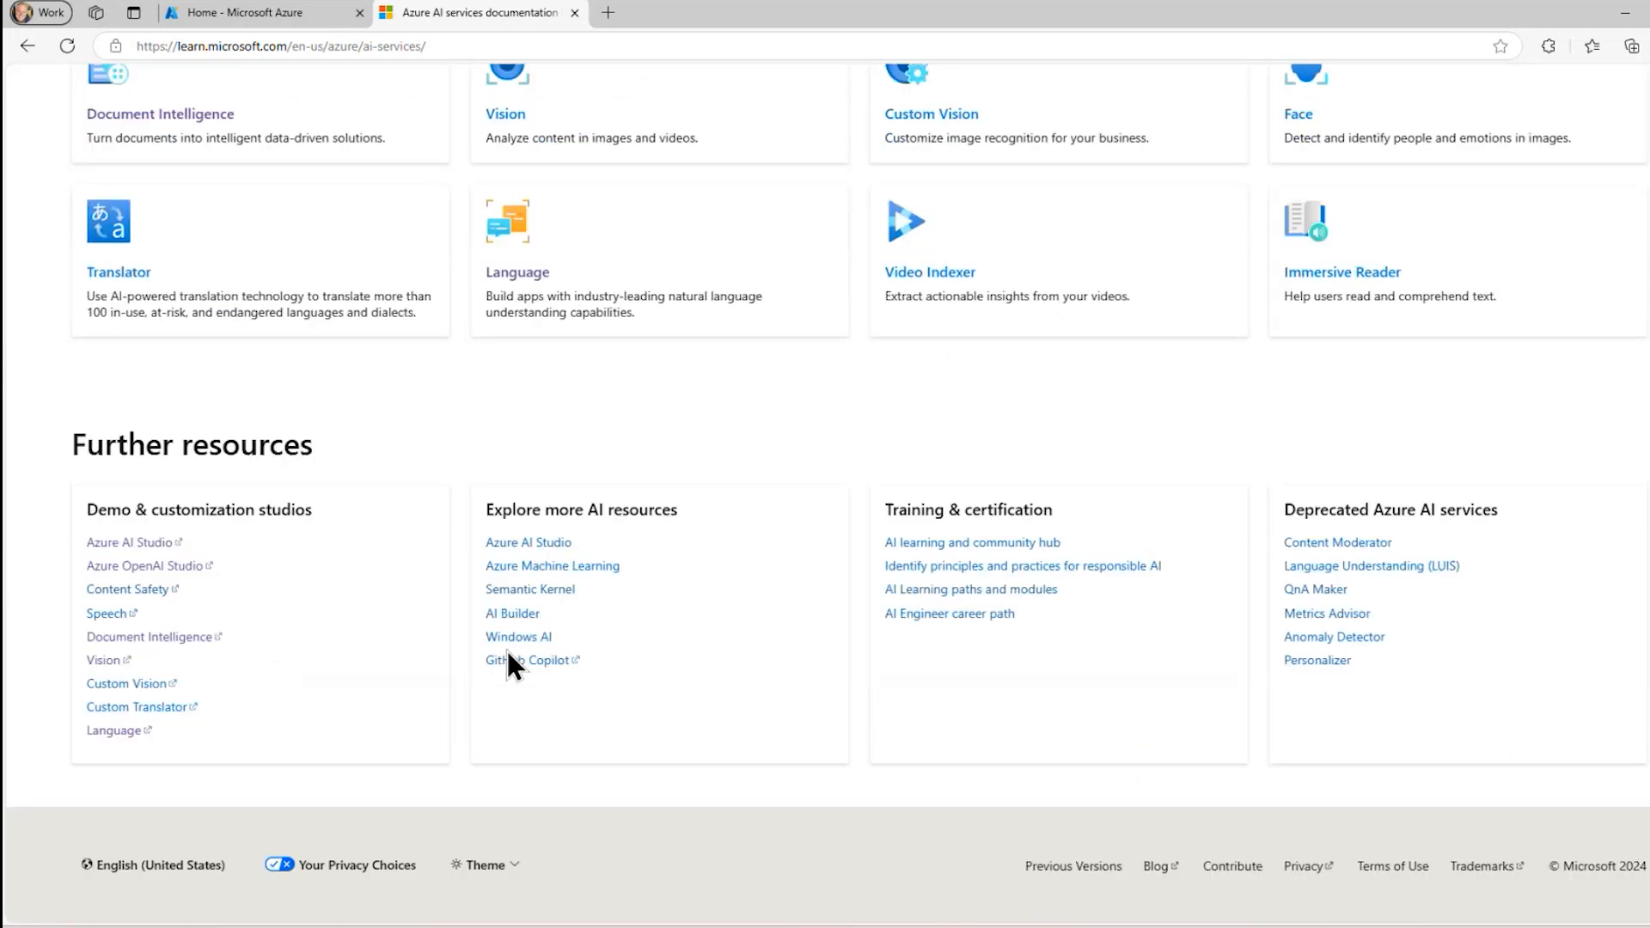
{"action": "scroll", "scroll_direction": "up", "scroll_amount": 3}
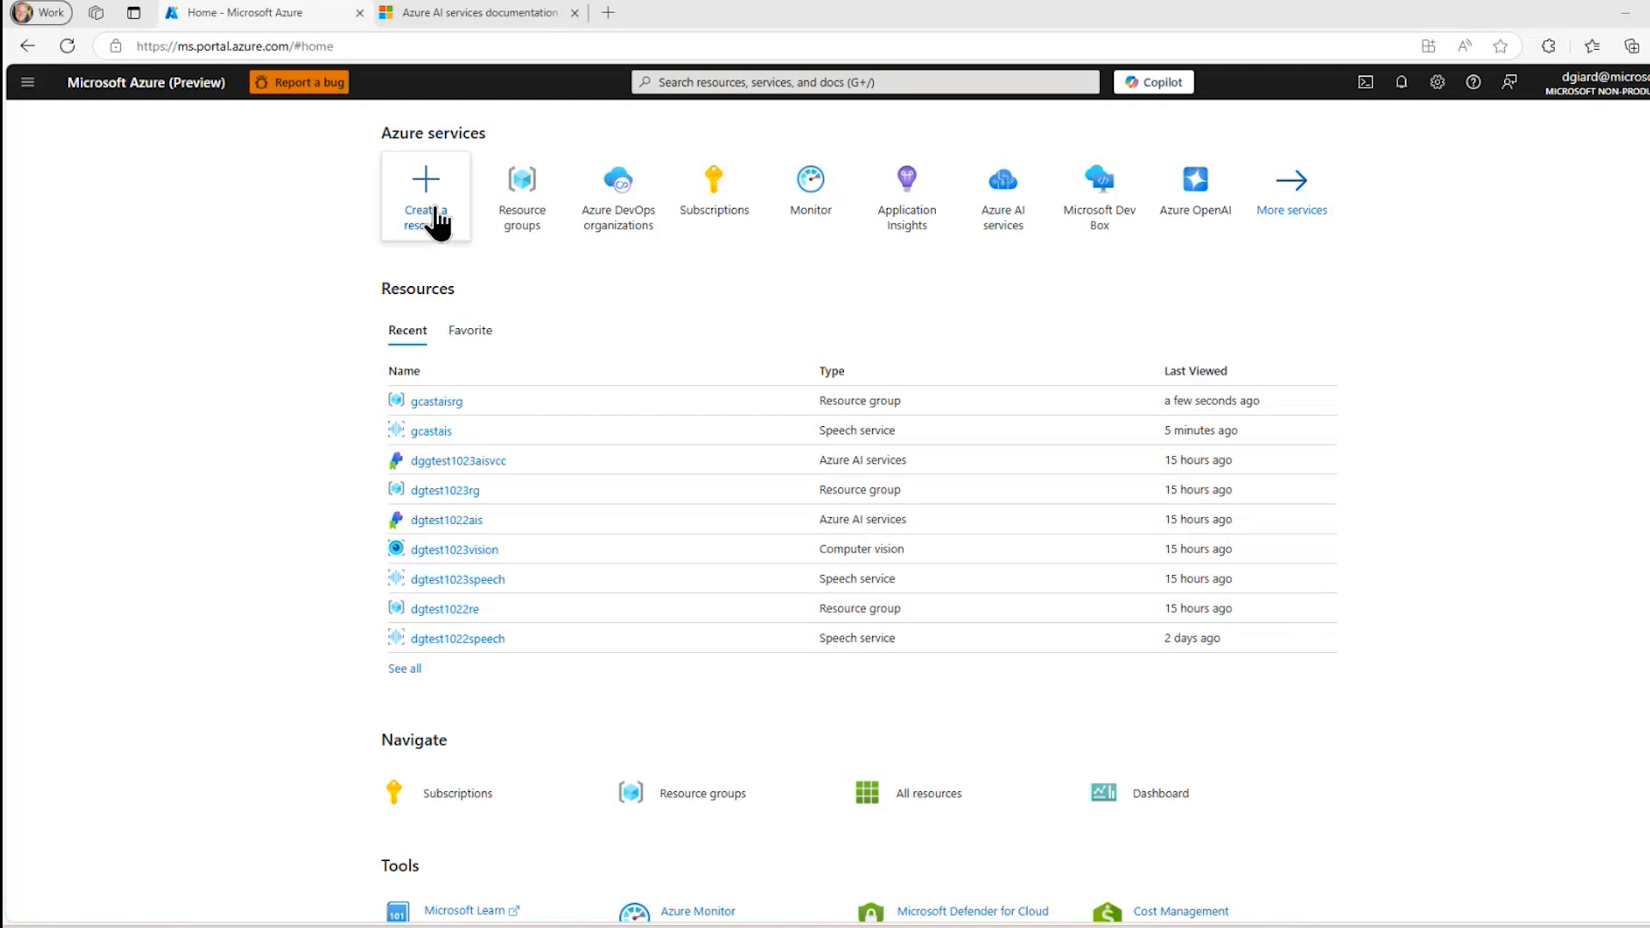
Search the Marketplace for 'speech' and start creating the Microsoft Speech service
{"action": "left_click", "coordinate": [427, 196]}
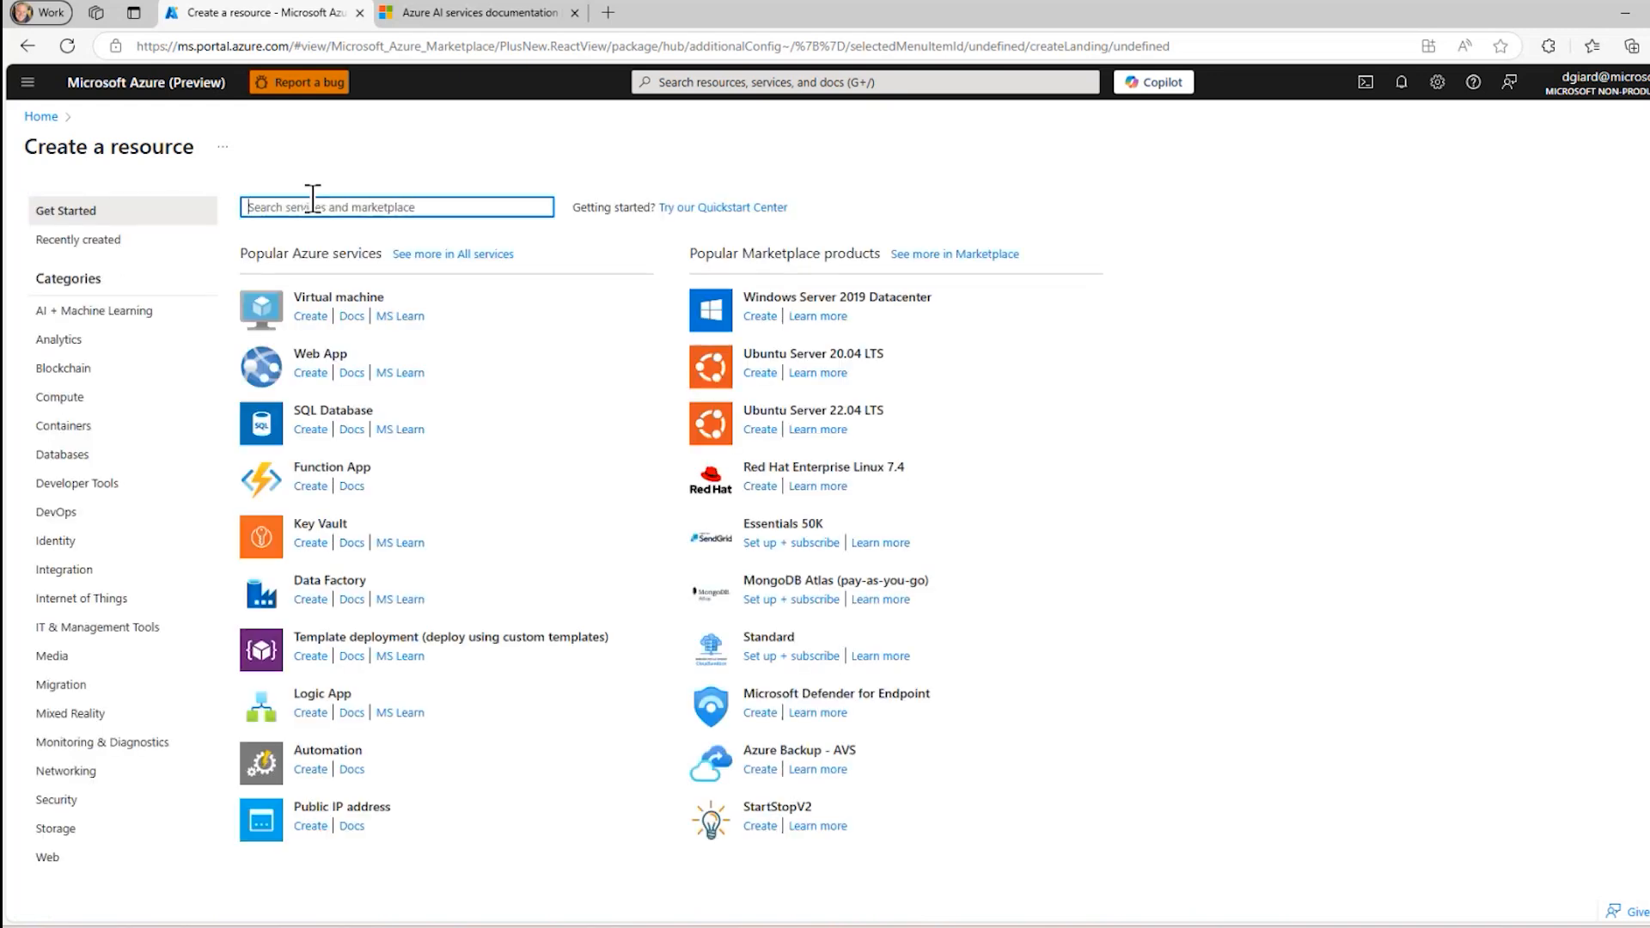
{"action": "type", "text": "speech"}
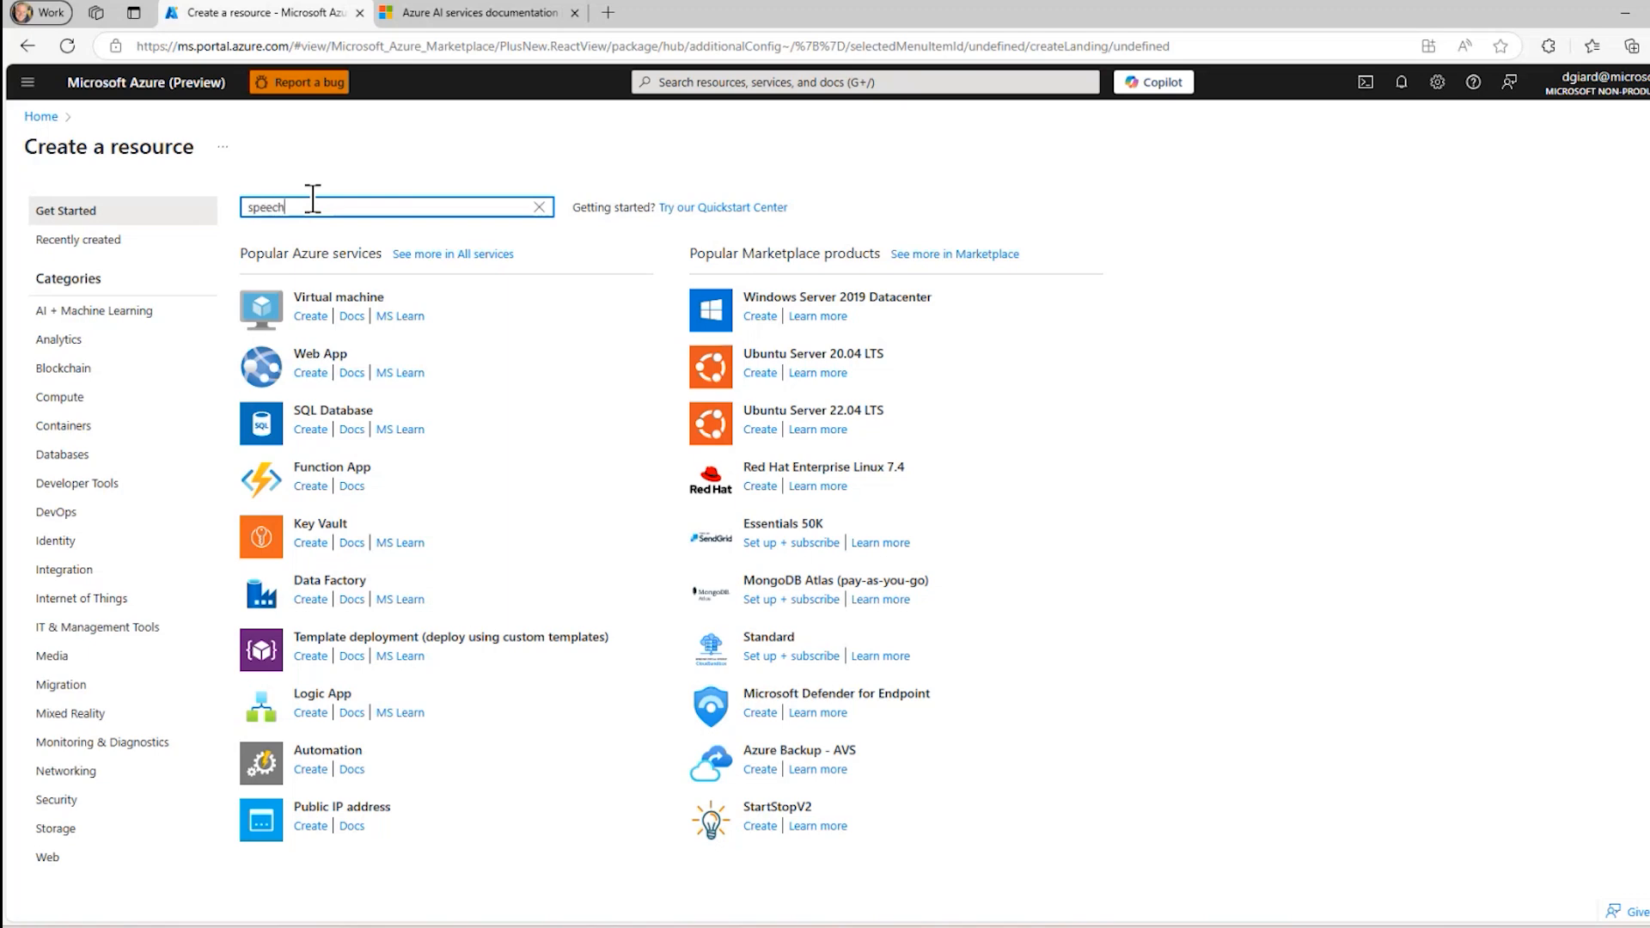
{"action": "key", "text": "Enter"}
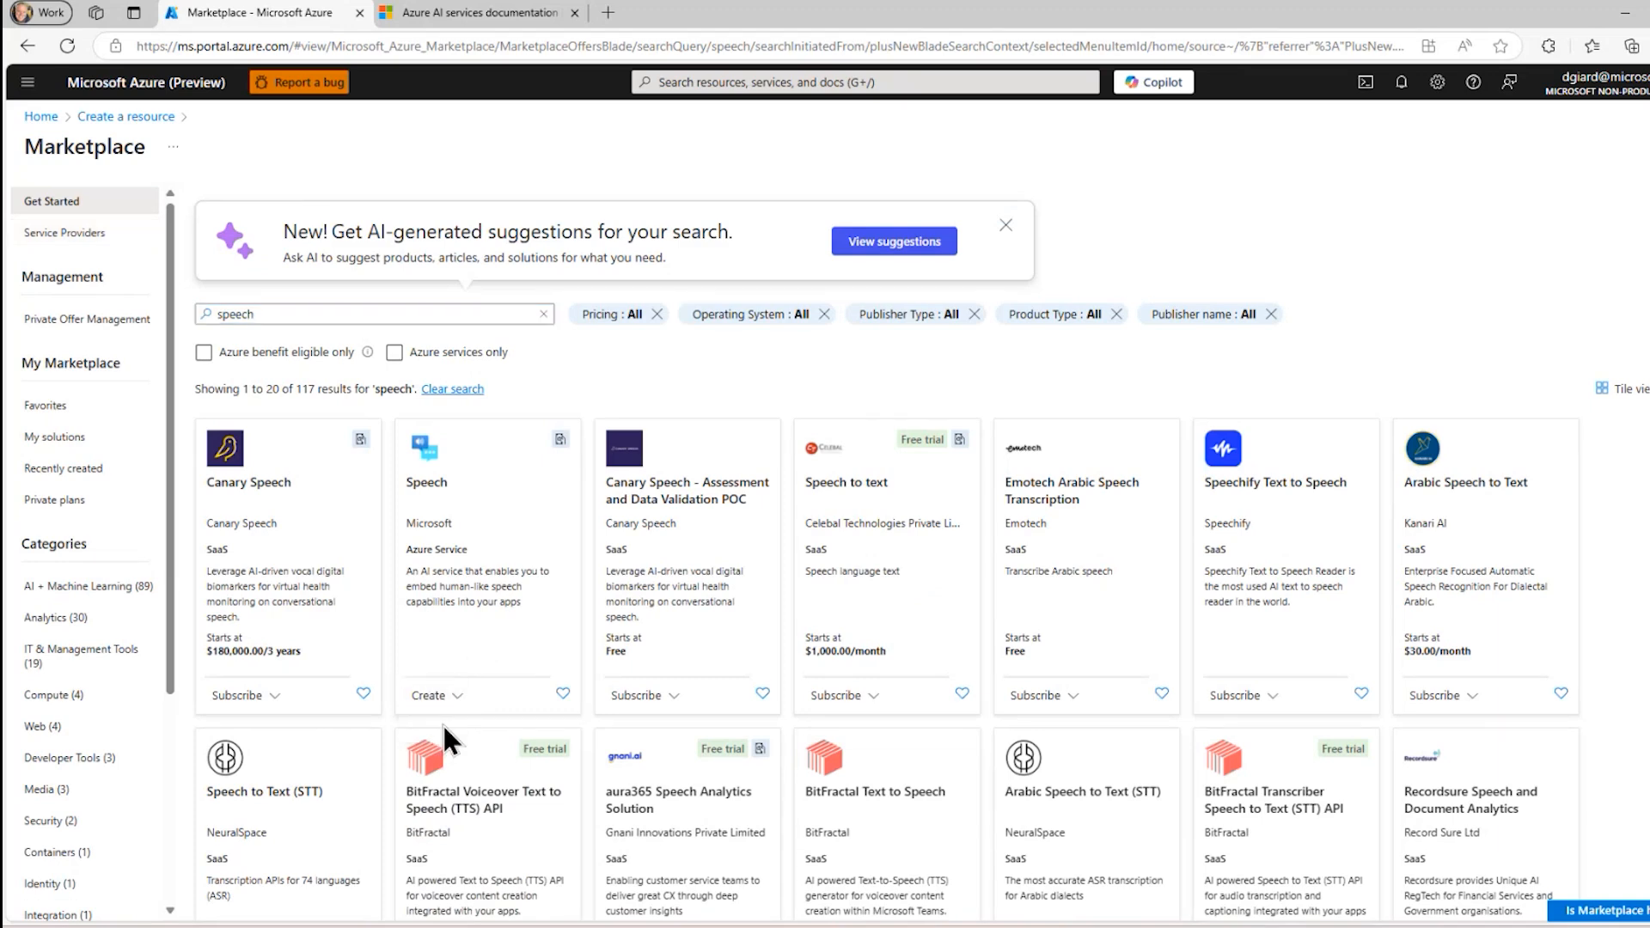
{"action": "left_click", "coordinate": [428, 696]}
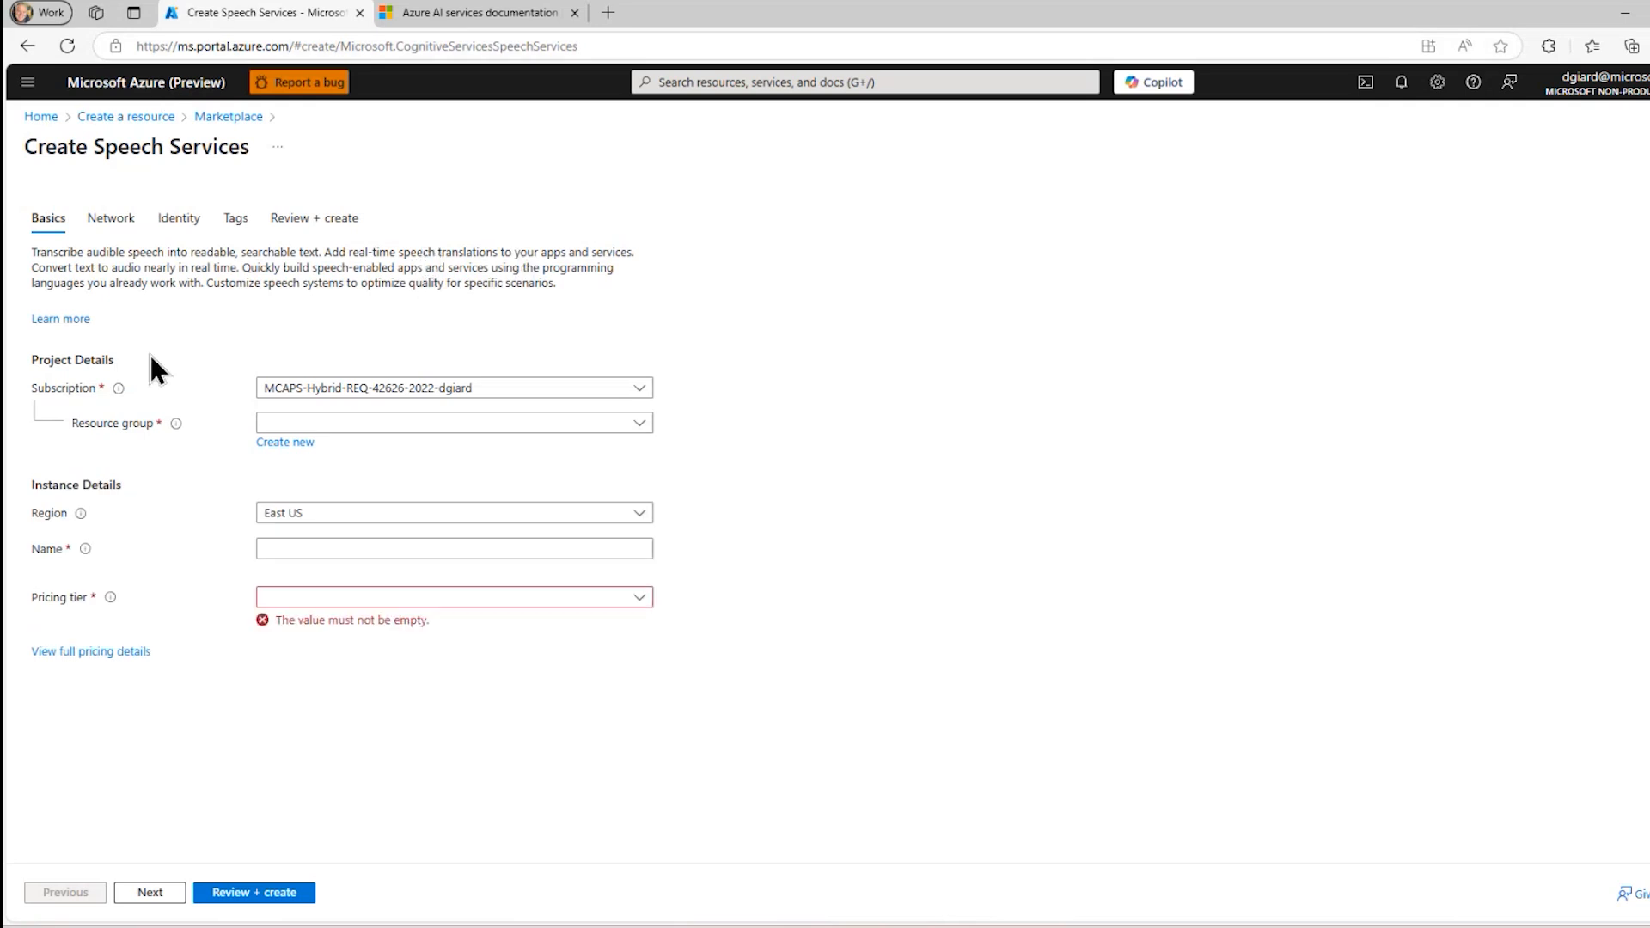
{"action": "mouse_move", "coordinate": [352, 468]}
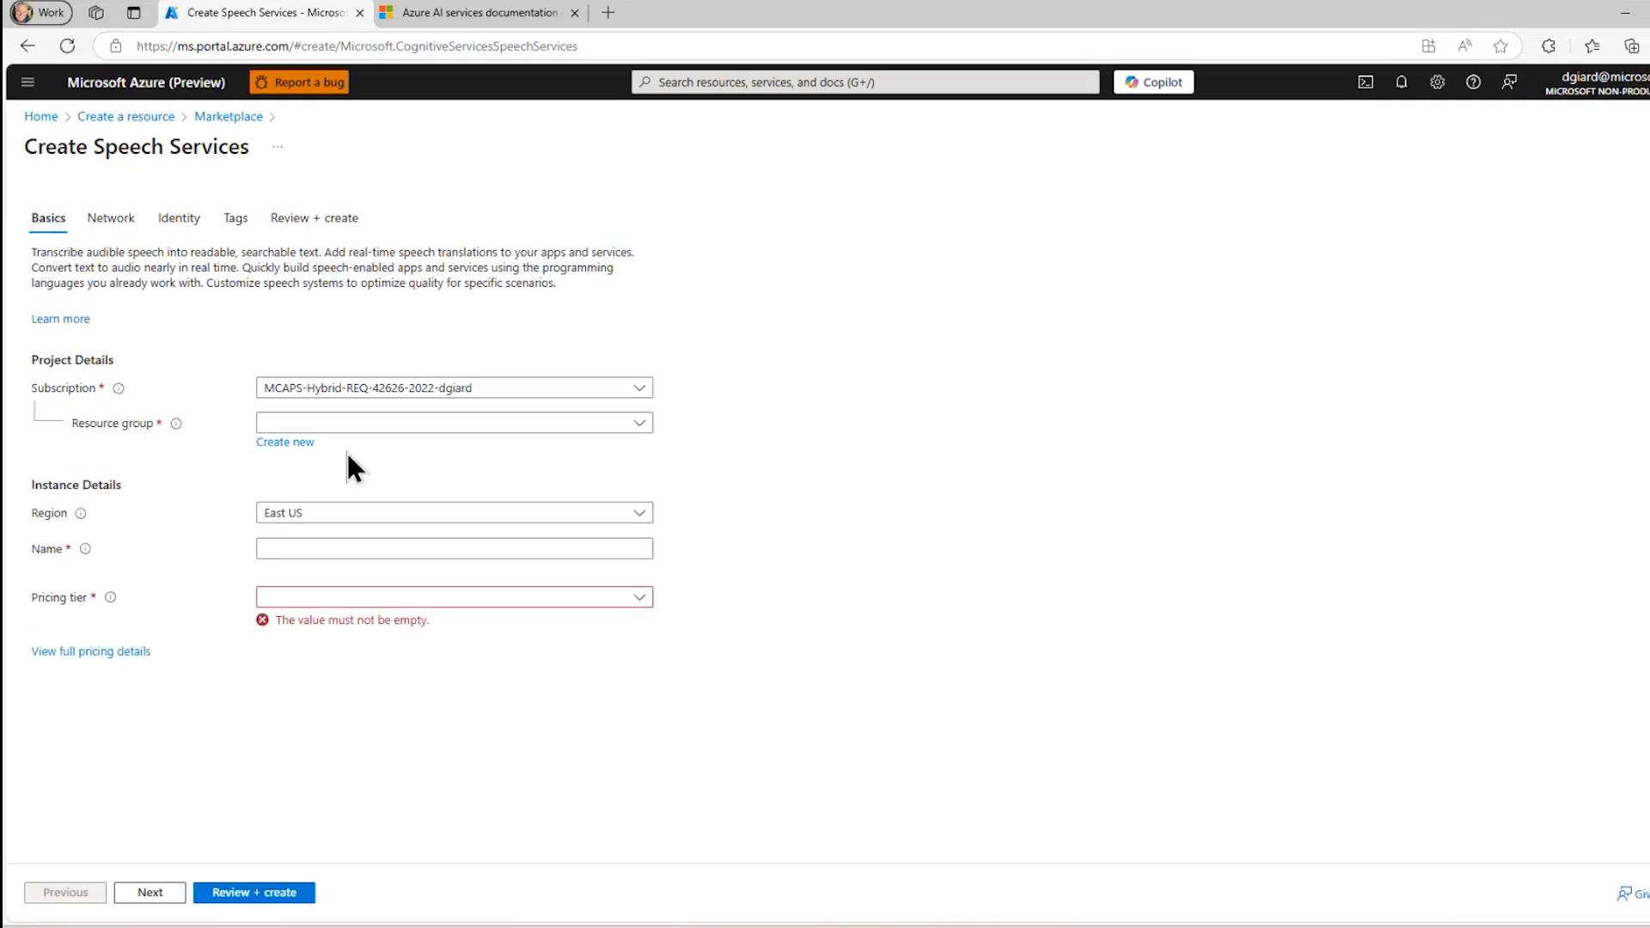
Create a new resource group named gcastaisrg for the Speech resource
{"action": "left_click", "coordinate": [285, 442]}
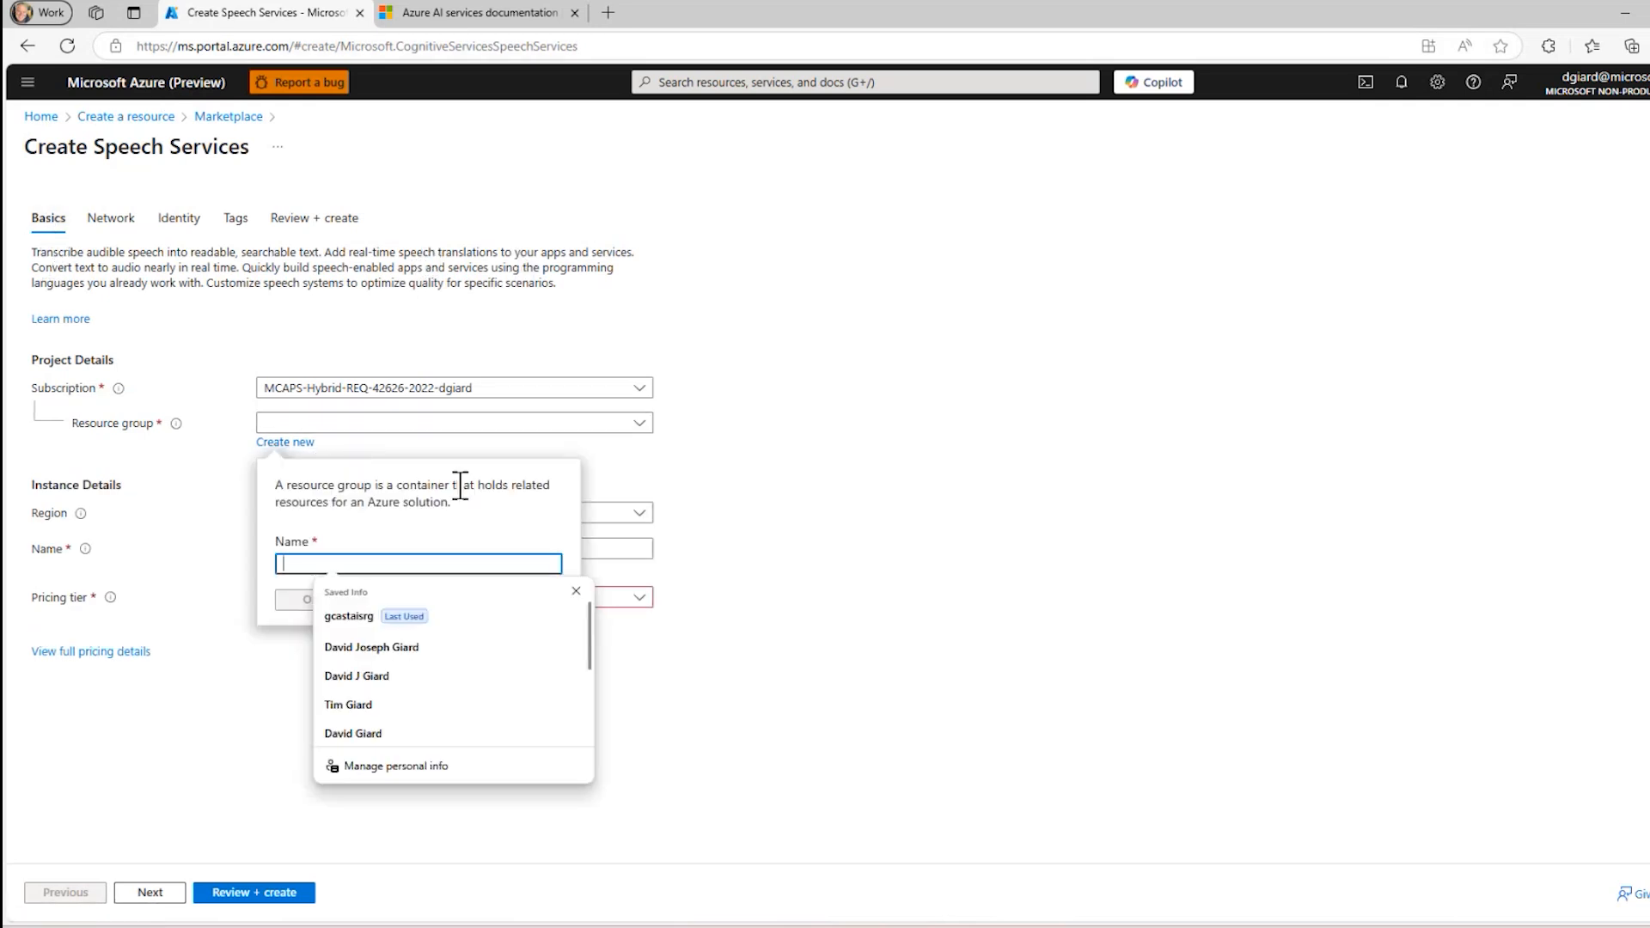
{"action": "type", "text": "gcast"}
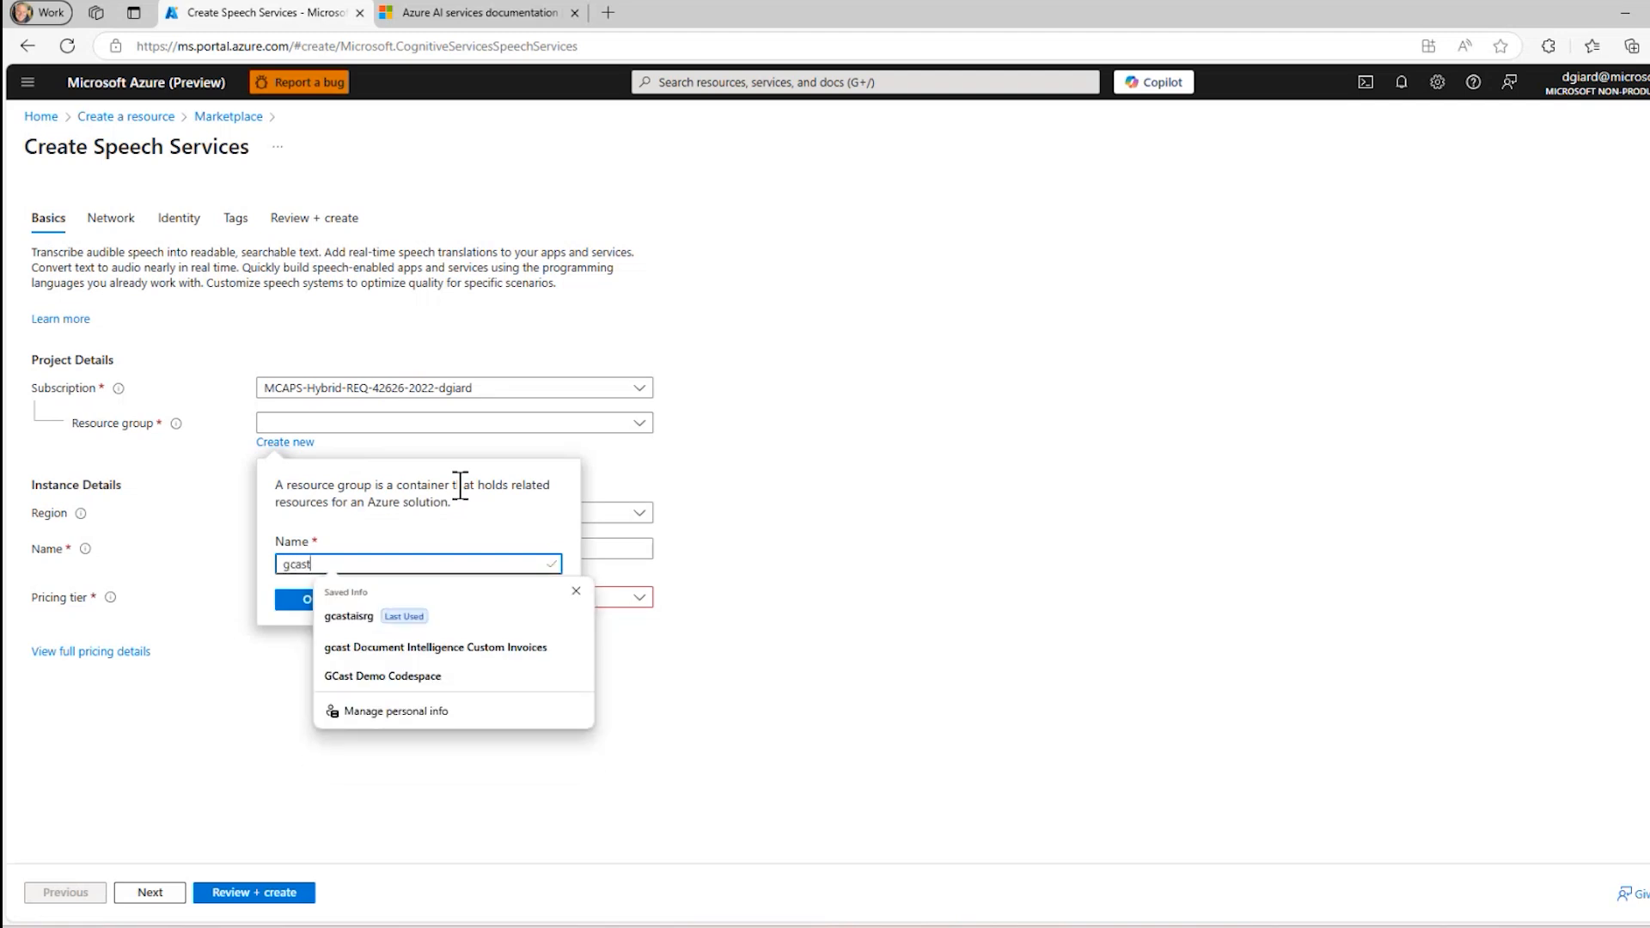
{"action": "left_click", "coordinate": [348, 615]}
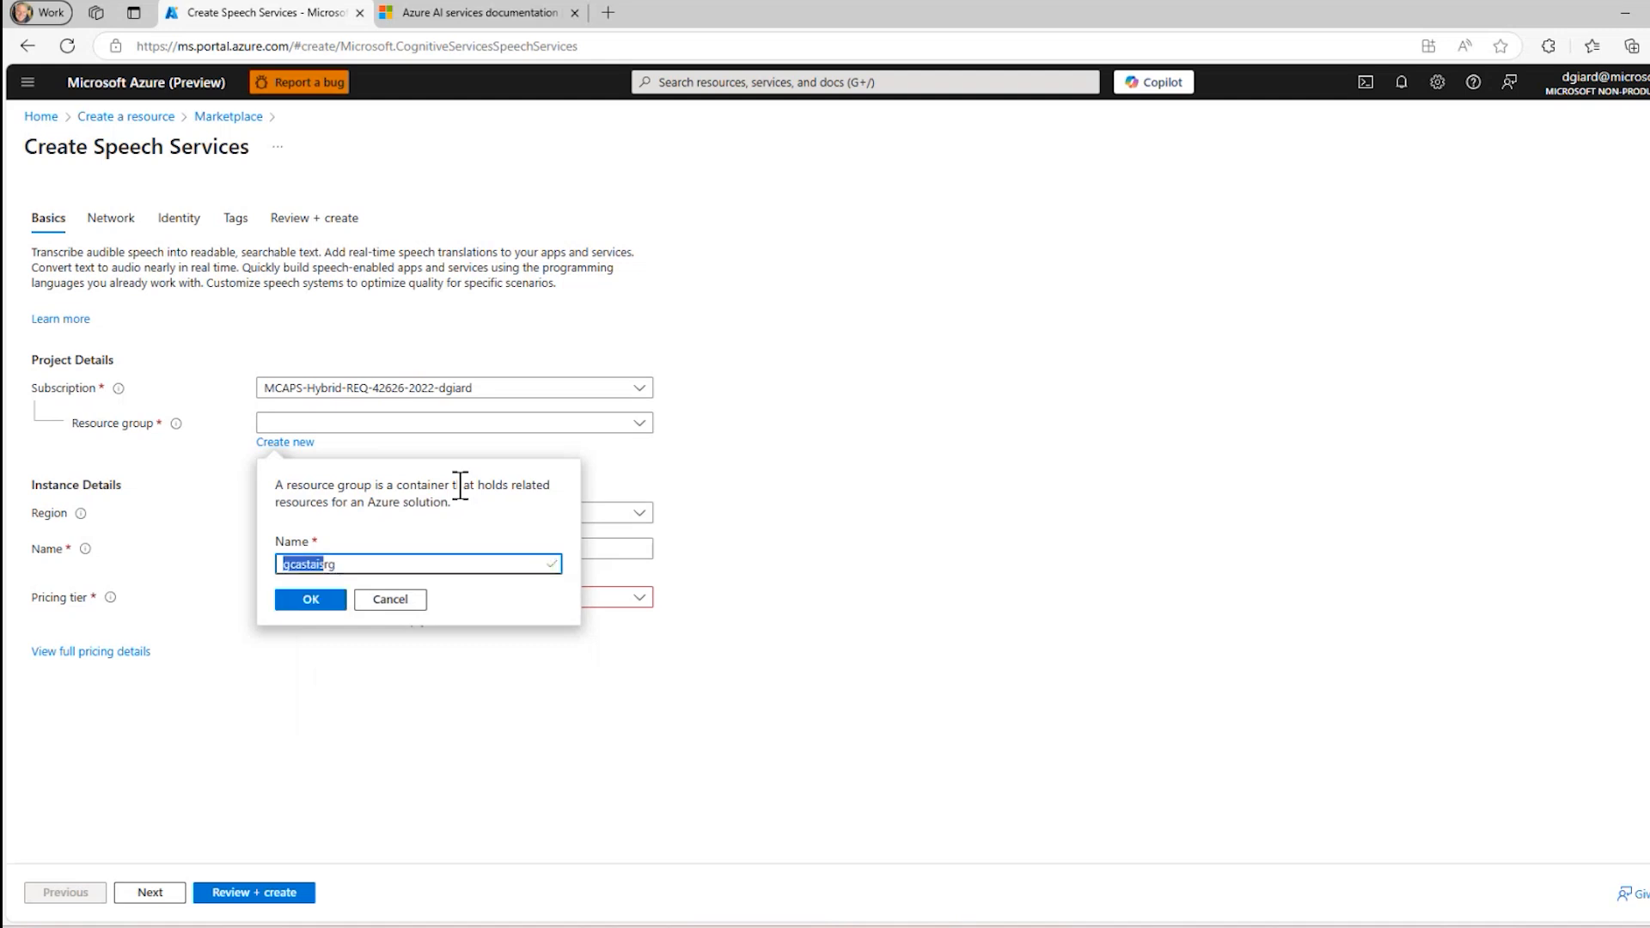
{"action": "left_click", "coordinate": [310, 598]}
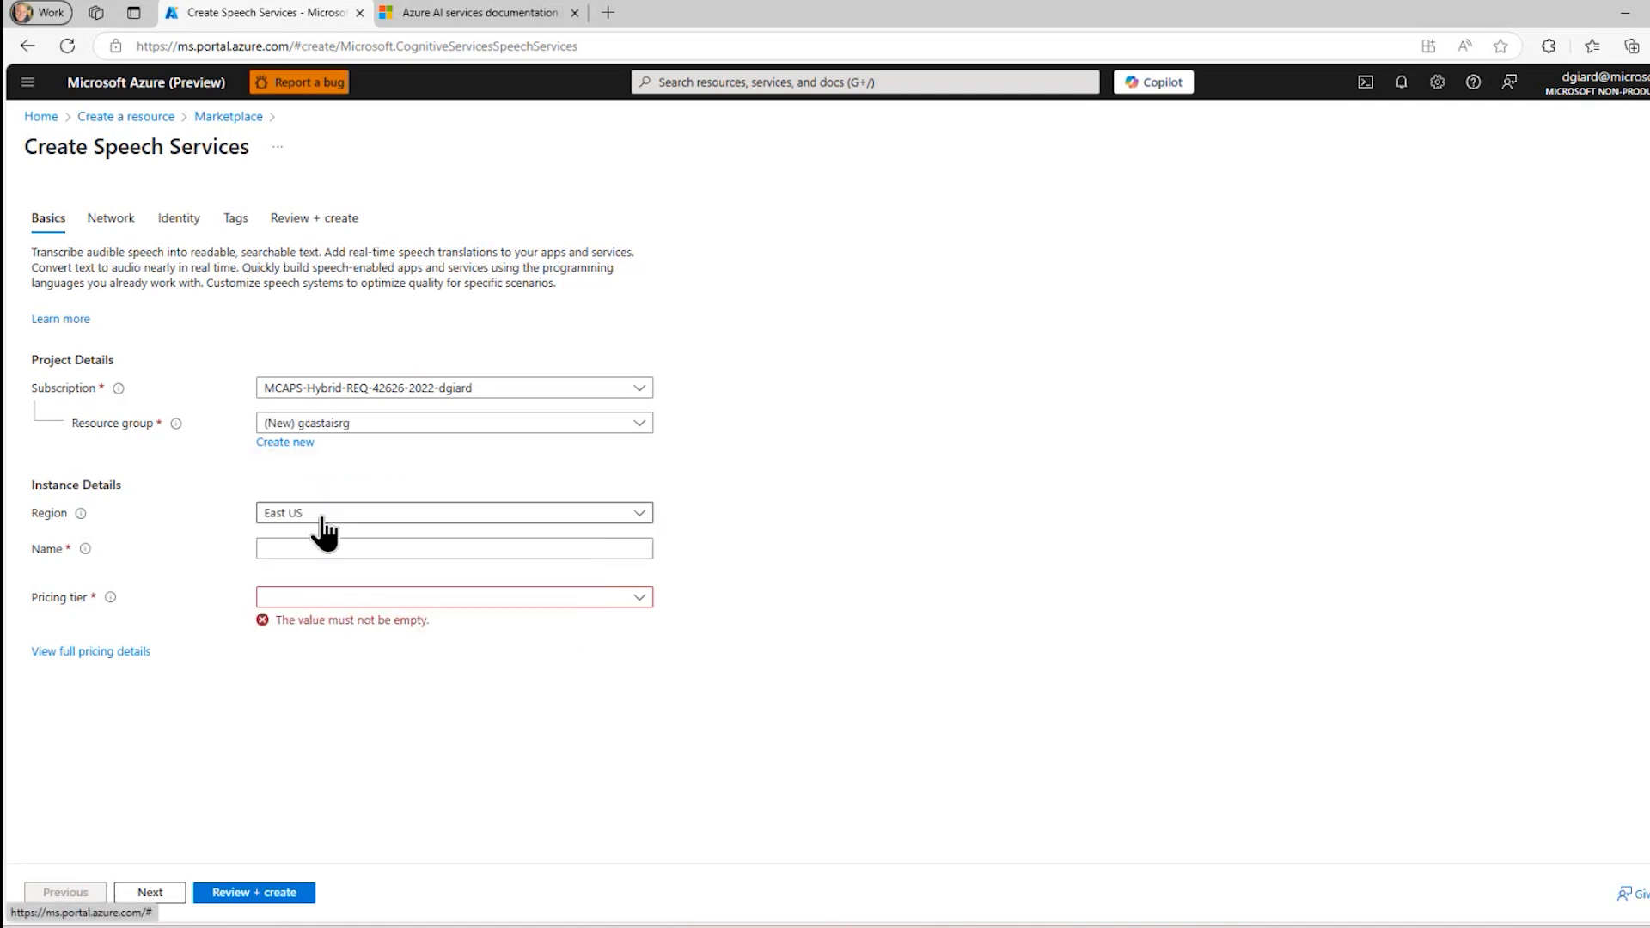
Name the Speech resource gcastaisspeech and choose the Standard S0 pricing tier
{"action": "left_click", "coordinate": [454, 548]}
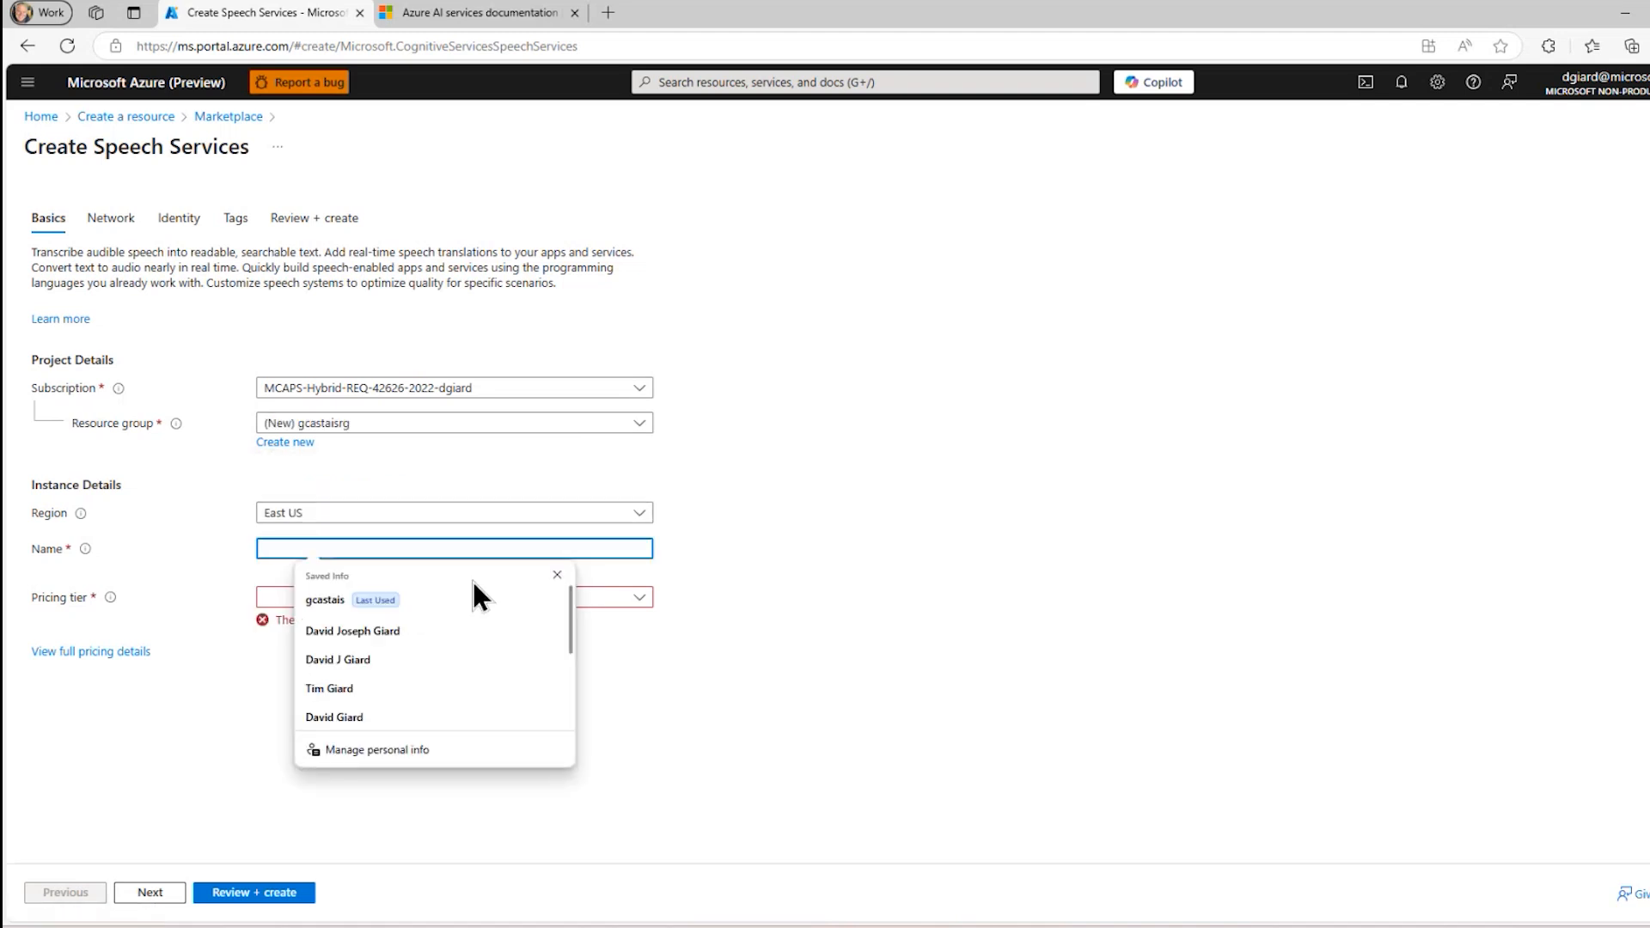
{"action": "type", "text": "gcastaisspeech"}
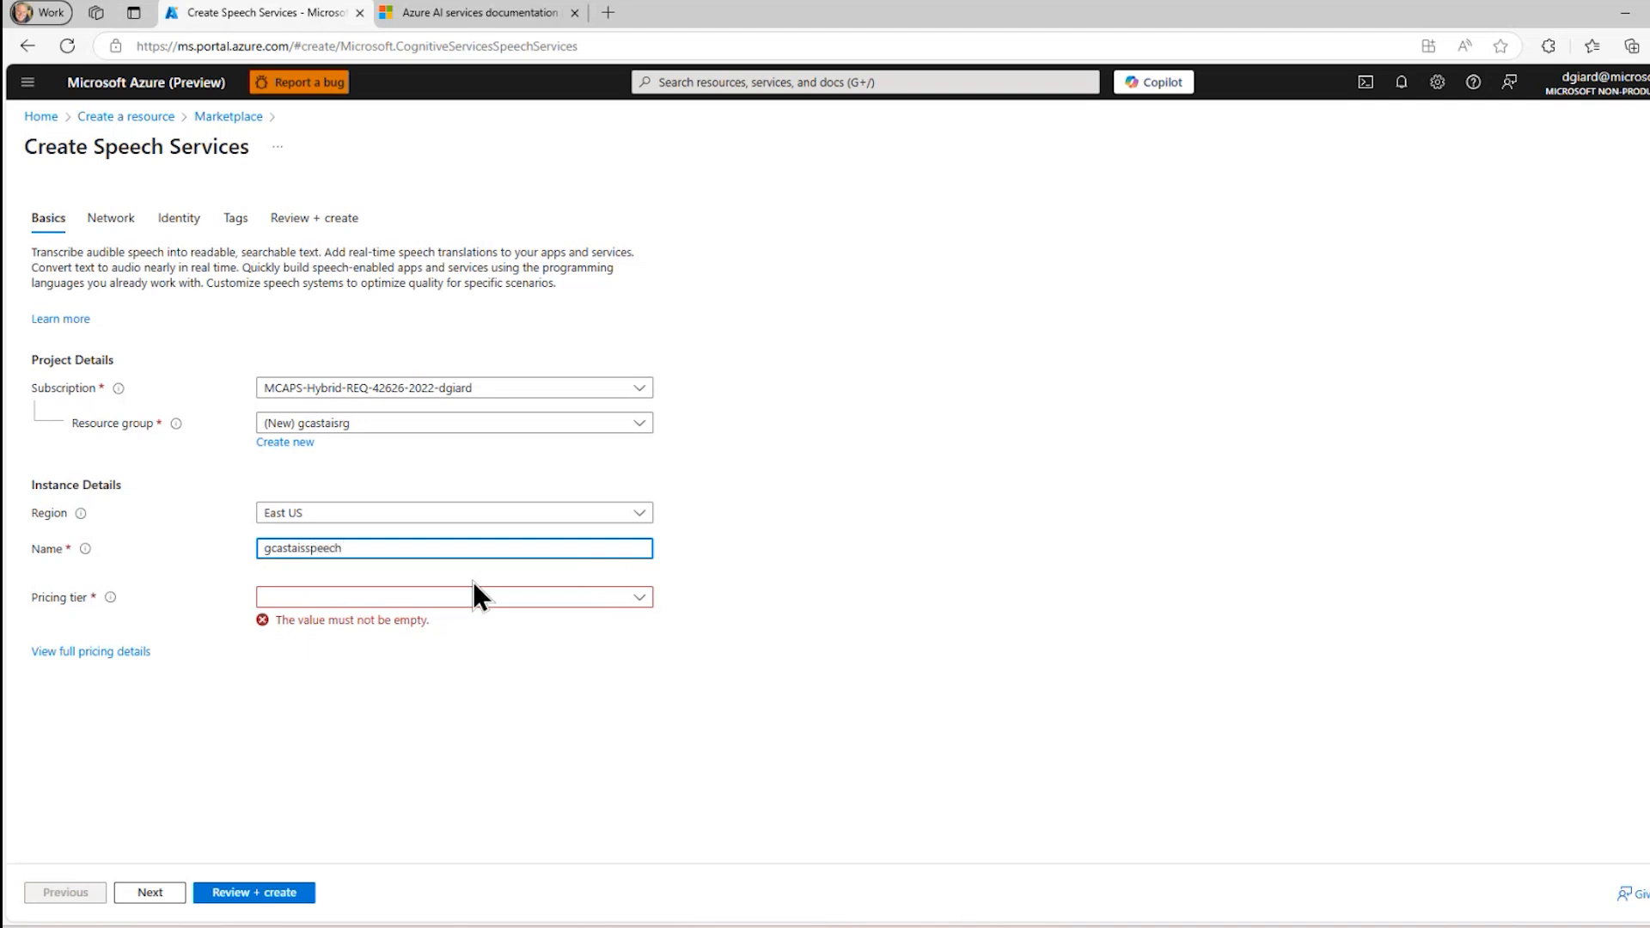
{"action": "left_click", "coordinate": [453, 597]}
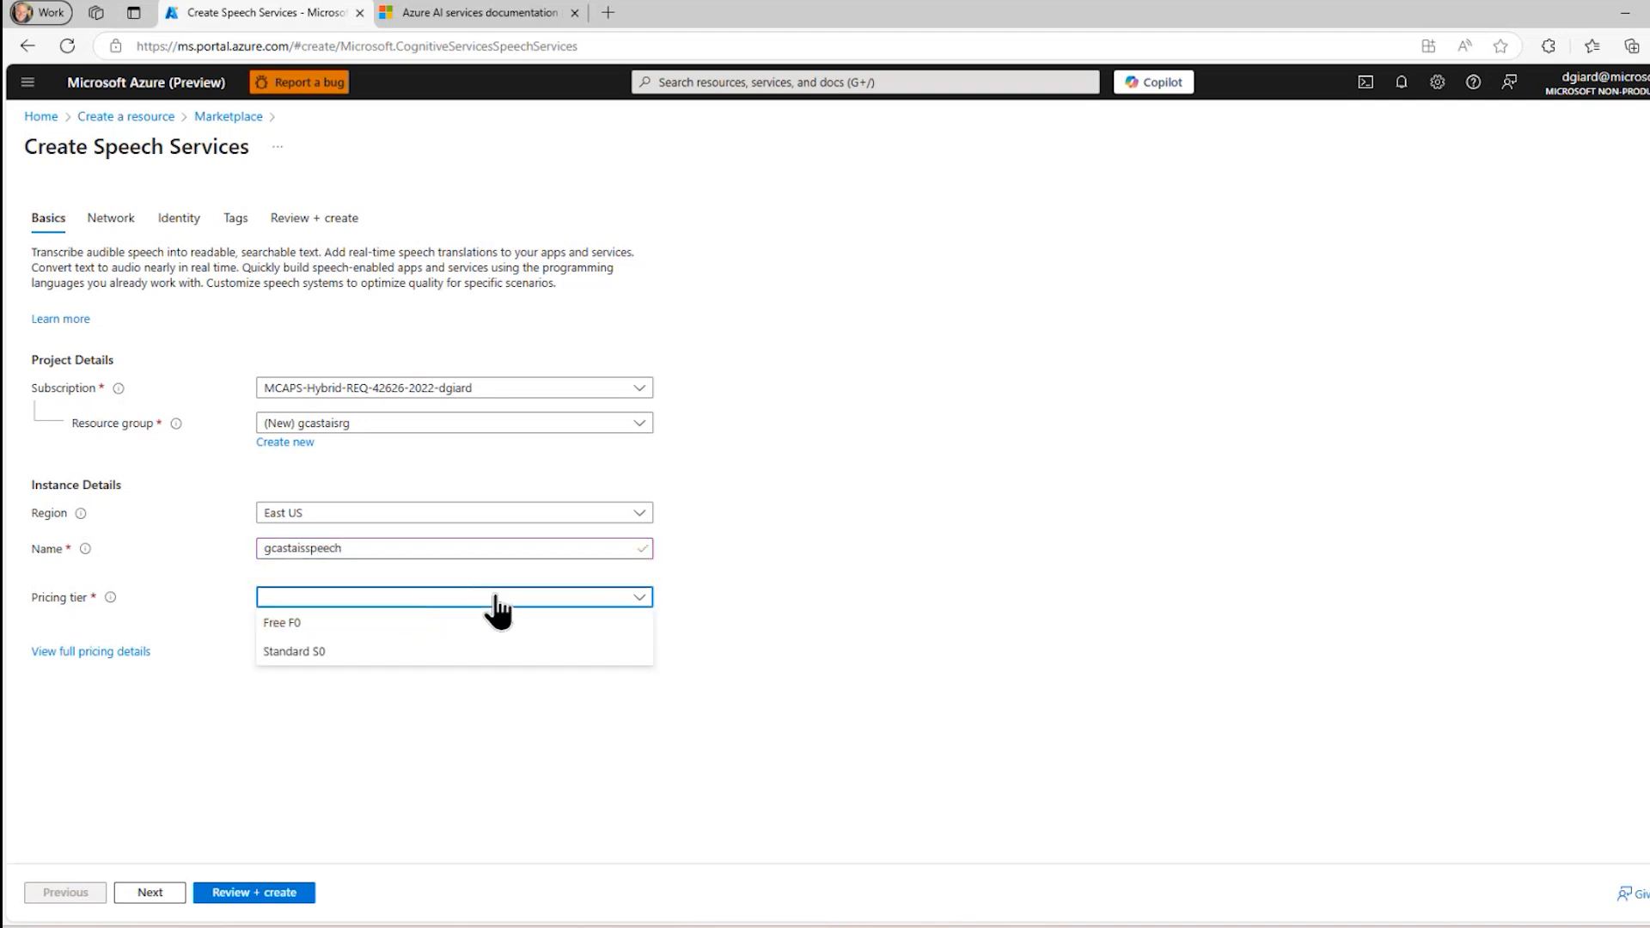
{"action": "left_click", "coordinate": [288, 652]}
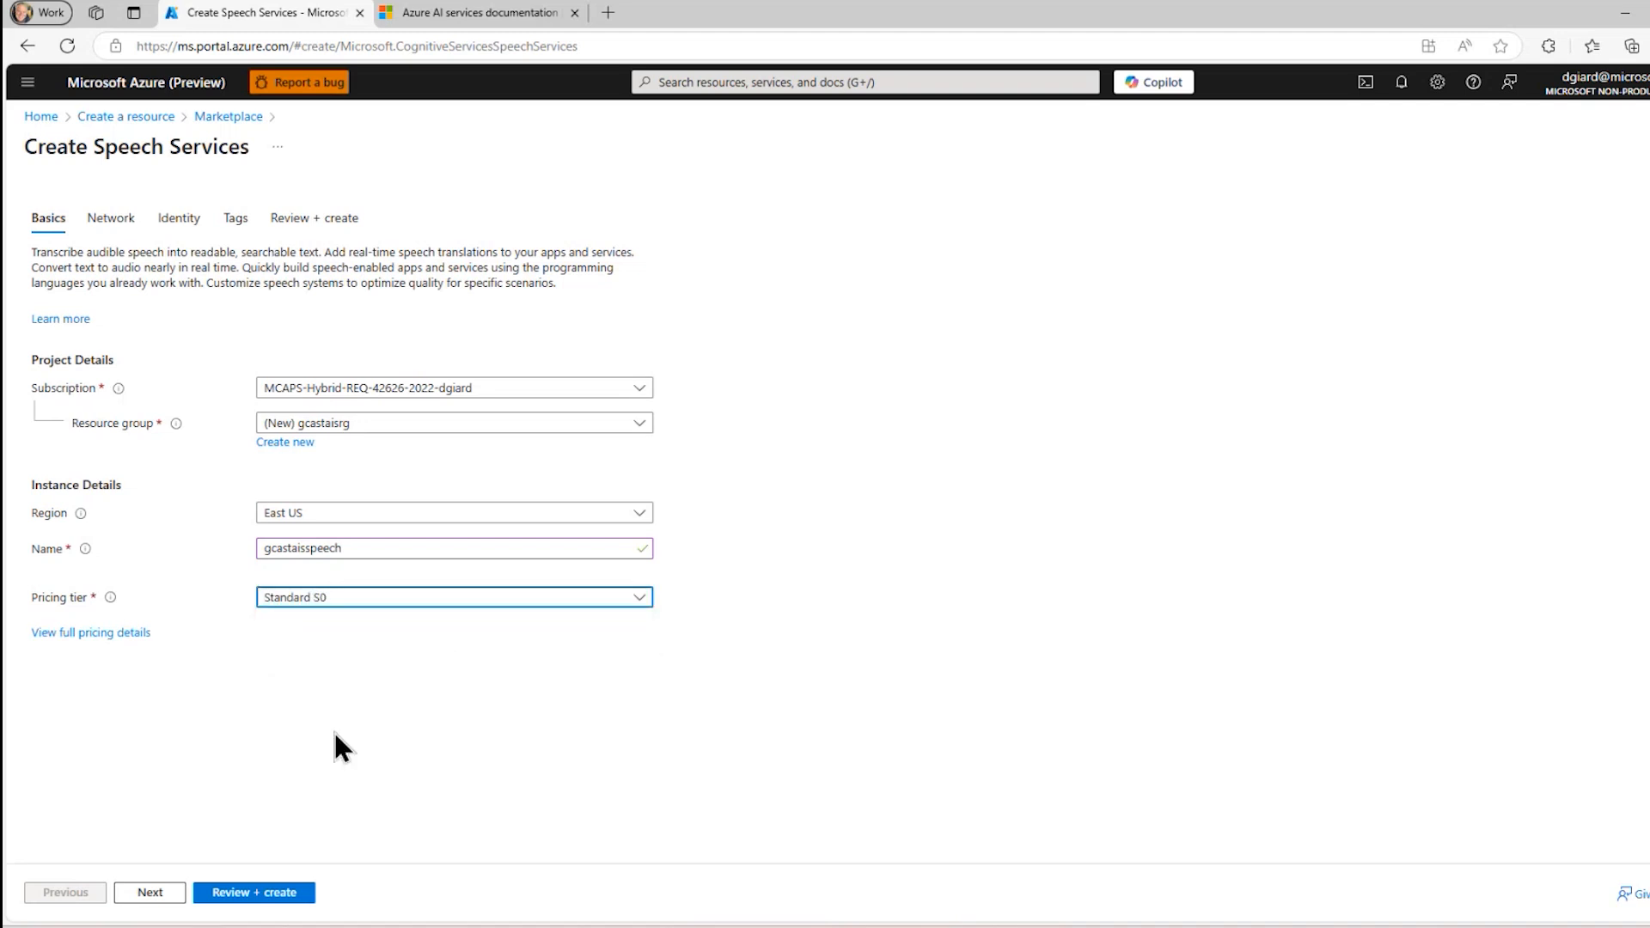
Review Network, Identity and Tags settings, then create the gcastaisspeech resource and await deployment
{"action": "left_click", "coordinate": [110, 218]}
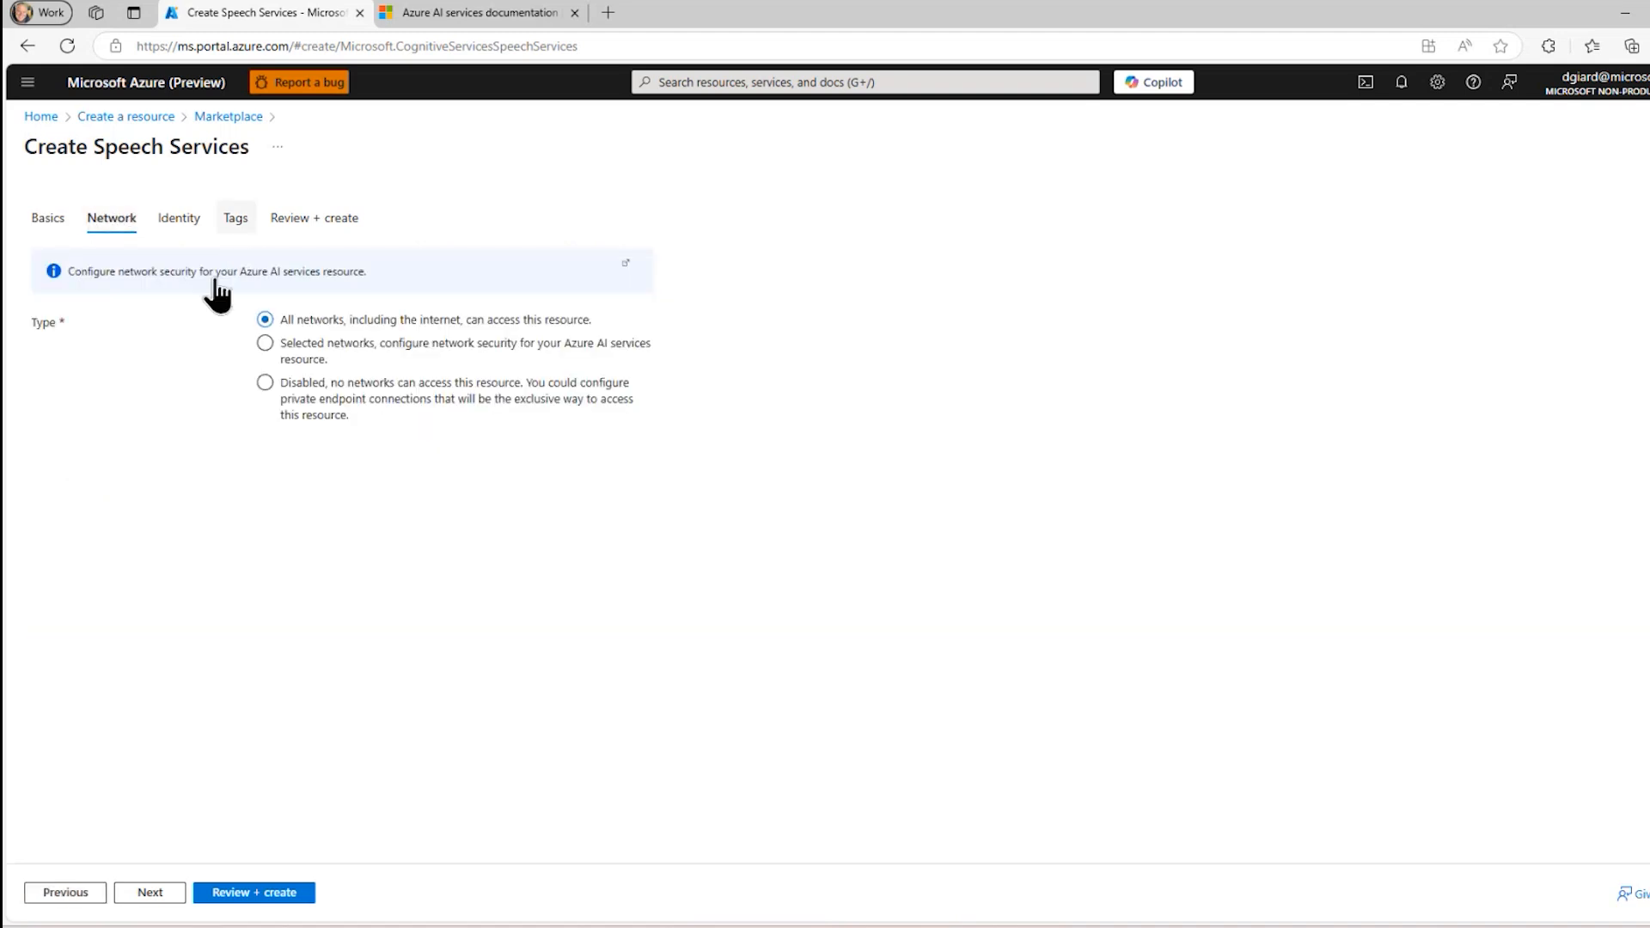
{"action": "left_click", "coordinate": [179, 218]}
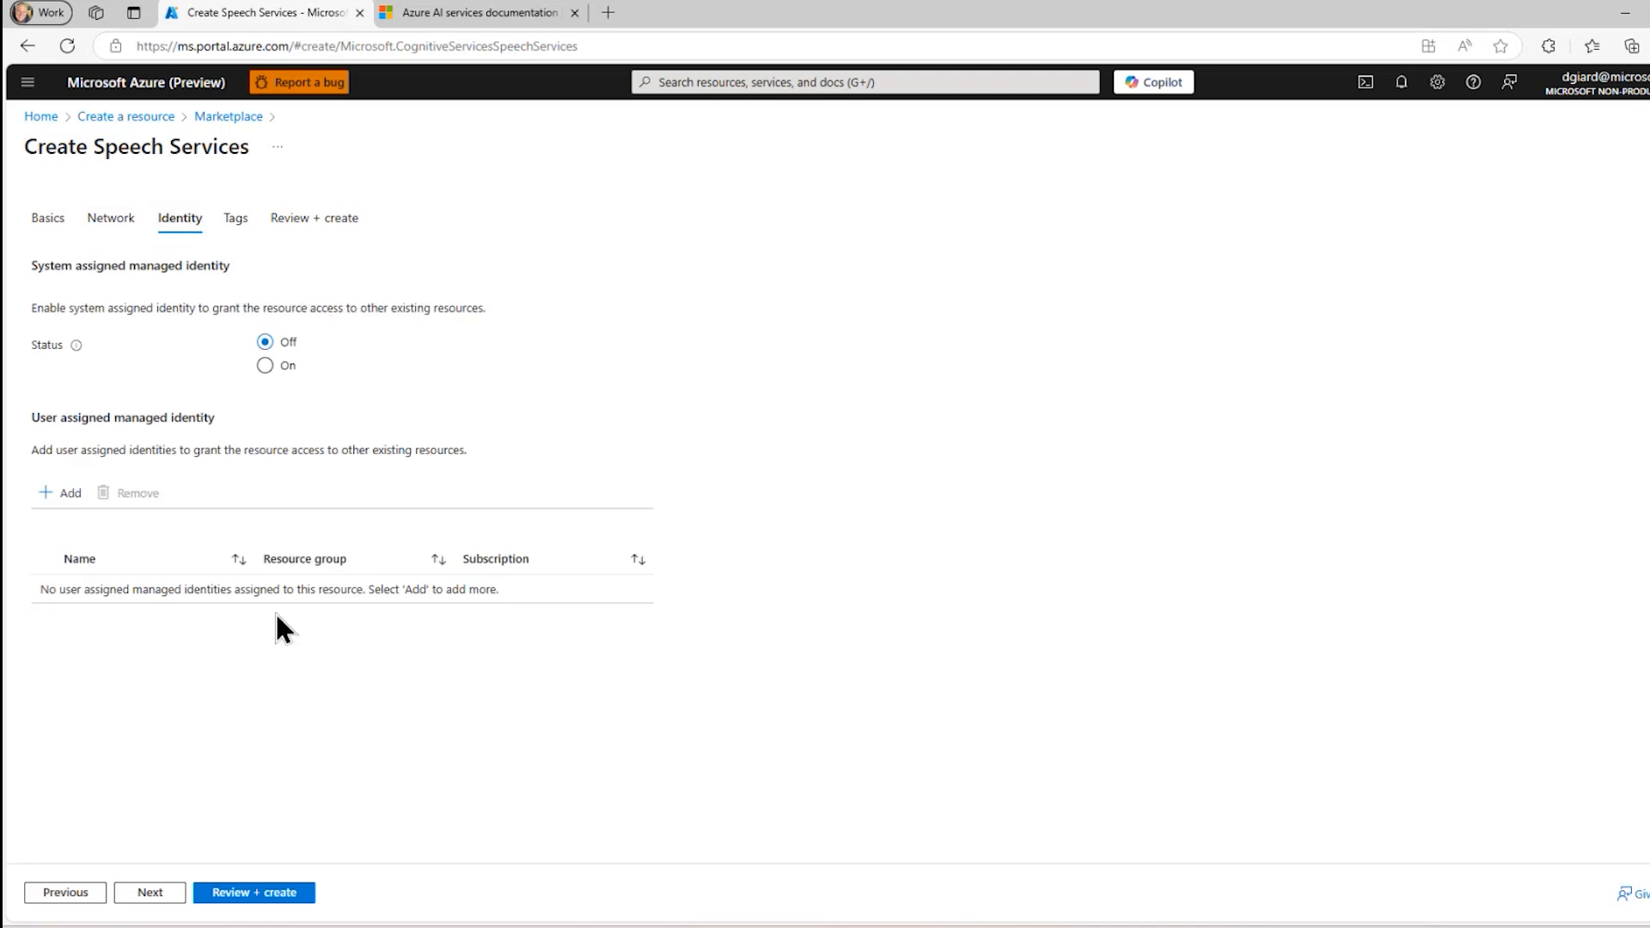
{"action": "left_click", "coordinate": [235, 219]}
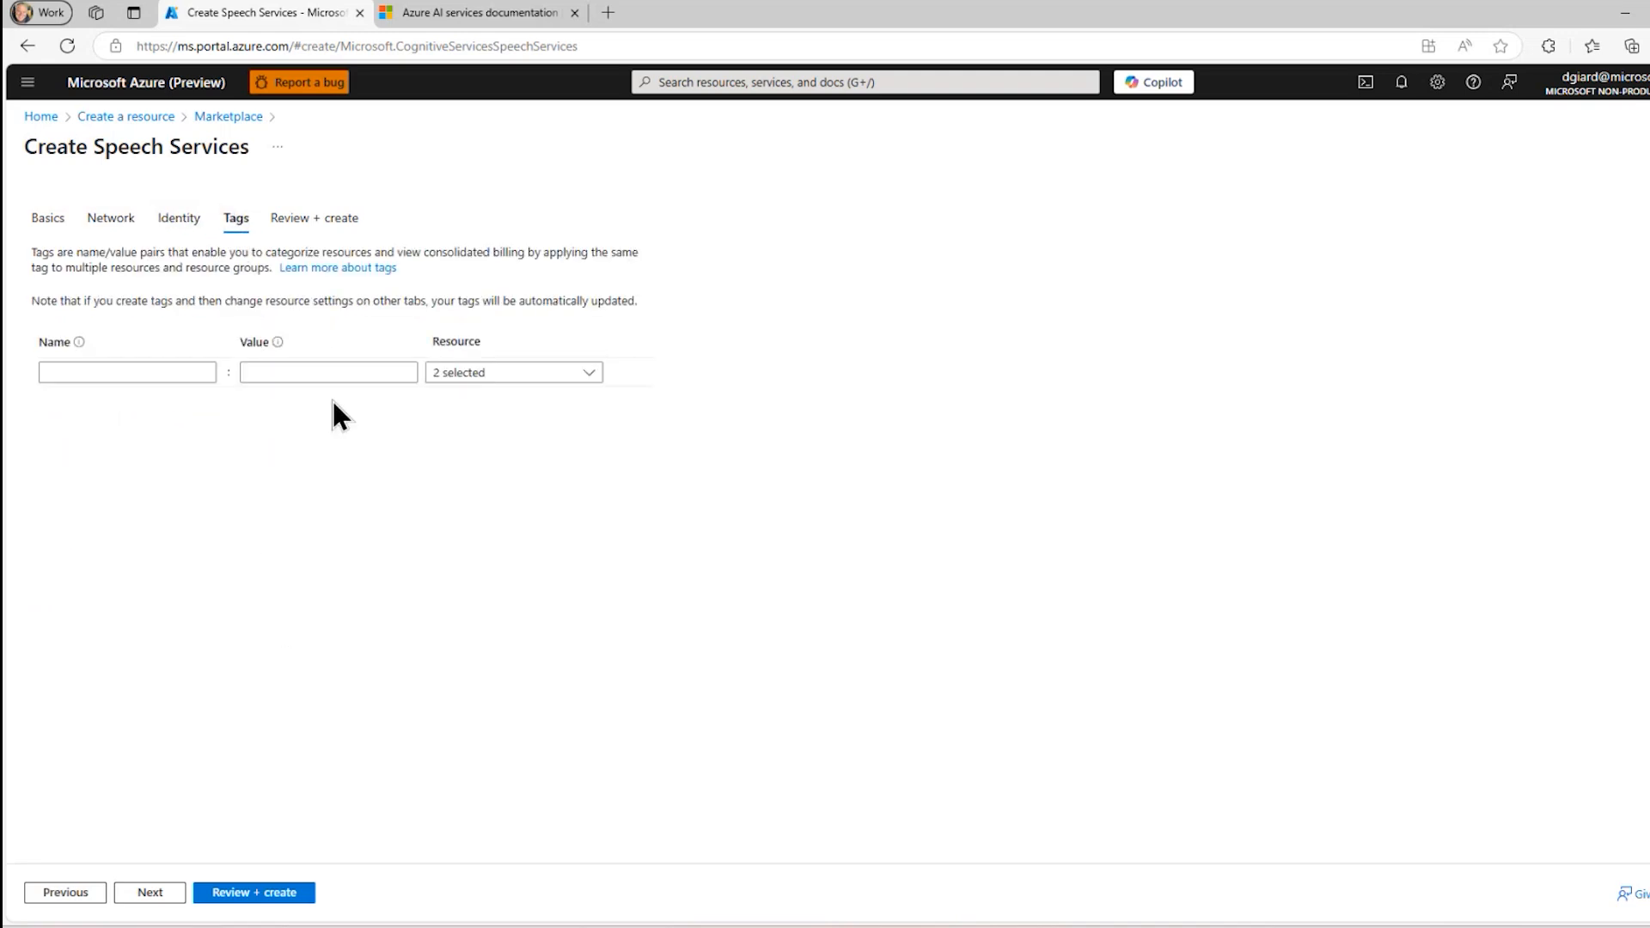
{"action": "left_click", "coordinate": [255, 917]}
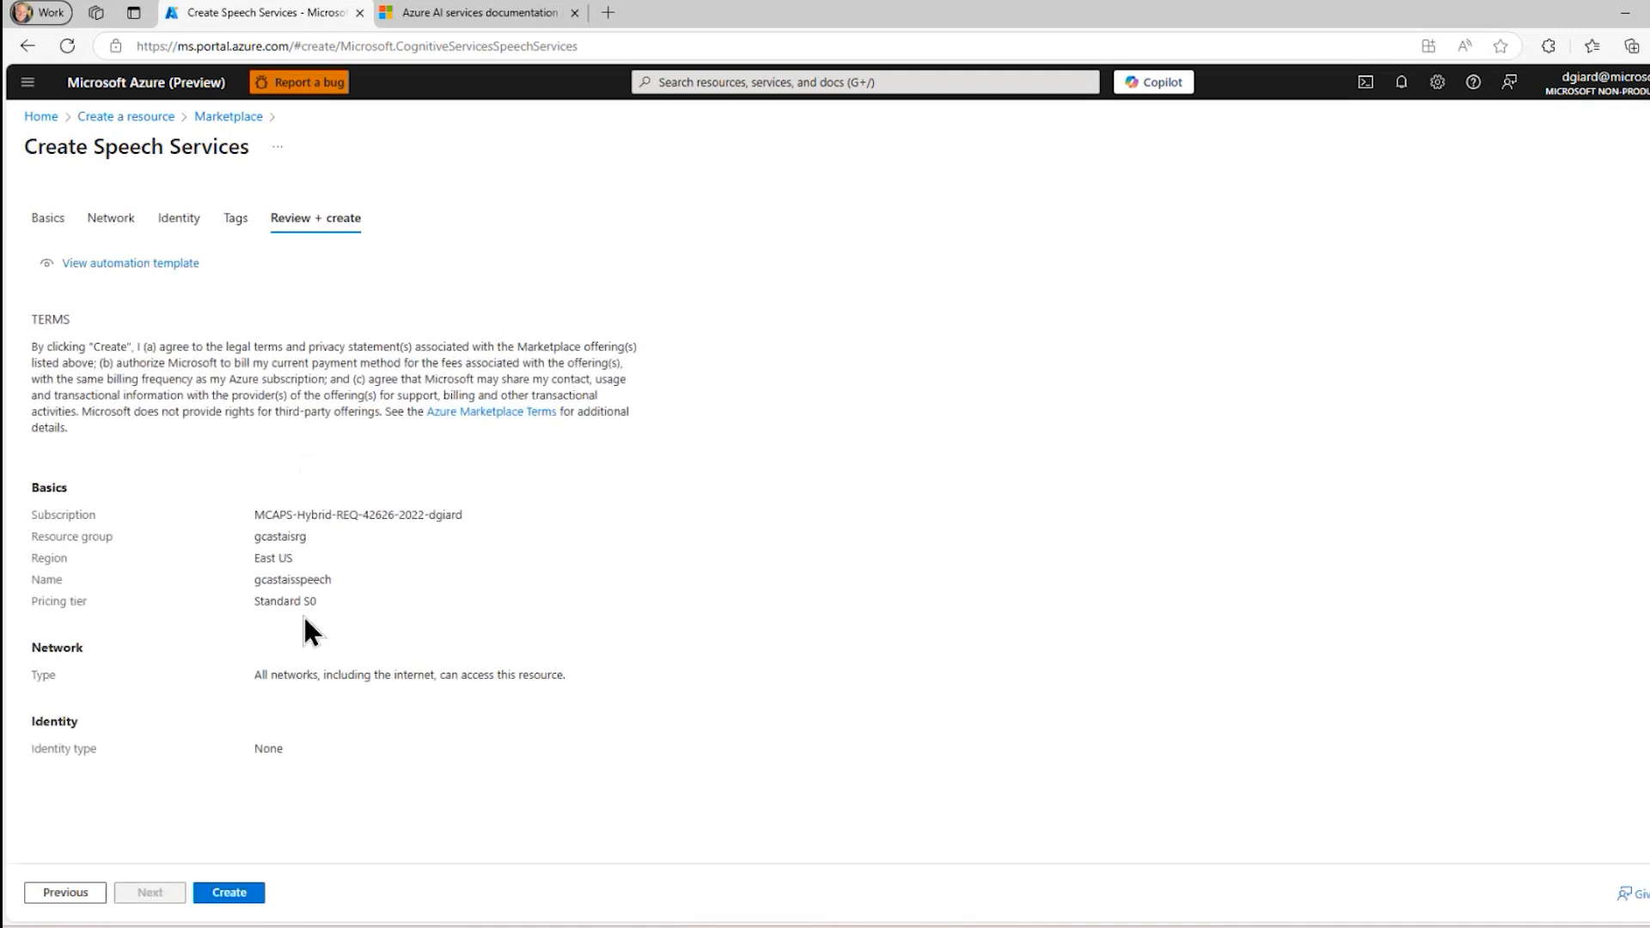
{"action": "left_click", "coordinate": [228, 917]}
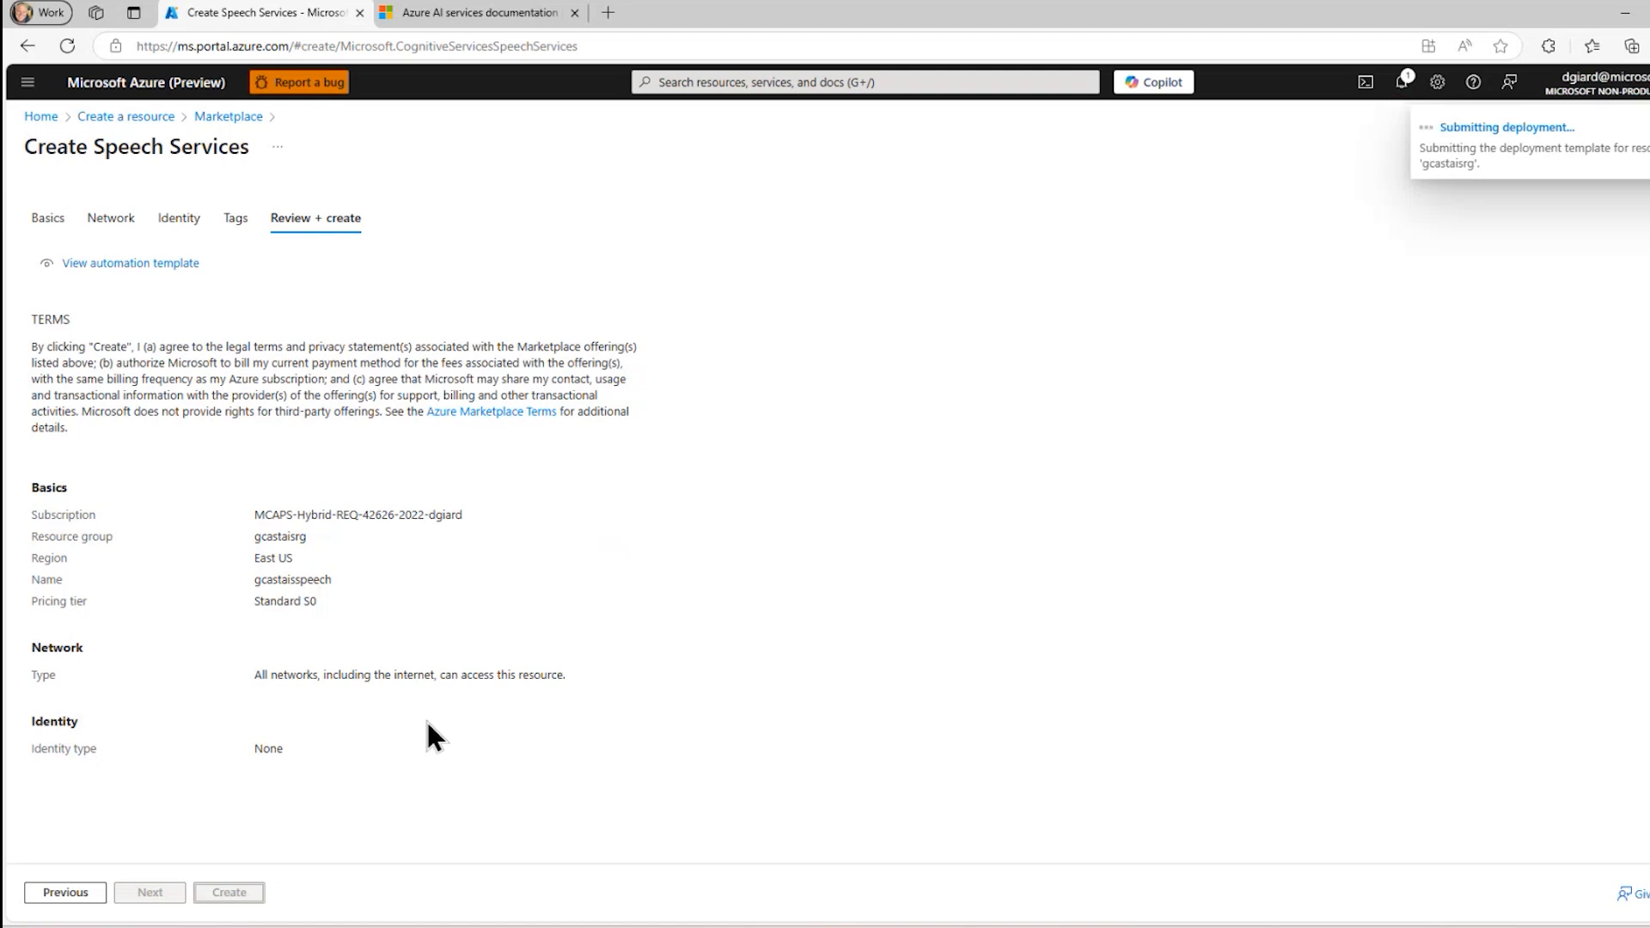
{"action": "left_click", "coordinate": [228, 892]}
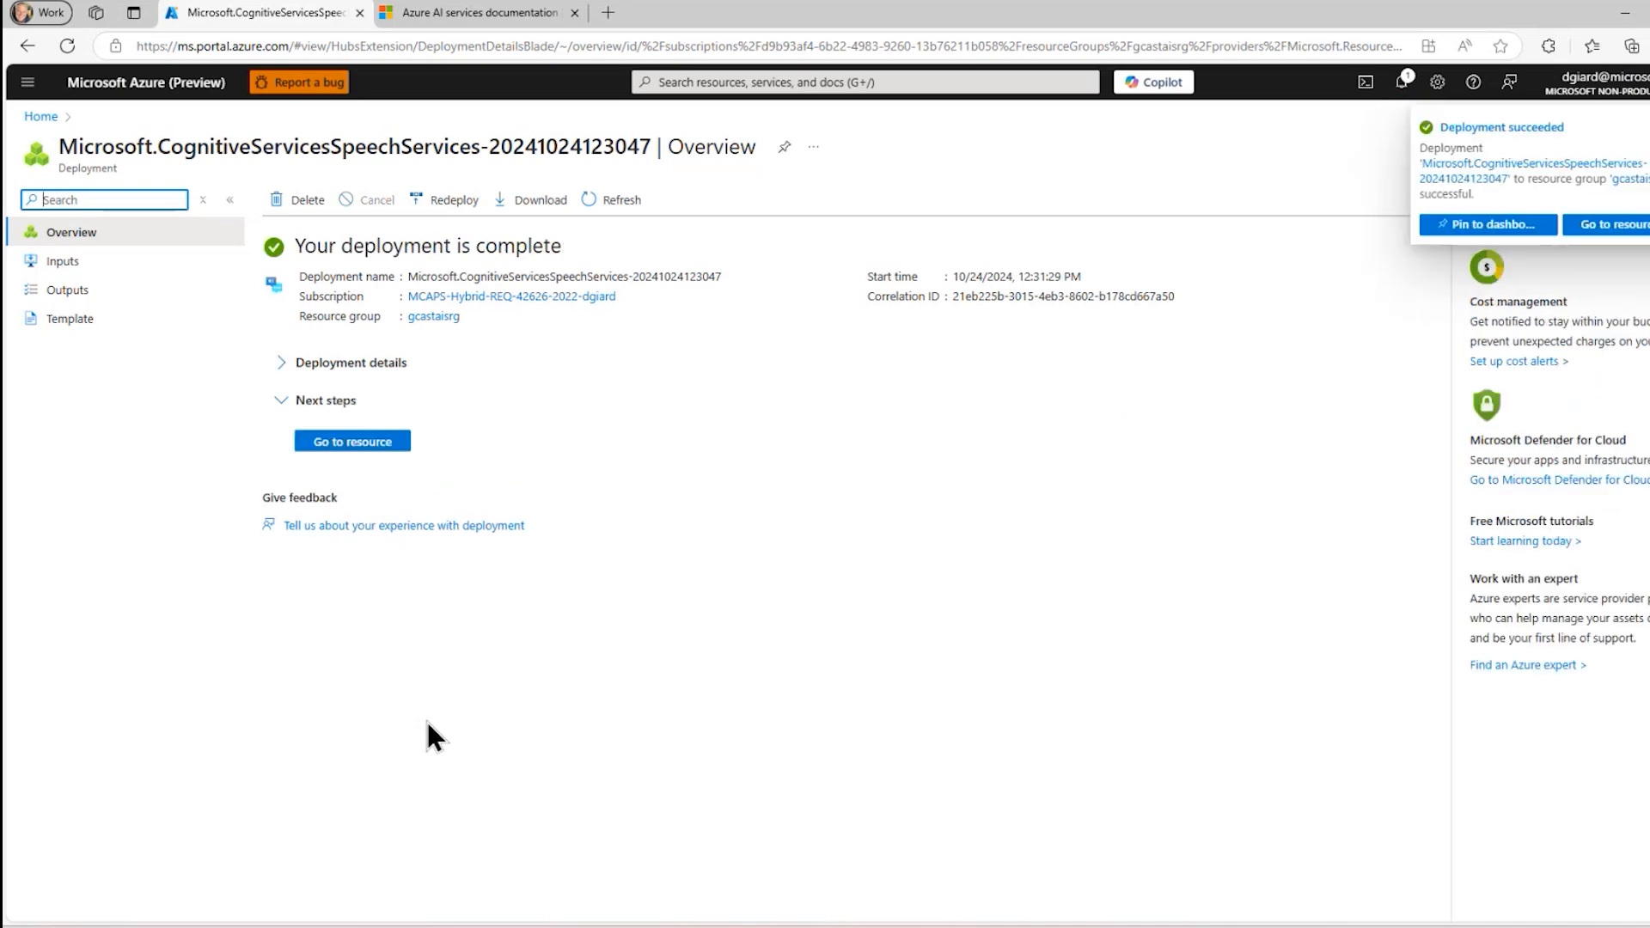
Go to the deployed gcastaisspeech resource and reveal its Keys and endpoint section
{"action": "left_click", "coordinate": [351, 440]}
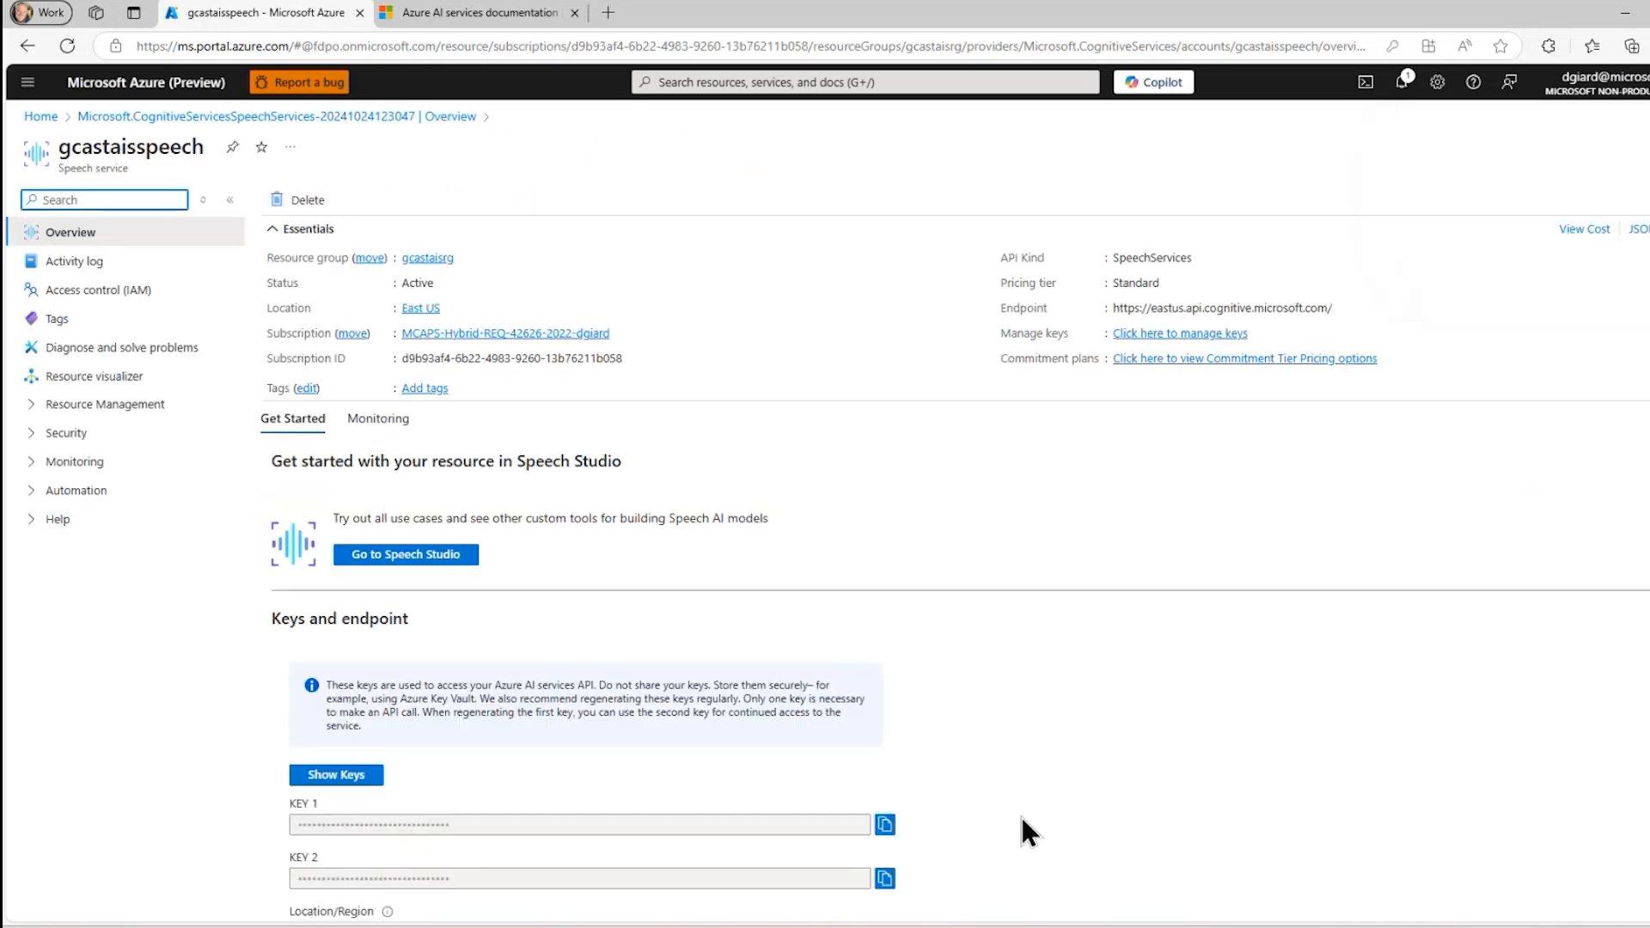
{"action": "scroll", "scroll_direction": "down", "scroll_amount": 3}
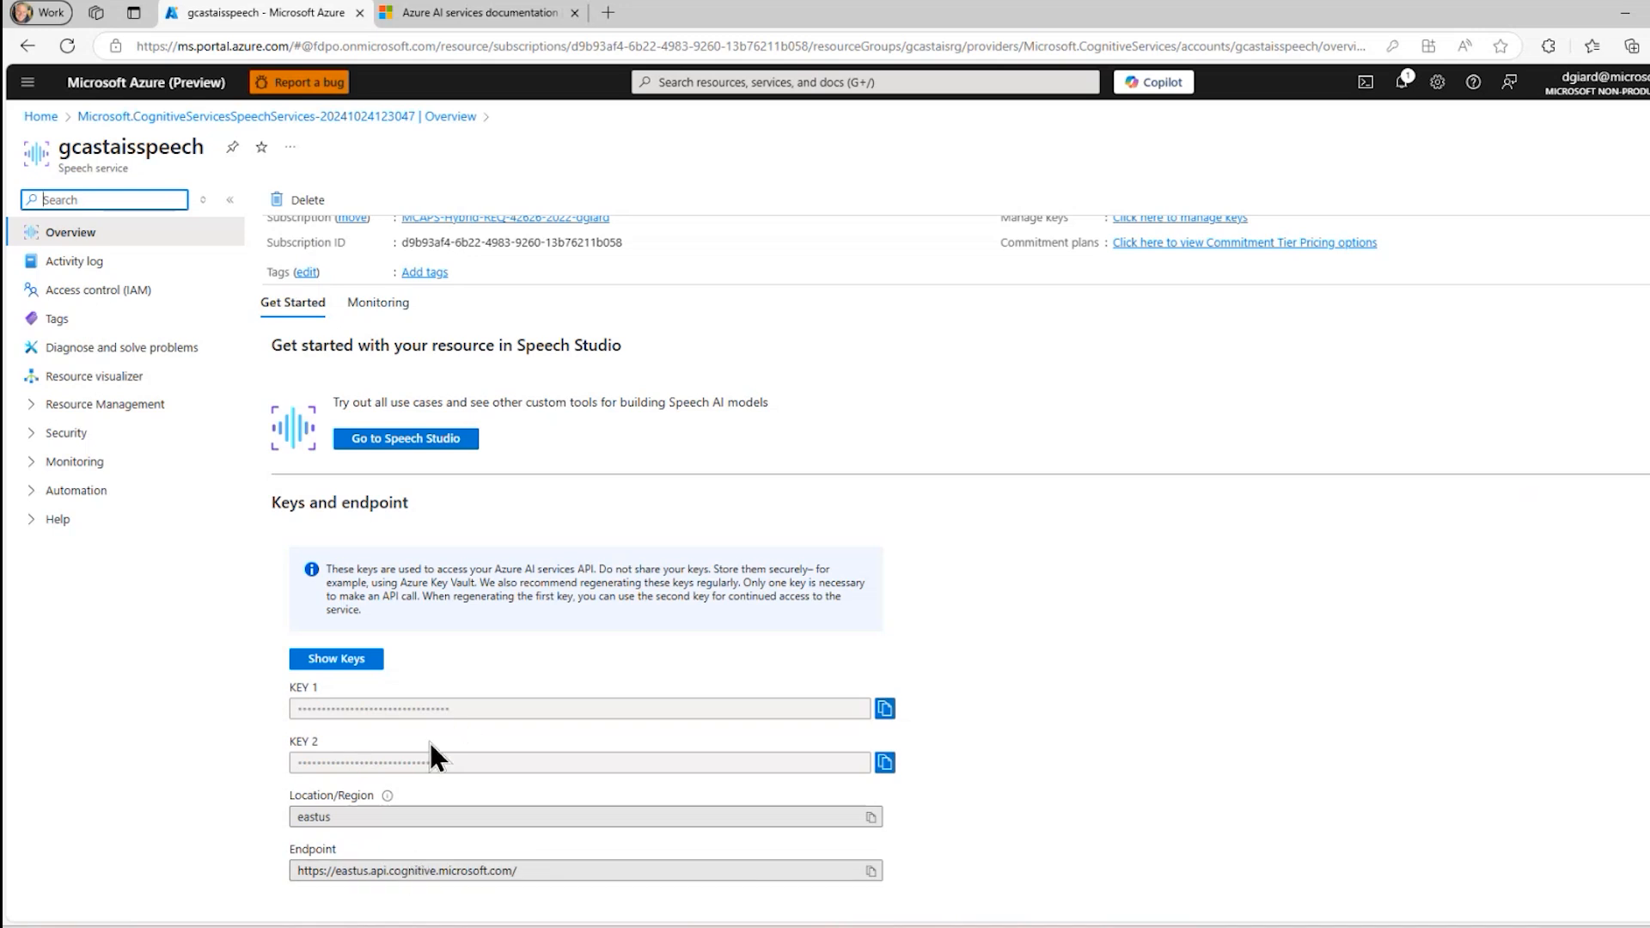
{"action": "mouse_move", "coordinate": [255, 734]}
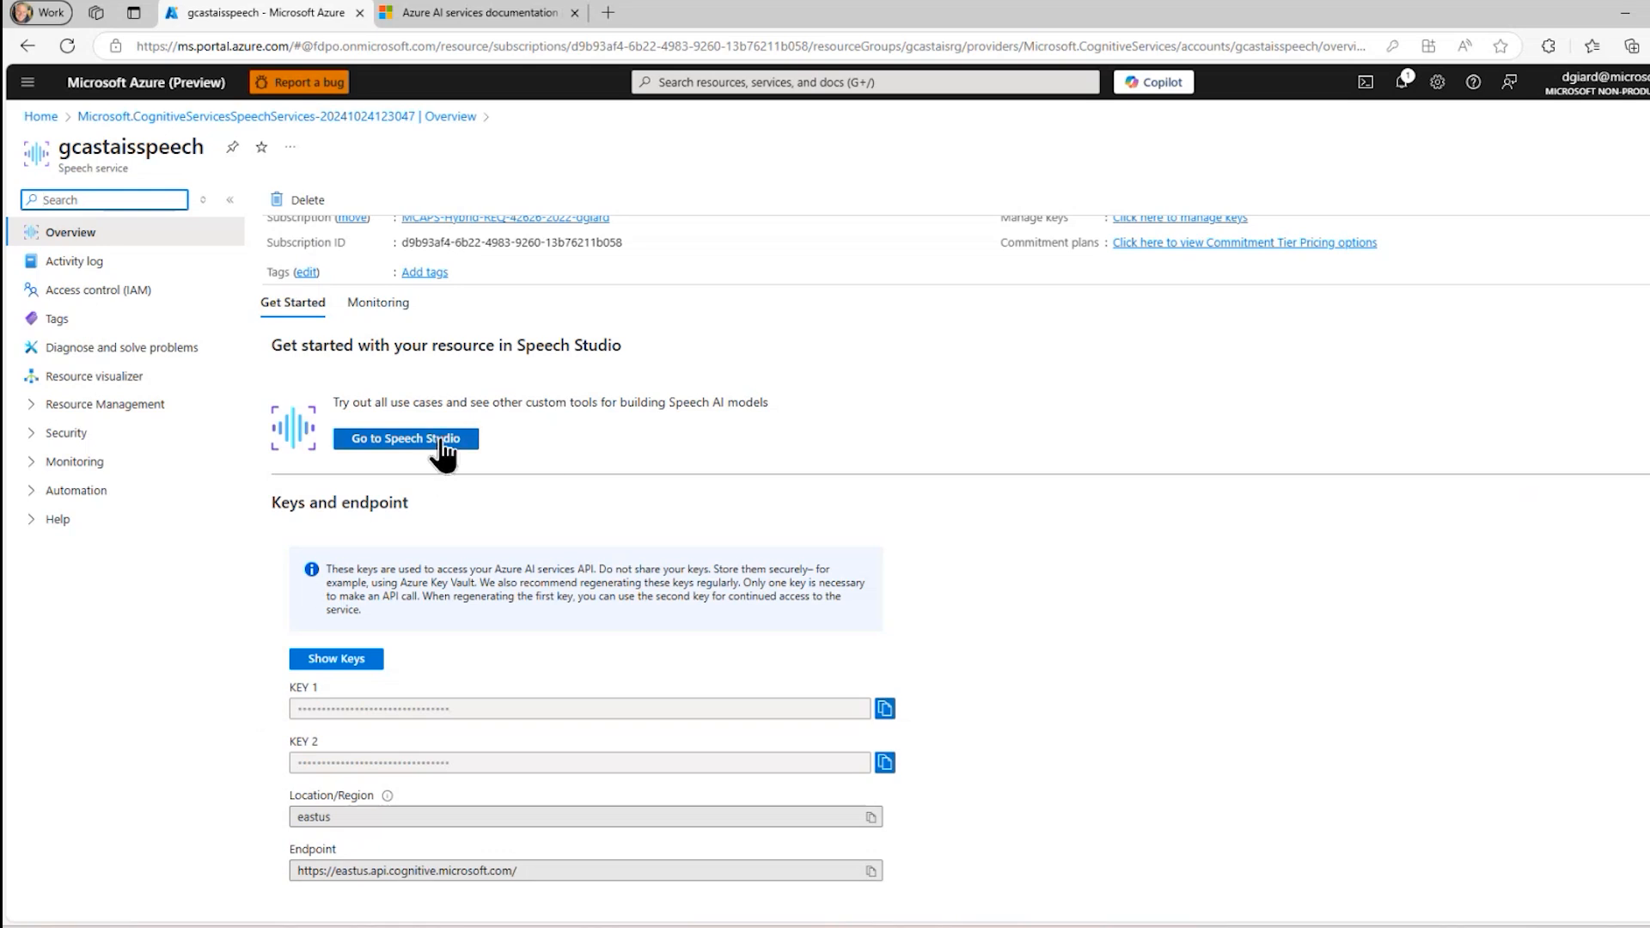
Launch Speech Studio for gcastaisspeech, confirming the leave-portal redirect
{"action": "left_click", "coordinate": [406, 439]}
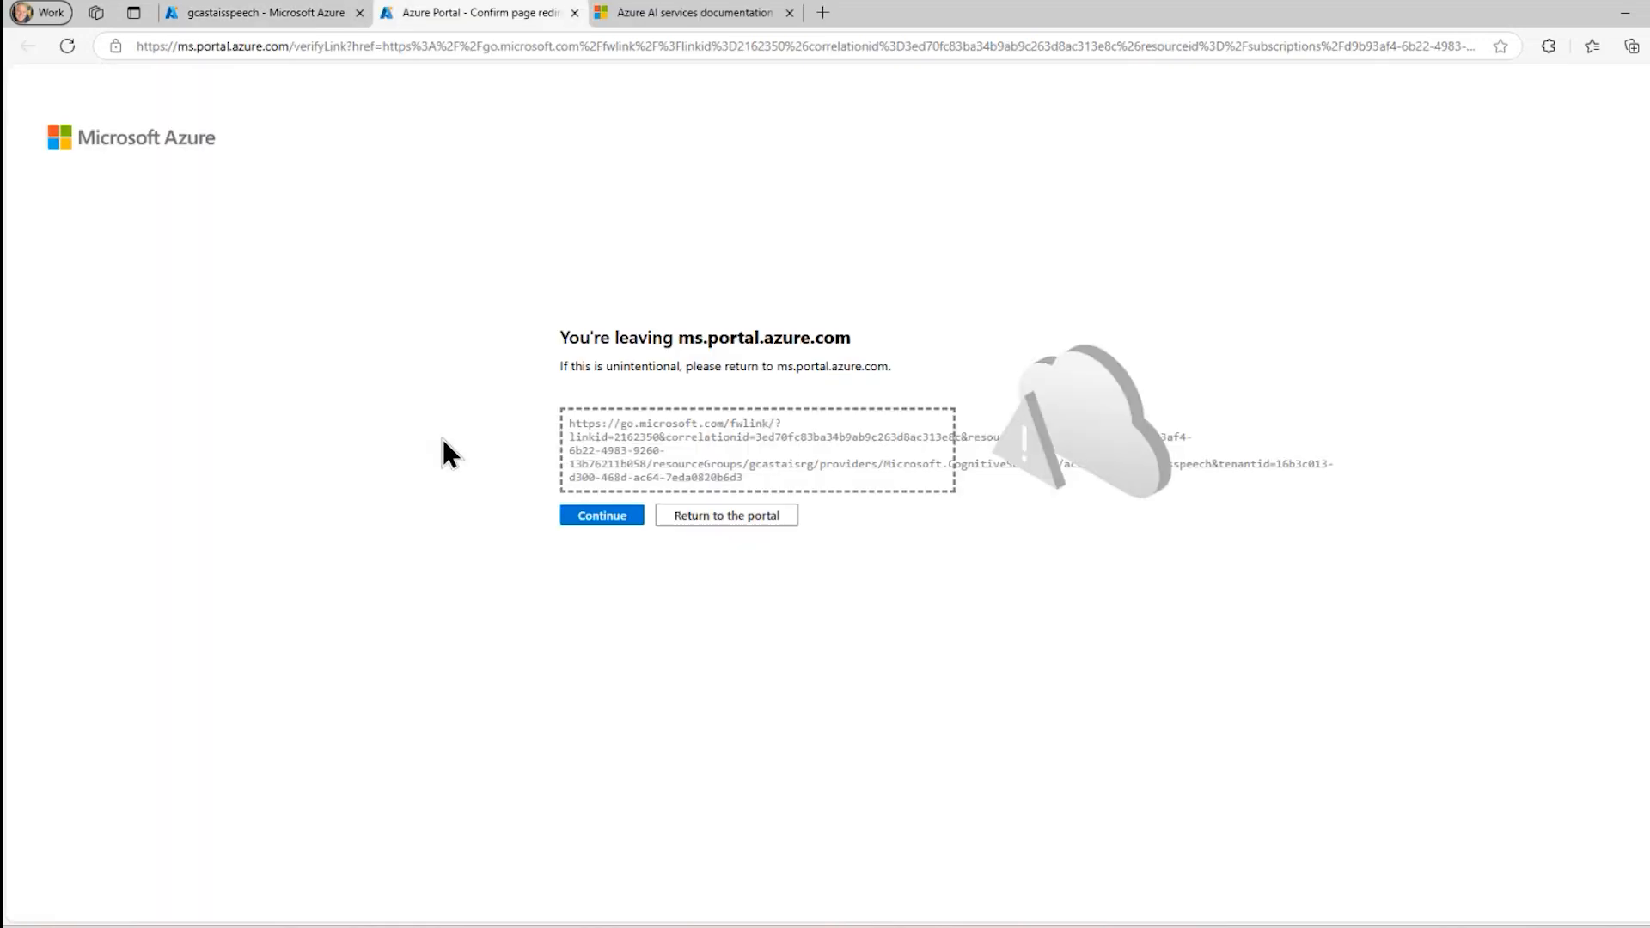
{"action": "left_click", "coordinate": [602, 515]}
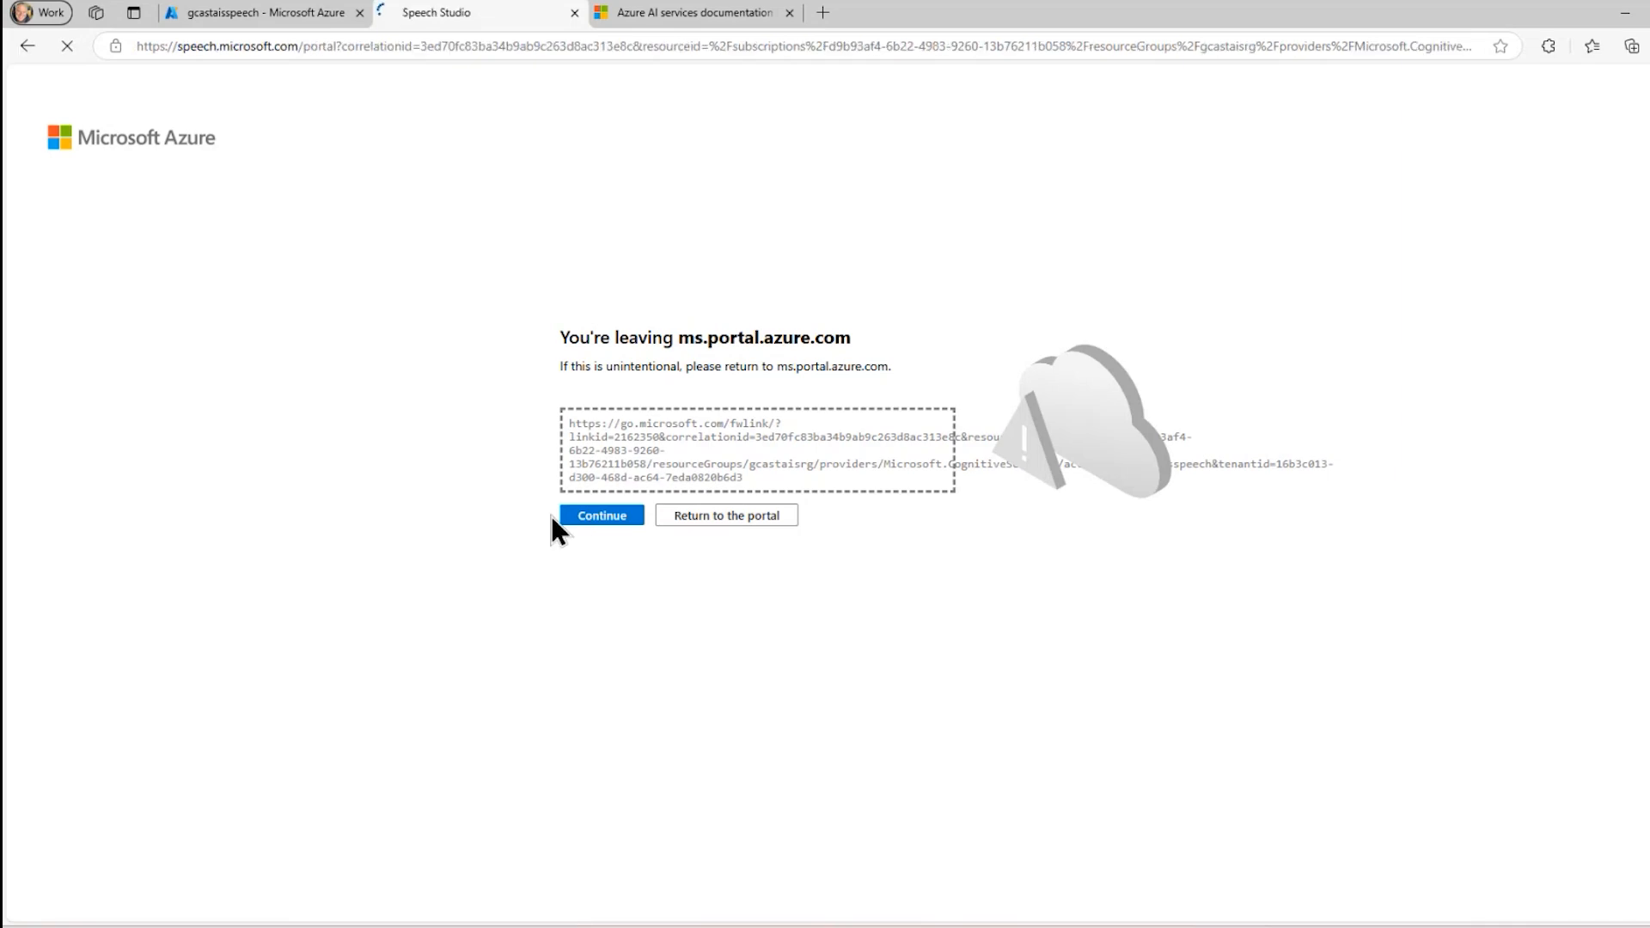
{"action": "left_click", "coordinate": [601, 516]}
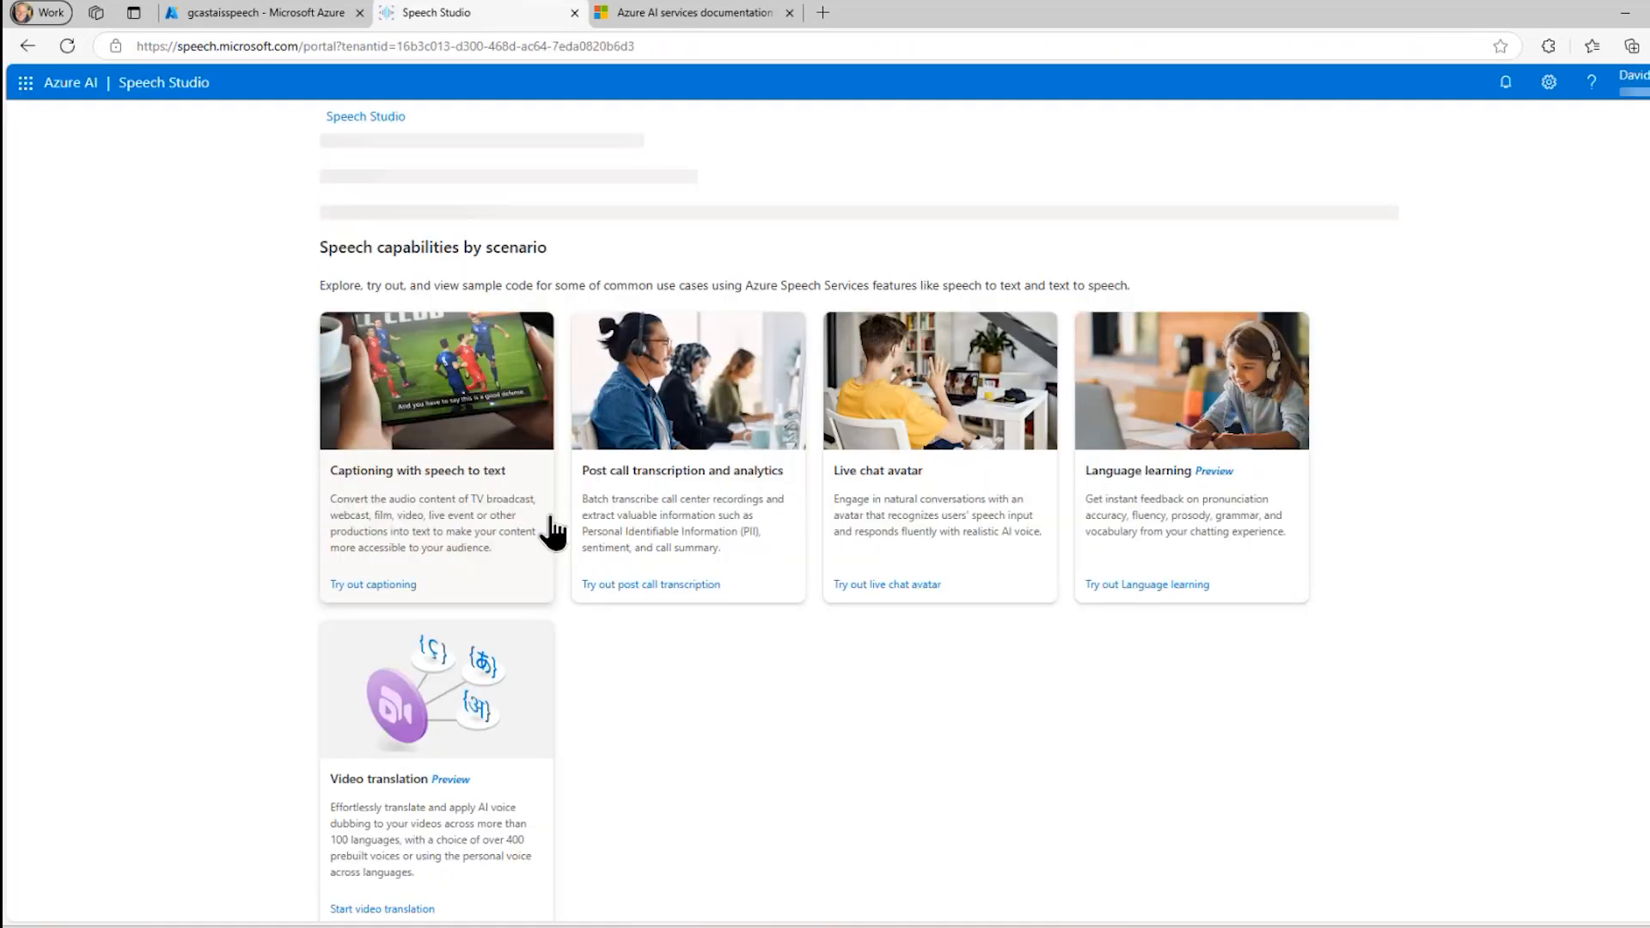
Find the Speech to text section and open the Real-time speech to text tool
{"action": "scroll", "scroll_direction": "down", "scroll_amount": 3}
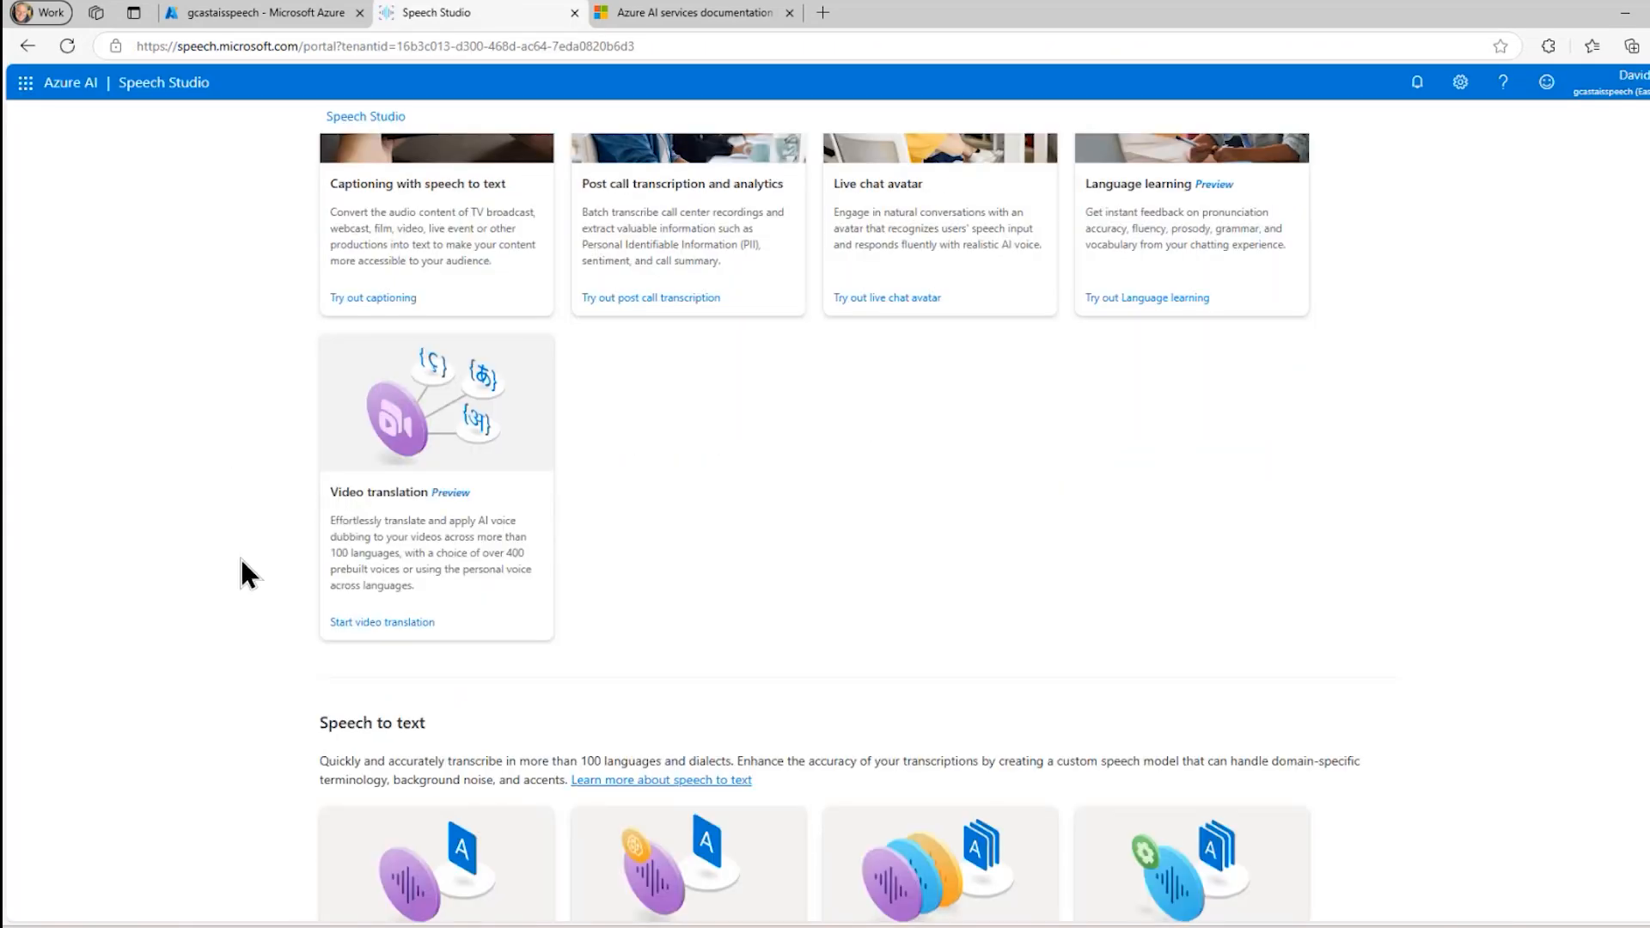
{"action": "scroll", "scroll_direction": "down", "scroll_amount": 3}
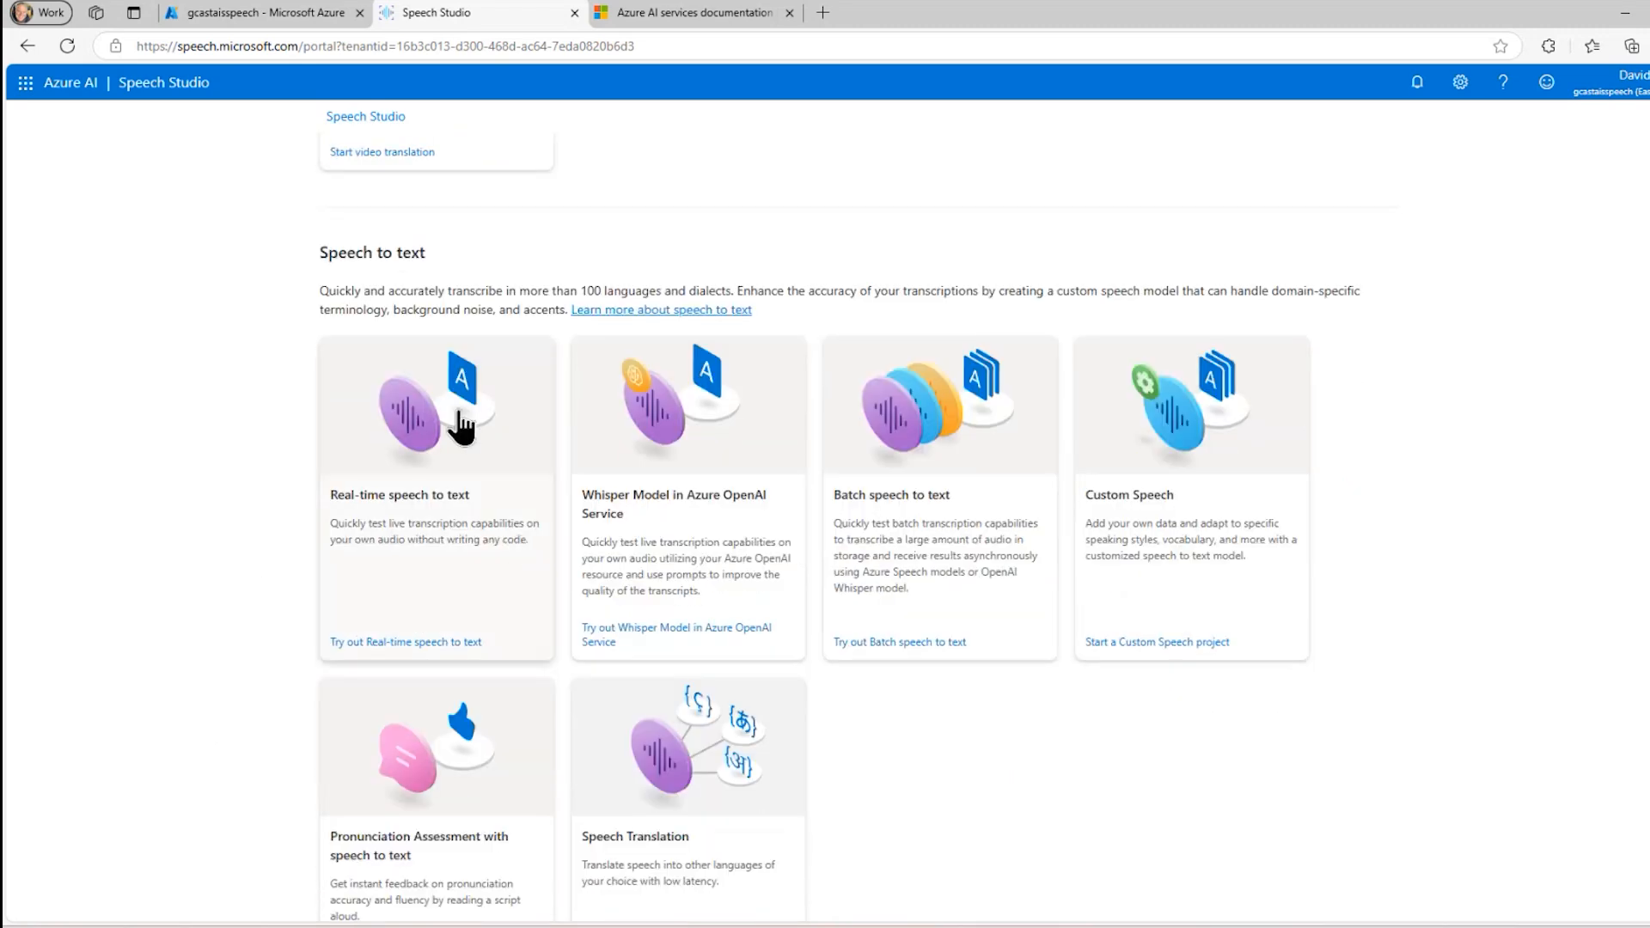
{"action": "left_click", "coordinate": [436, 406]}
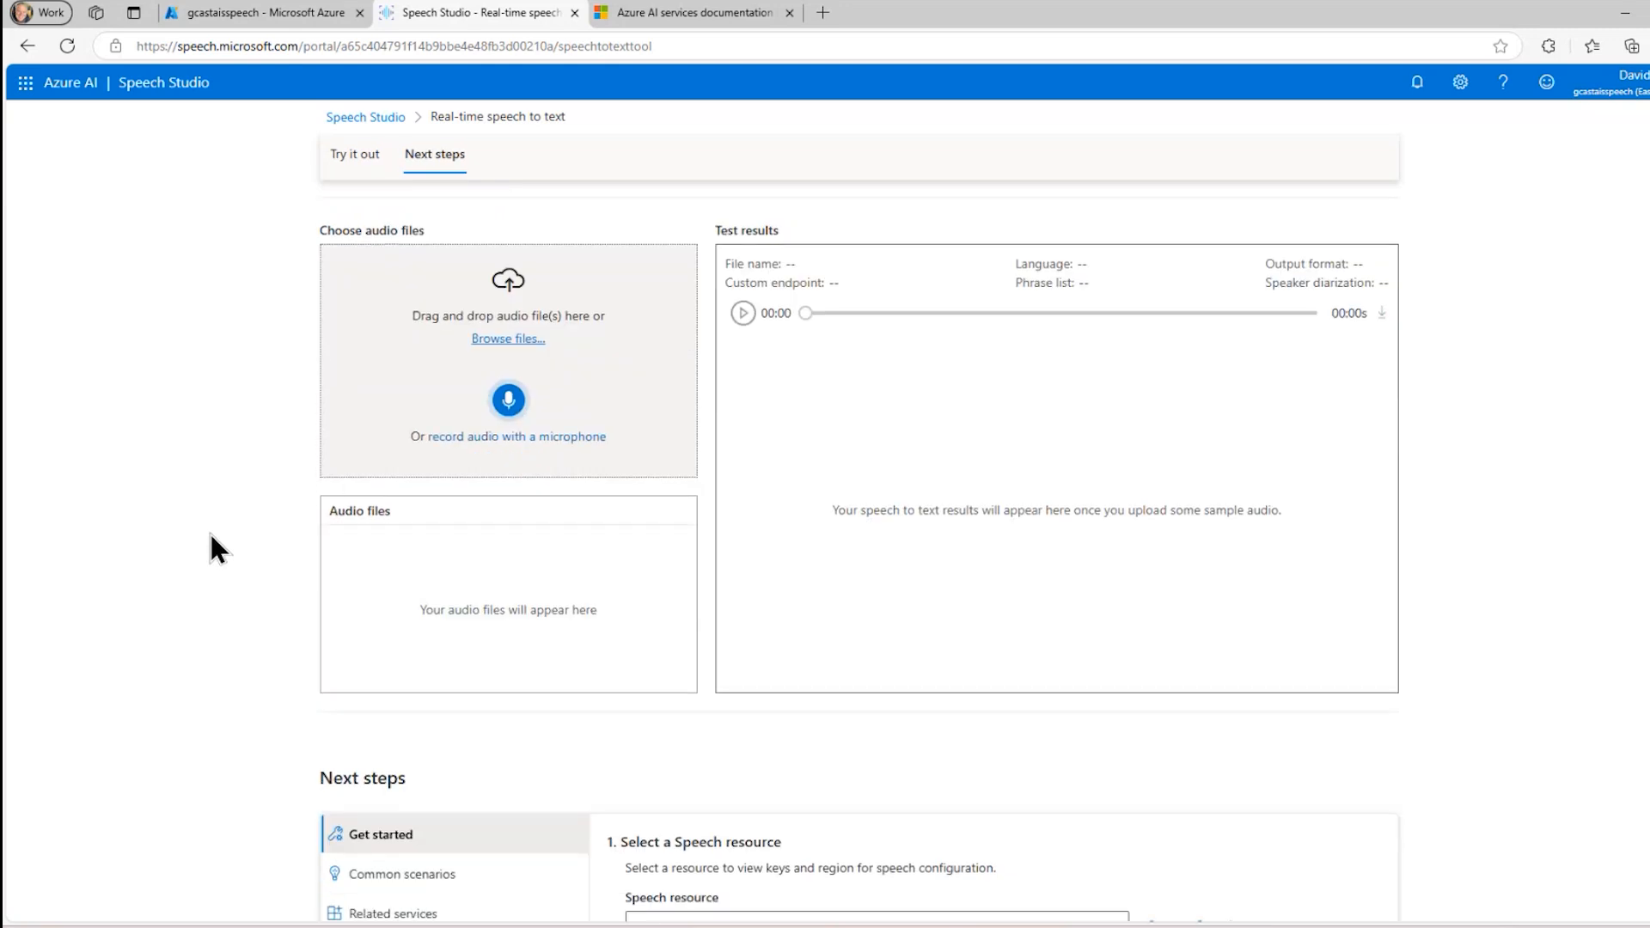
{"action": "left_click", "coordinate": [355, 155]}
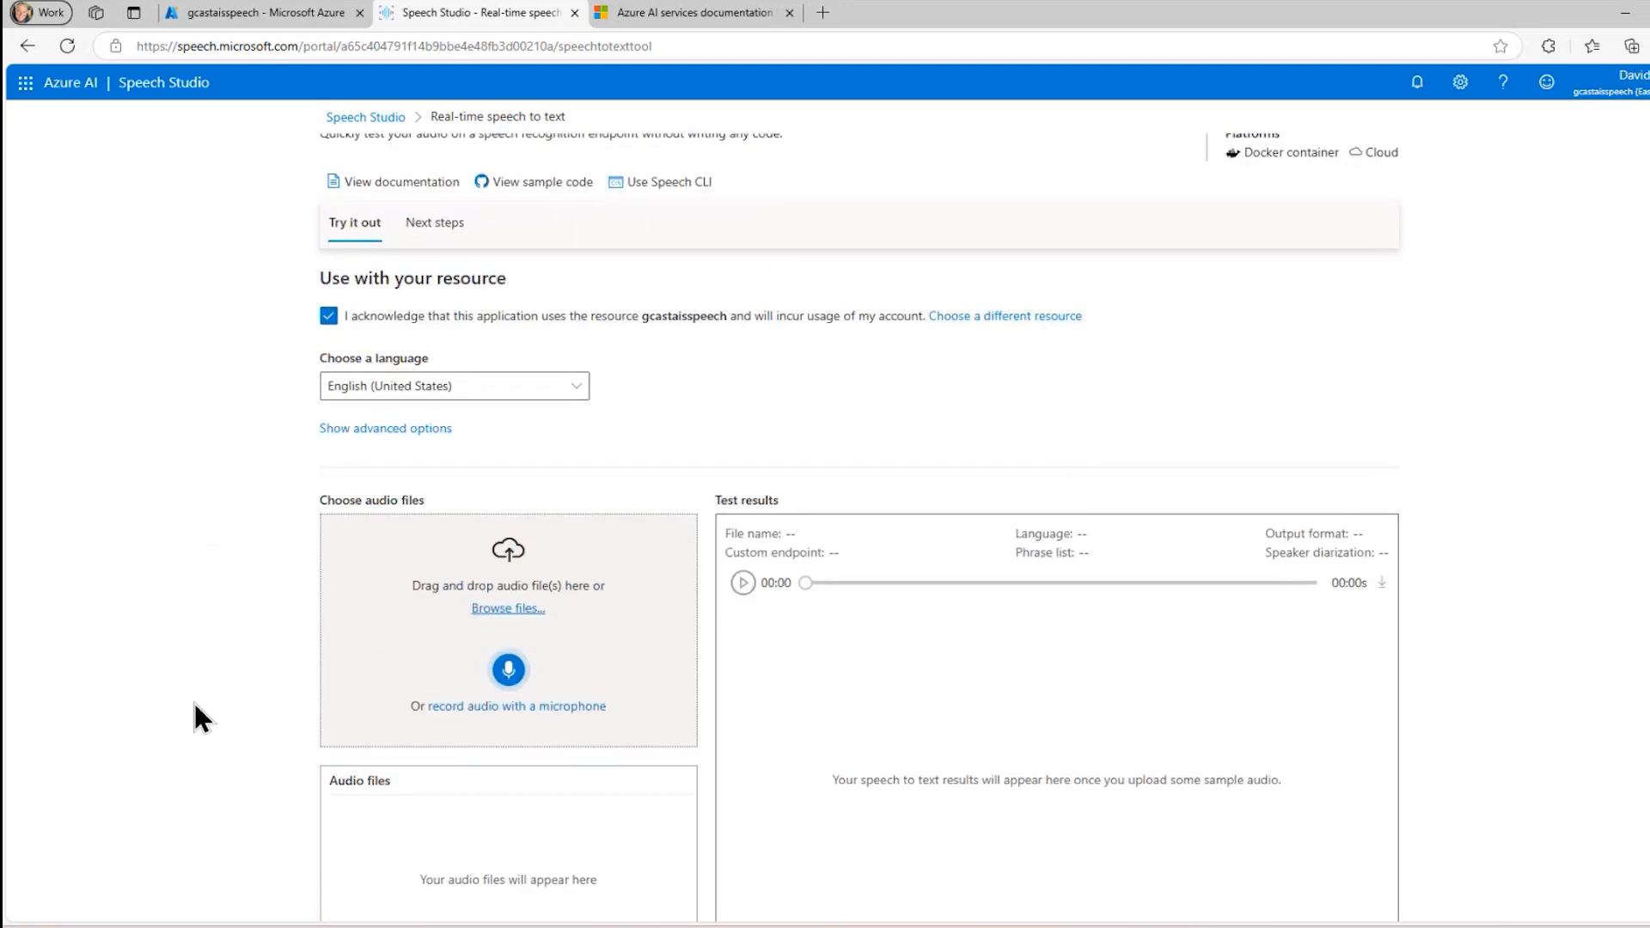
{"action": "scroll", "scroll_direction": "down", "scroll_amount": 3}
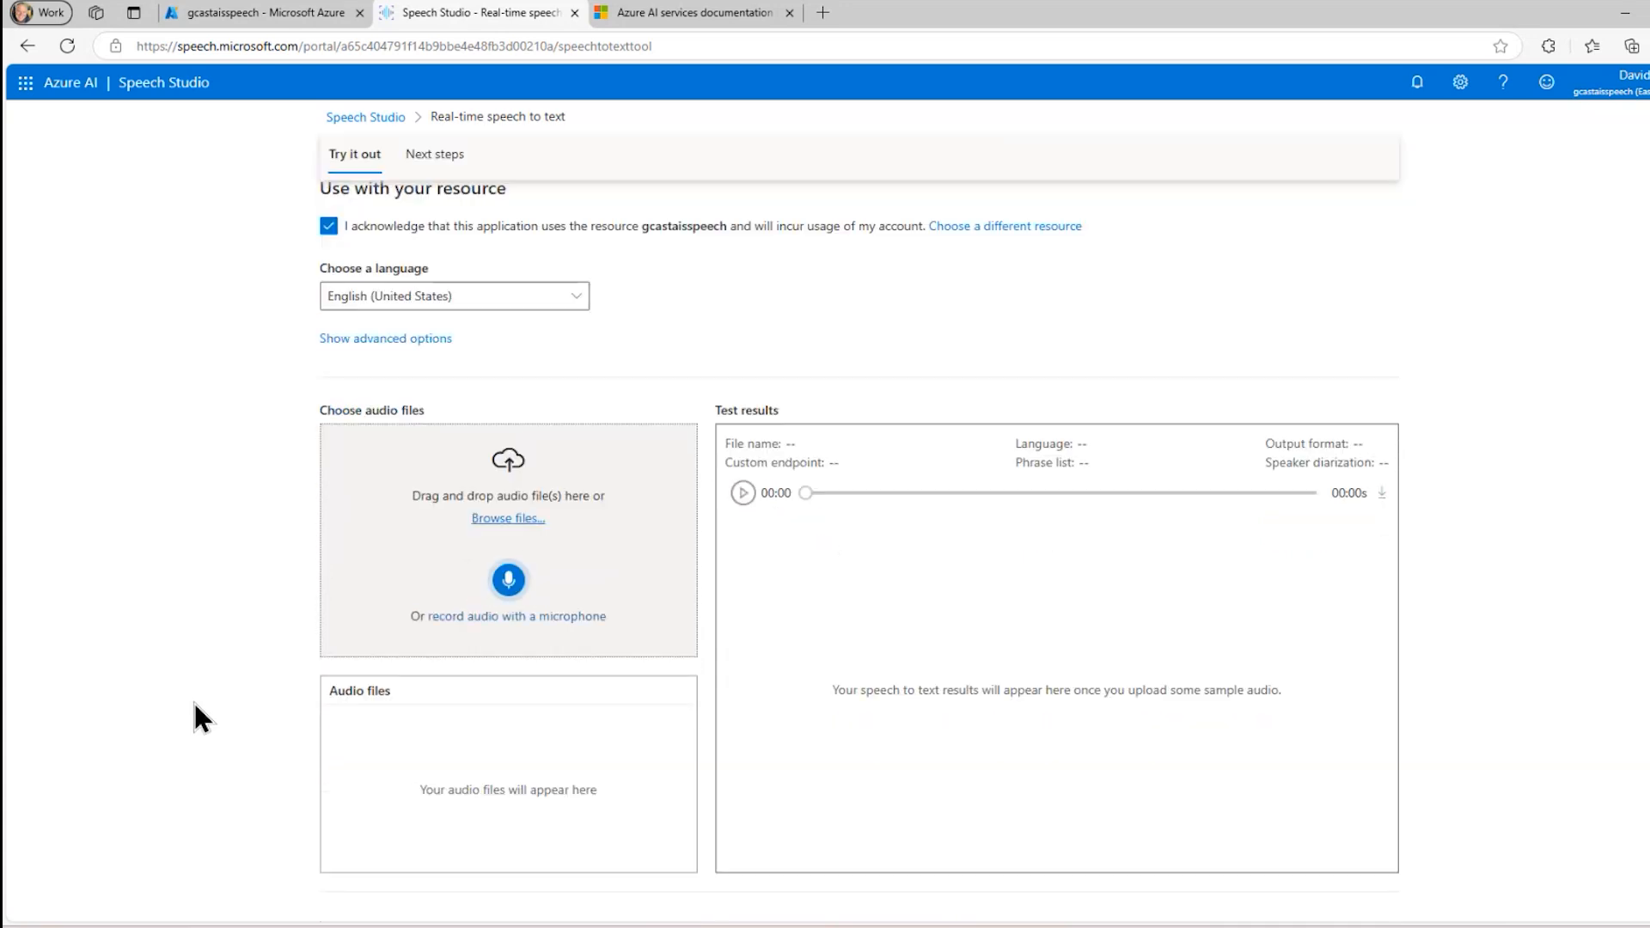
{"action": "mouse_move", "coordinate": [196, 678]}
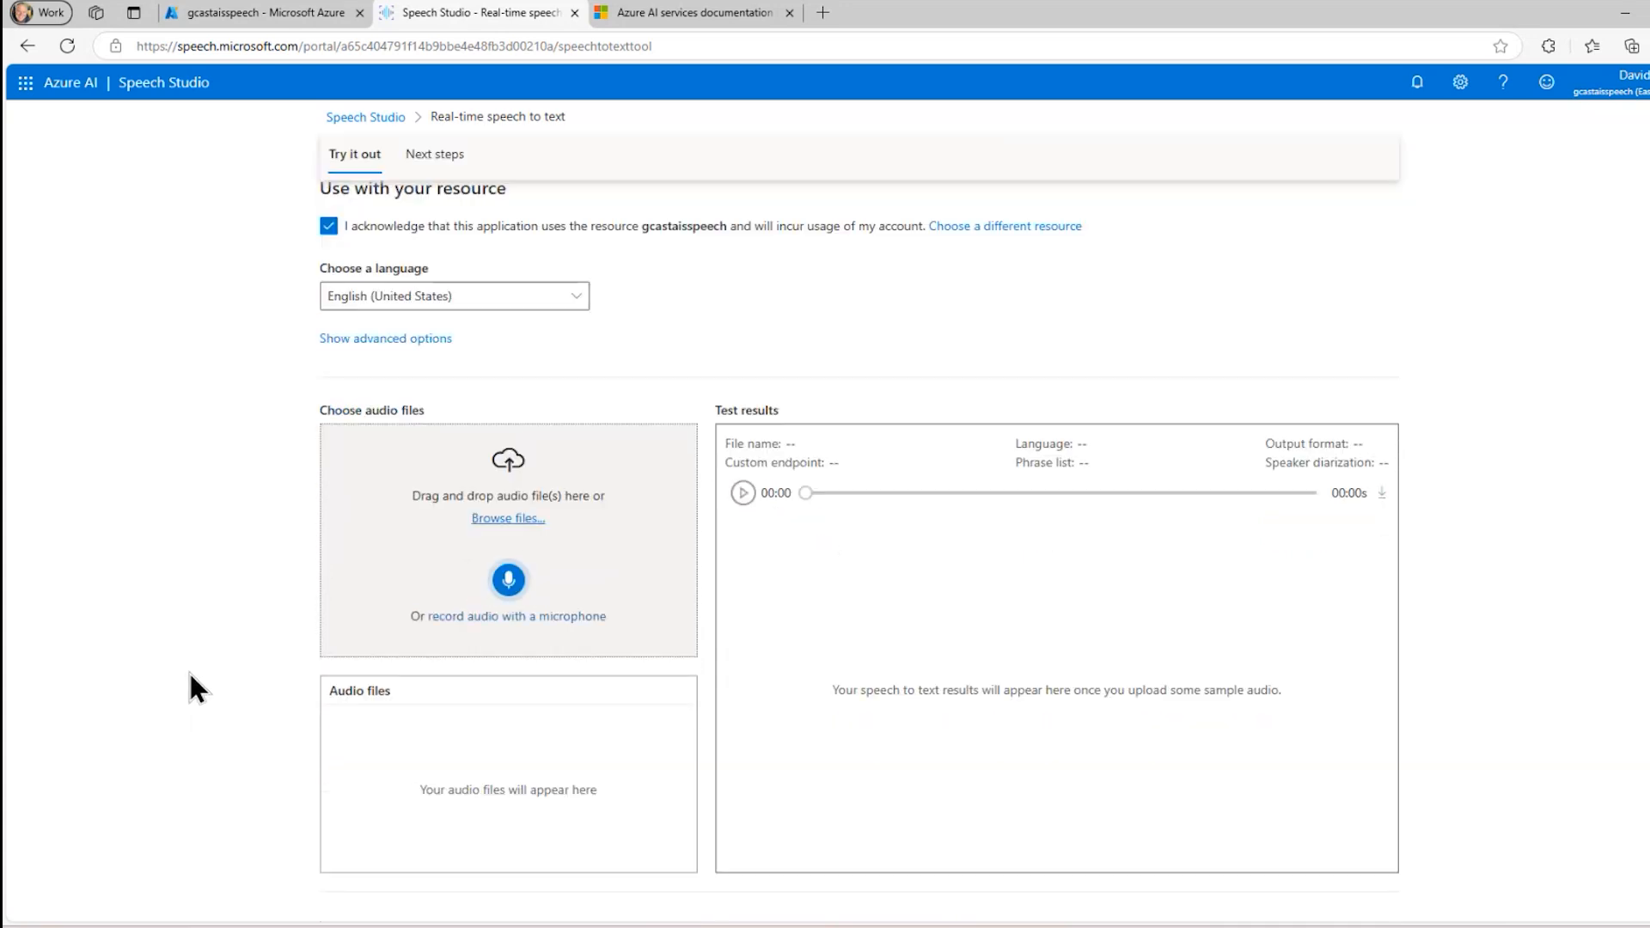
{"action": "mouse_move", "coordinate": [474, 366]}
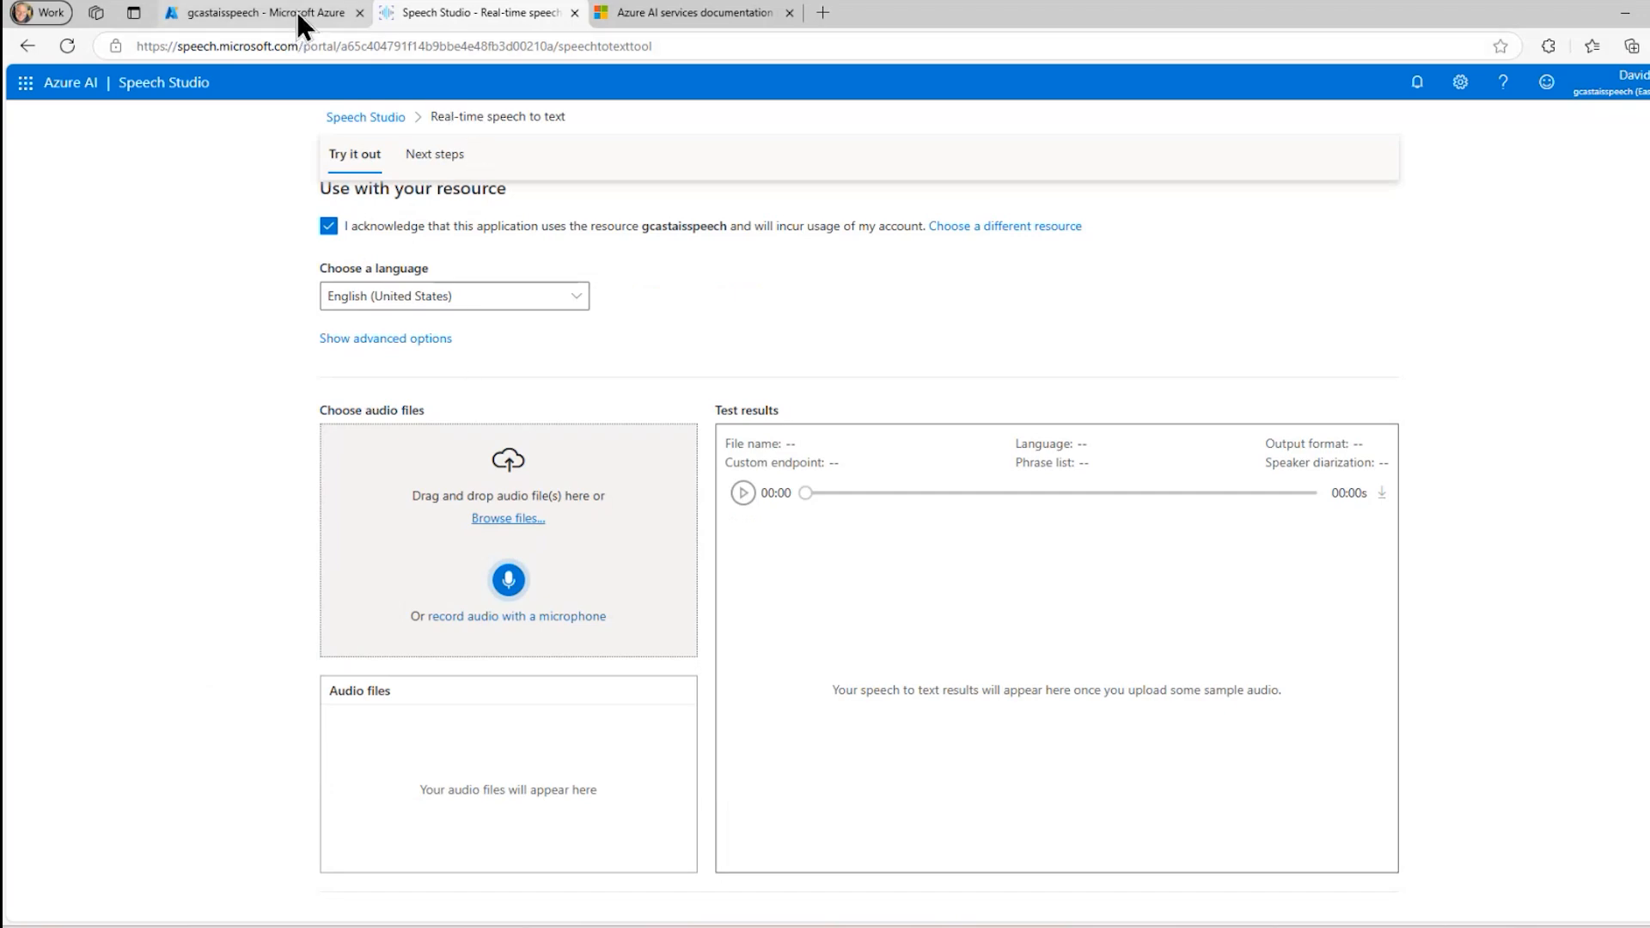
Return to the Azure portal home and search the Marketplace for 'vision'
{"action": "left_click", "coordinate": [258, 12]}
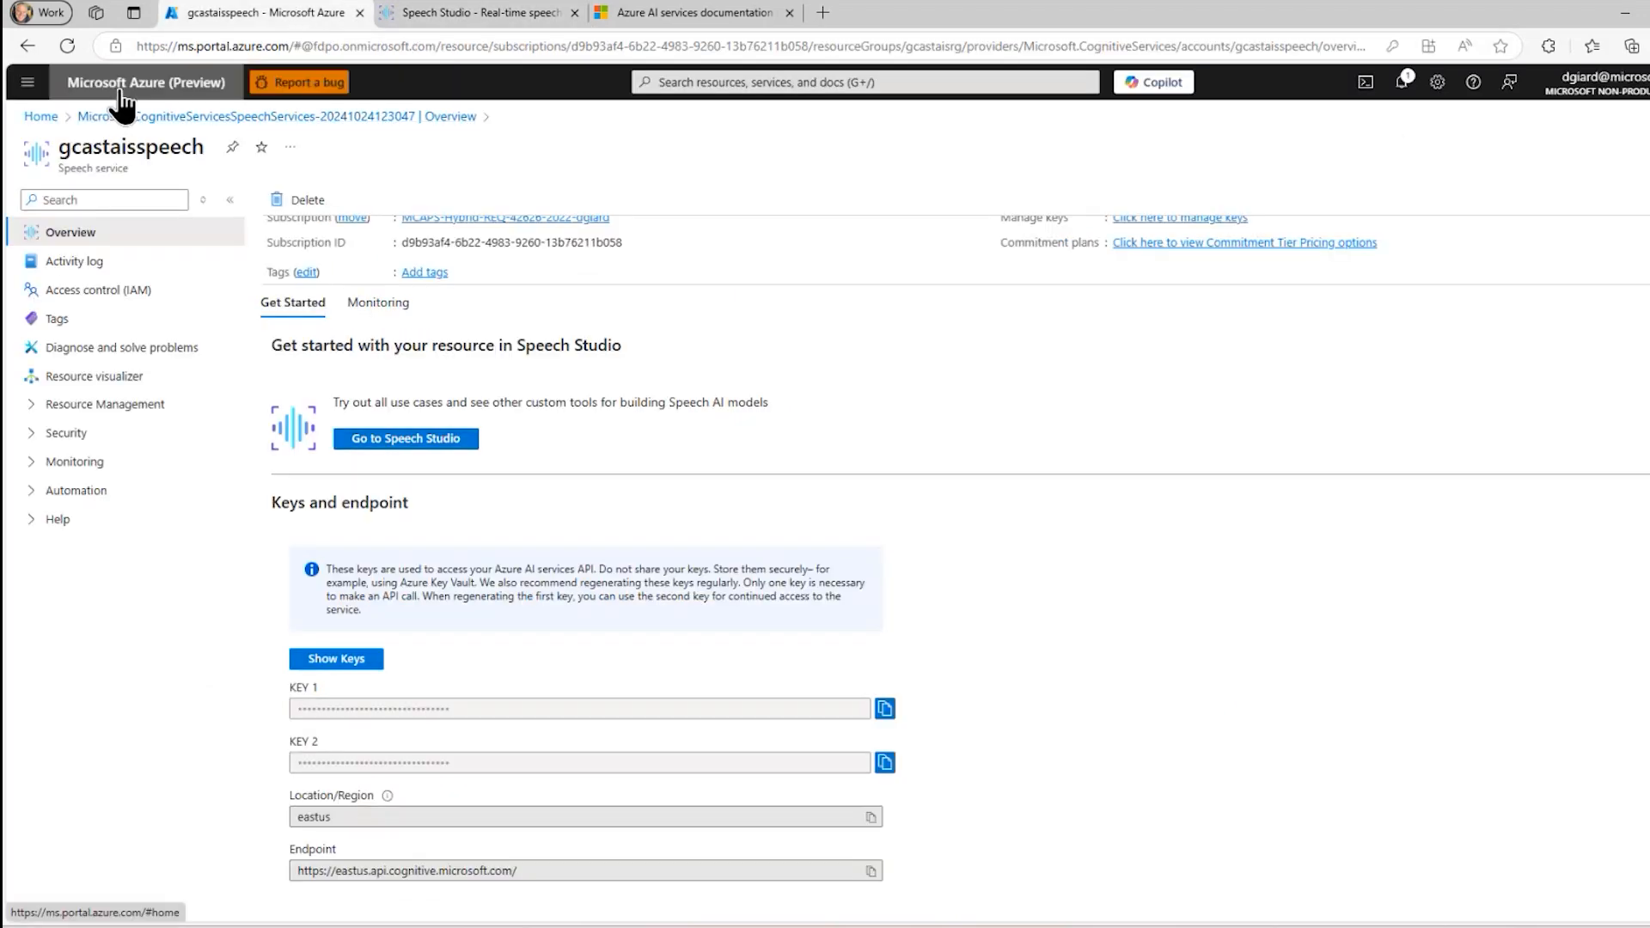
{"action": "left_click", "coordinate": [148, 82]}
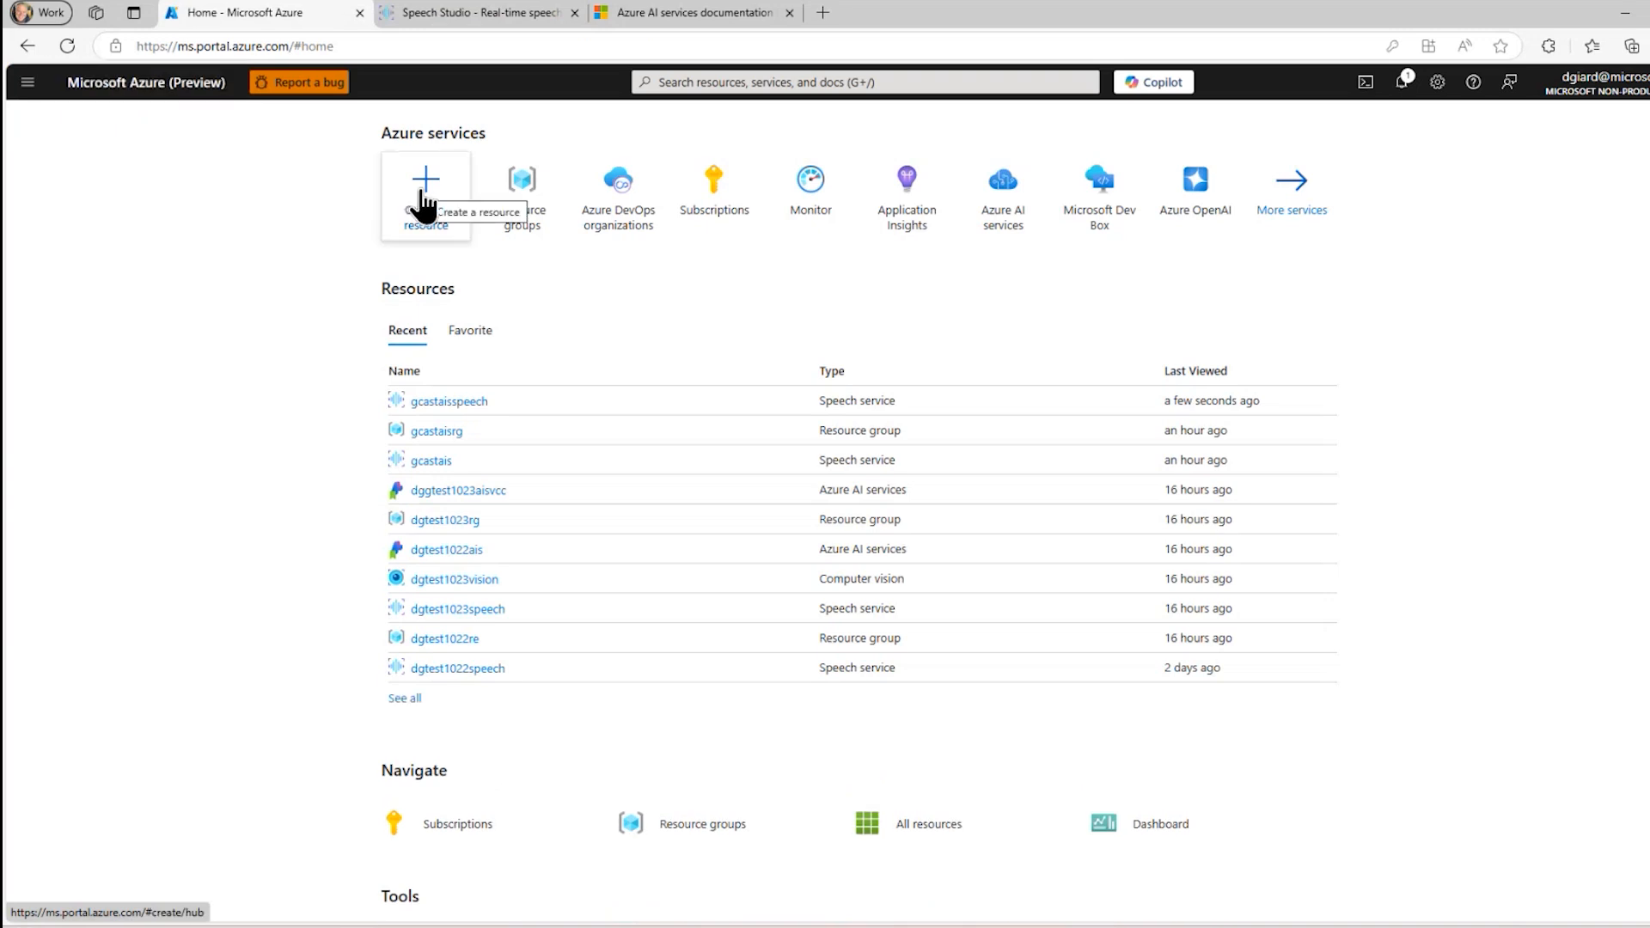
{"action": "left_click", "coordinate": [426, 175]}
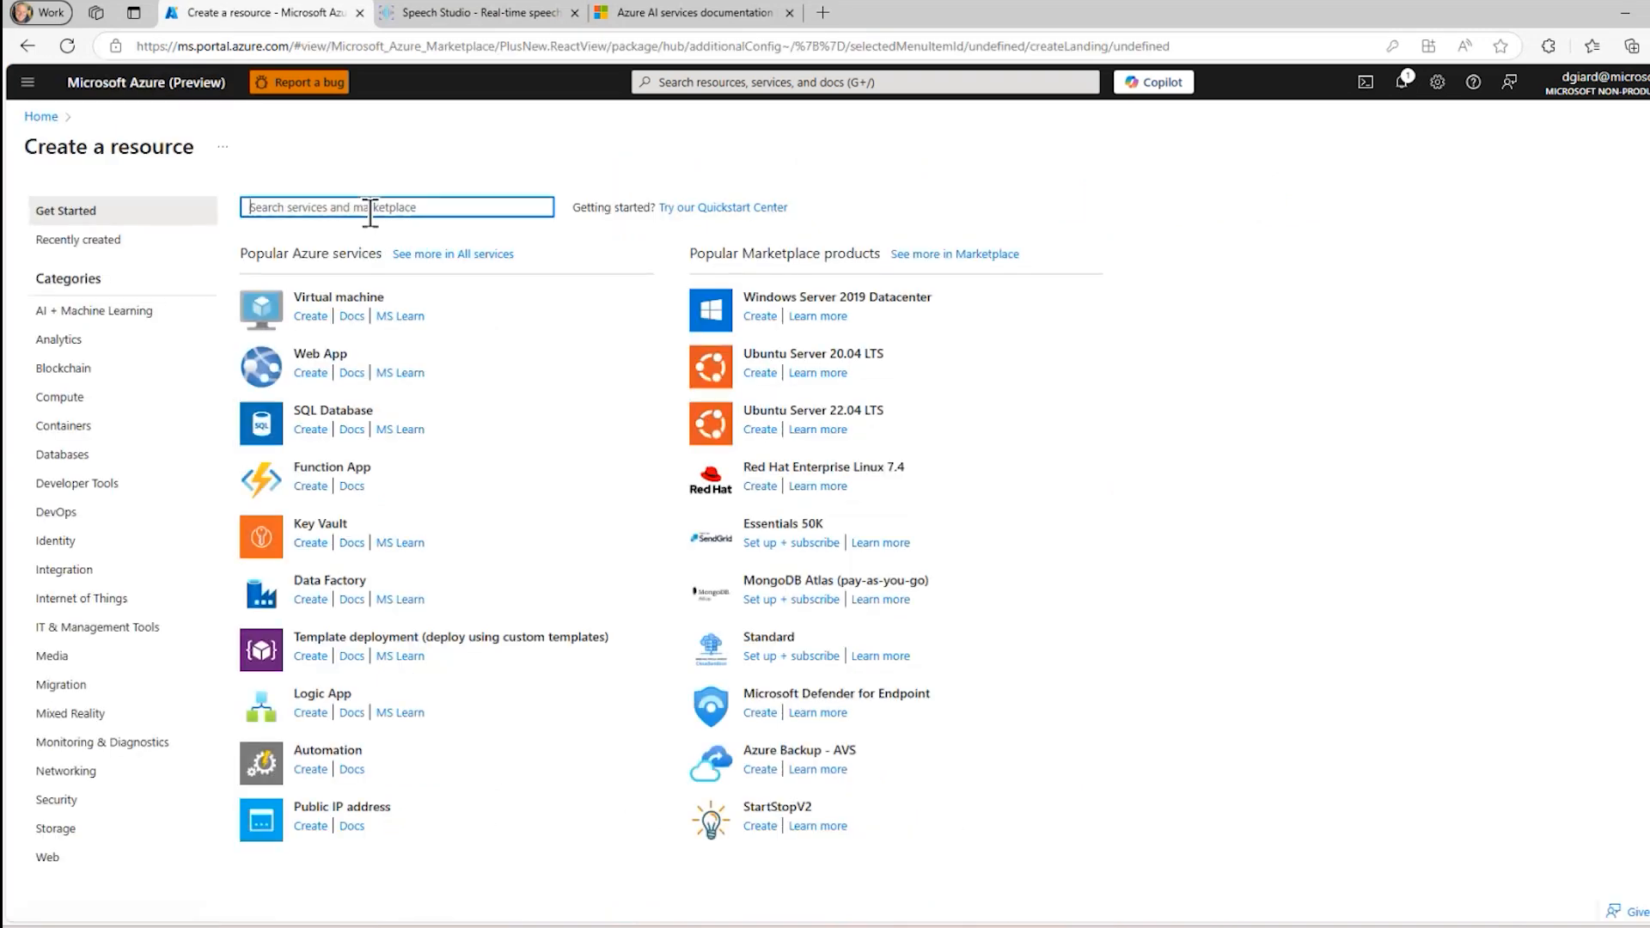
{"action": "type", "text": "vision"}
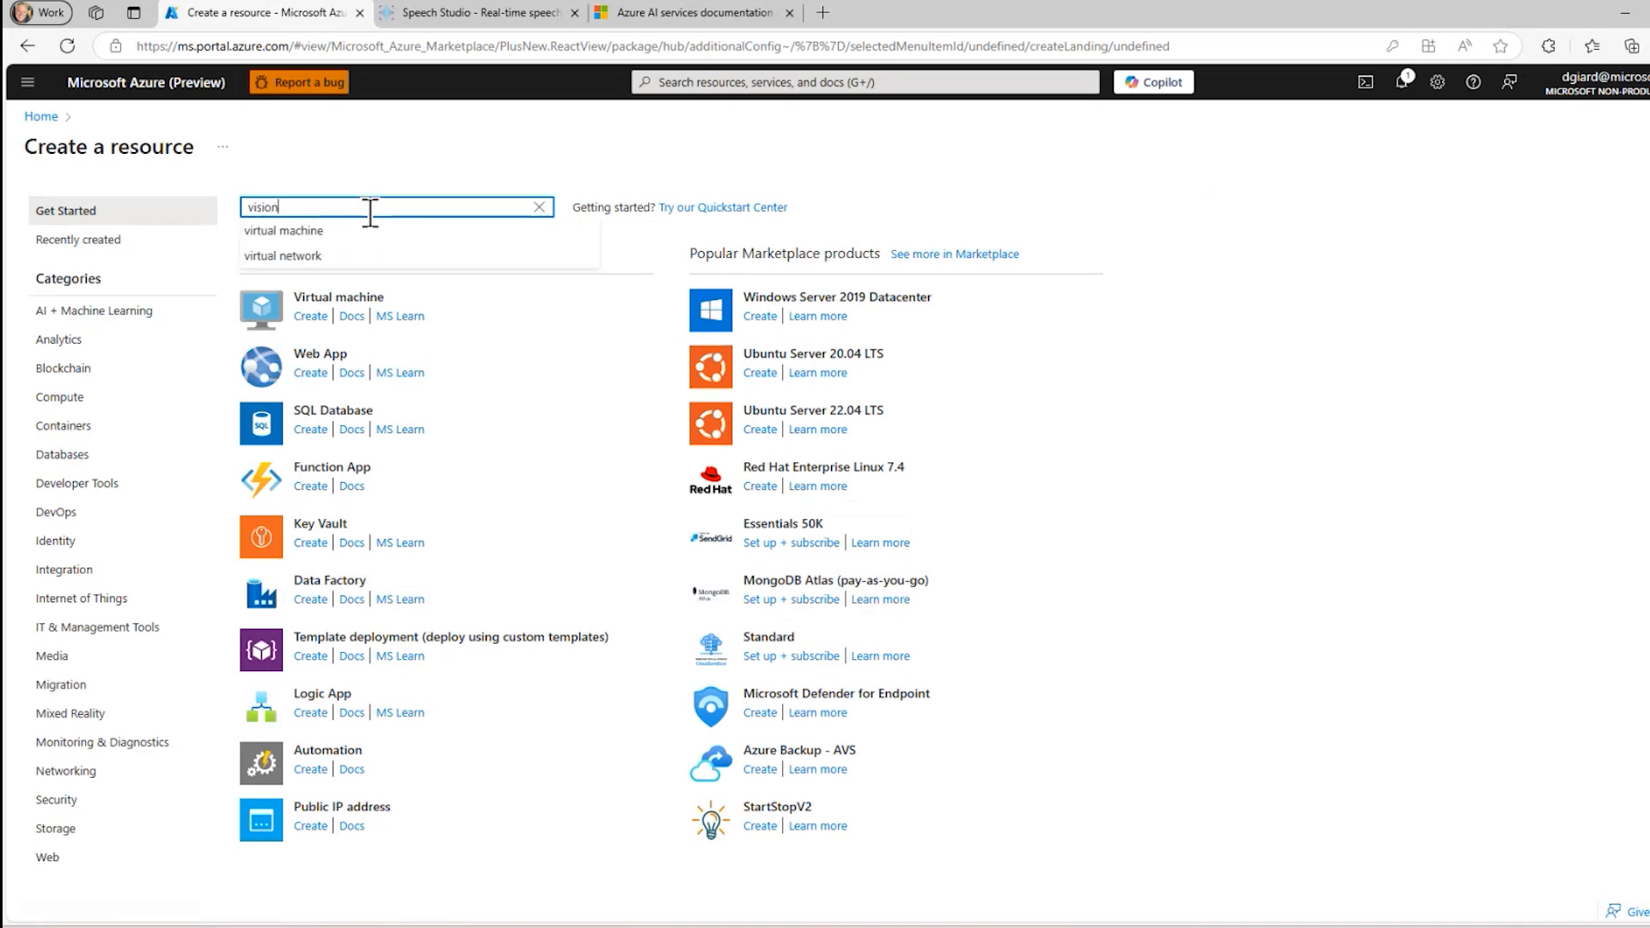
{"action": "key", "text": "Enter"}
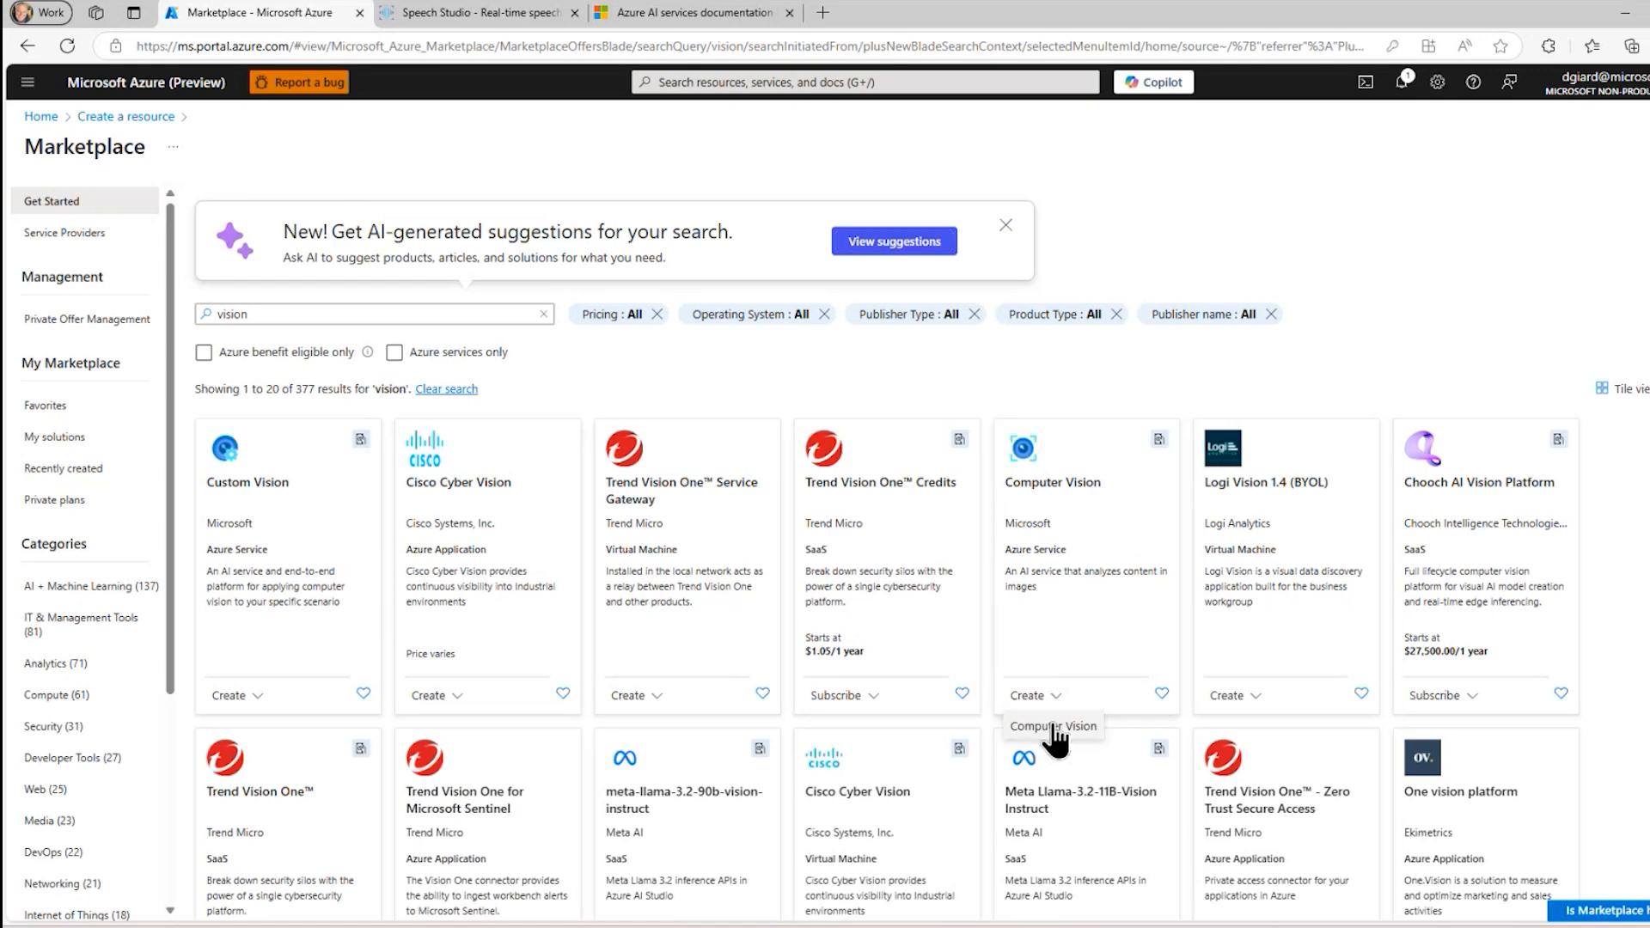
Start a Computer Vision resource in the gcastaisrg resource group
{"action": "left_click", "coordinate": [1024, 694]}
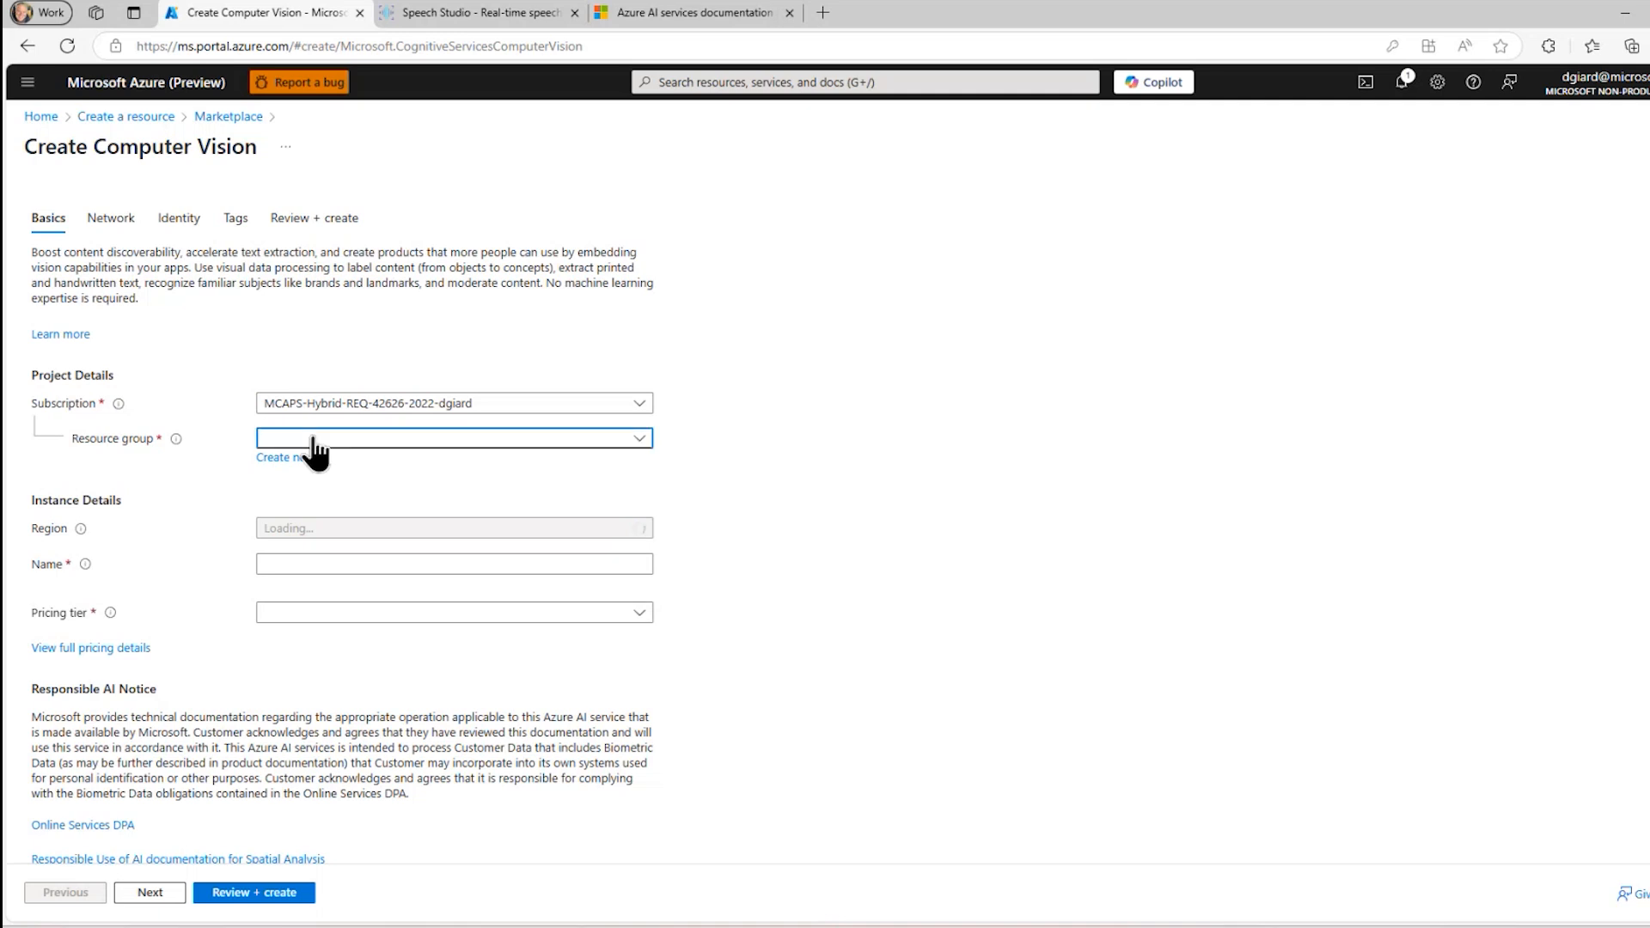
{"action": "type", "text": "gcastaisr"}
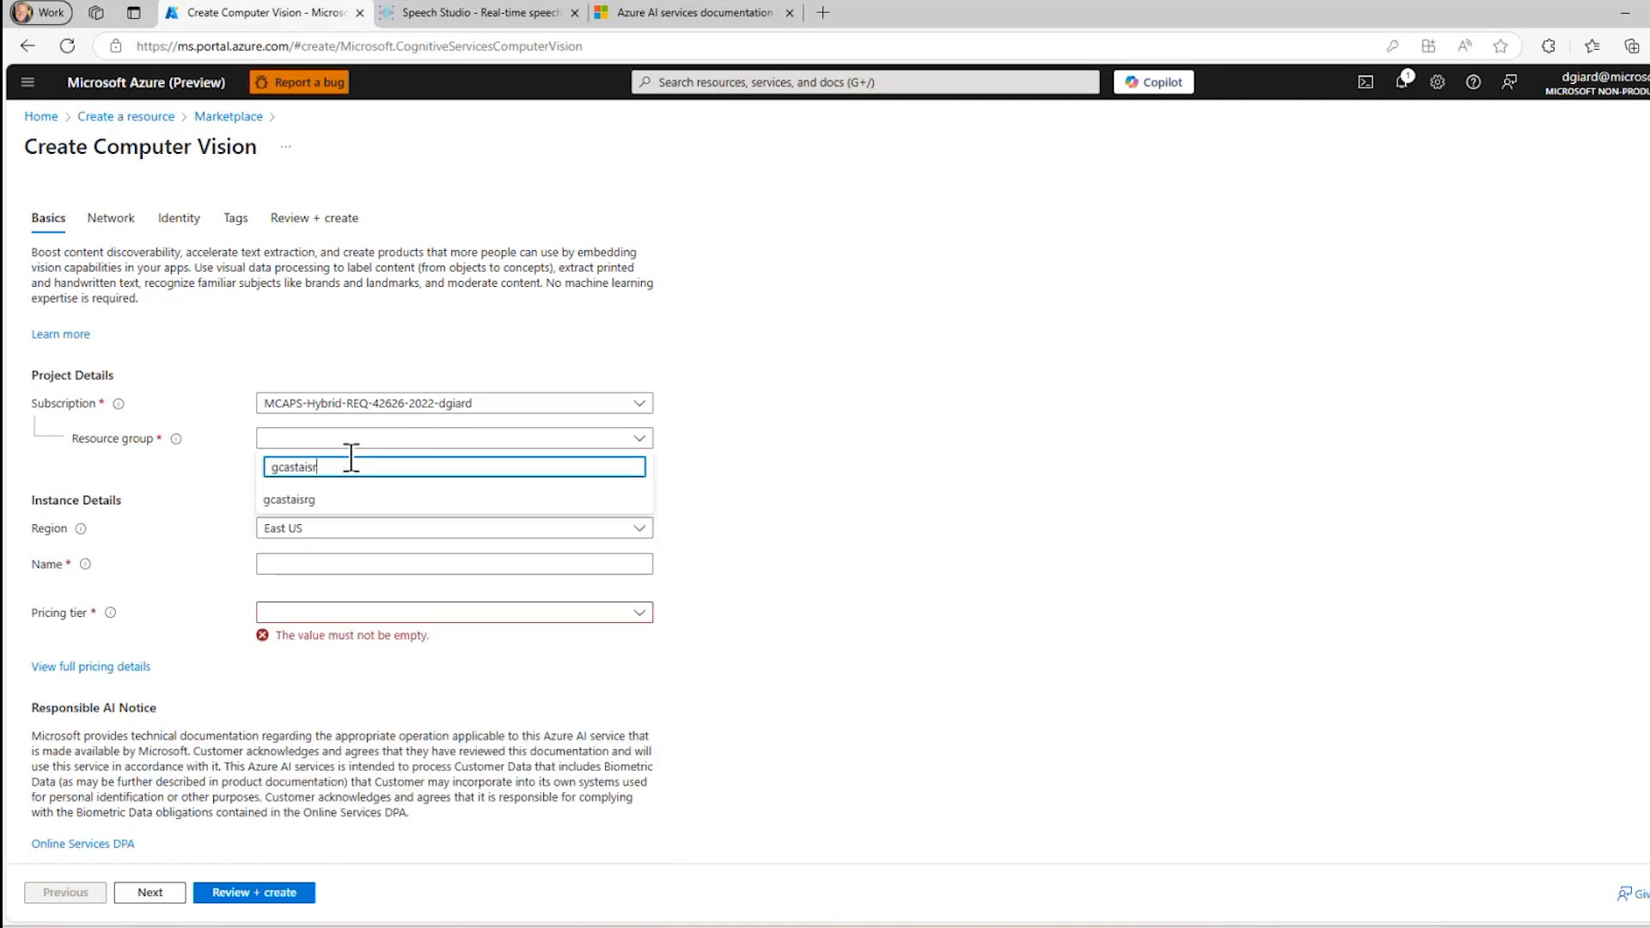
{"action": "left_click", "coordinate": [296, 499]}
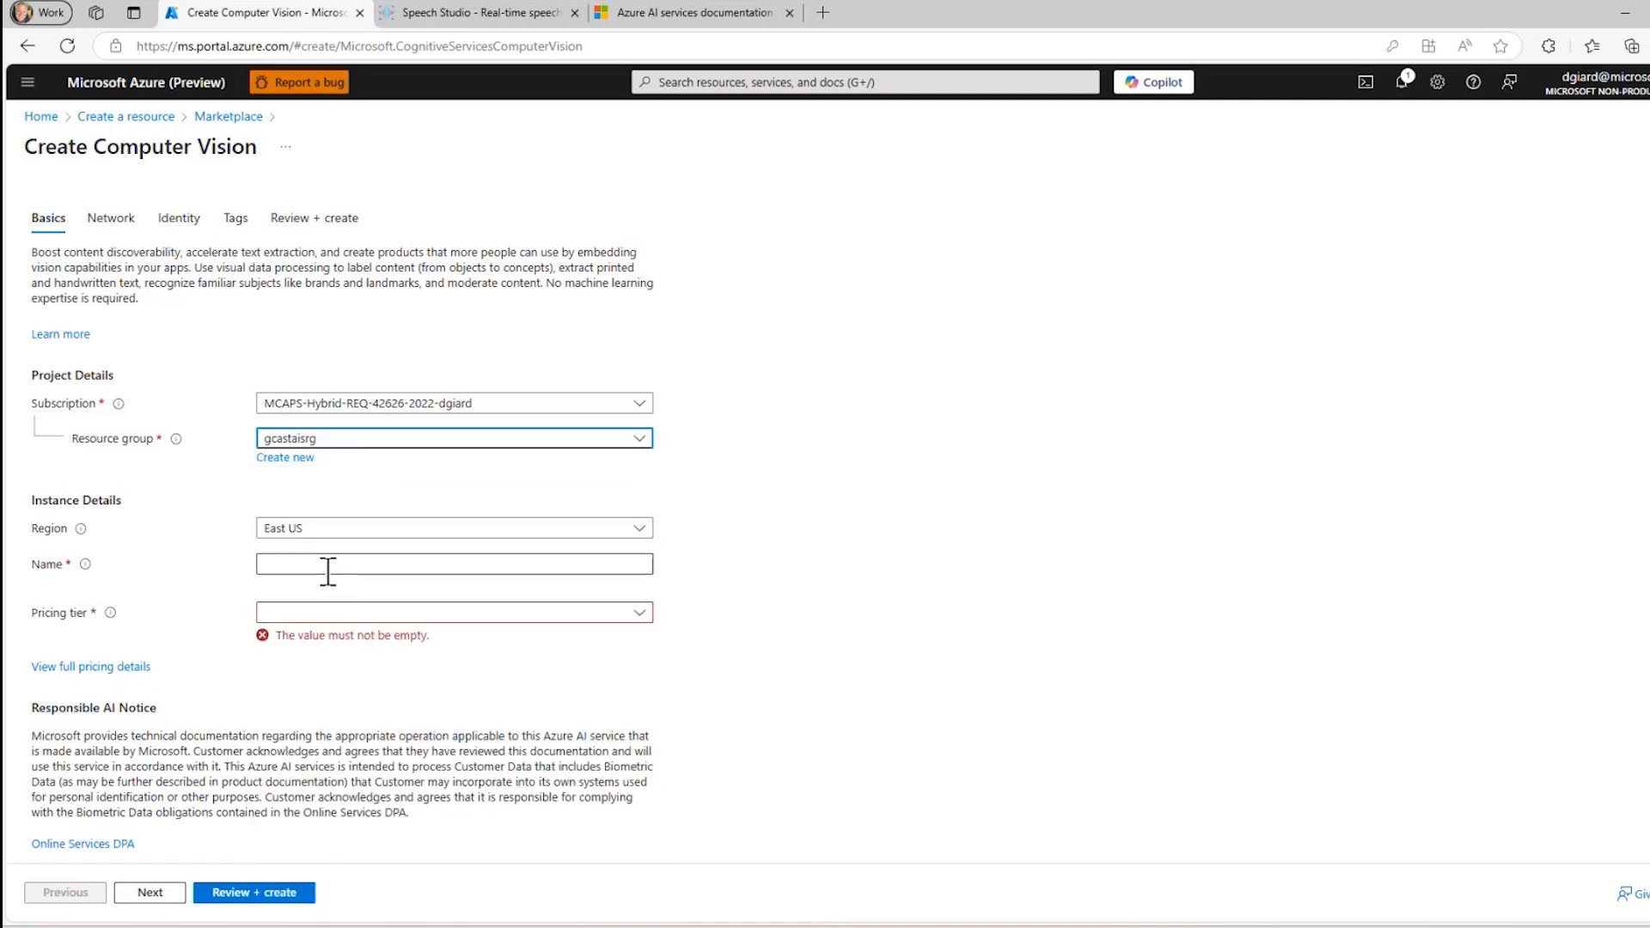
Name it gcastaisvision and choose the Standard S1 pricing tier
{"action": "type", "text": "gcastais"}
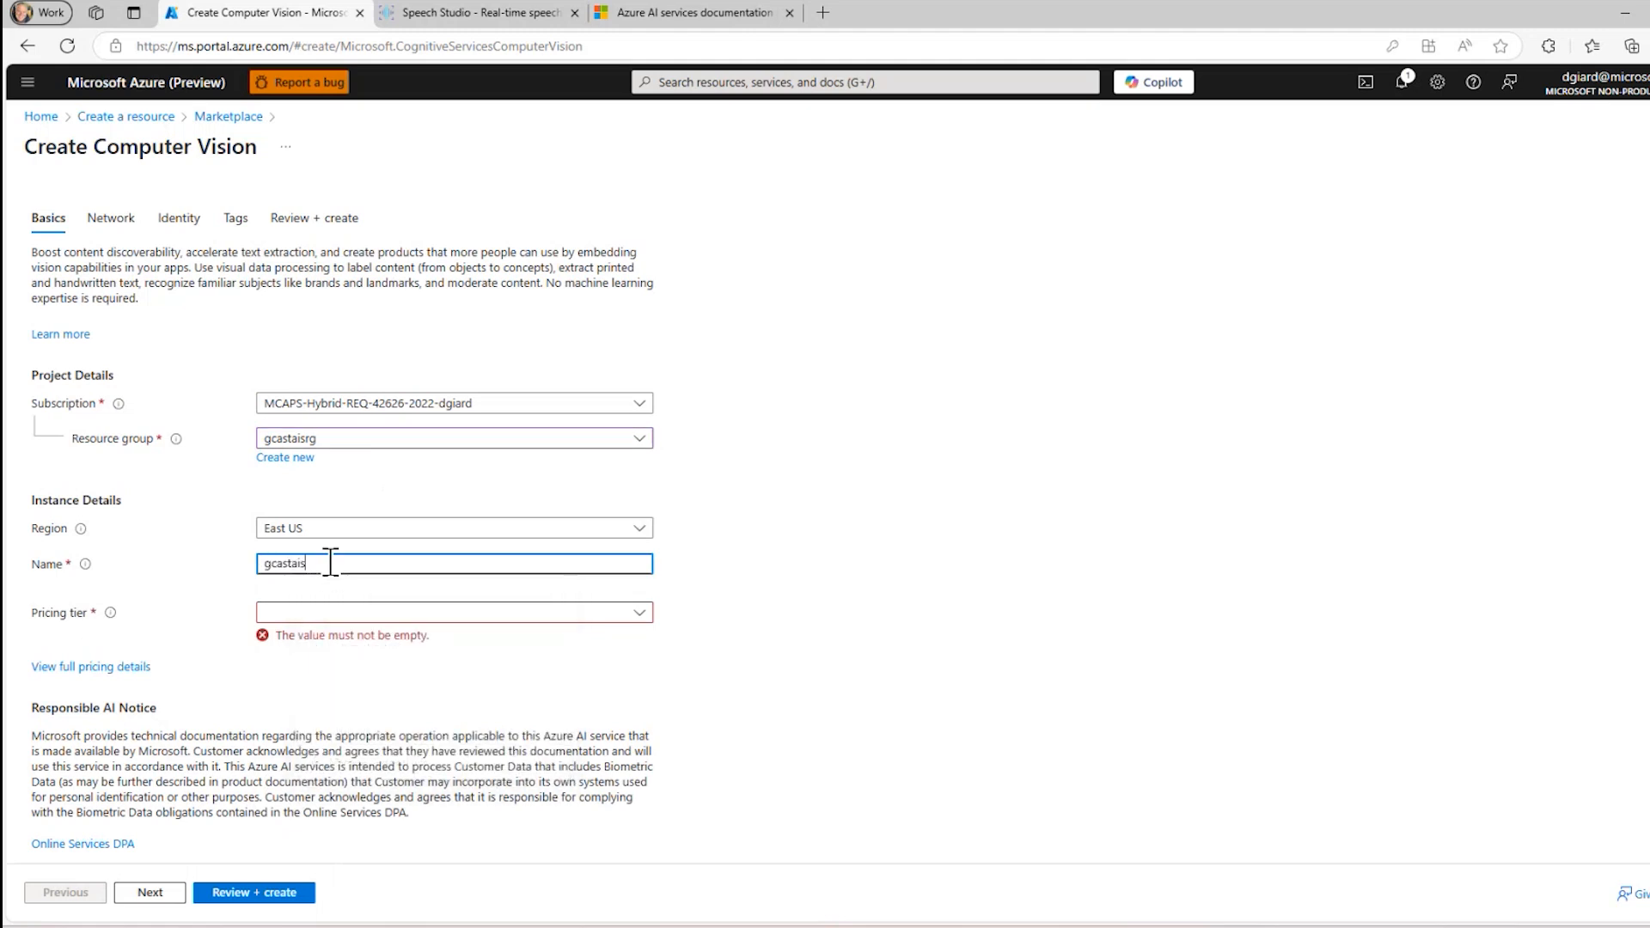
{"action": "type", "text": "vision"}
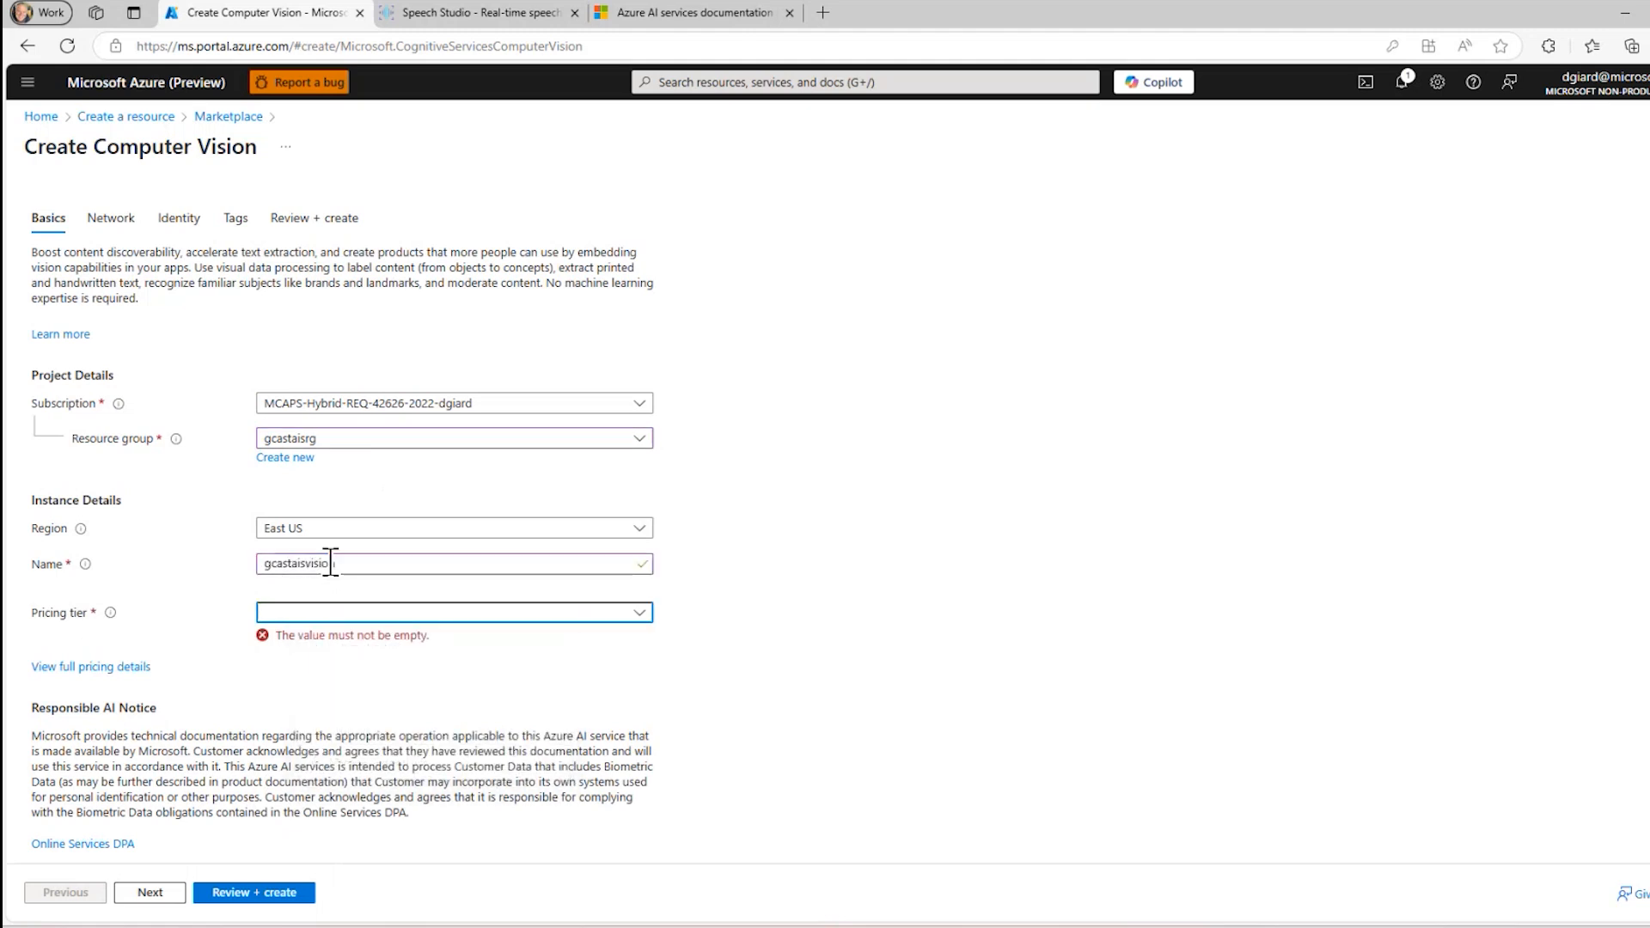
{"action": "left_click", "coordinate": [454, 612]}
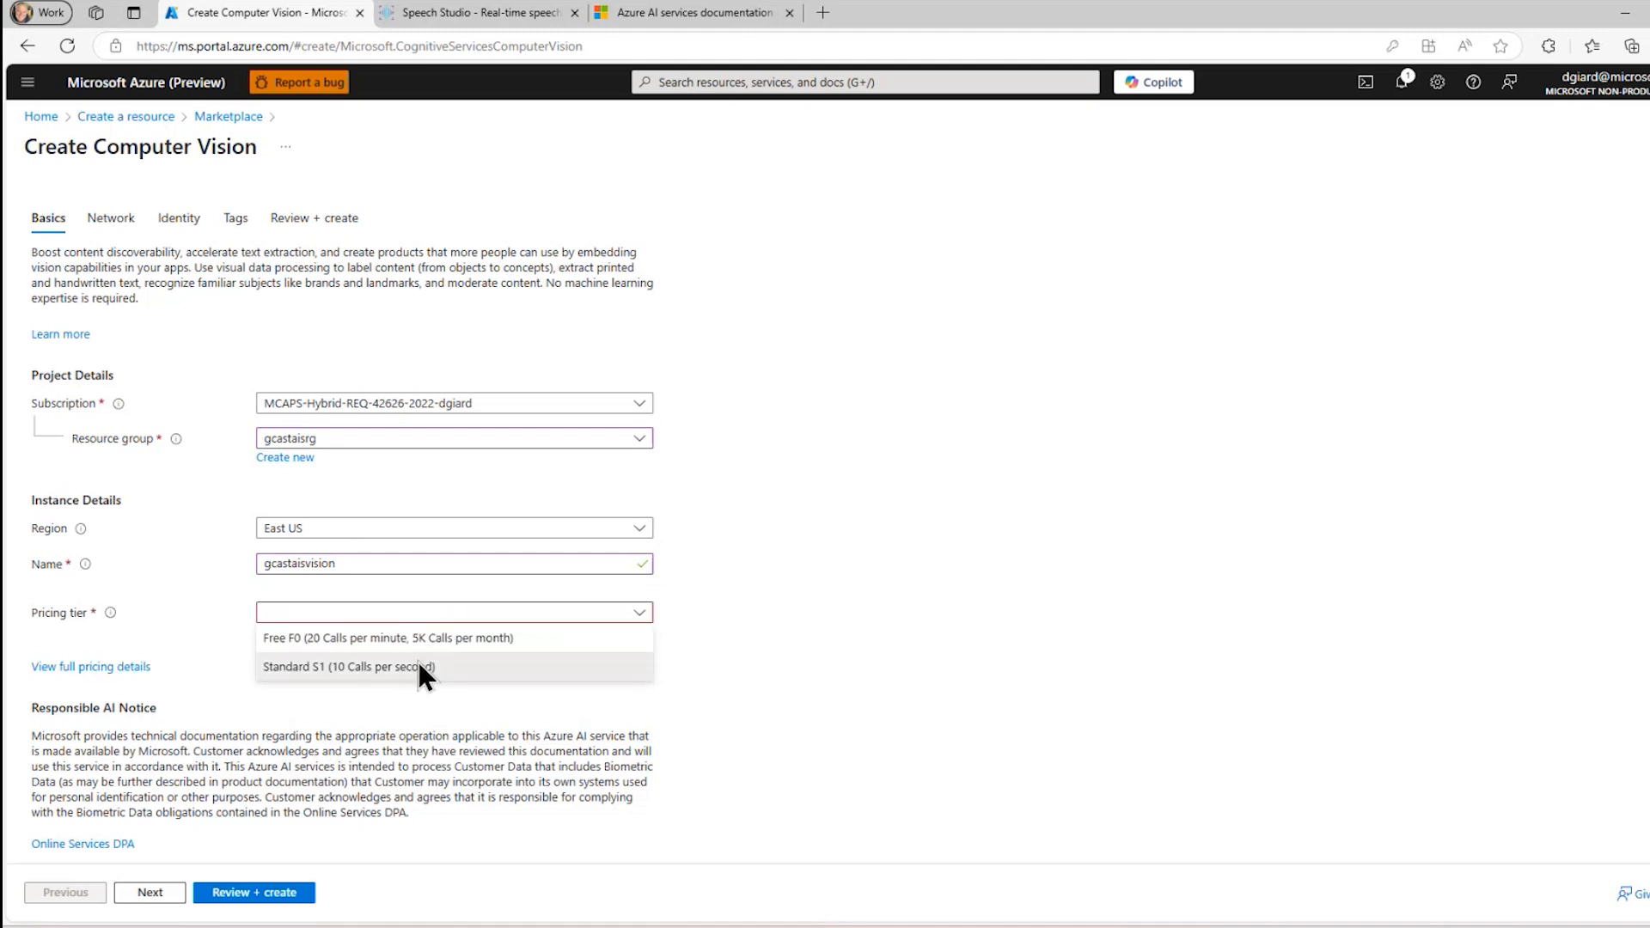
{"action": "left_click", "coordinate": [348, 667]}
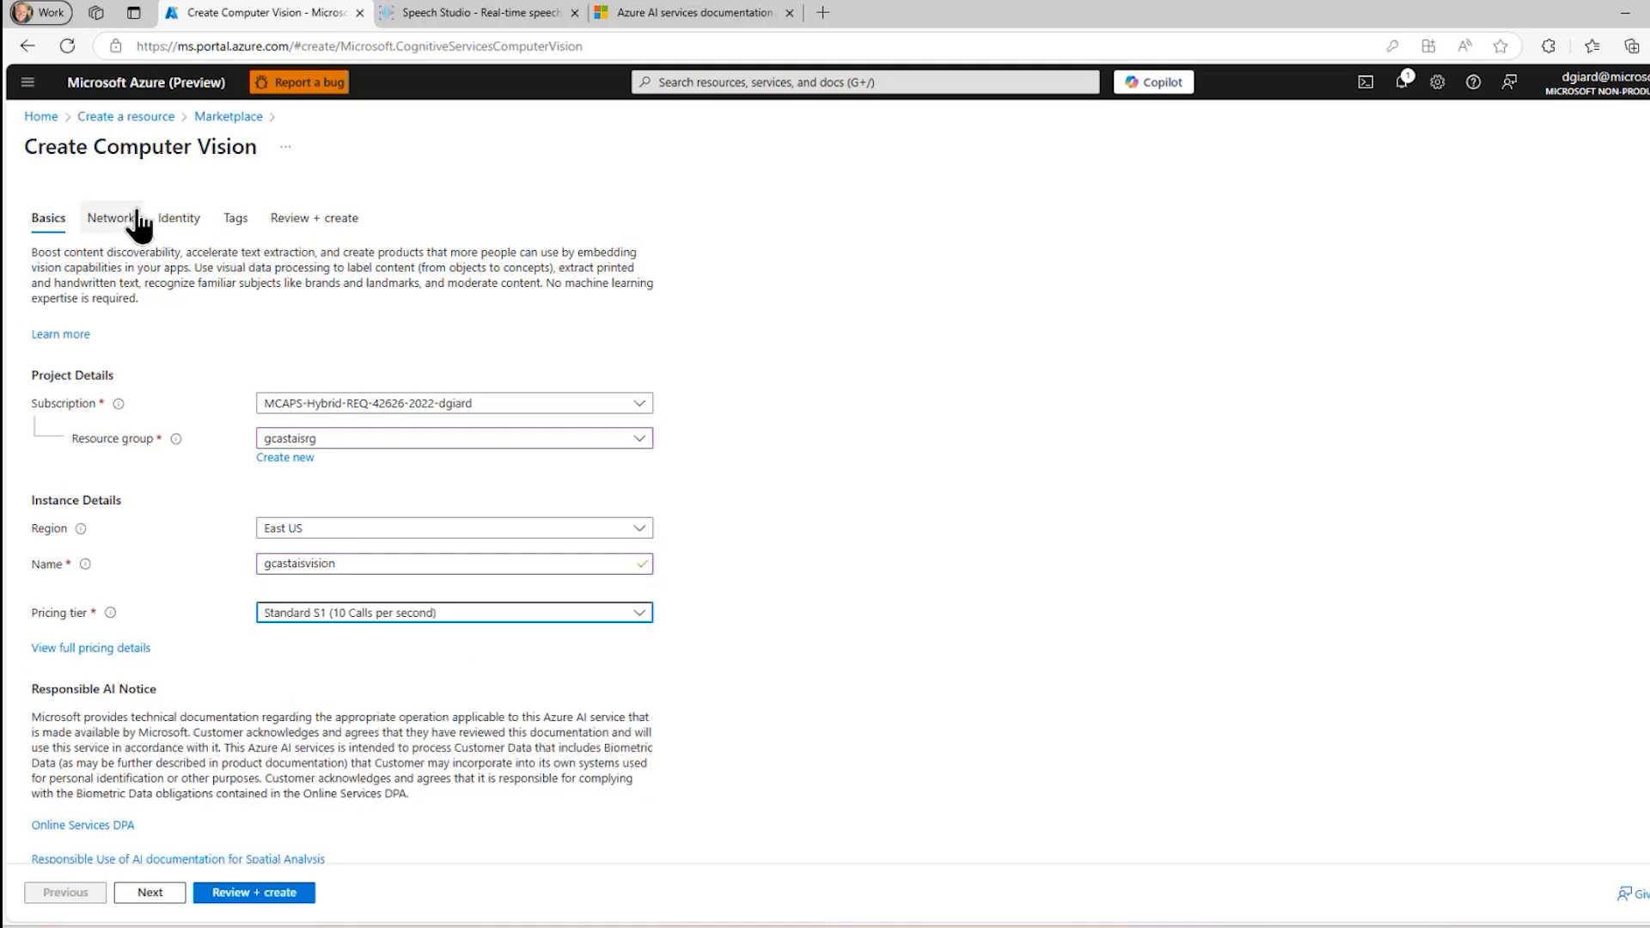
Acknowledge the responsible AI notices to pass validation, review, and create gcastaisvision
{"action": "left_click", "coordinate": [313, 218]}
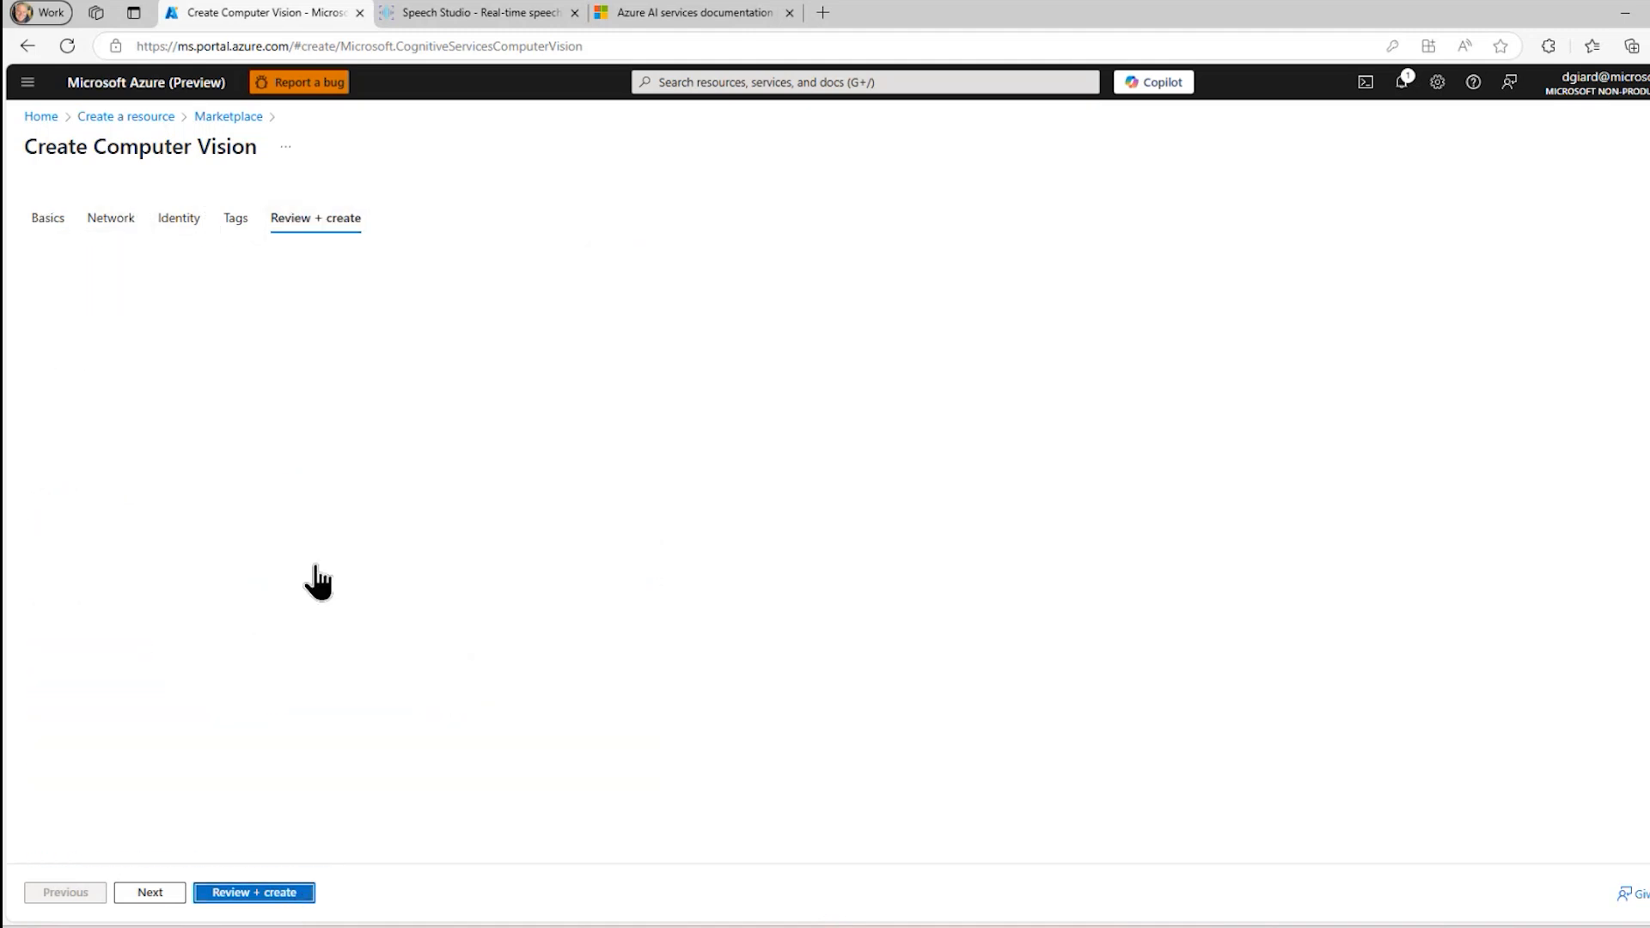
{"action": "left_click", "coordinate": [253, 892]}
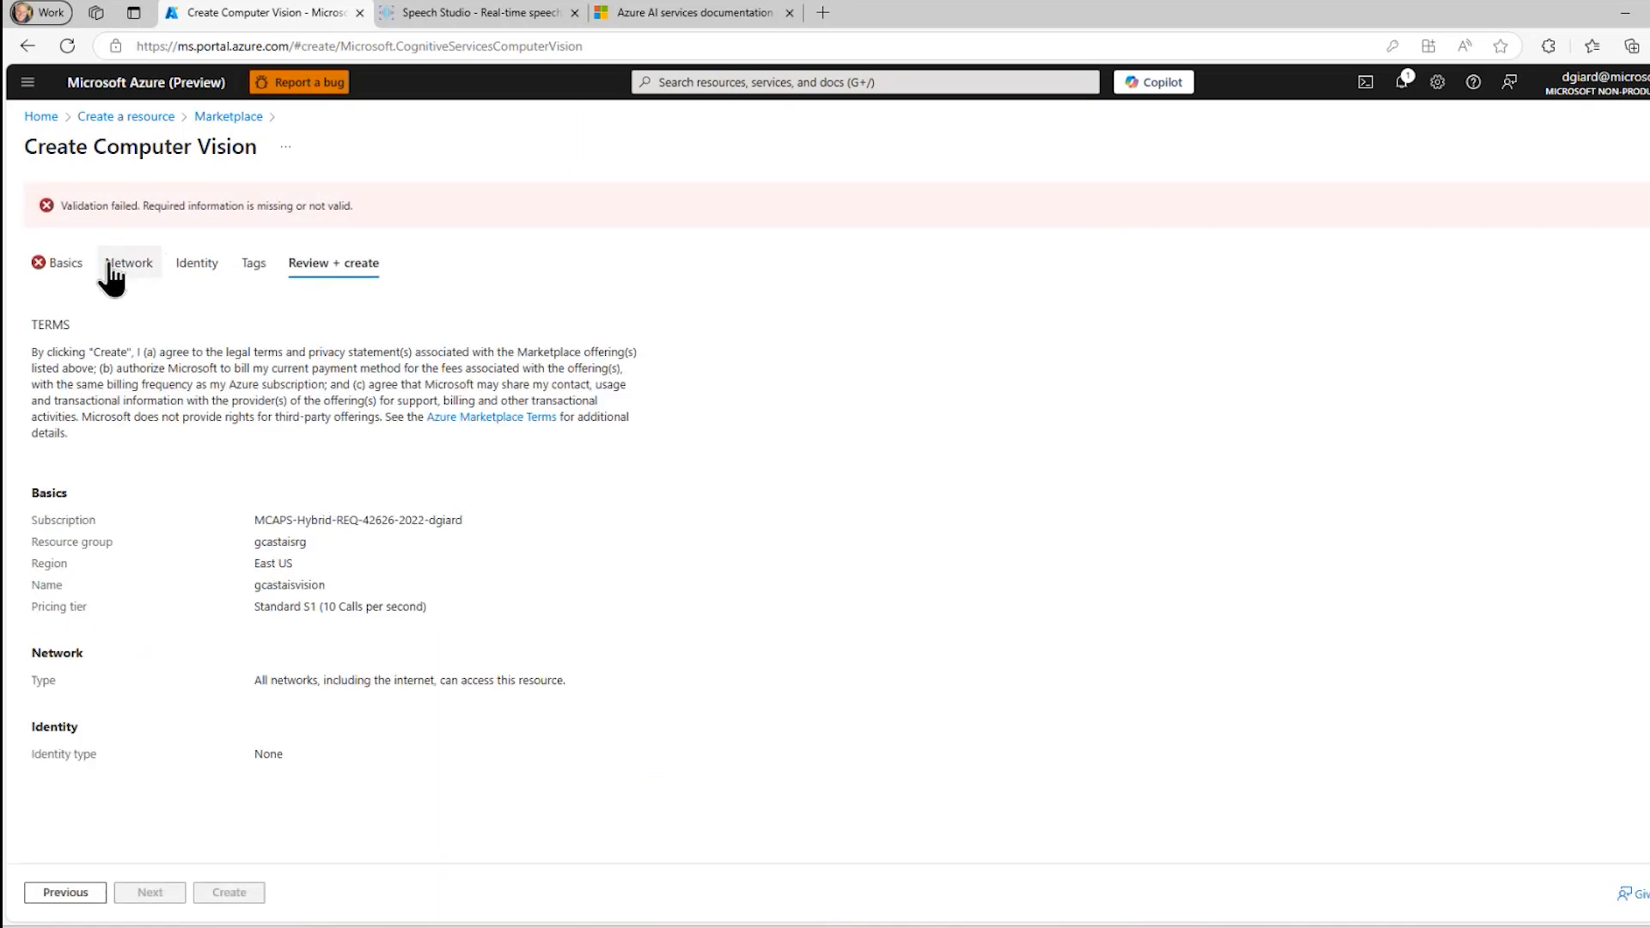
{"action": "left_click", "coordinate": [60, 262]}
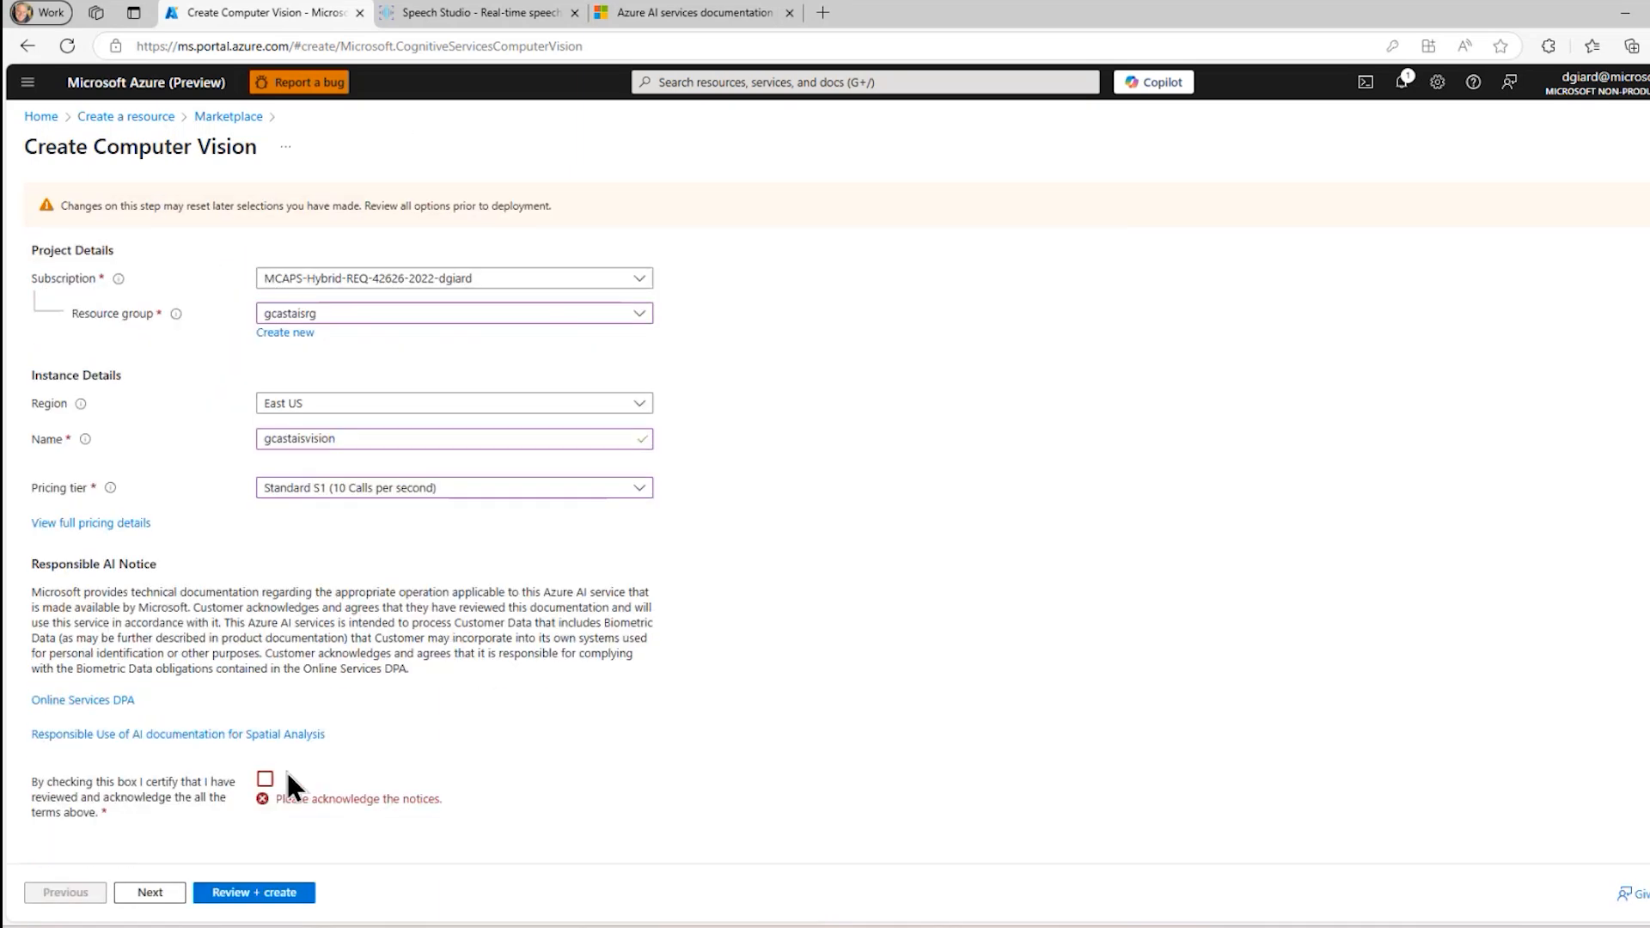
{"action": "left_click", "coordinate": [265, 780]}
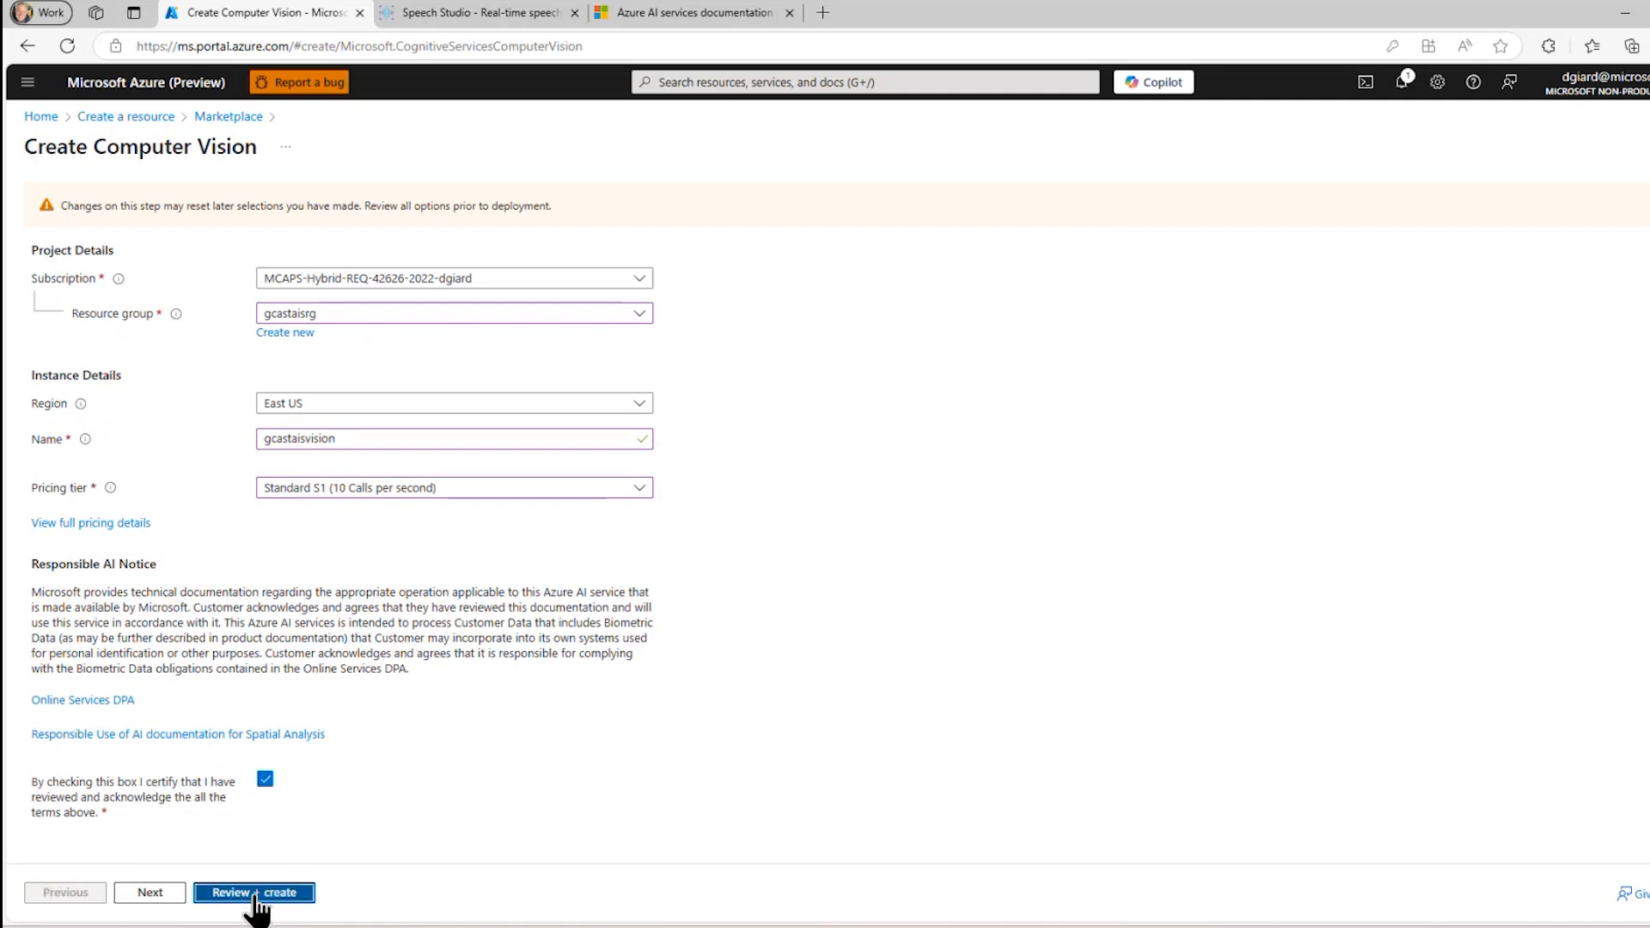
{"action": "left_click", "coordinate": [254, 892]}
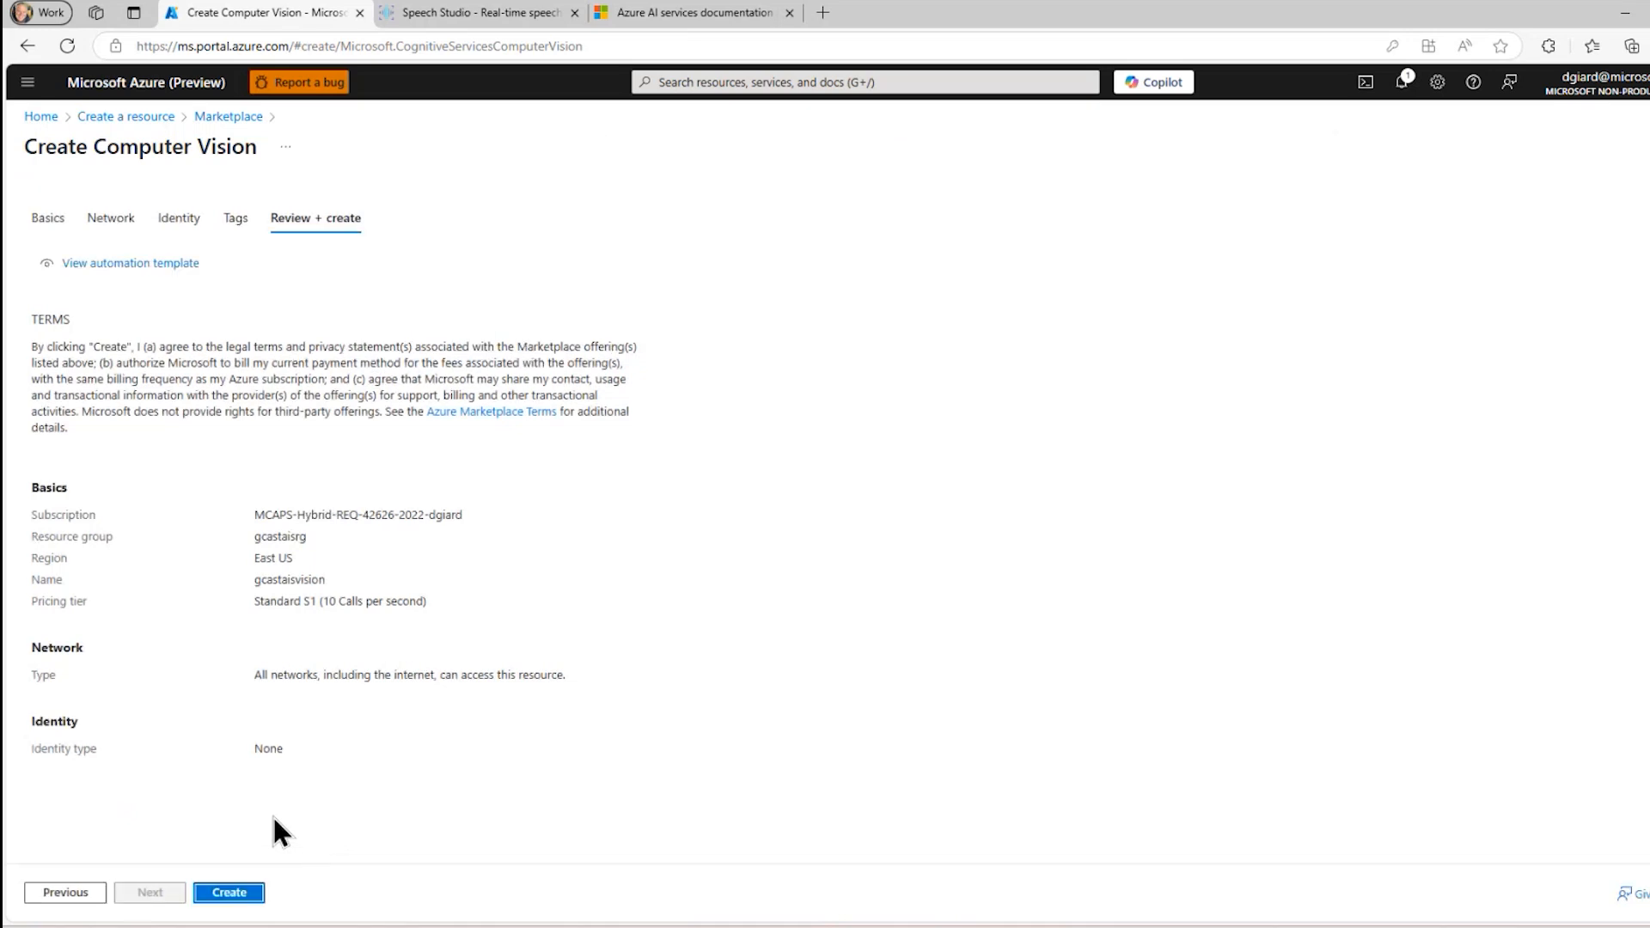
{"action": "left_click", "coordinate": [229, 916]}
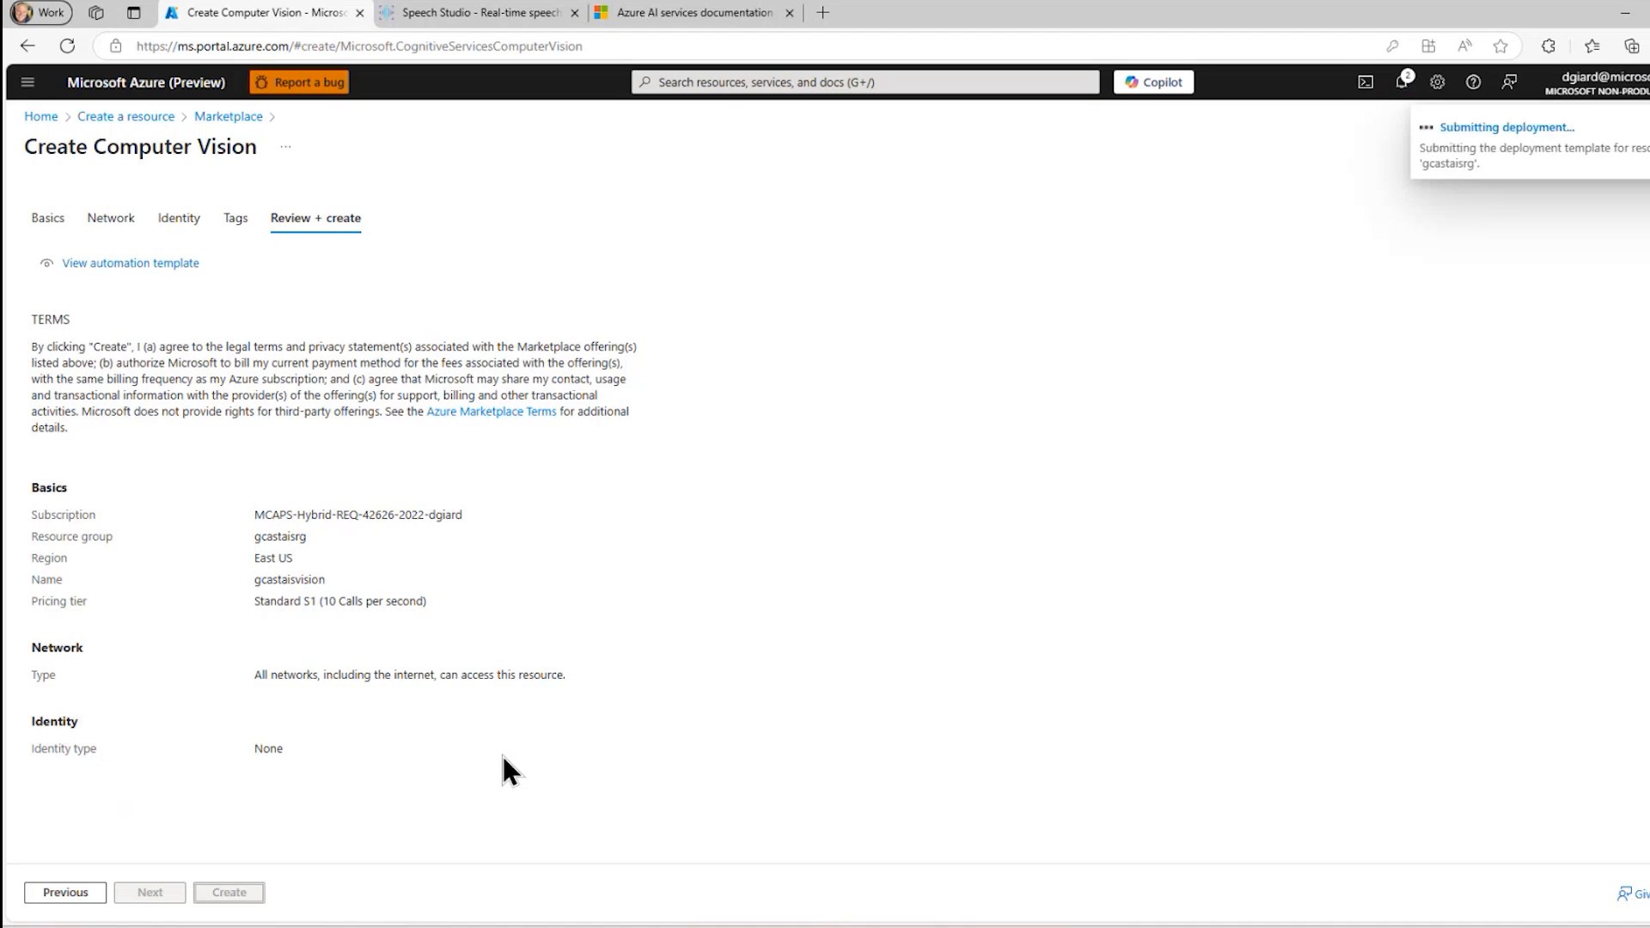
Go to the deployed gcastaisvision resource and view its Keys and endpoint section
{"action": "left_click", "coordinate": [229, 893]}
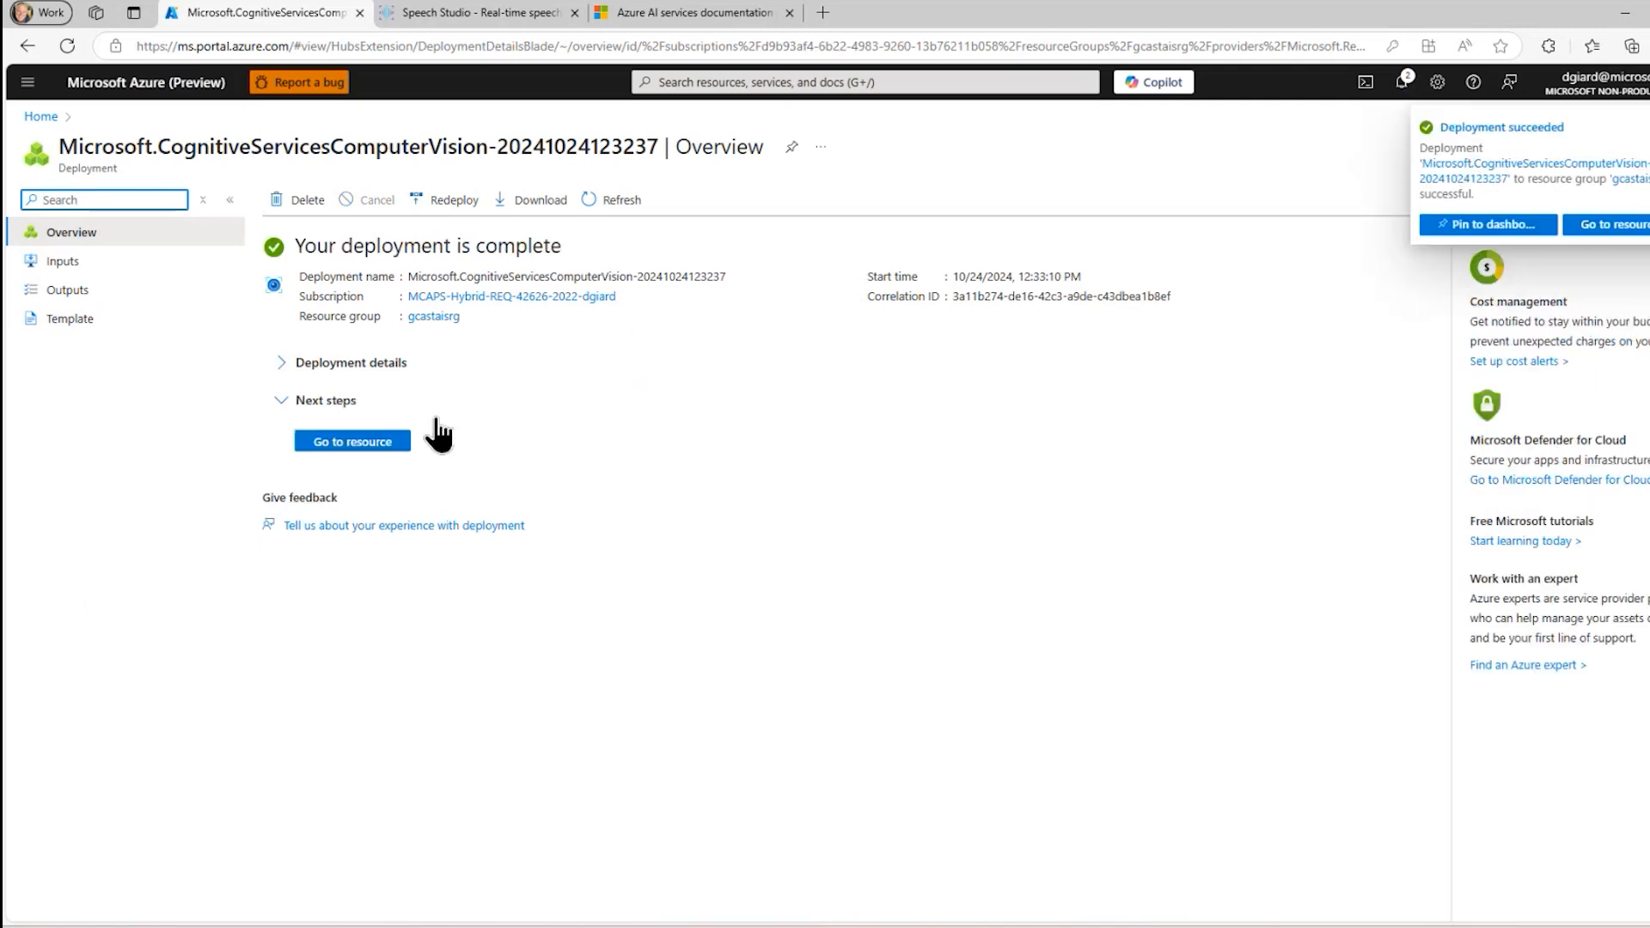
{"action": "left_click", "coordinate": [351, 440]}
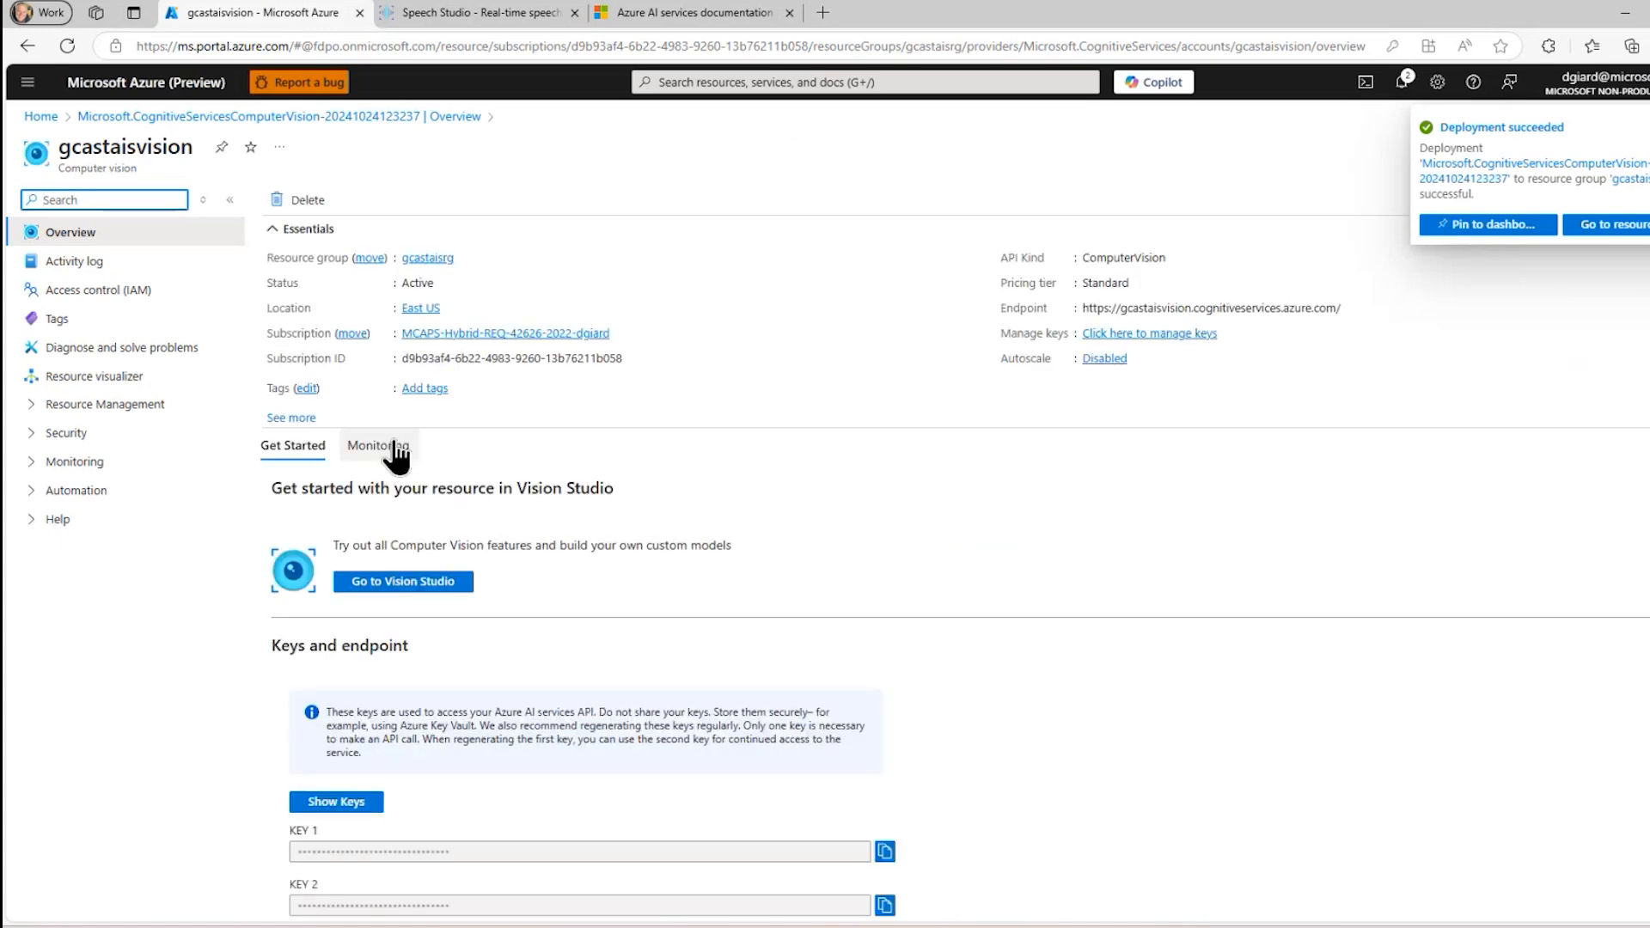
{"action": "scroll", "scroll_direction": "down", "scroll_amount": 3}
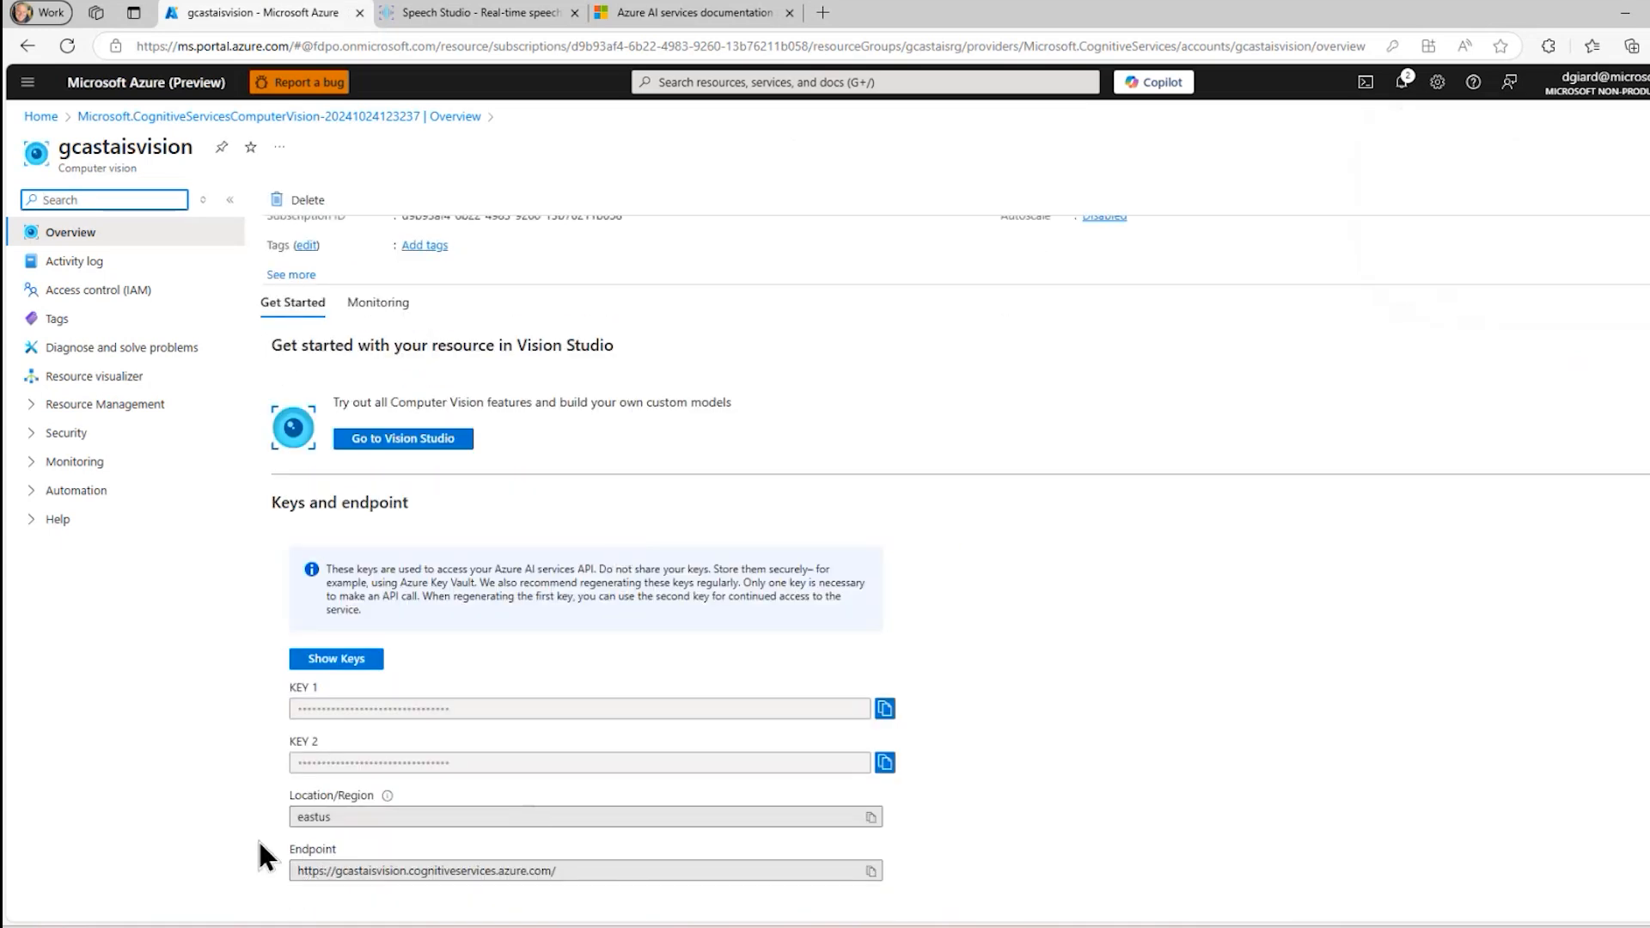
{"action": "mouse_move", "coordinate": [337, 739]}
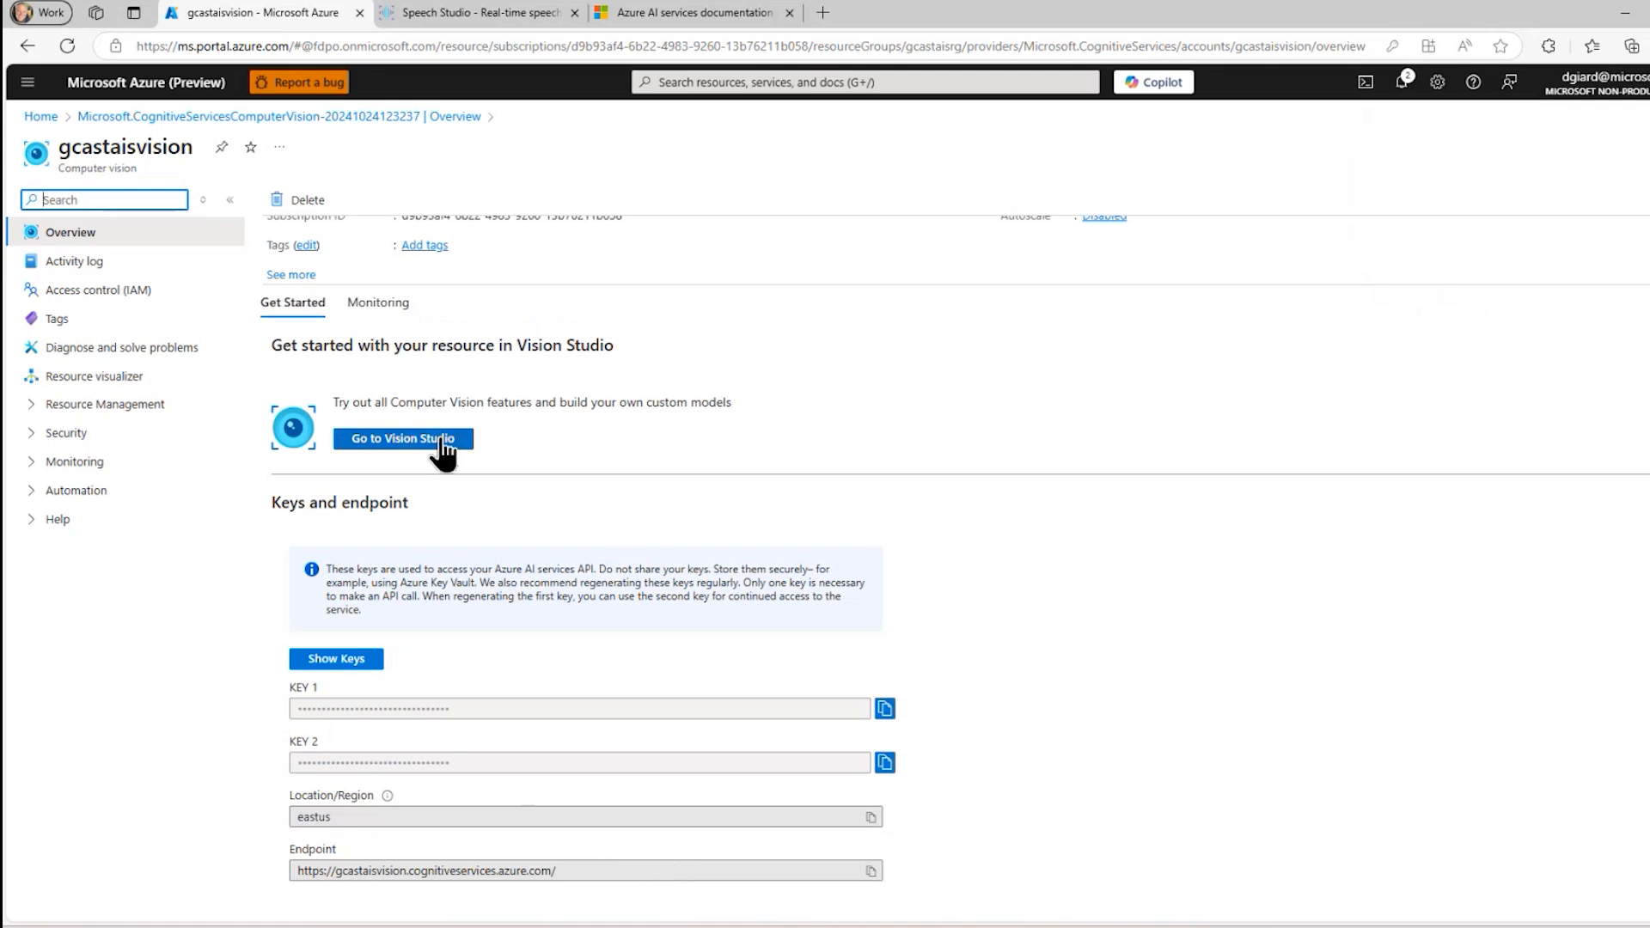
Launch Vision Studio for gcastaisvision, confirming the leave-portal redirect
{"action": "left_click", "coordinate": [402, 438]}
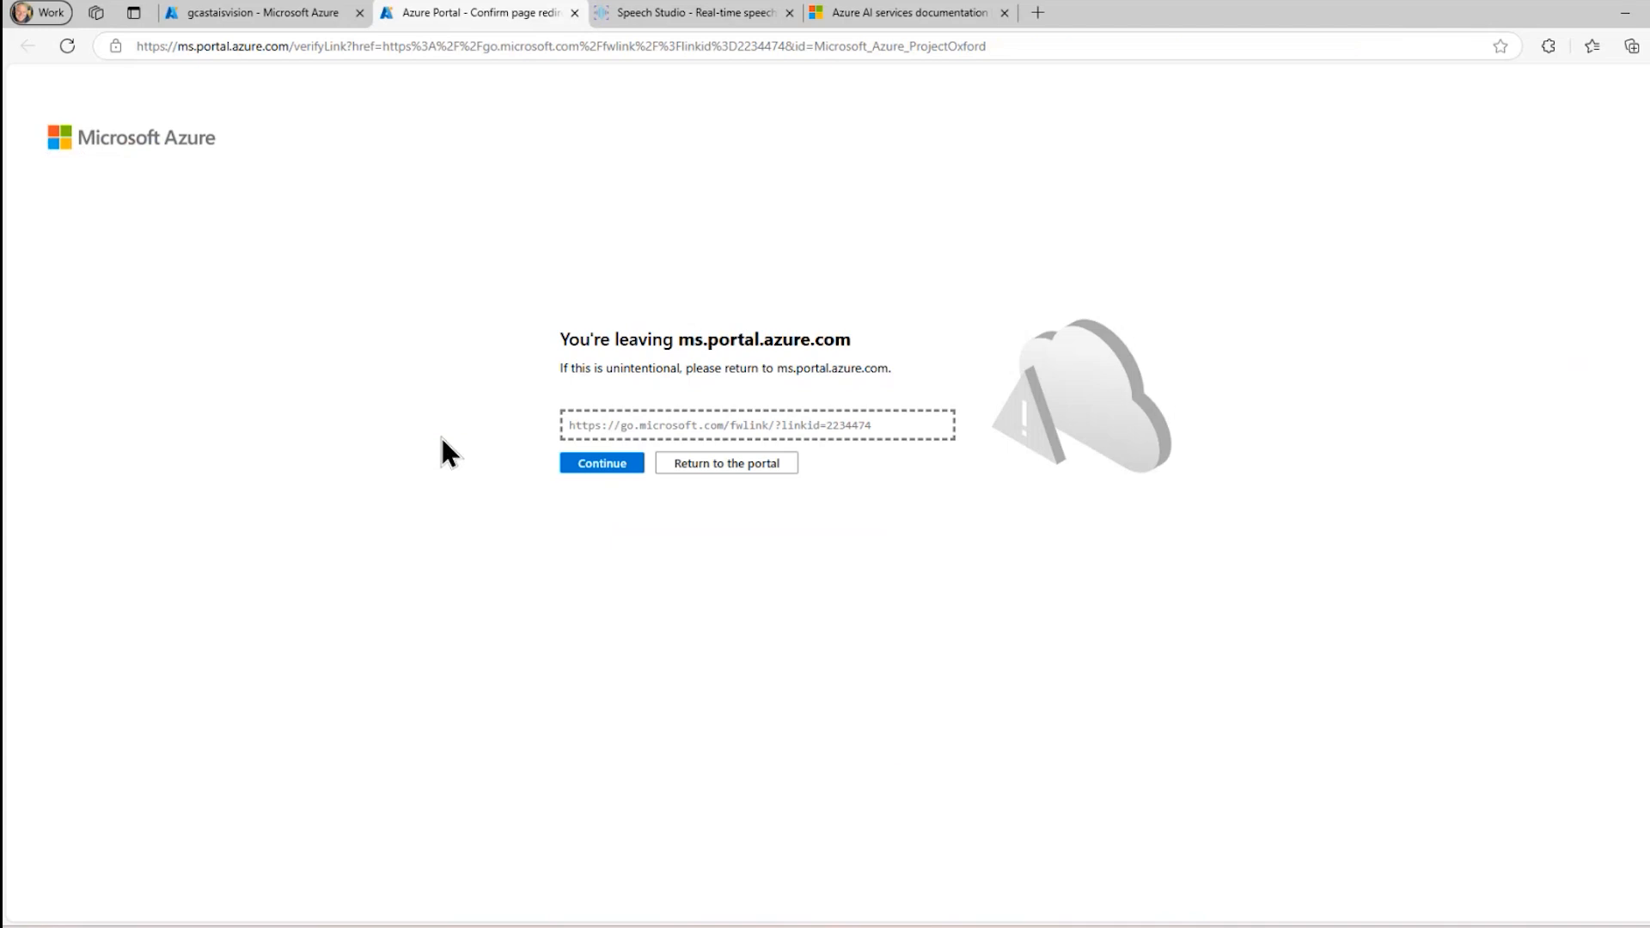
{"action": "left_click", "coordinate": [602, 463]}
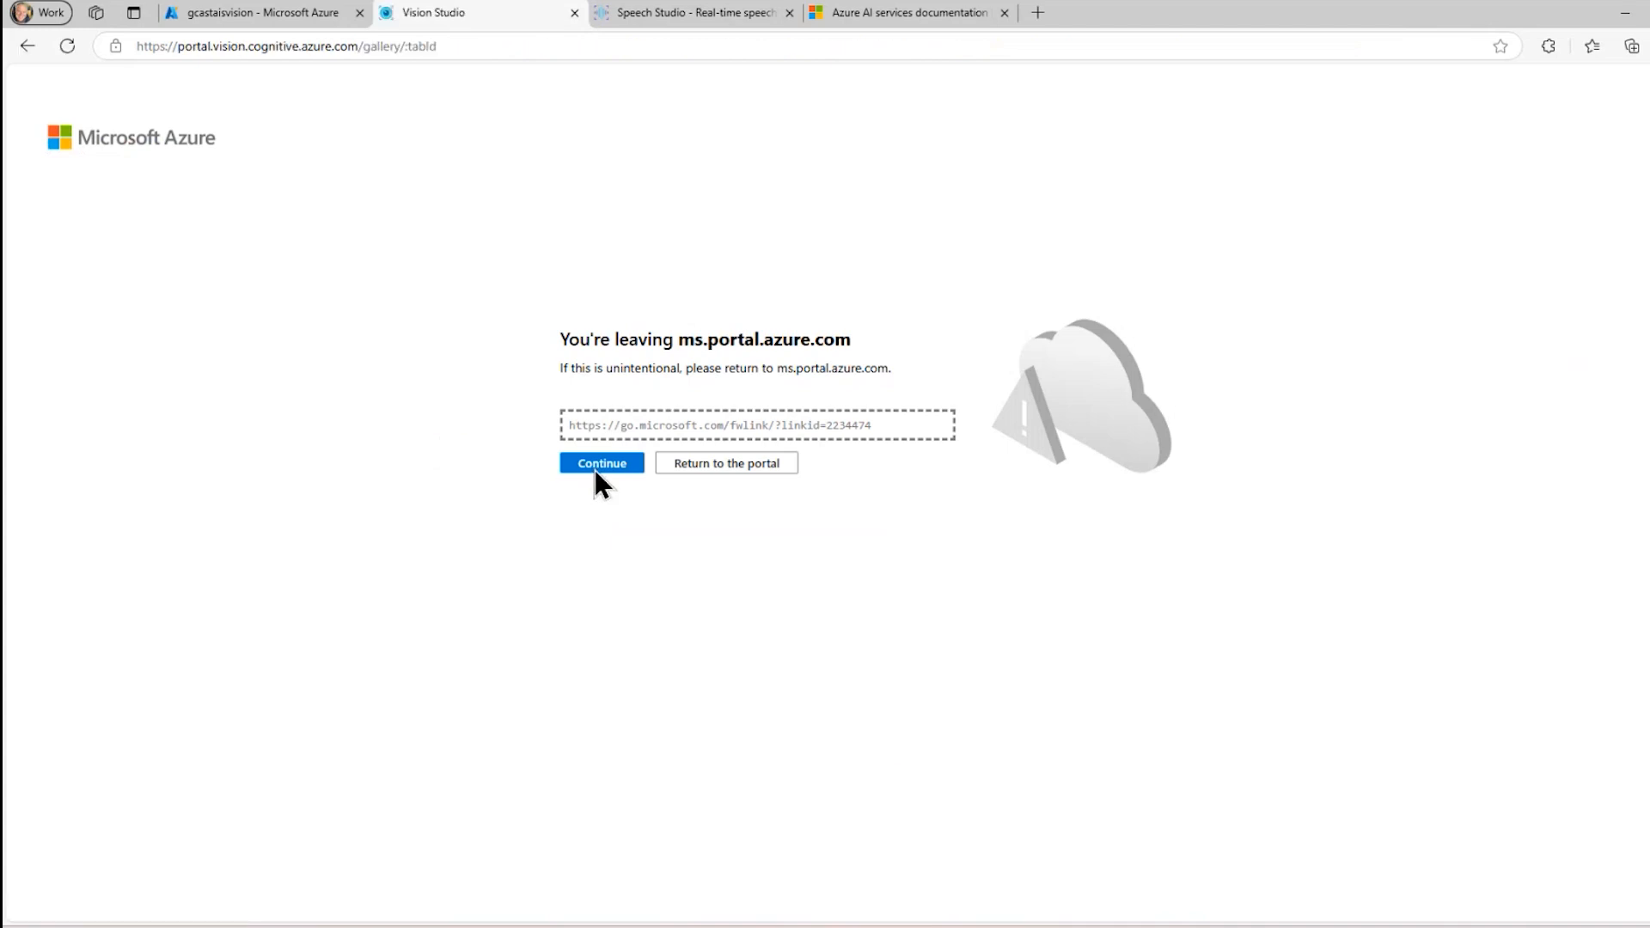
{"action": "left_click", "coordinate": [602, 464]}
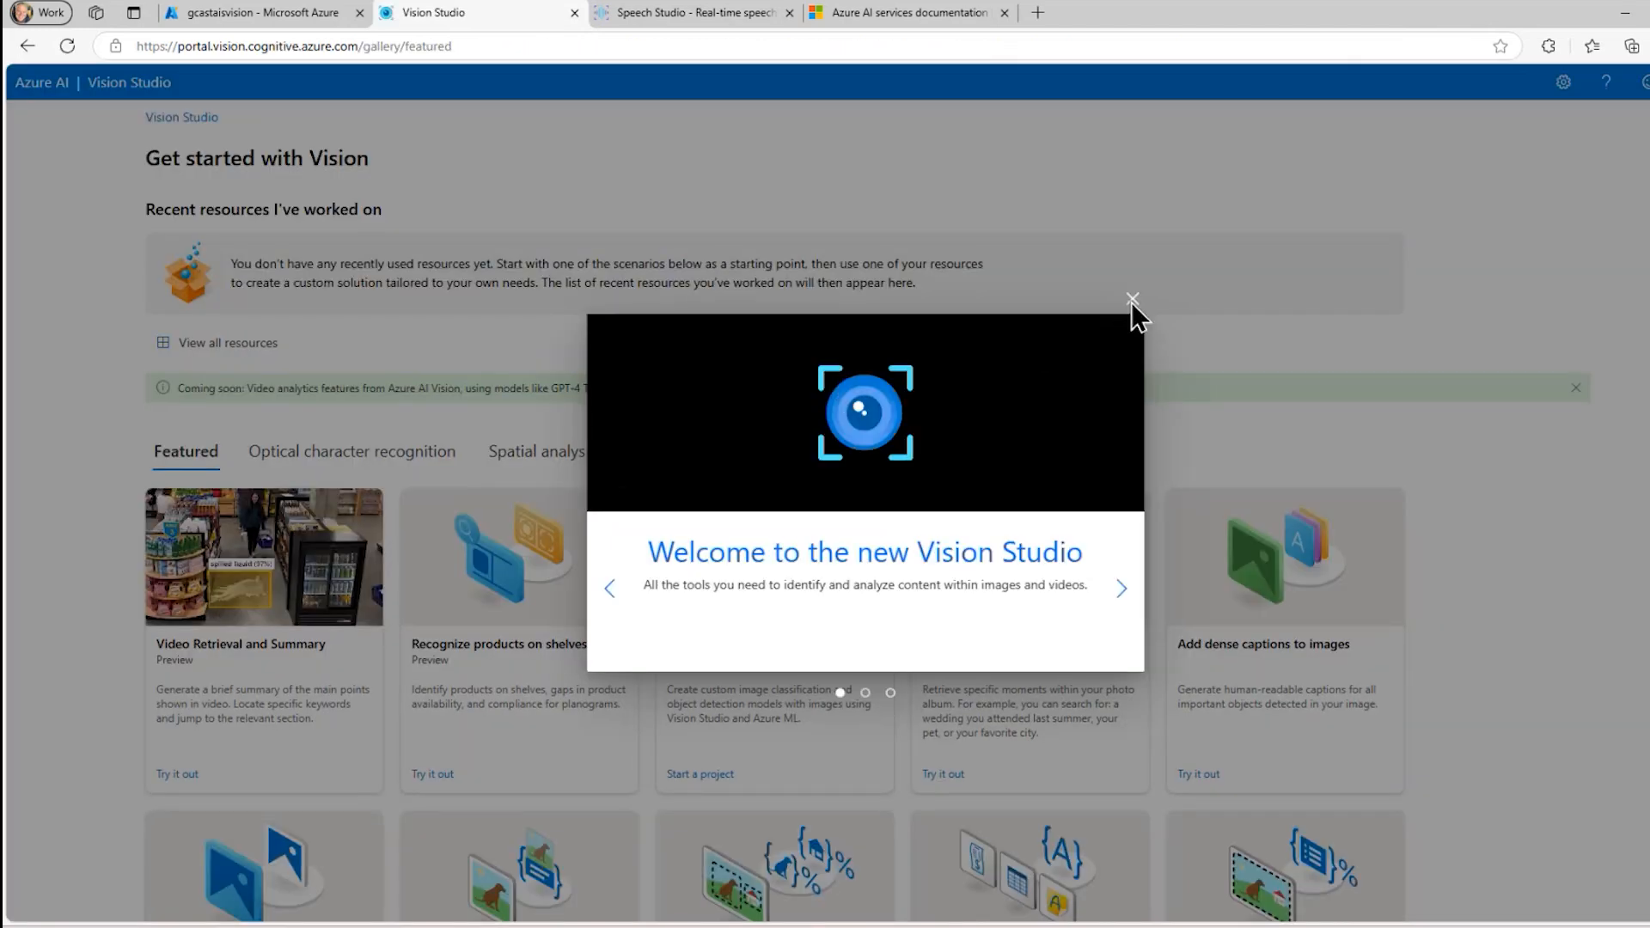
Dismiss Vision Studio's welcome introduction to reveal the featured scenarios gallery
{"action": "left_click", "coordinate": [1131, 301]}
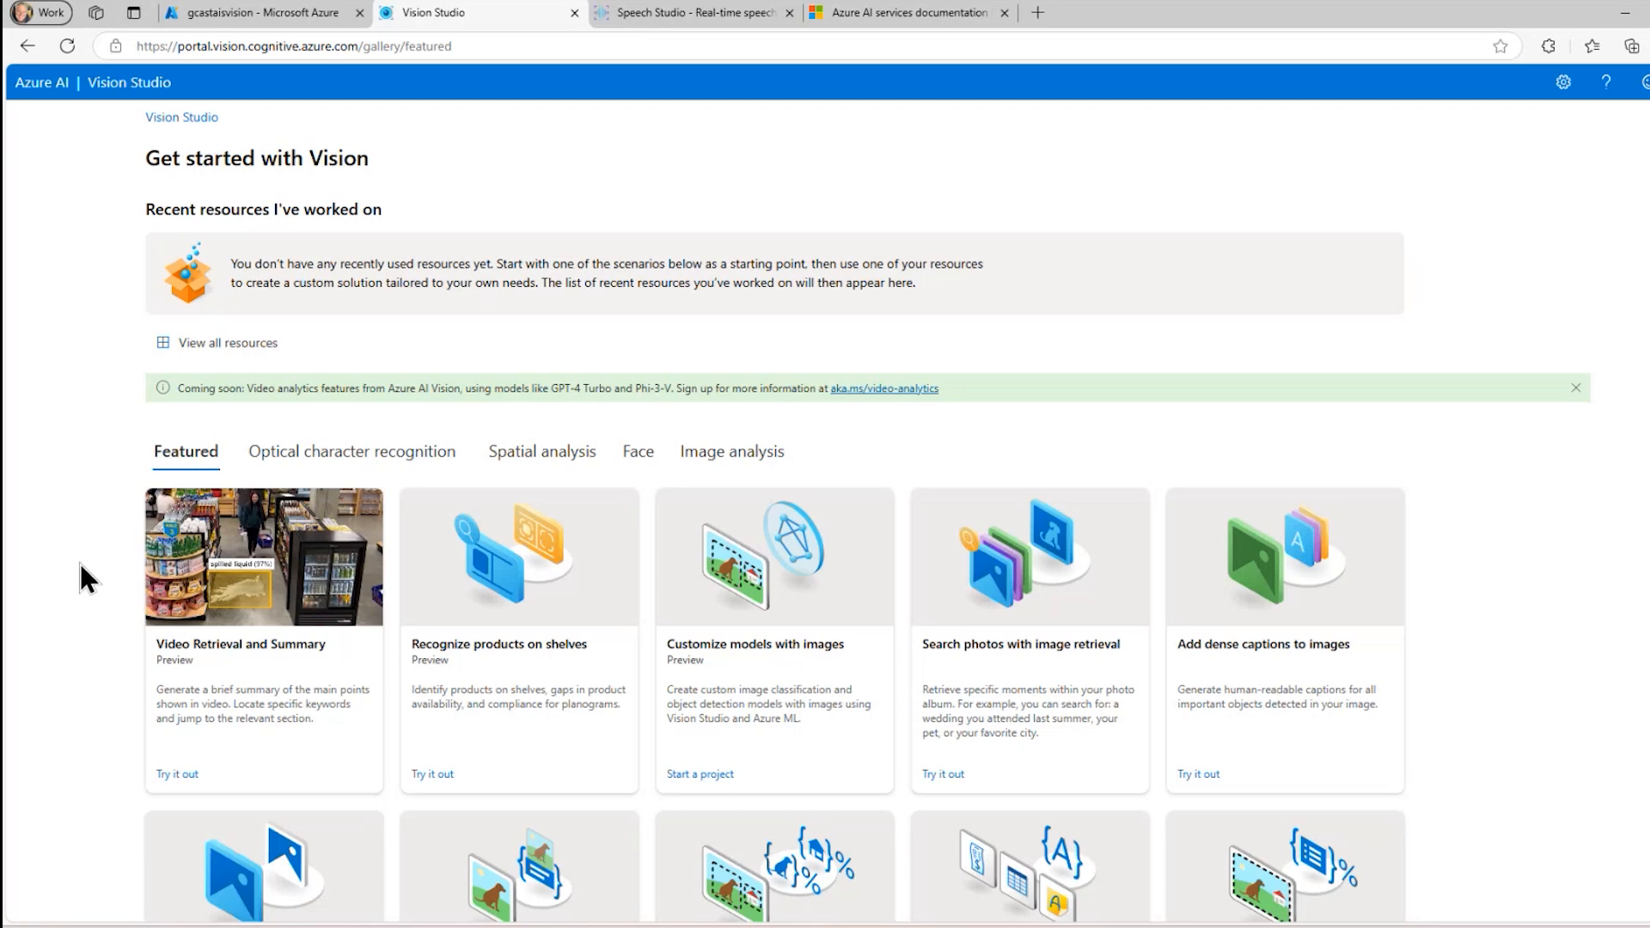
{"action": "mouse_move", "coordinate": [476, 267]}
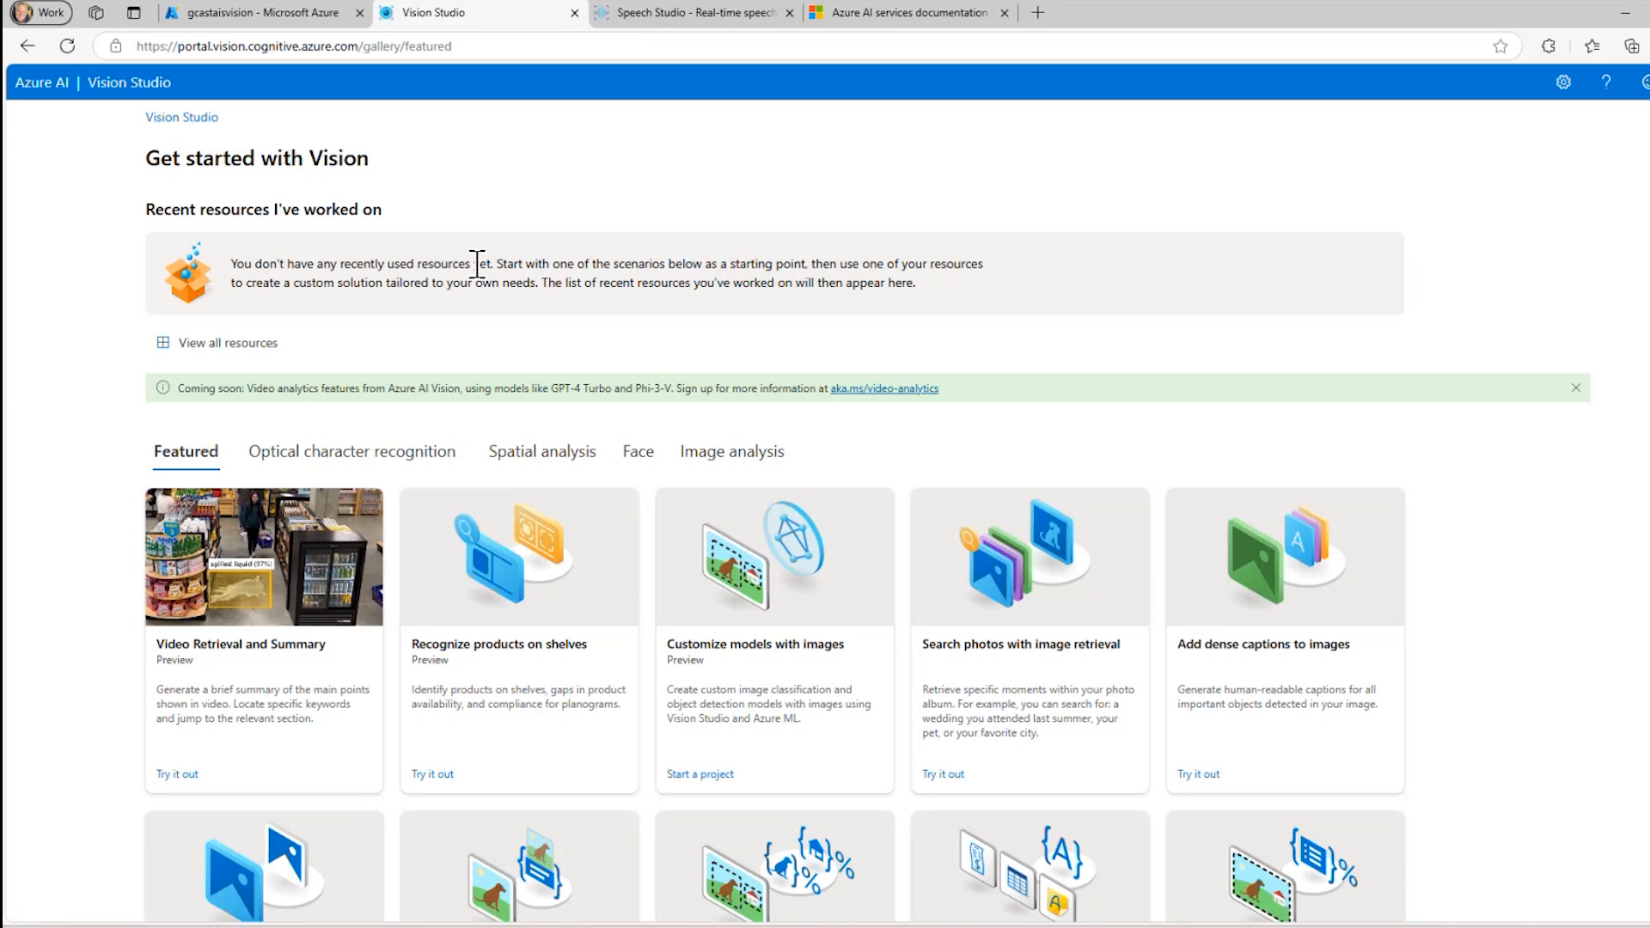
{"action": "mouse_move", "coordinate": [449, 151]}
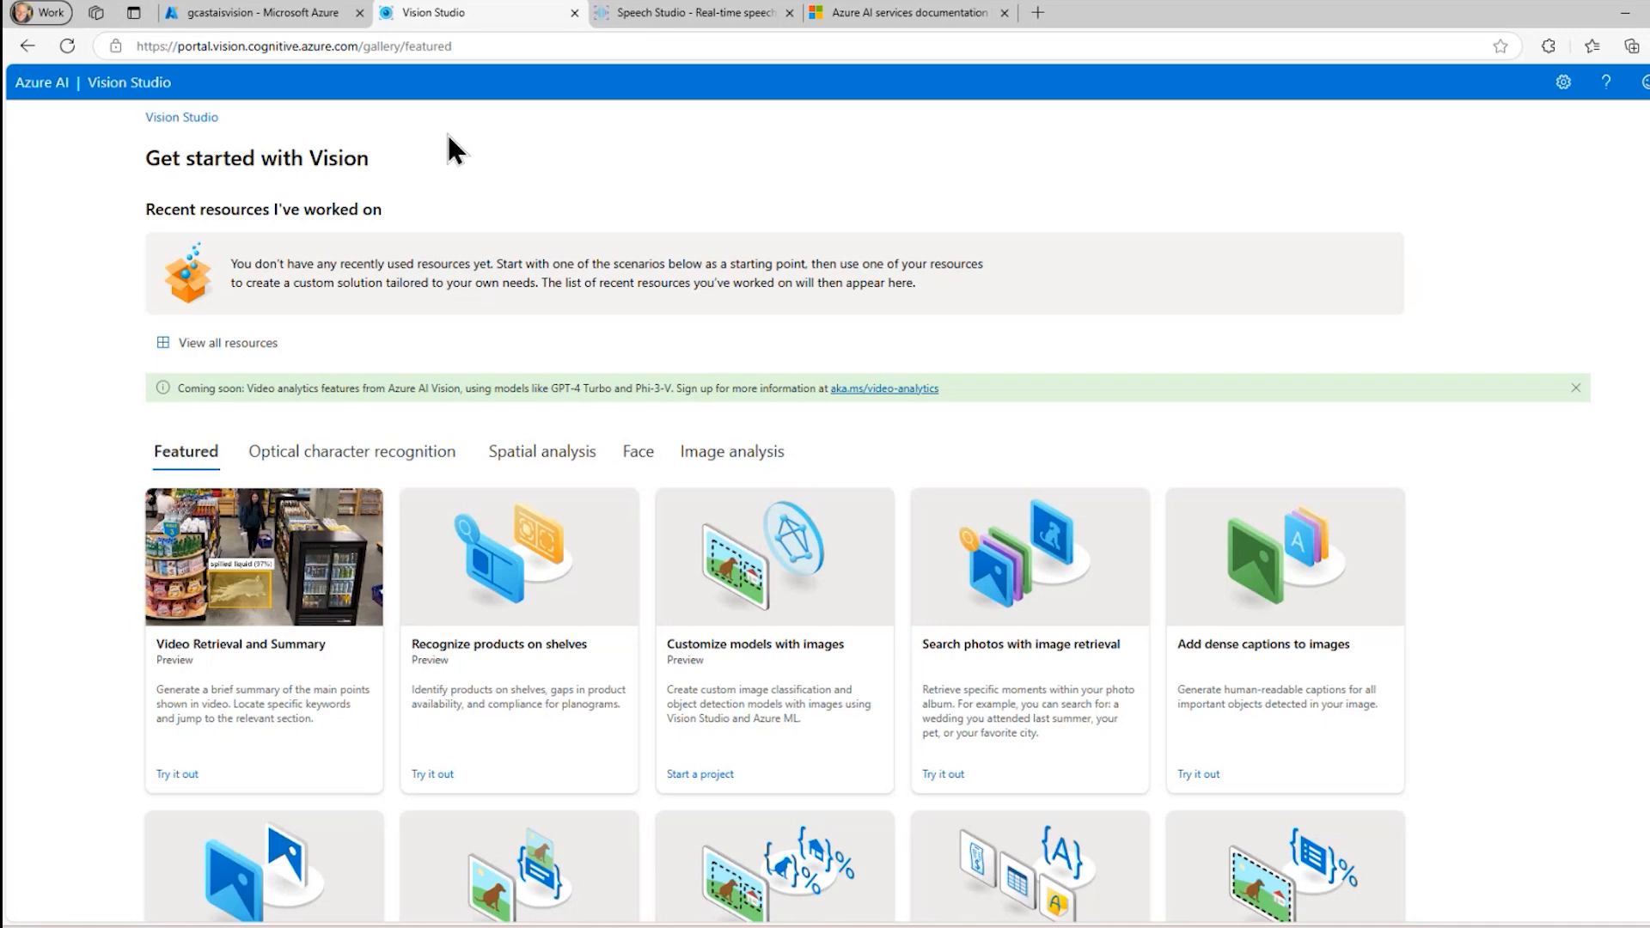
{"action": "mouse_move", "coordinate": [473, 143]}
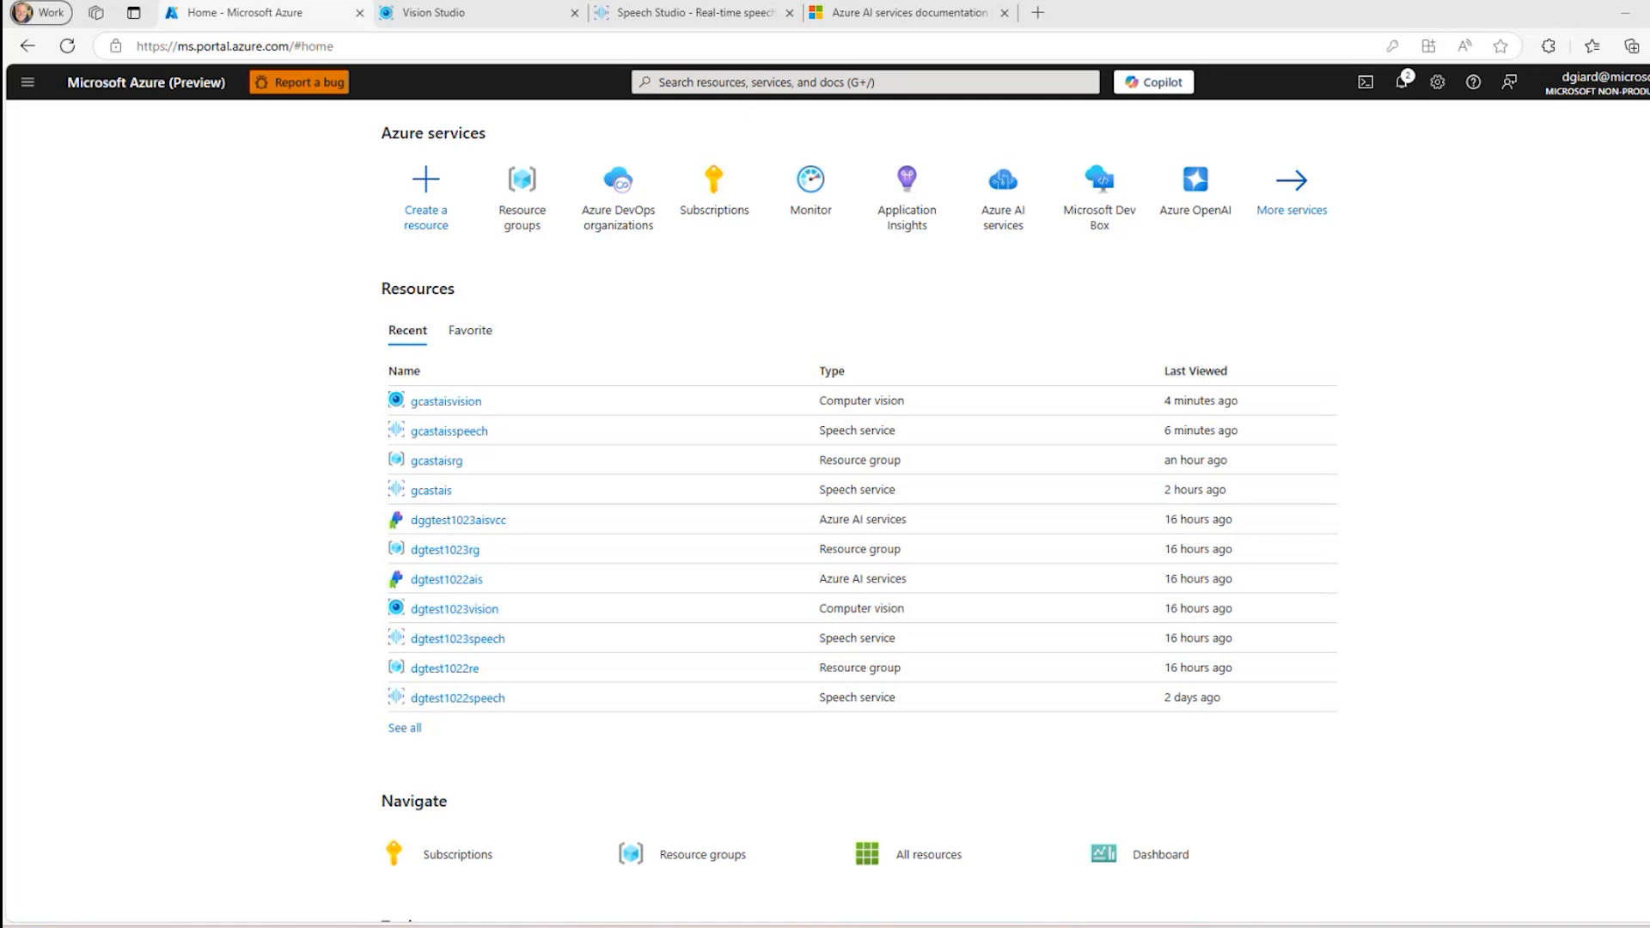
{"action": "mouse_move", "coordinate": [243, 334]}
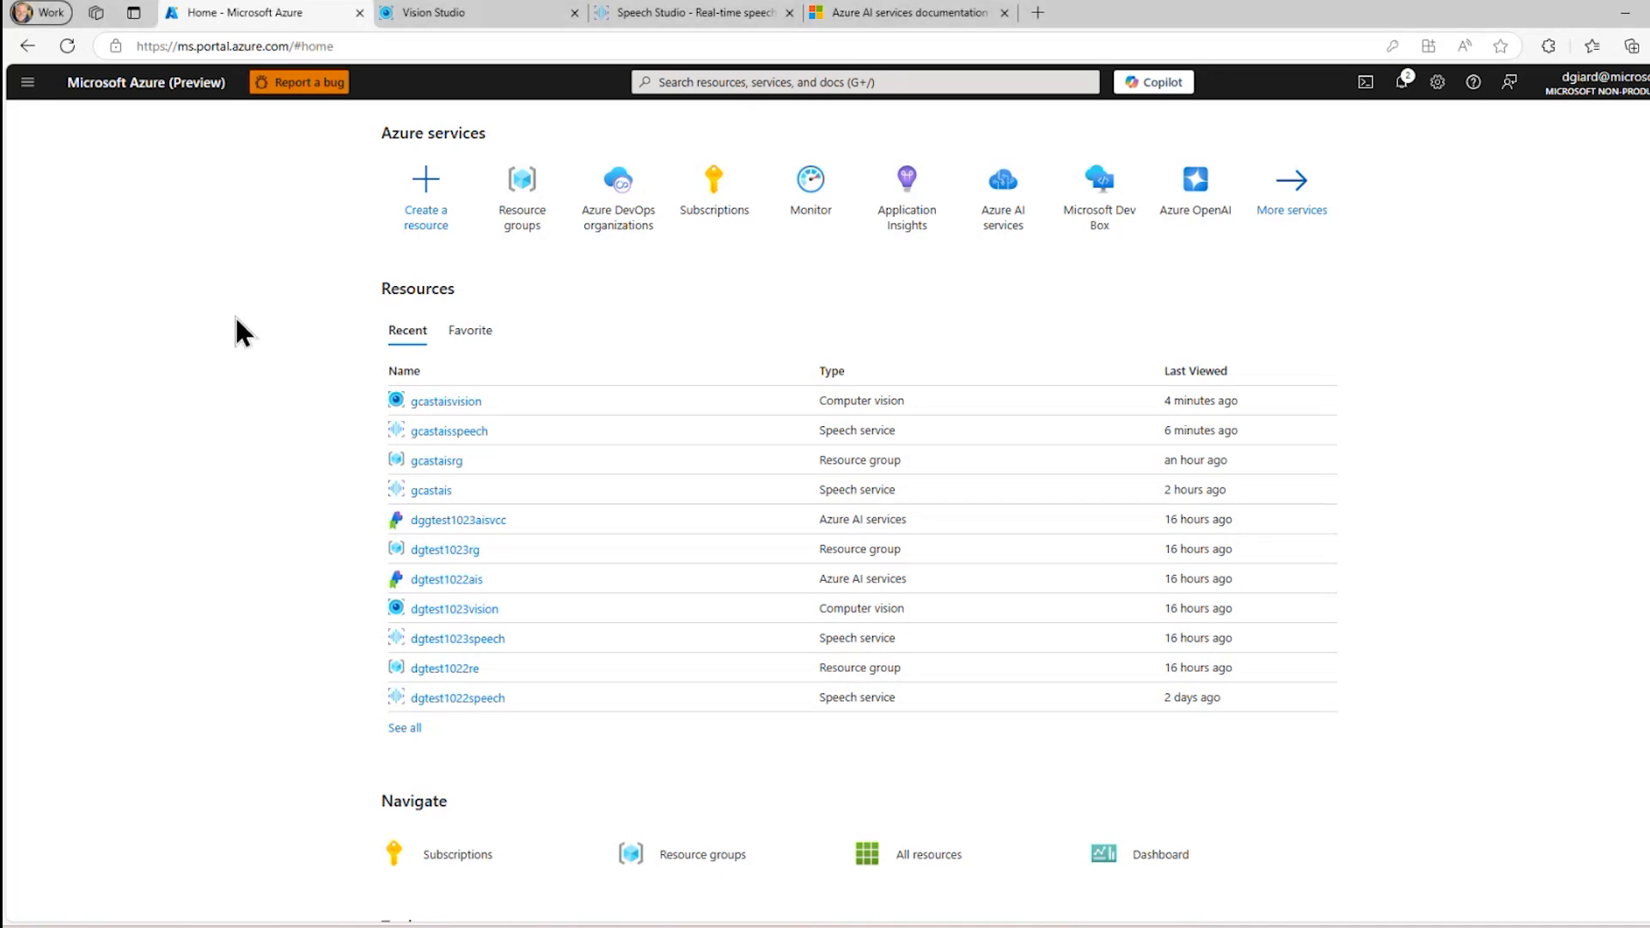
Search the marketplace for 'azure ai services' from Create a resource
{"action": "left_click", "coordinate": [425, 177]}
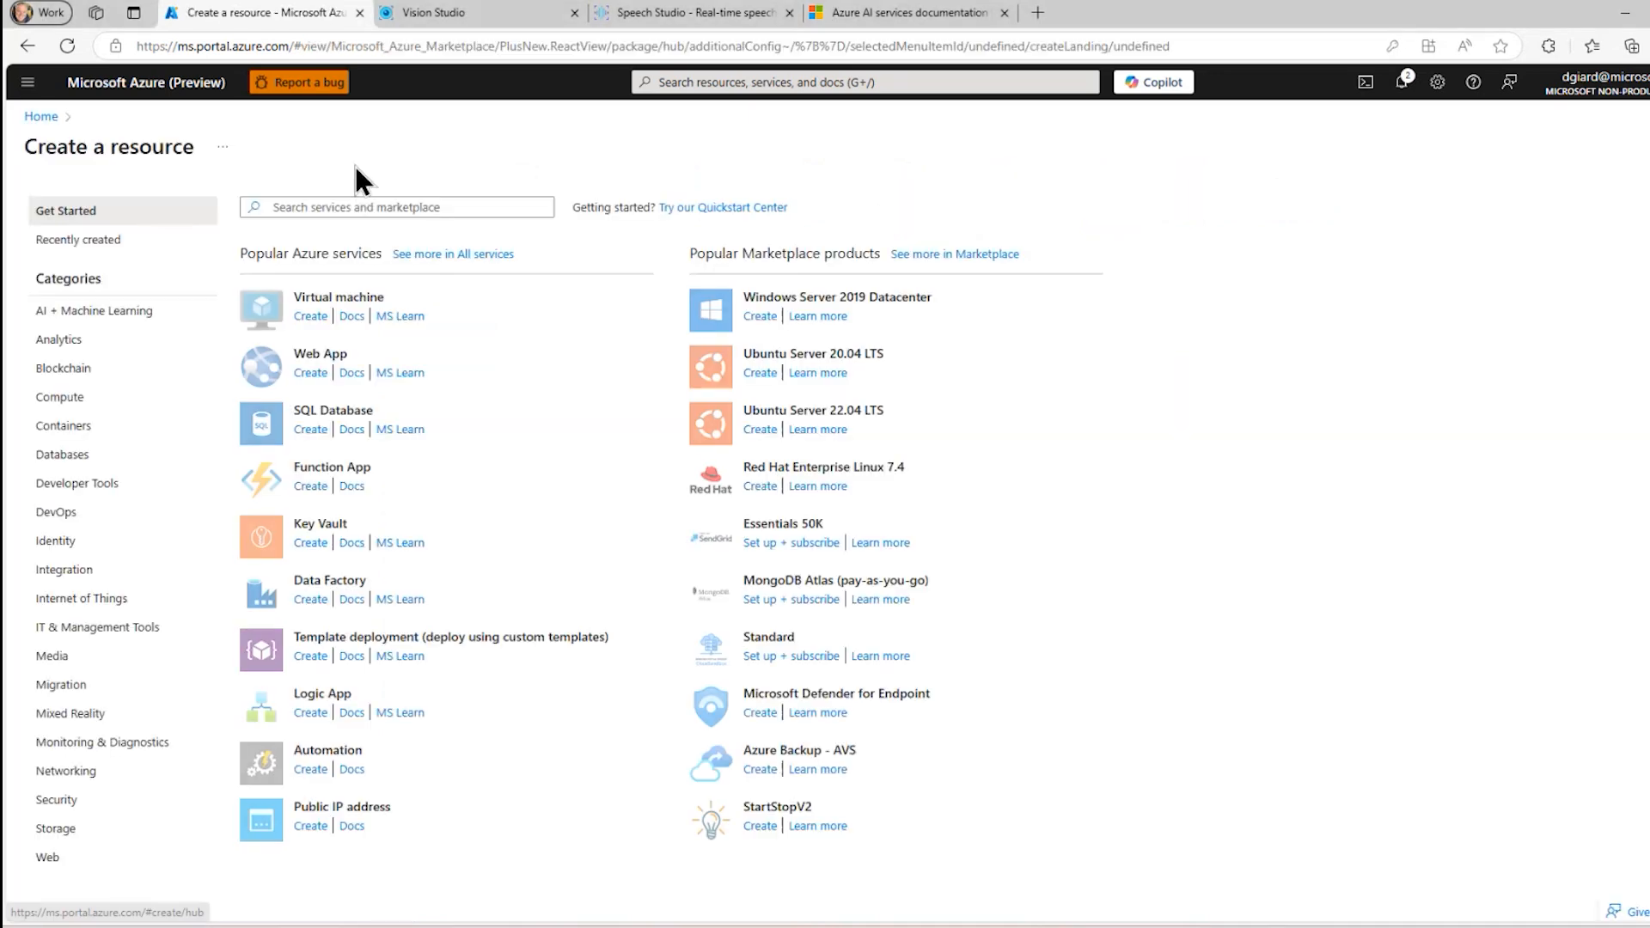
{"action": "left_click", "coordinate": [396, 207]}
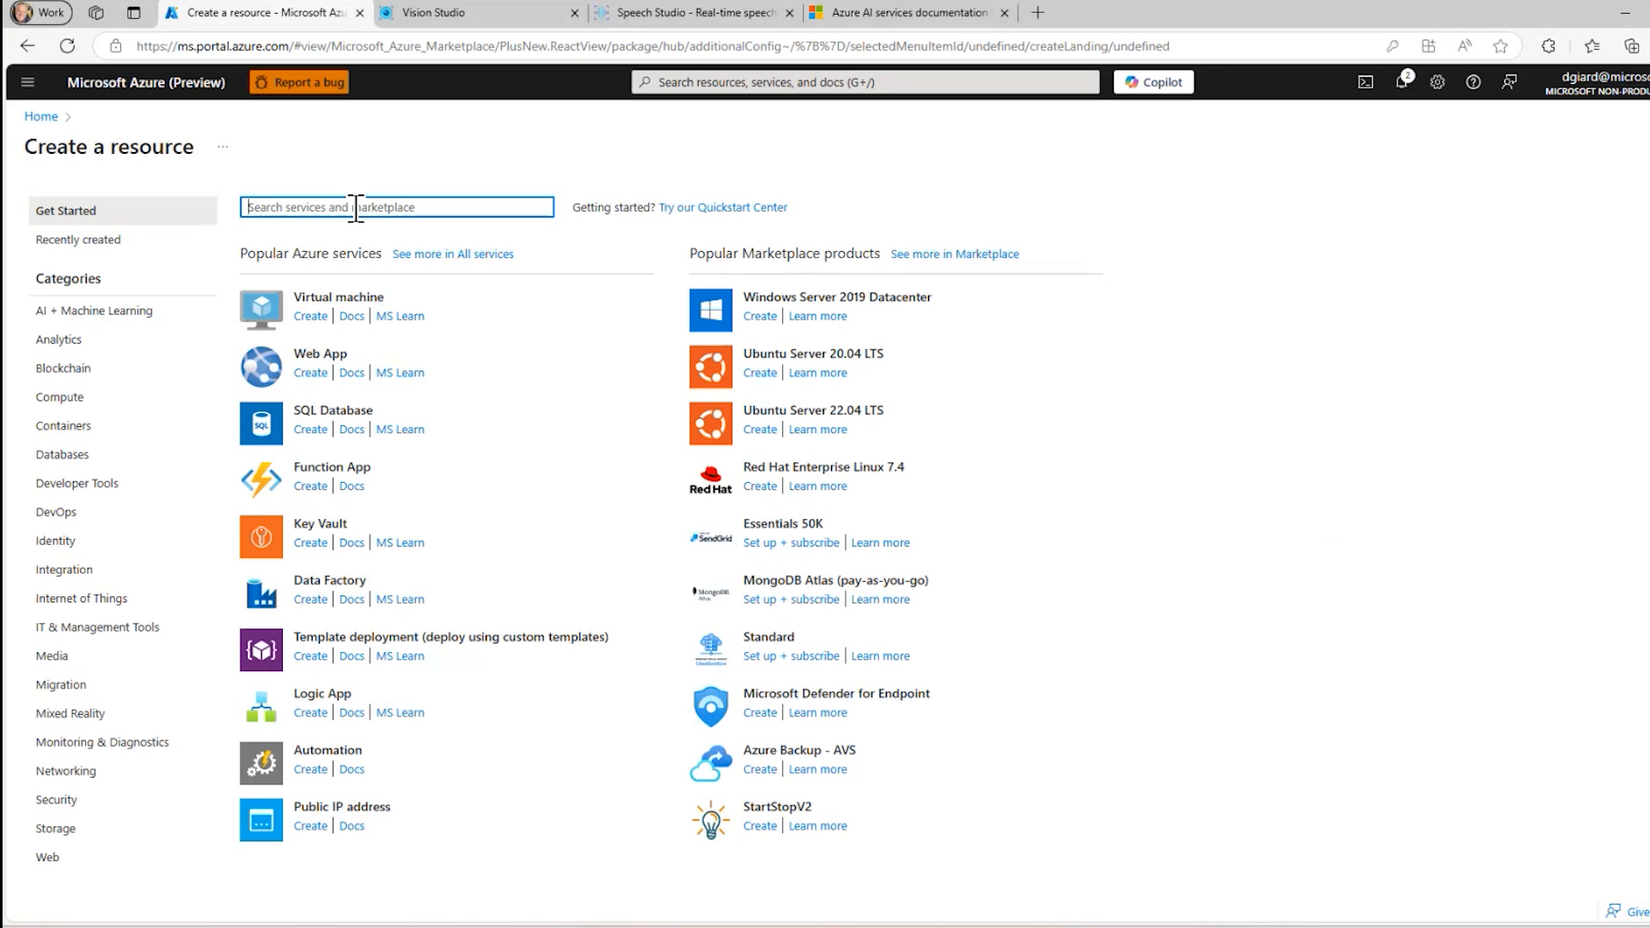
{"action": "type", "text": "azure ai se"}
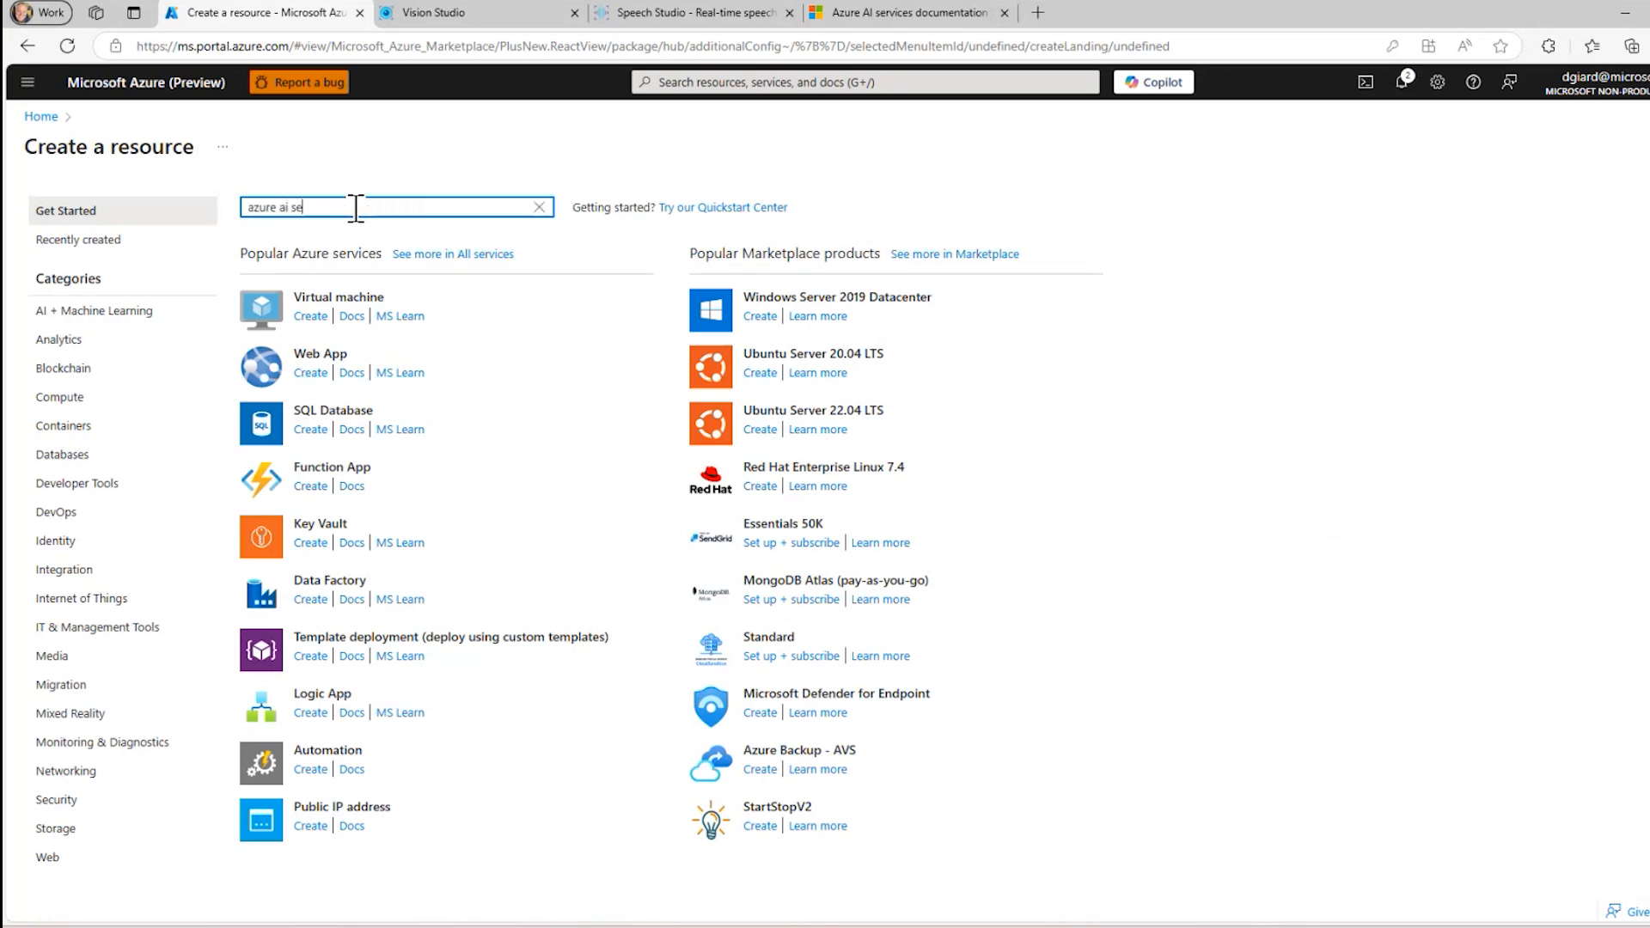
{"action": "key", "text": "Enter"}
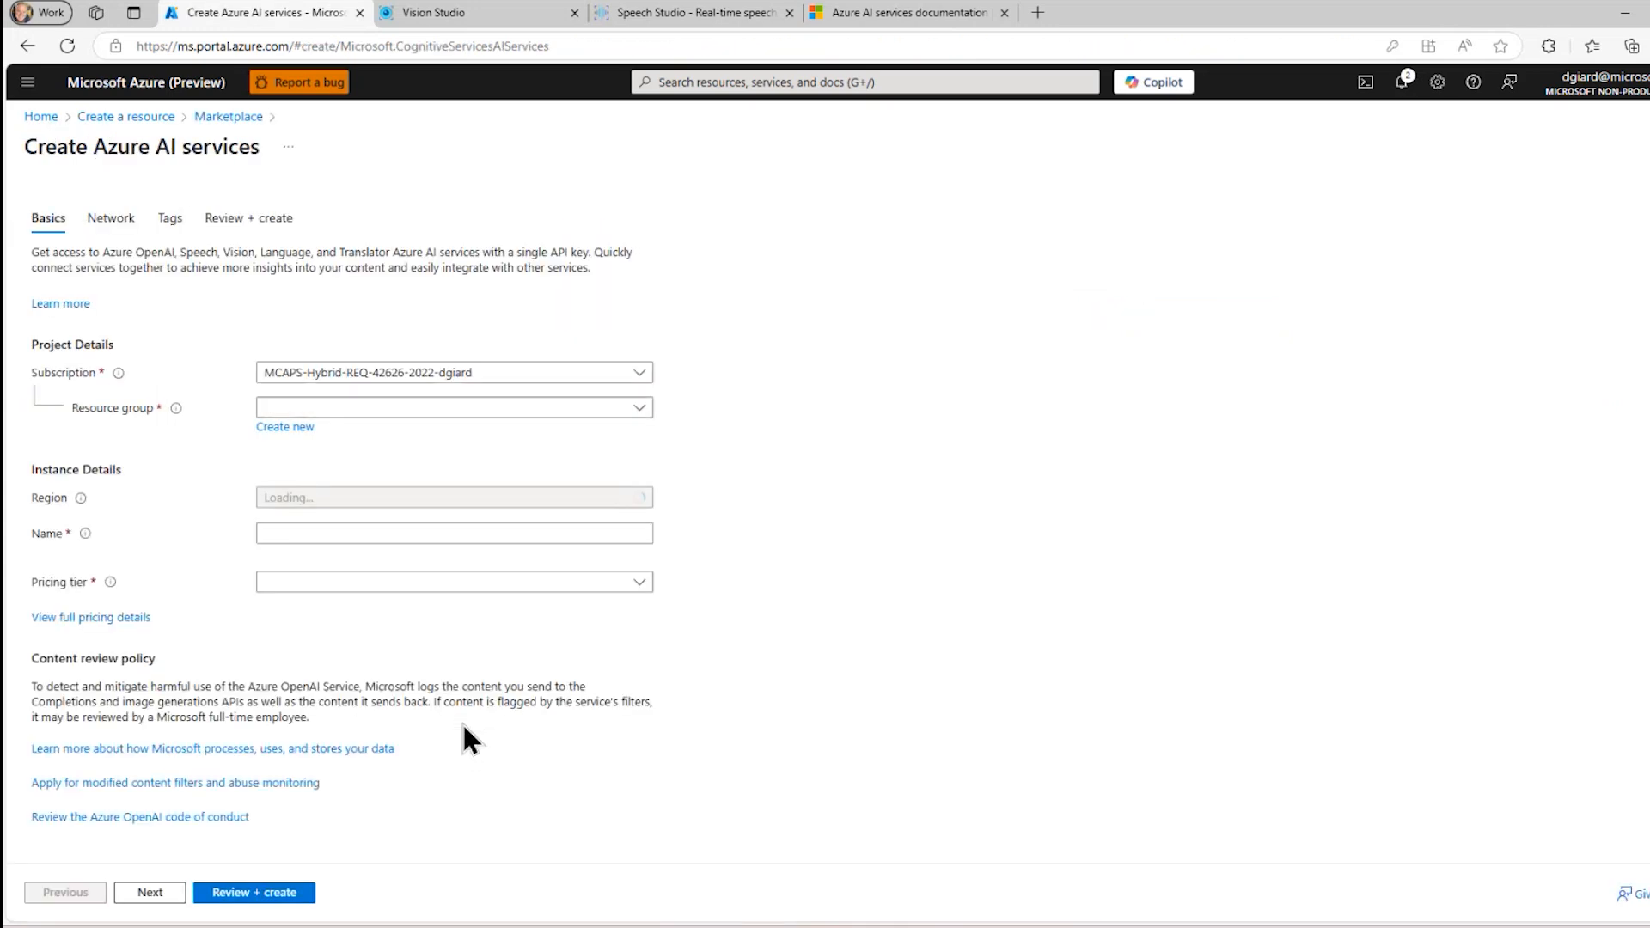
{"action": "mouse_move", "coordinate": [591, 739]}
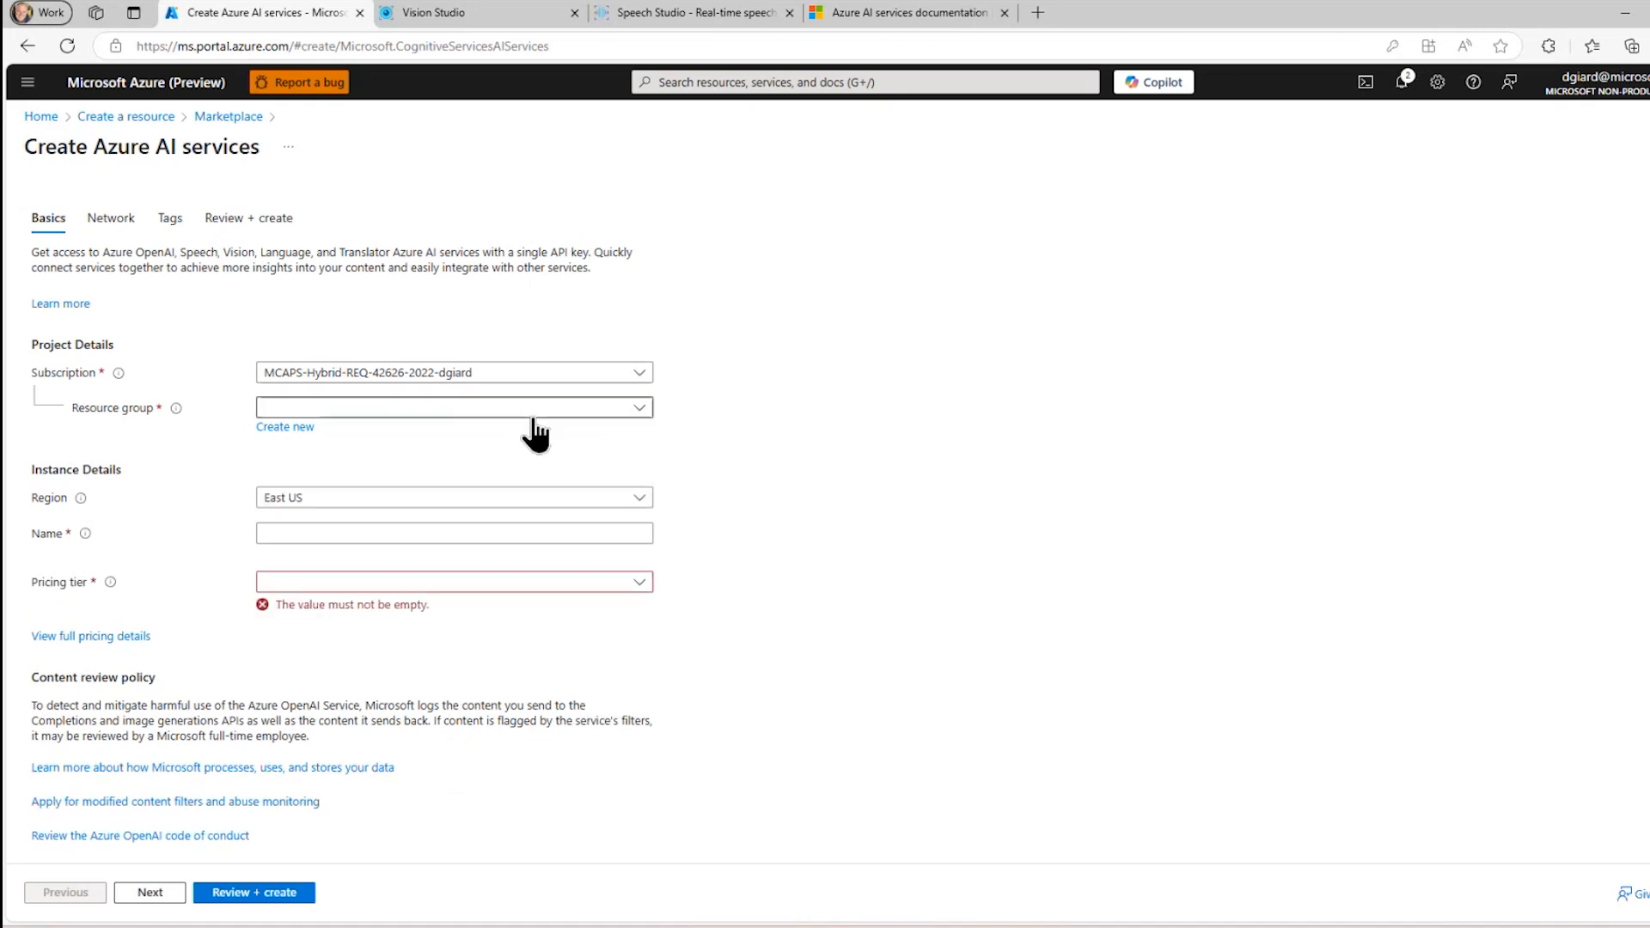
{"action": "mouse_move", "coordinate": [528, 418]}
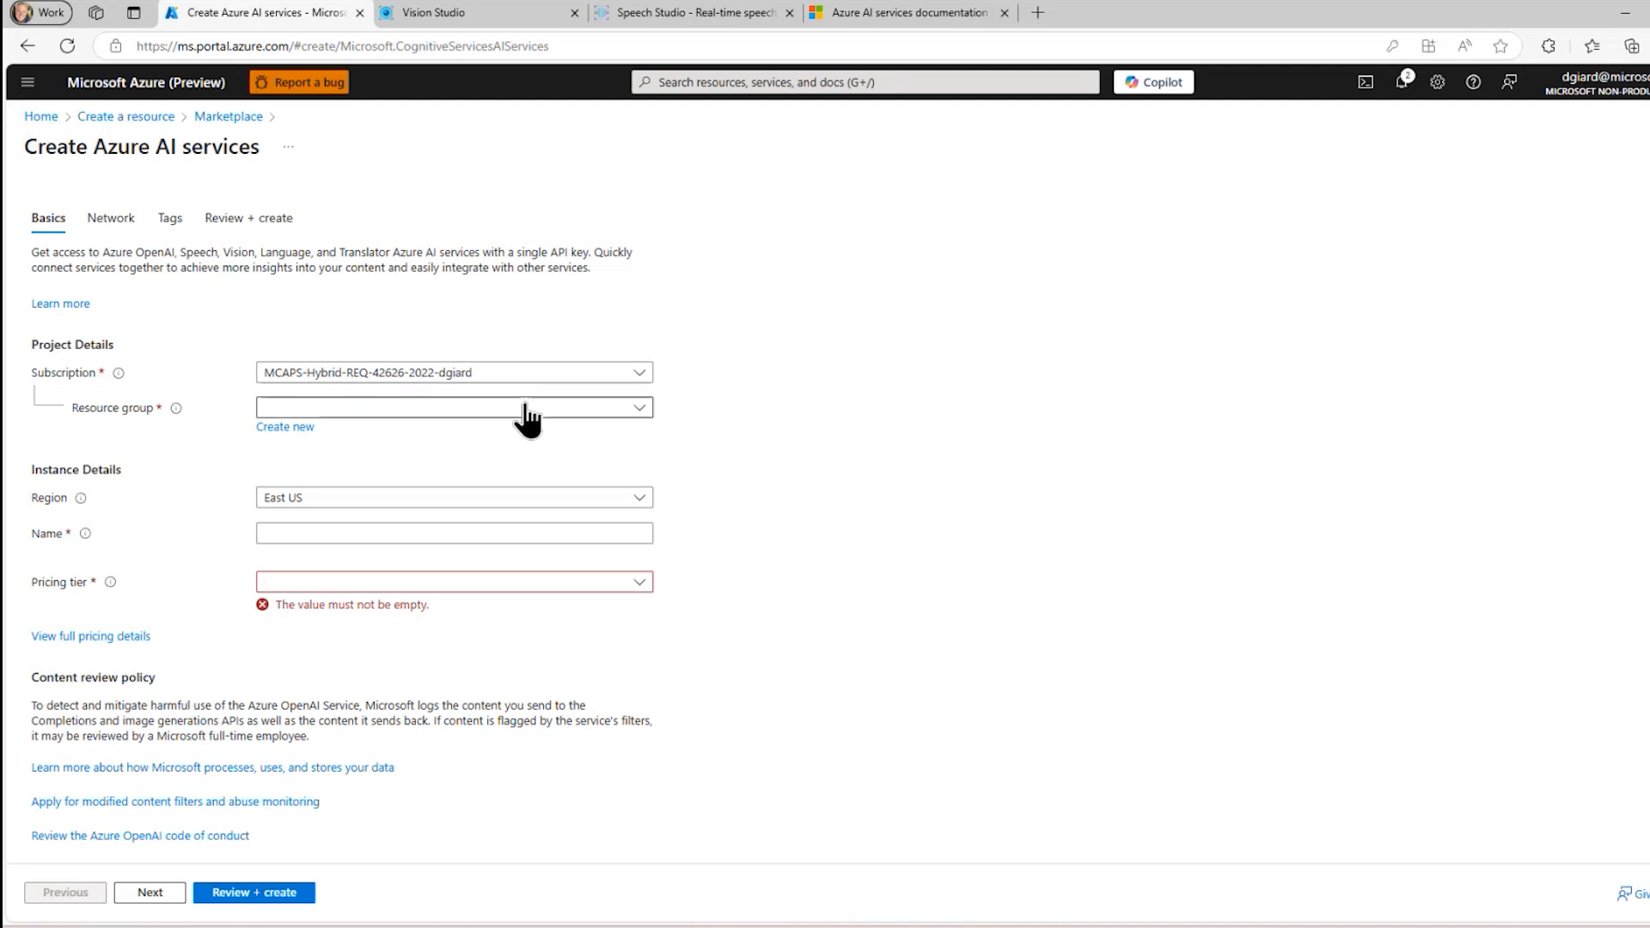
Enter resource group gcastaisrg, name gcastaisvc and Standard S0 tier, then proceed to review
{"action": "left_click", "coordinate": [454, 407]}
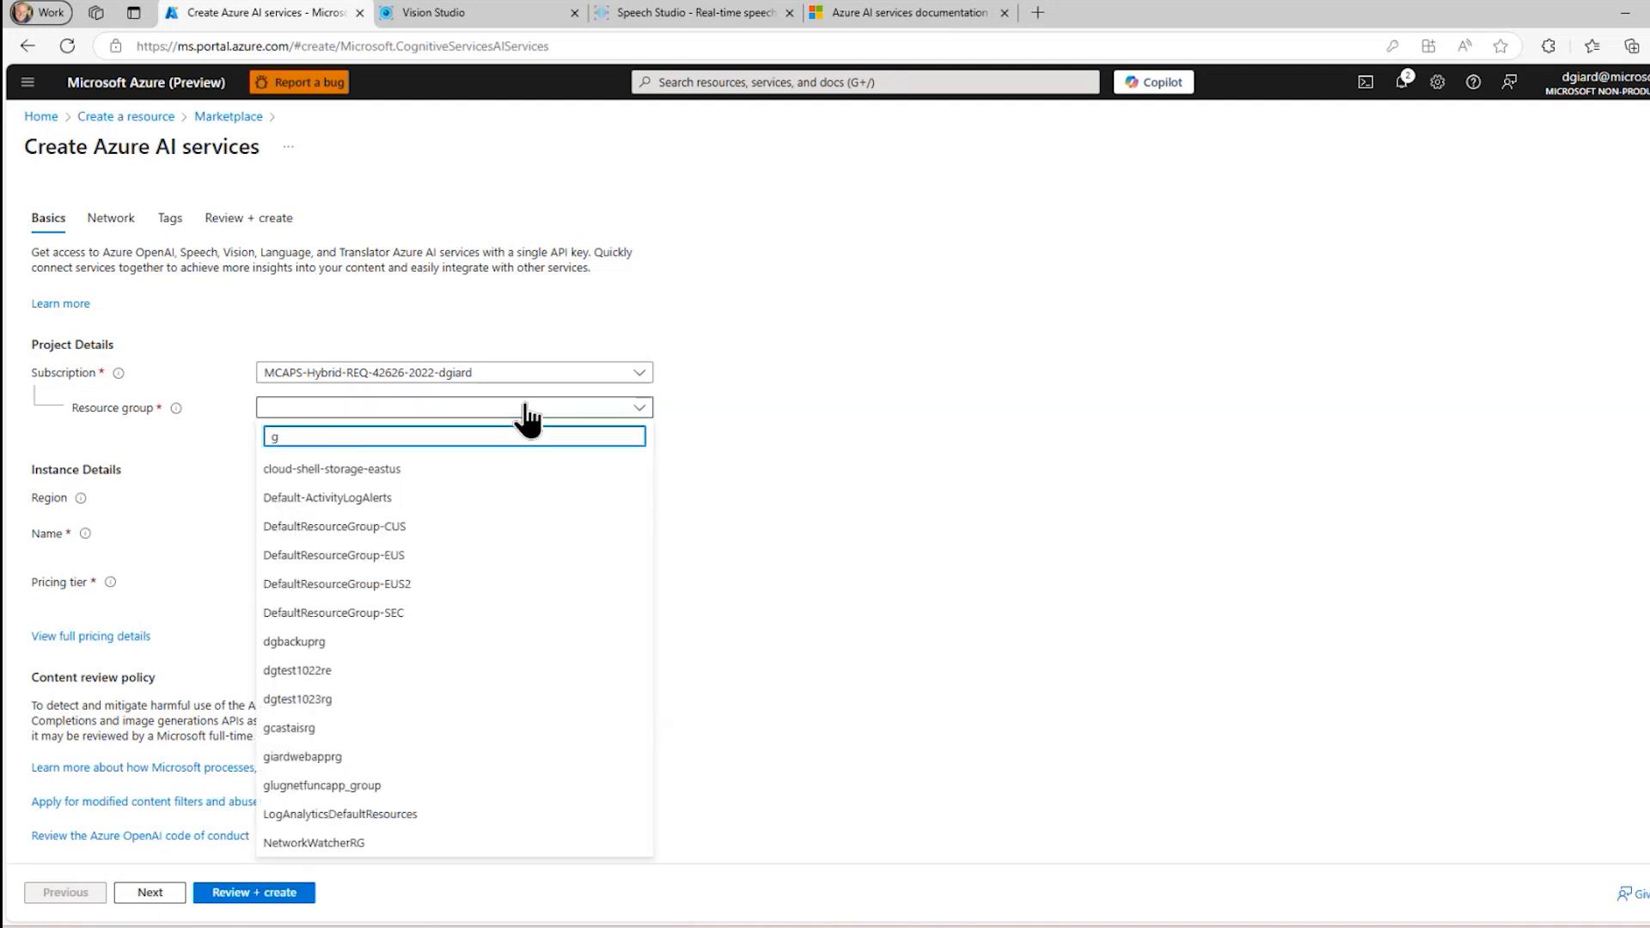
{"action": "type", "text": "castaisrg"}
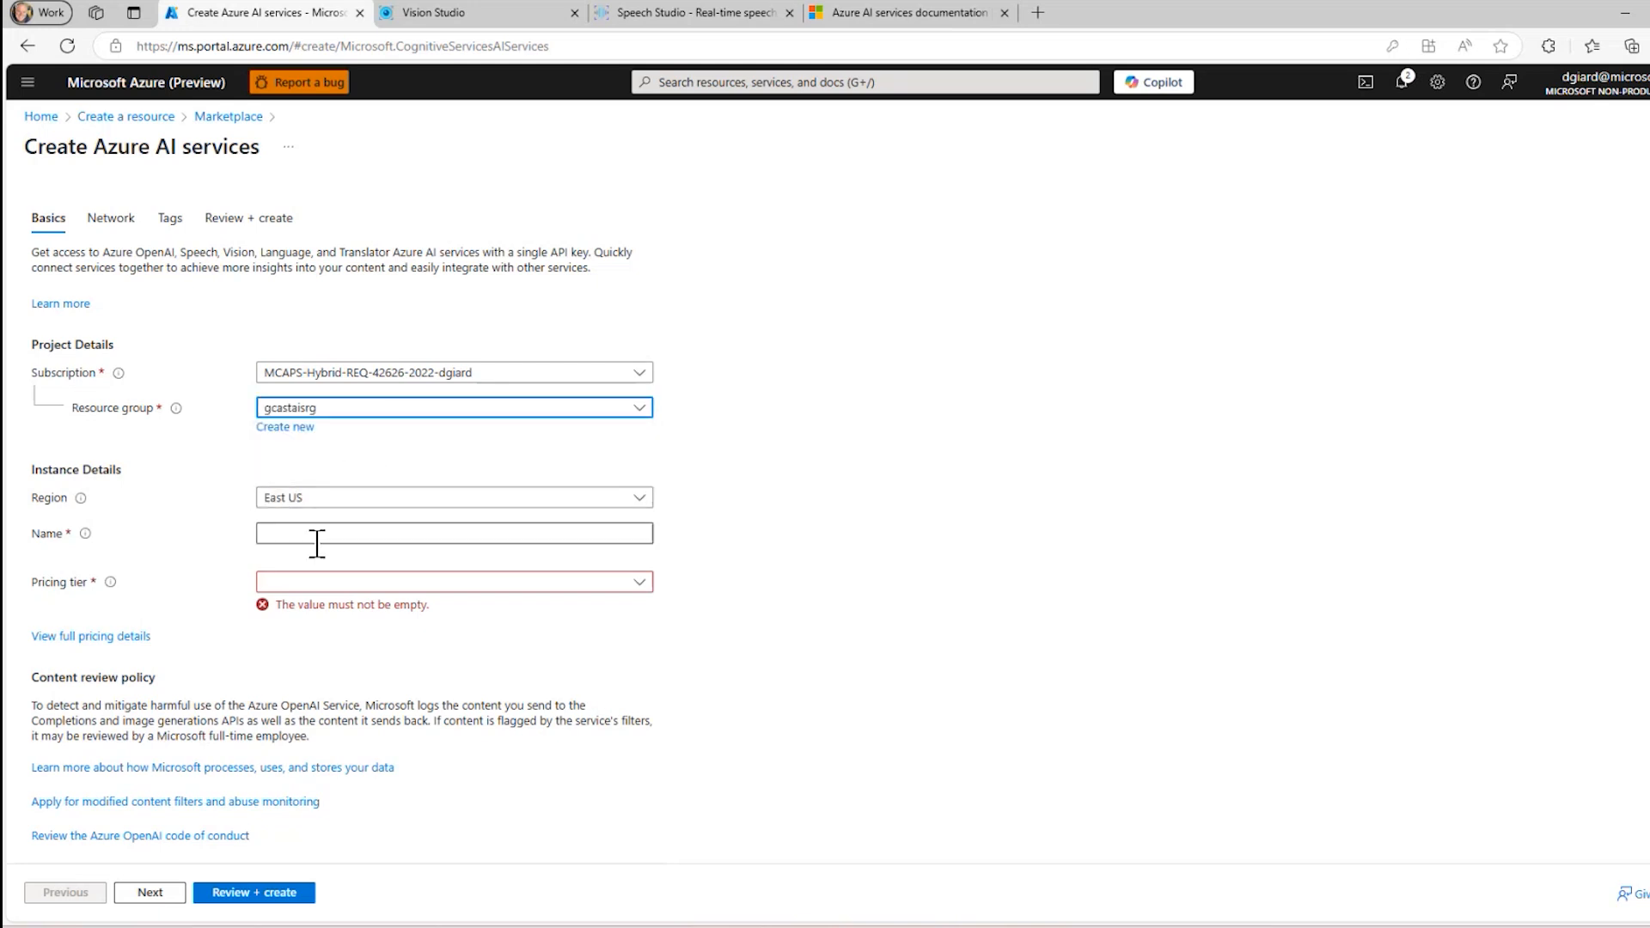
{"action": "left_click", "coordinate": [454, 533]}
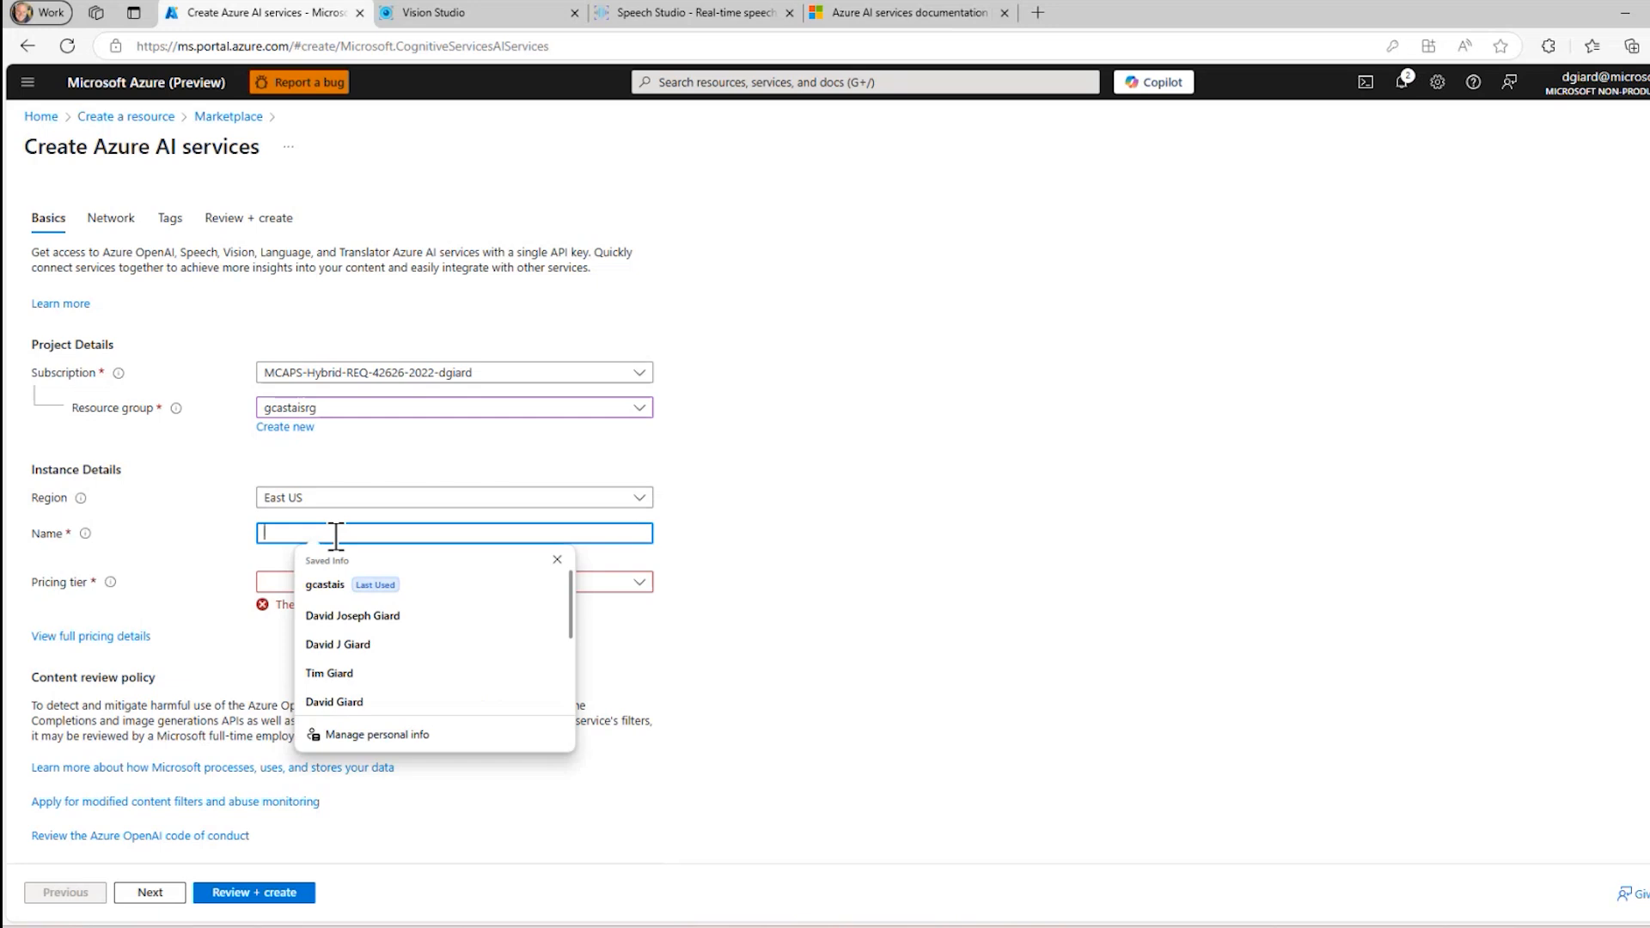
{"action": "type", "text": "gcastaisvc"}
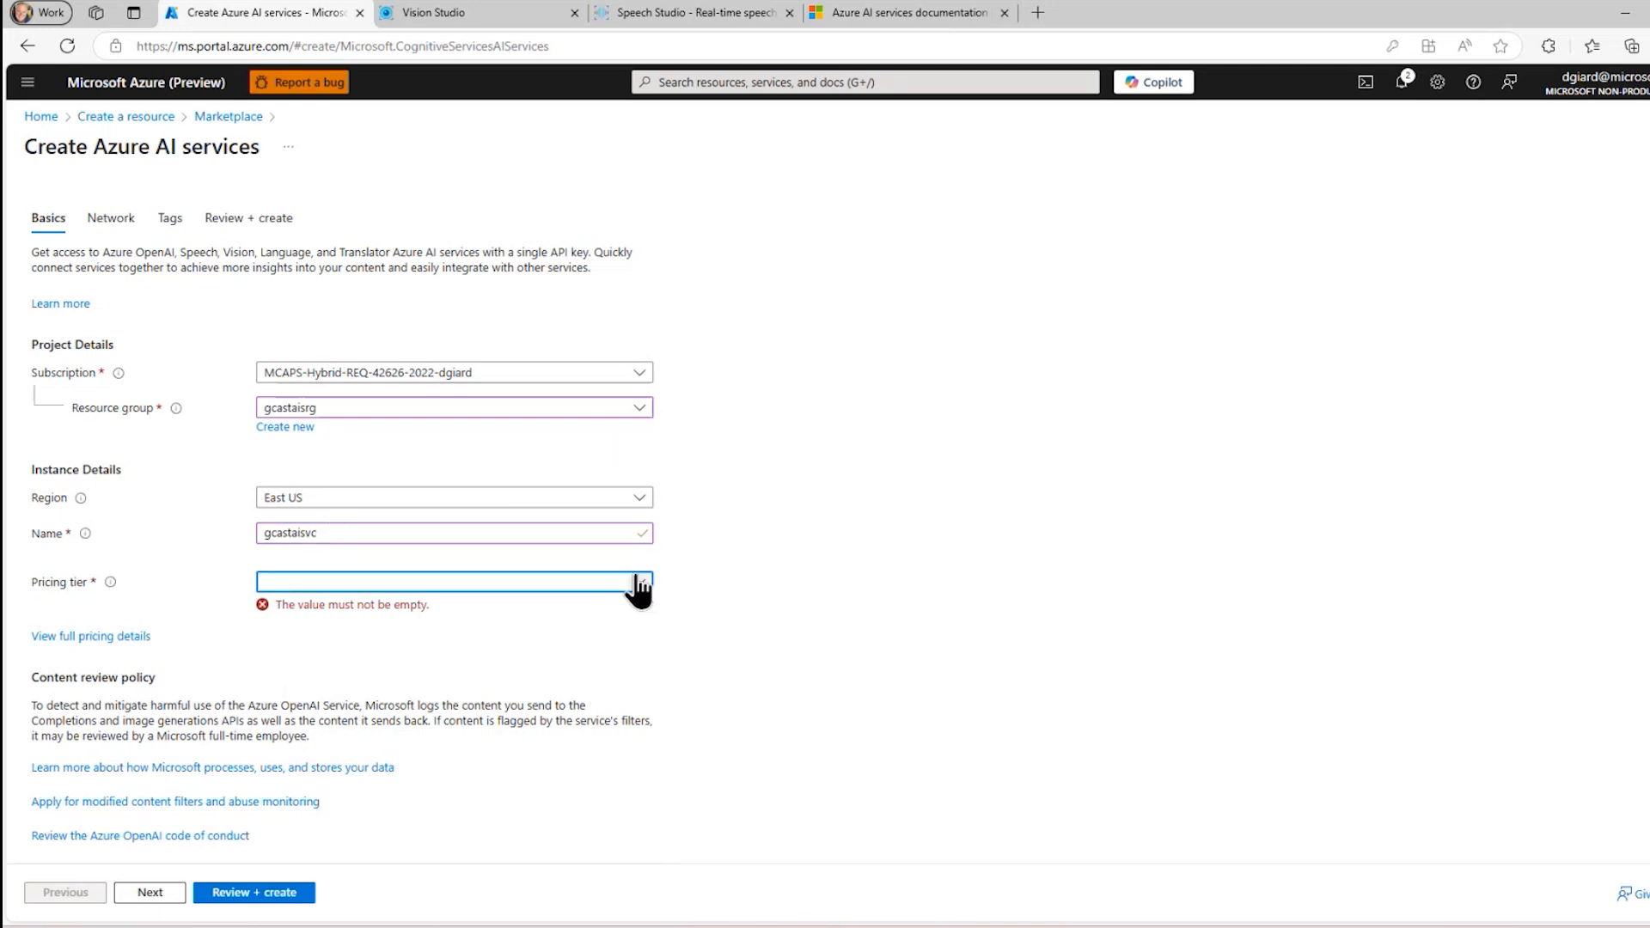
{"action": "left_click", "coordinate": [454, 581]}
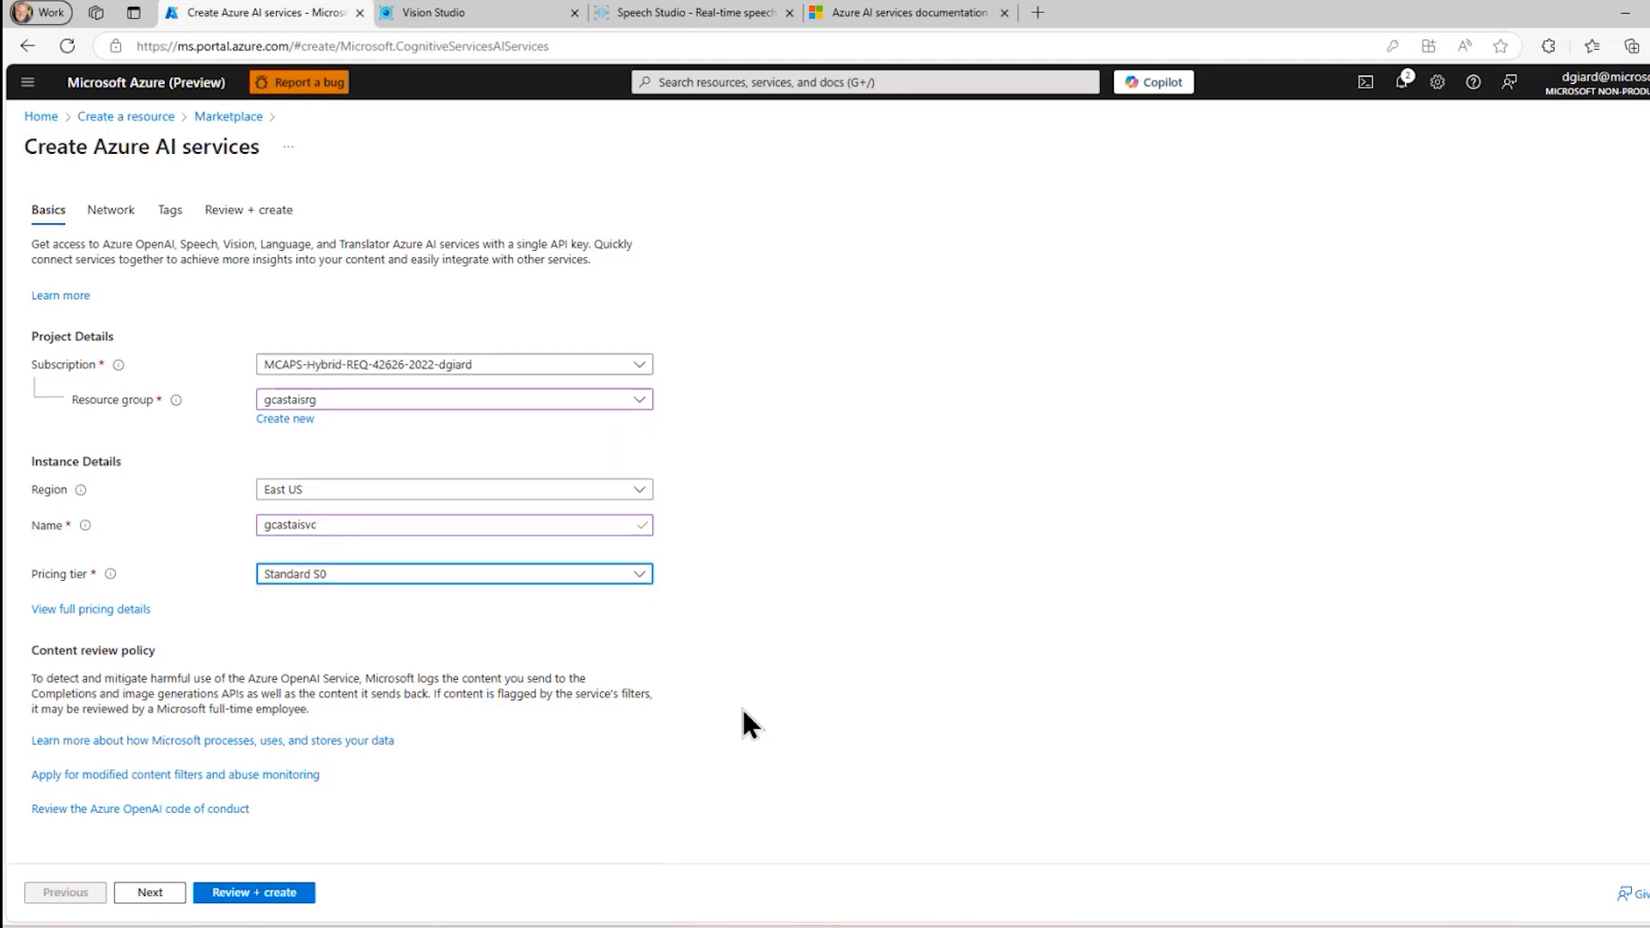
{"action": "mouse_move", "coordinate": [172, 210]}
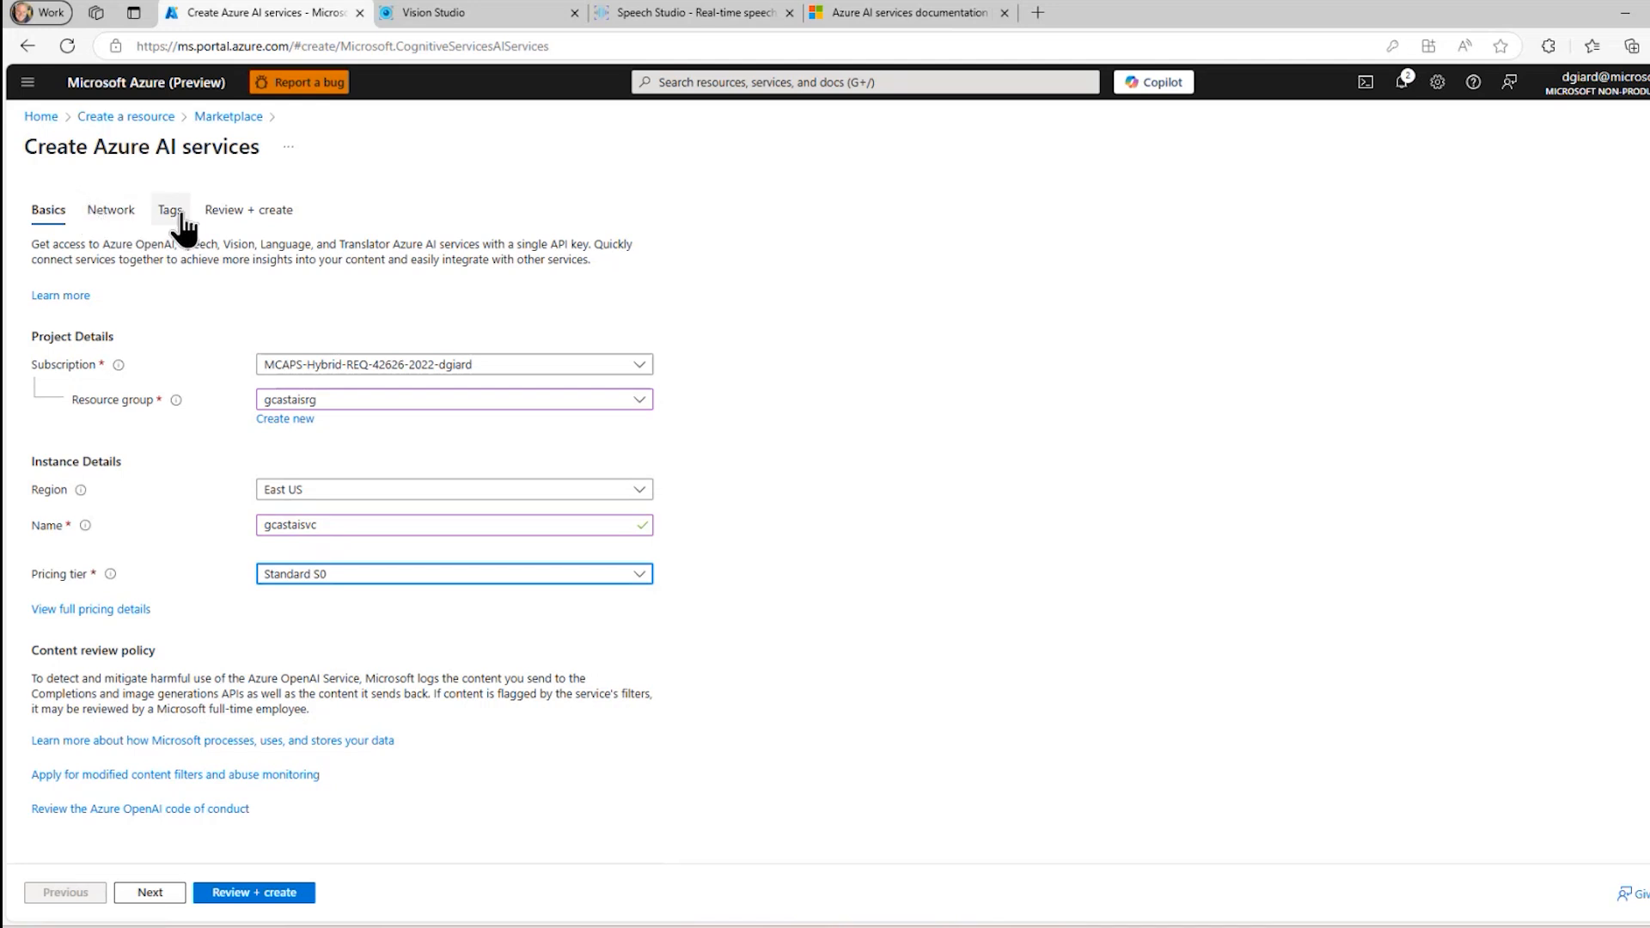
{"action": "left_click", "coordinate": [254, 892]}
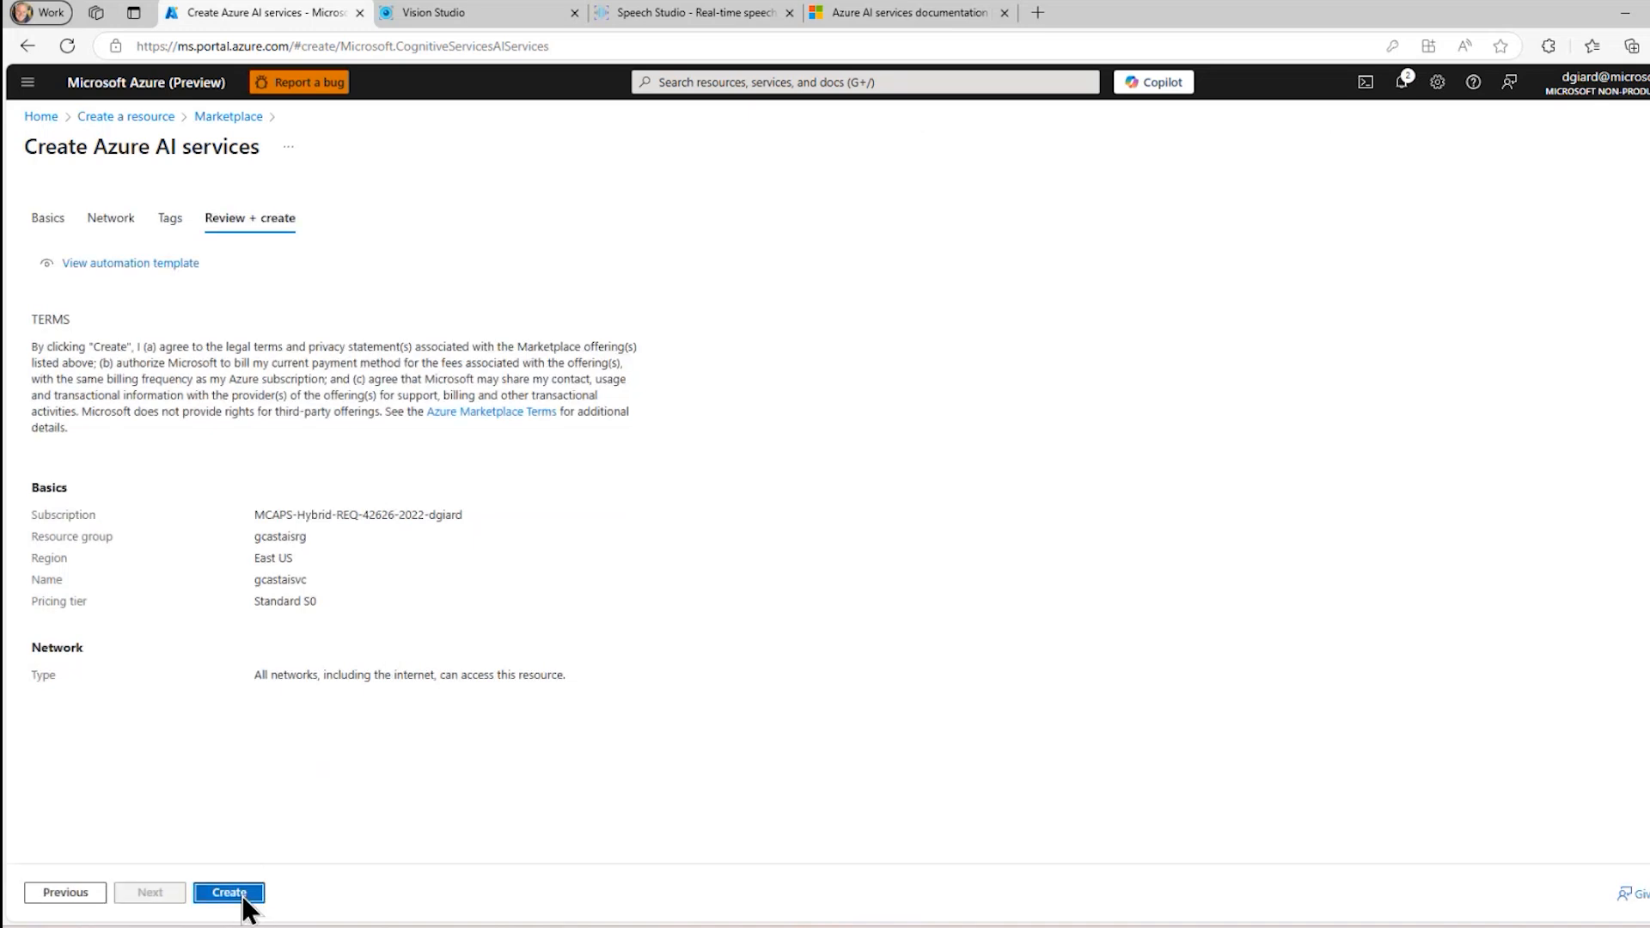
Create the gcastaisvc resource and wait for its deployment to complete
{"action": "left_click", "coordinate": [228, 892]}
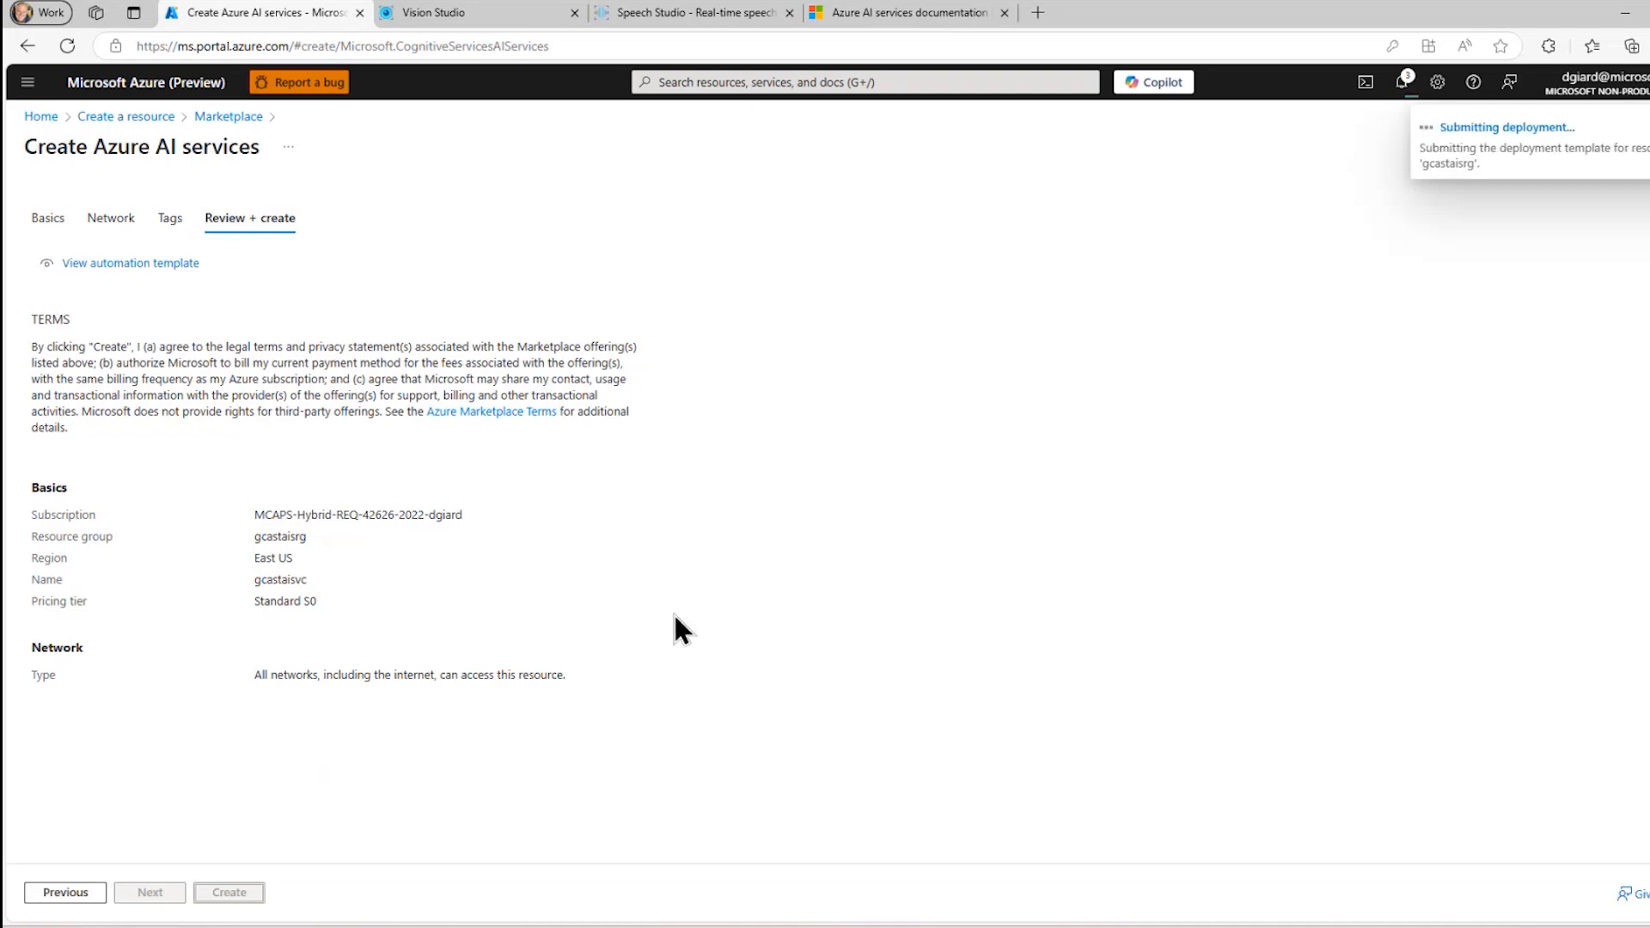
{"action": "left_click", "coordinate": [225, 916]}
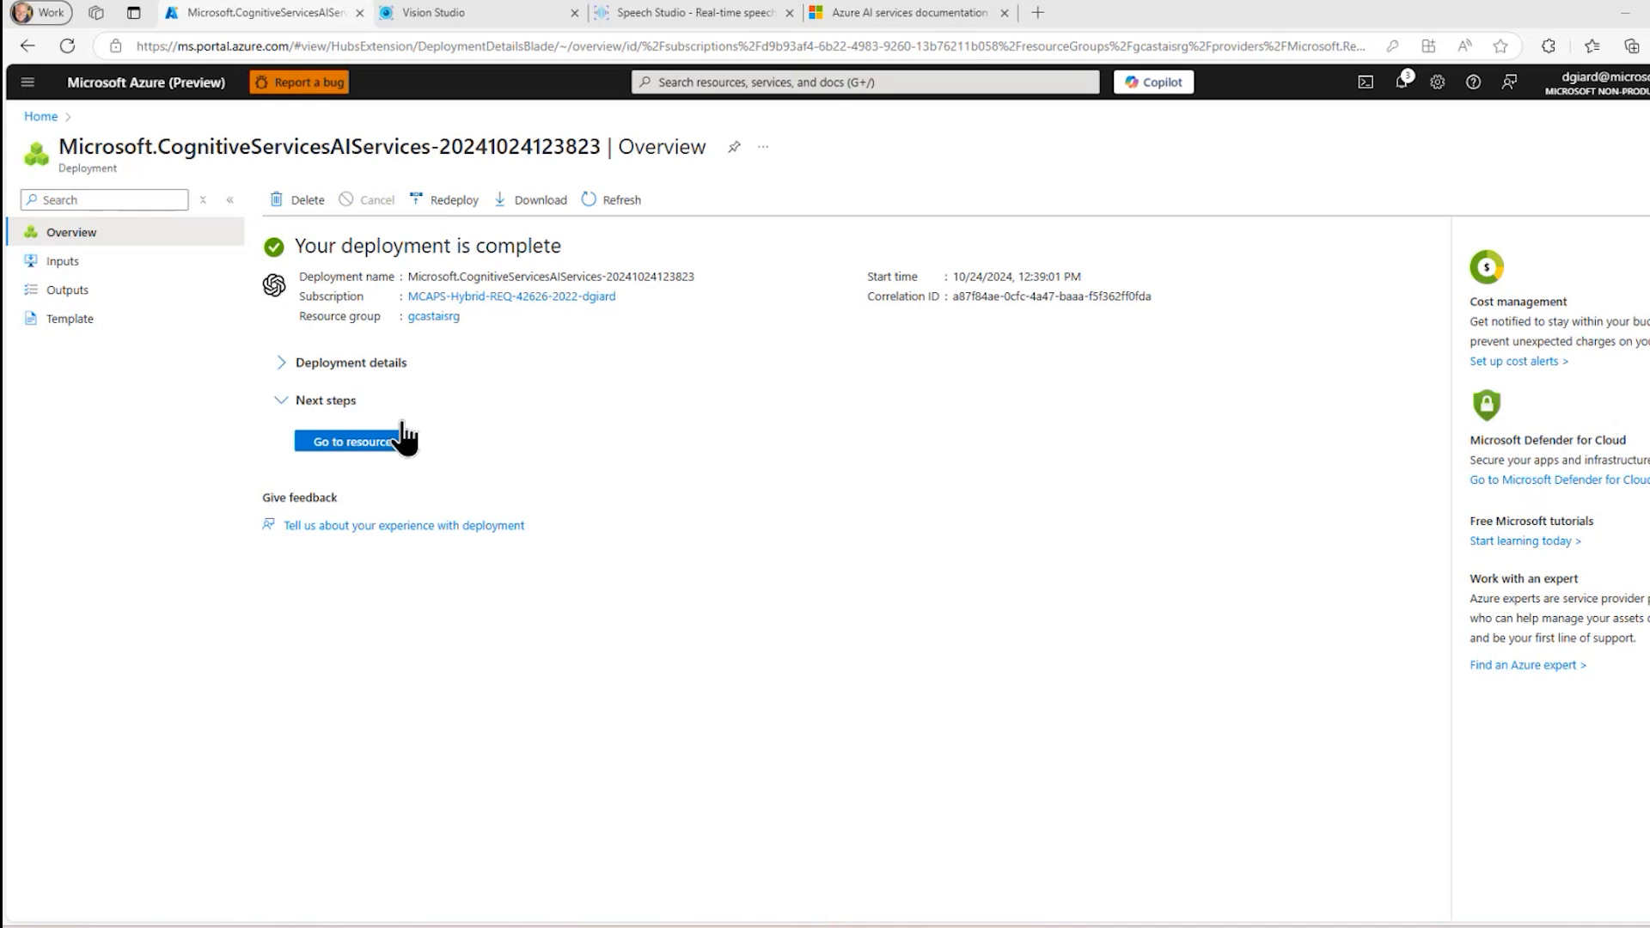
Go to the newly deployed gcastaisvc resource's overview
{"action": "left_click", "coordinate": [347, 442]}
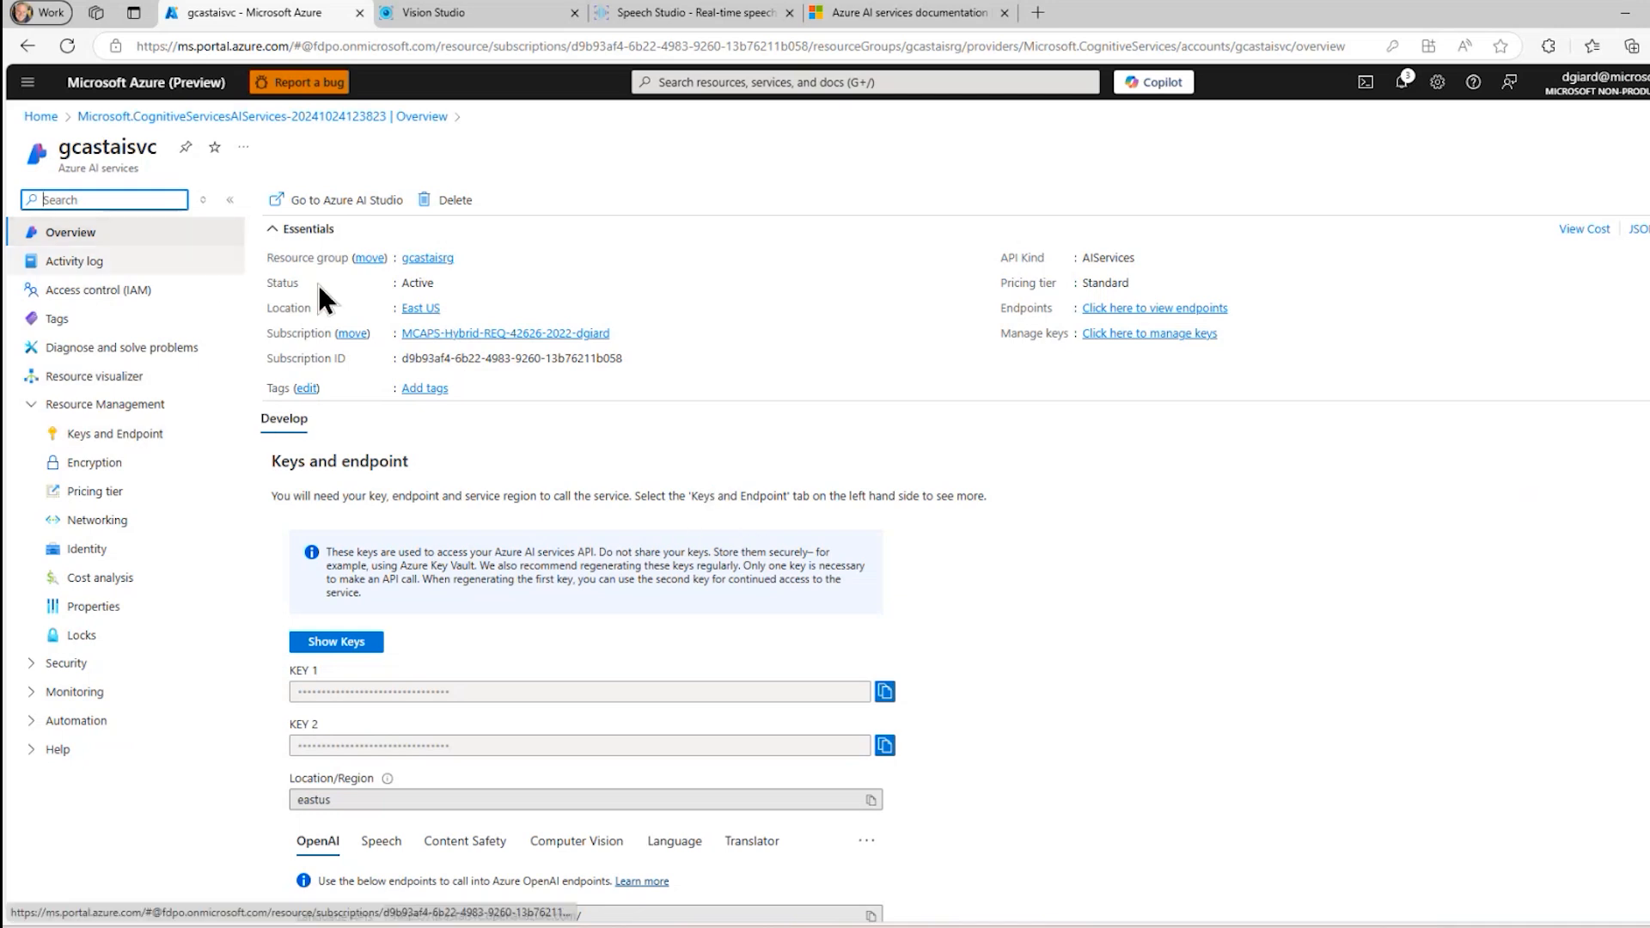
View the Speech, Content Safety and Translator endpoints under Keys and endpoint
{"action": "scroll", "scroll_direction": "down", "scroll_amount": 3}
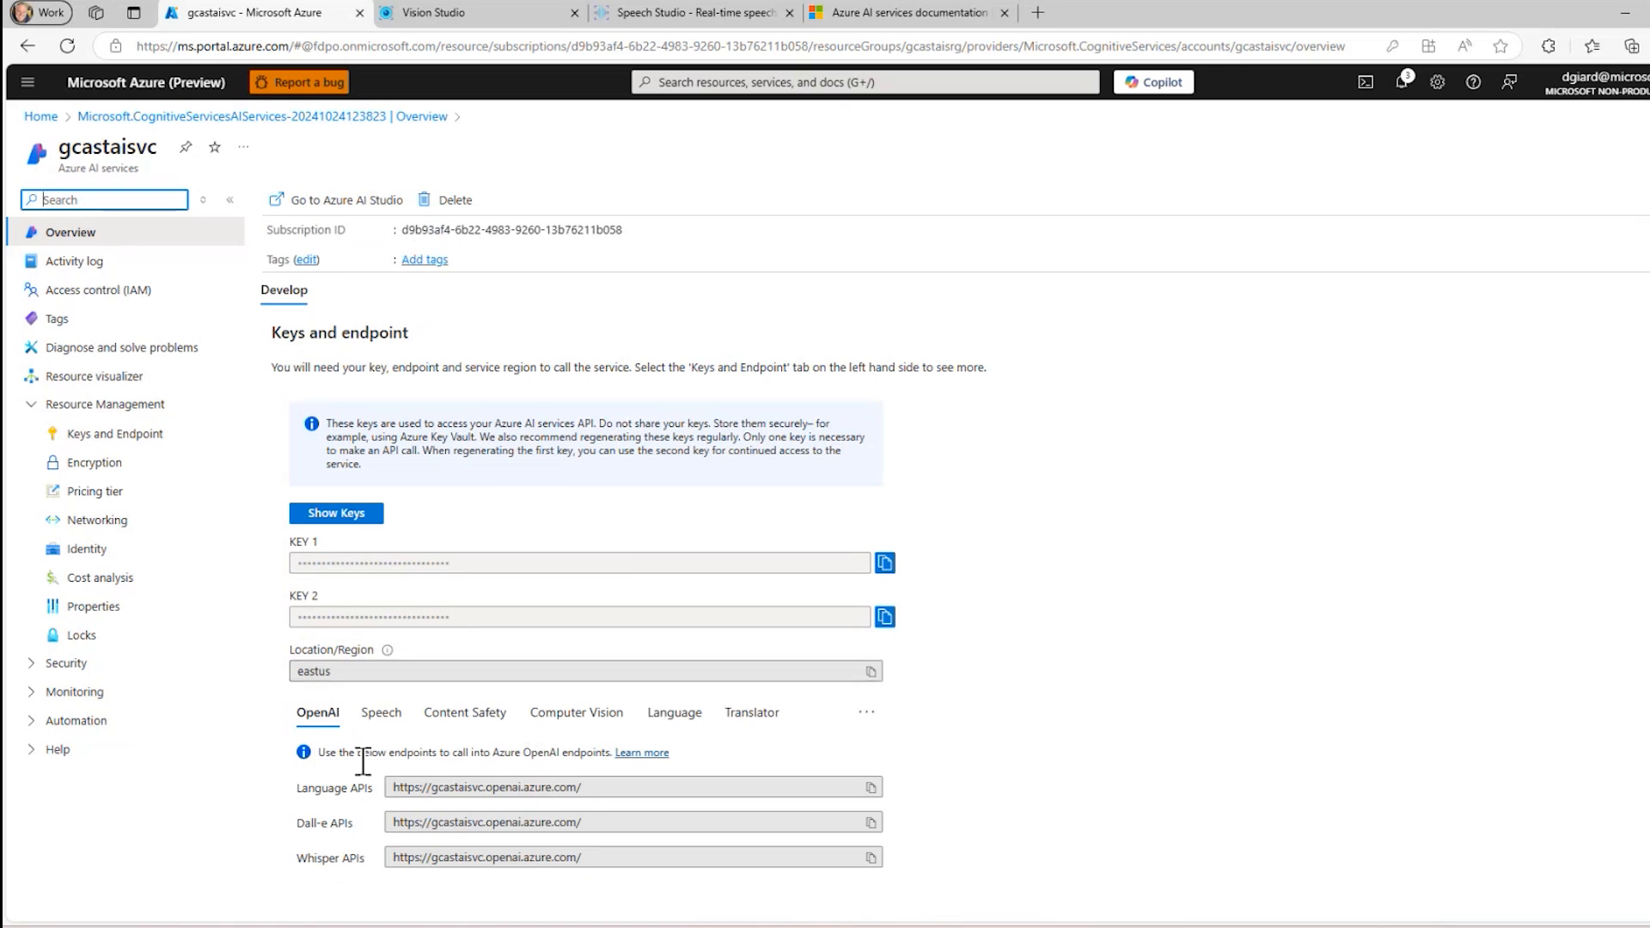
{"action": "left_click", "coordinate": [382, 711]}
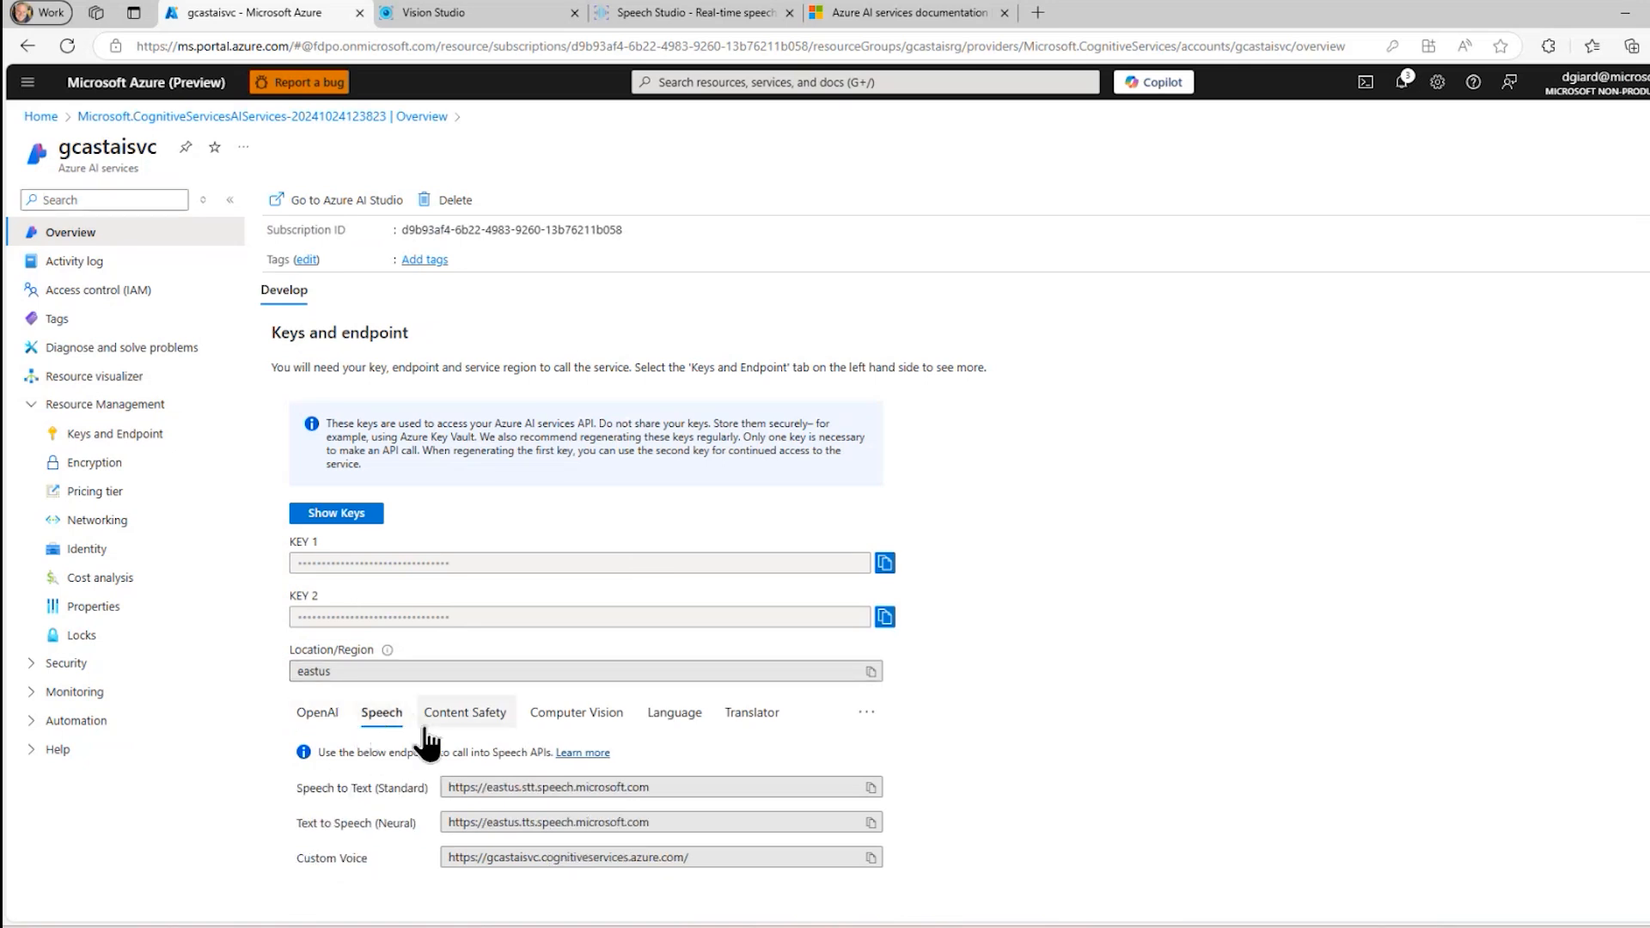
{"action": "left_click", "coordinate": [464, 712]}
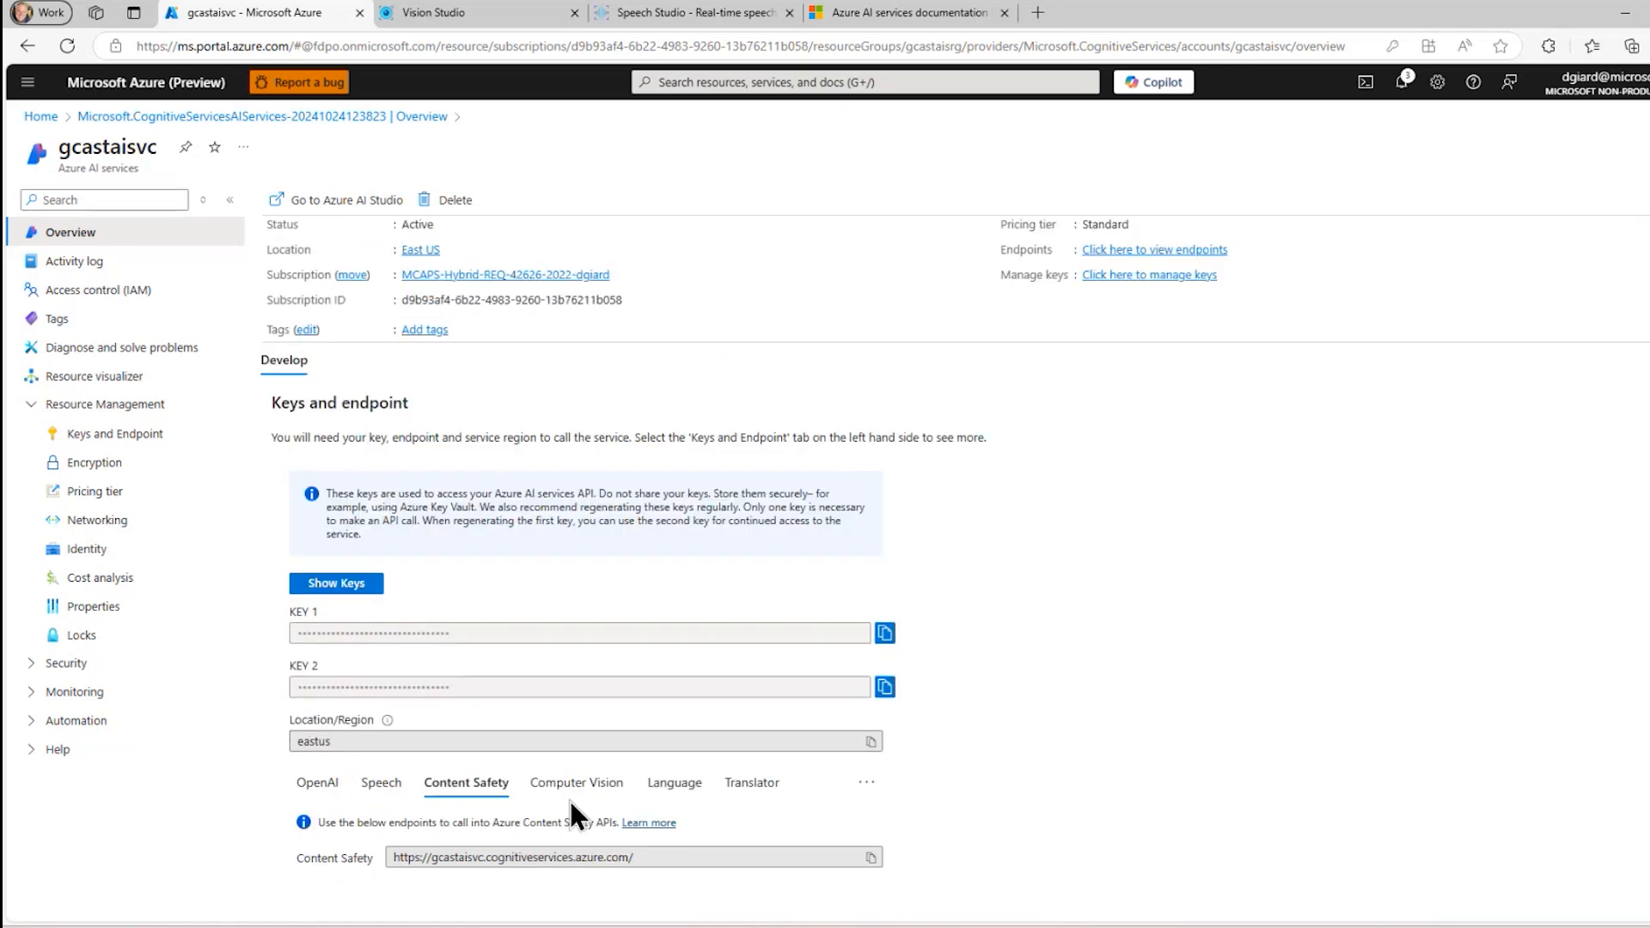
{"action": "left_click", "coordinate": [753, 782]}
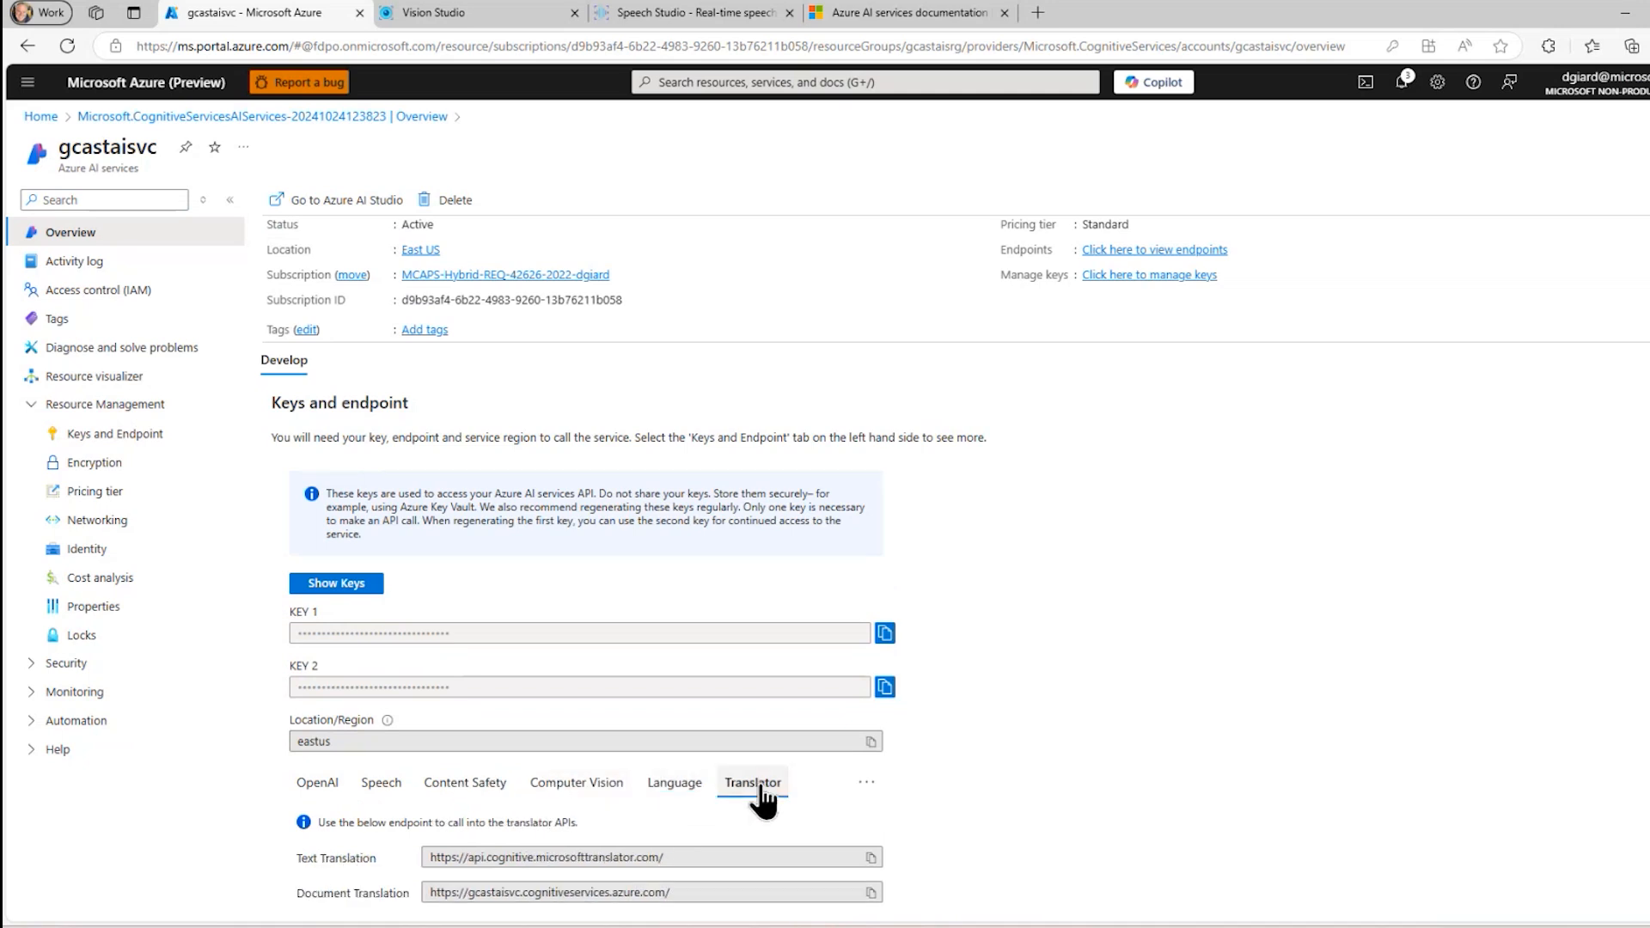
{"action": "scroll", "scroll_direction": "down", "scroll_amount": 3}
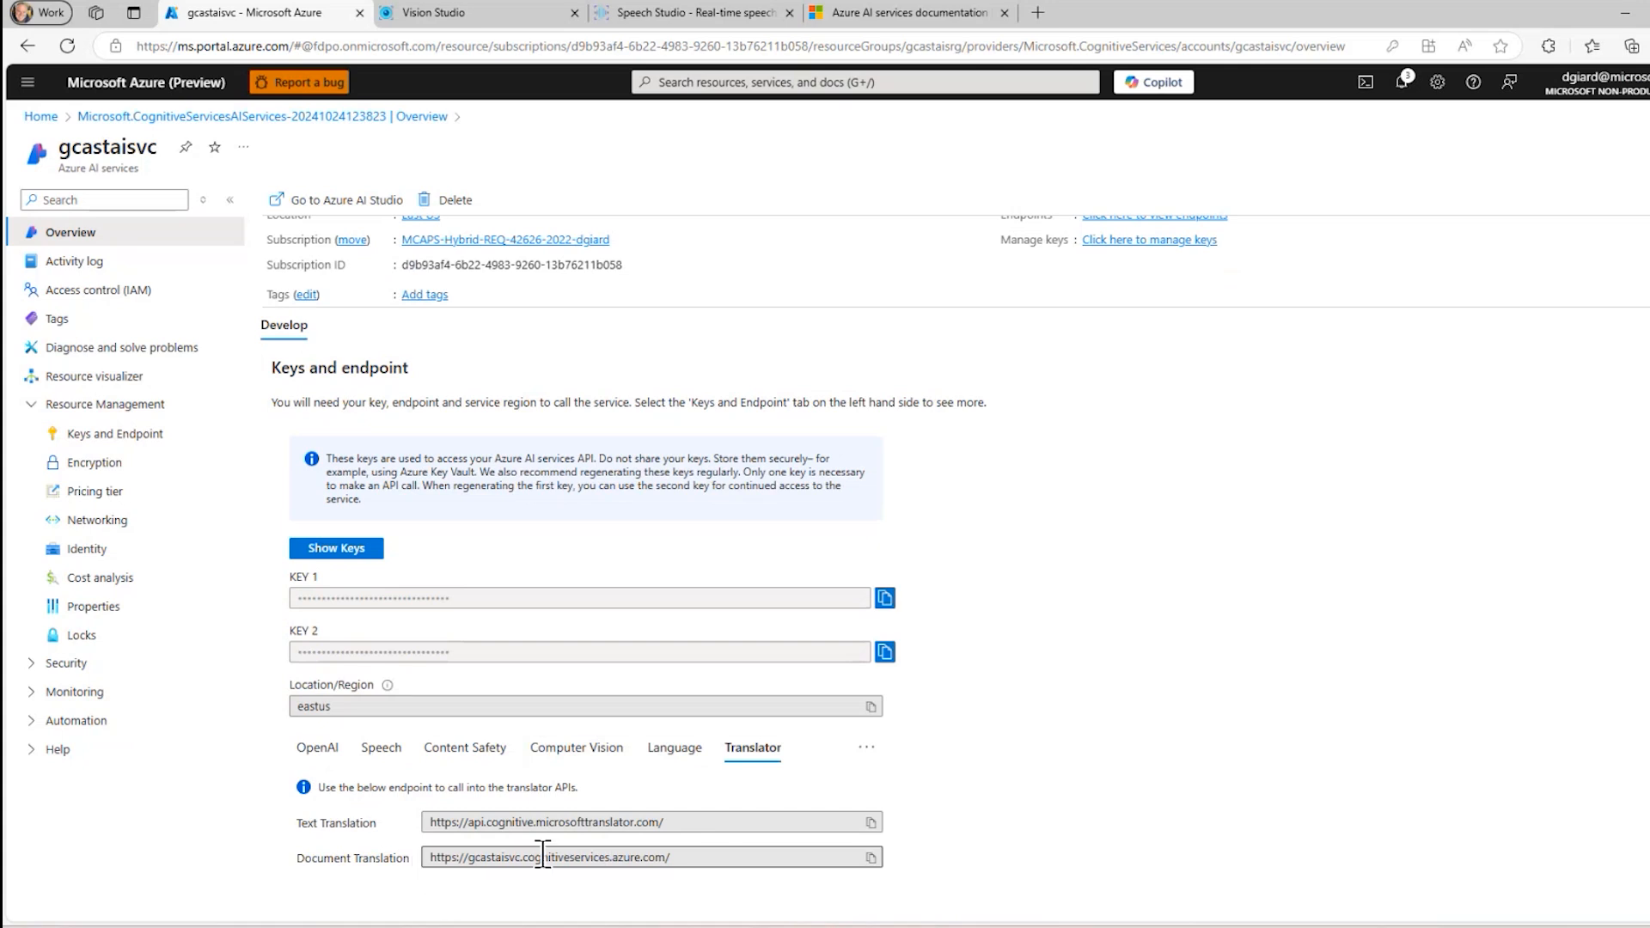
{"action": "mouse_move", "coordinate": [514, 857]}
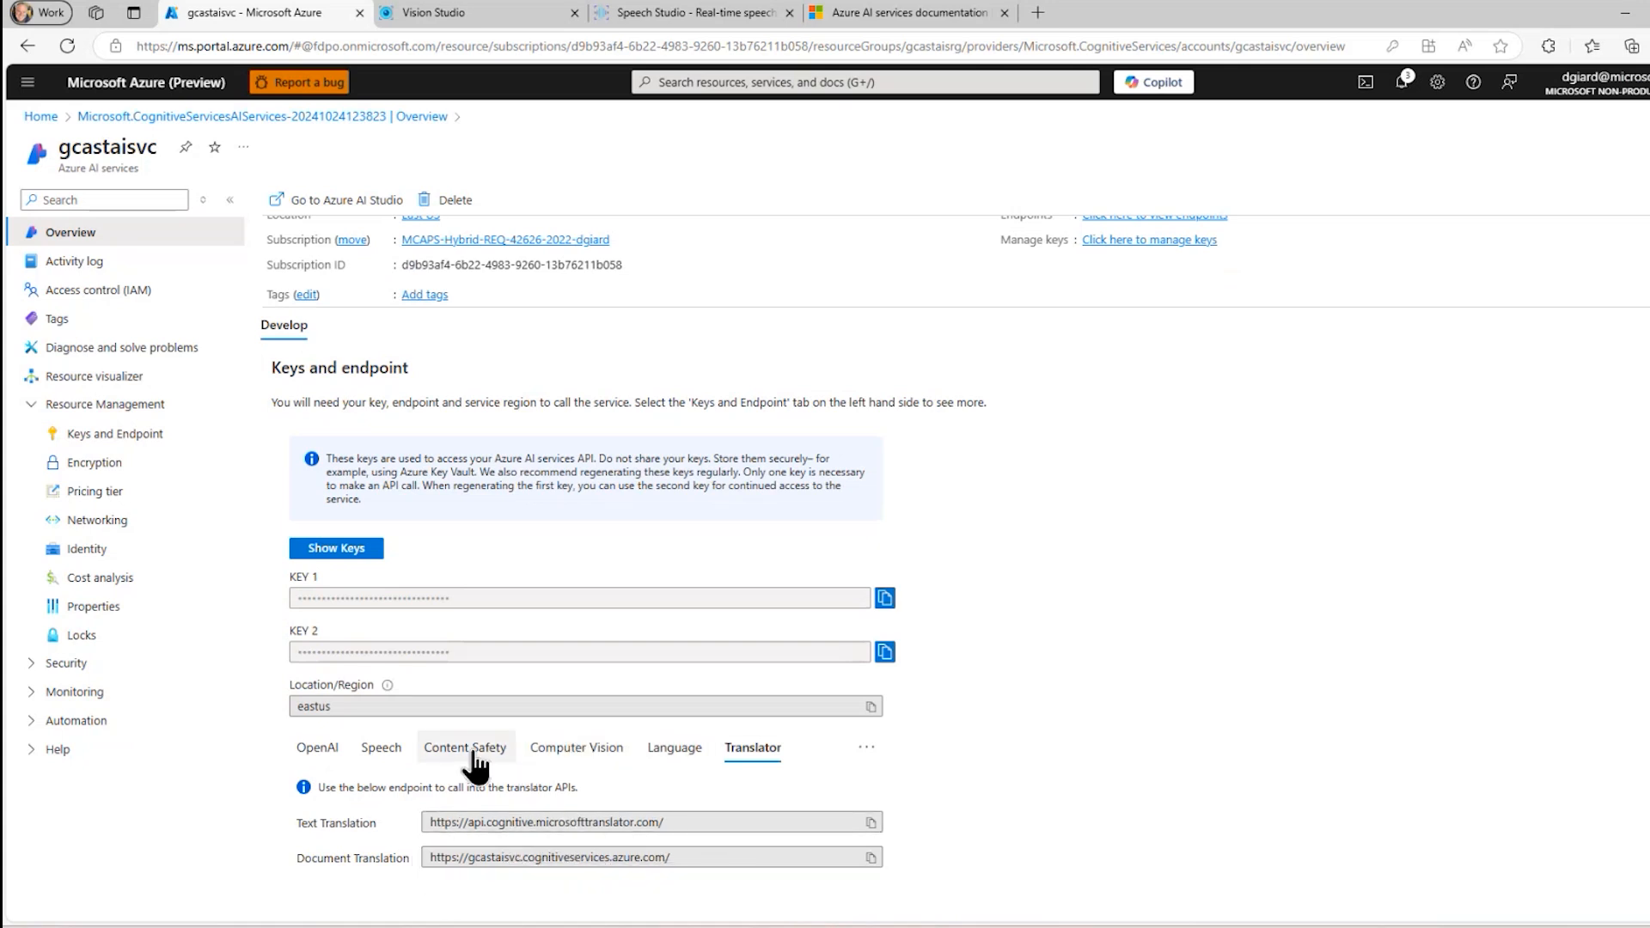
Return to the Speech endpoints, then head toward opening the resource in Azure AI Studio
{"action": "left_click", "coordinate": [382, 748]}
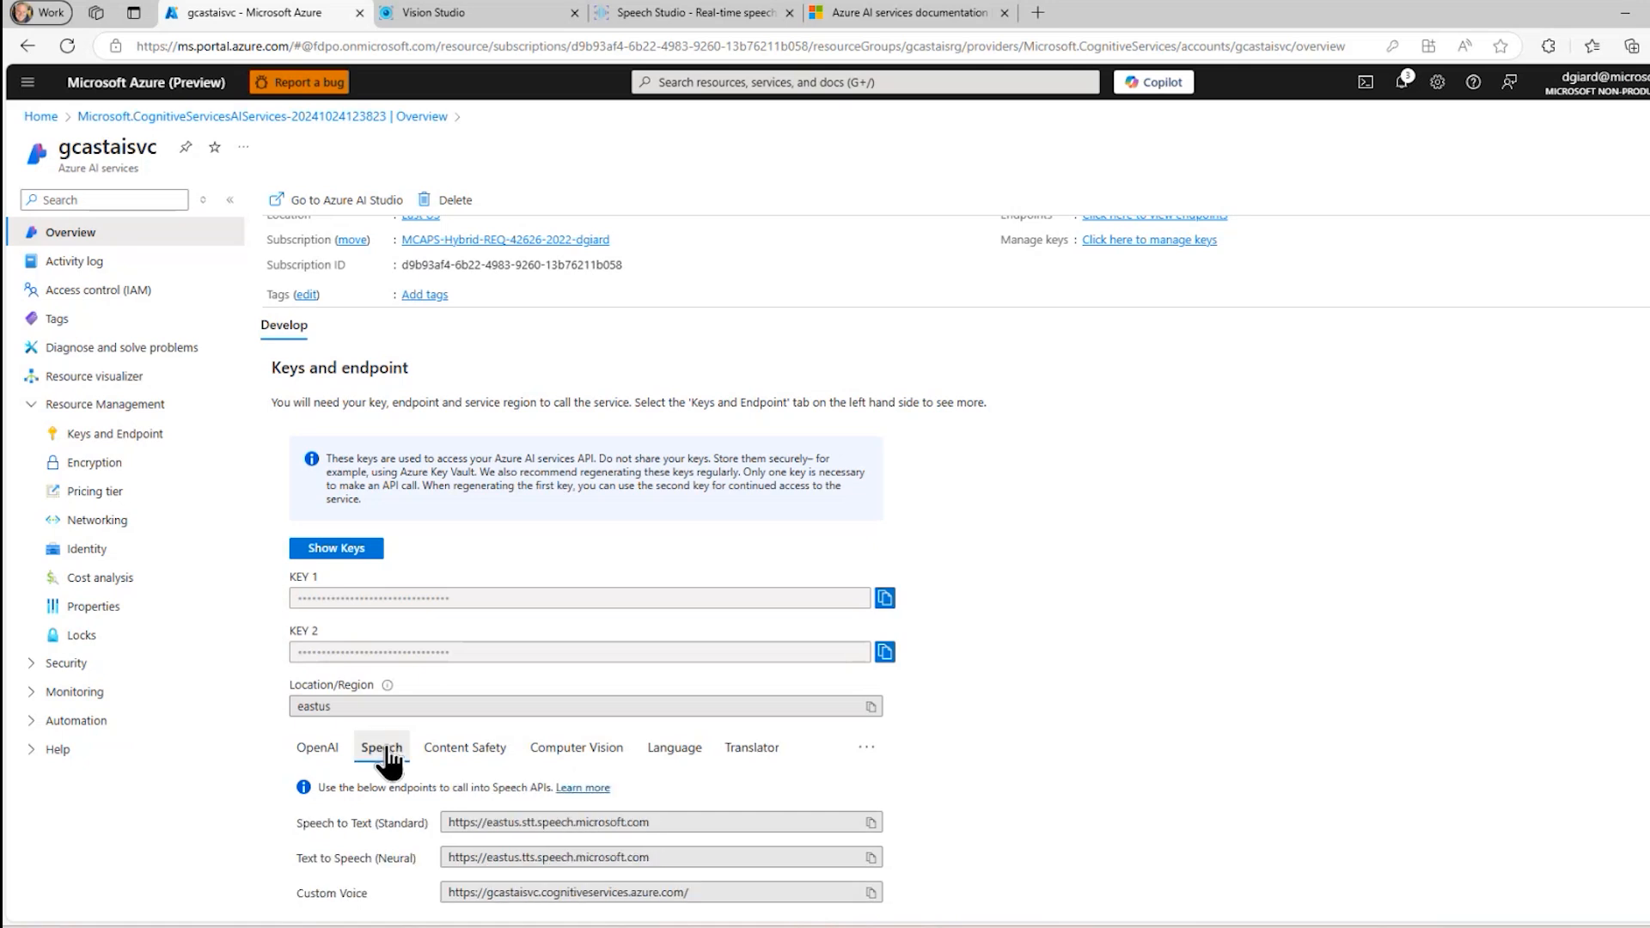
{"action": "scroll", "scroll_direction": "down", "scroll_amount": 3}
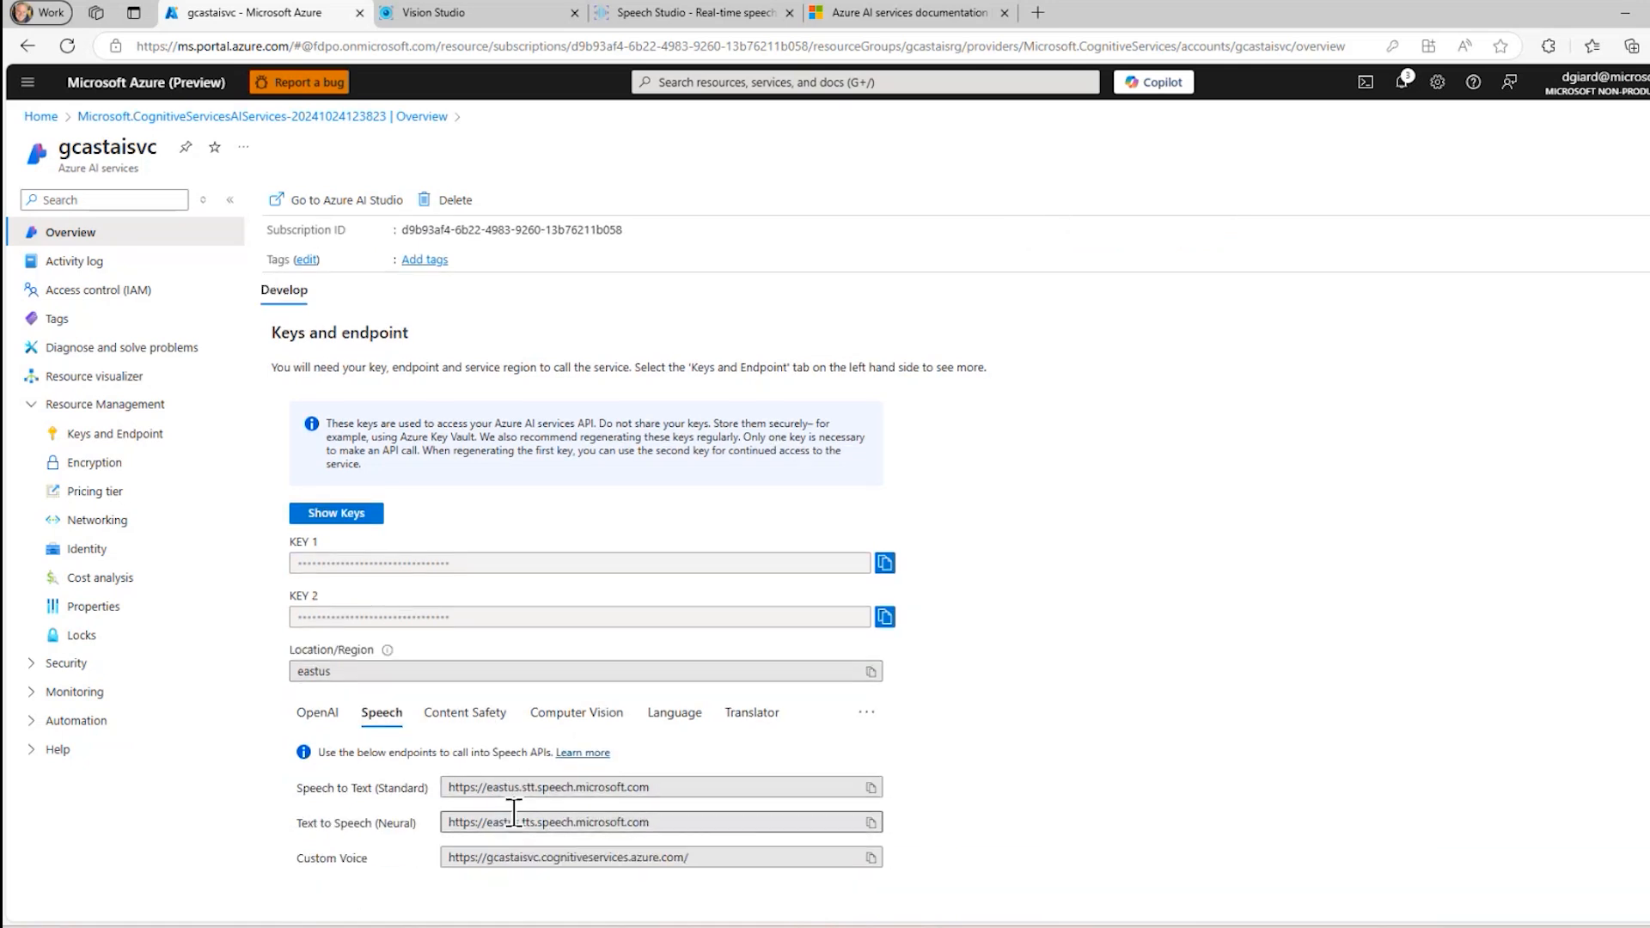
{"action": "mouse_move", "coordinate": [392, 849]}
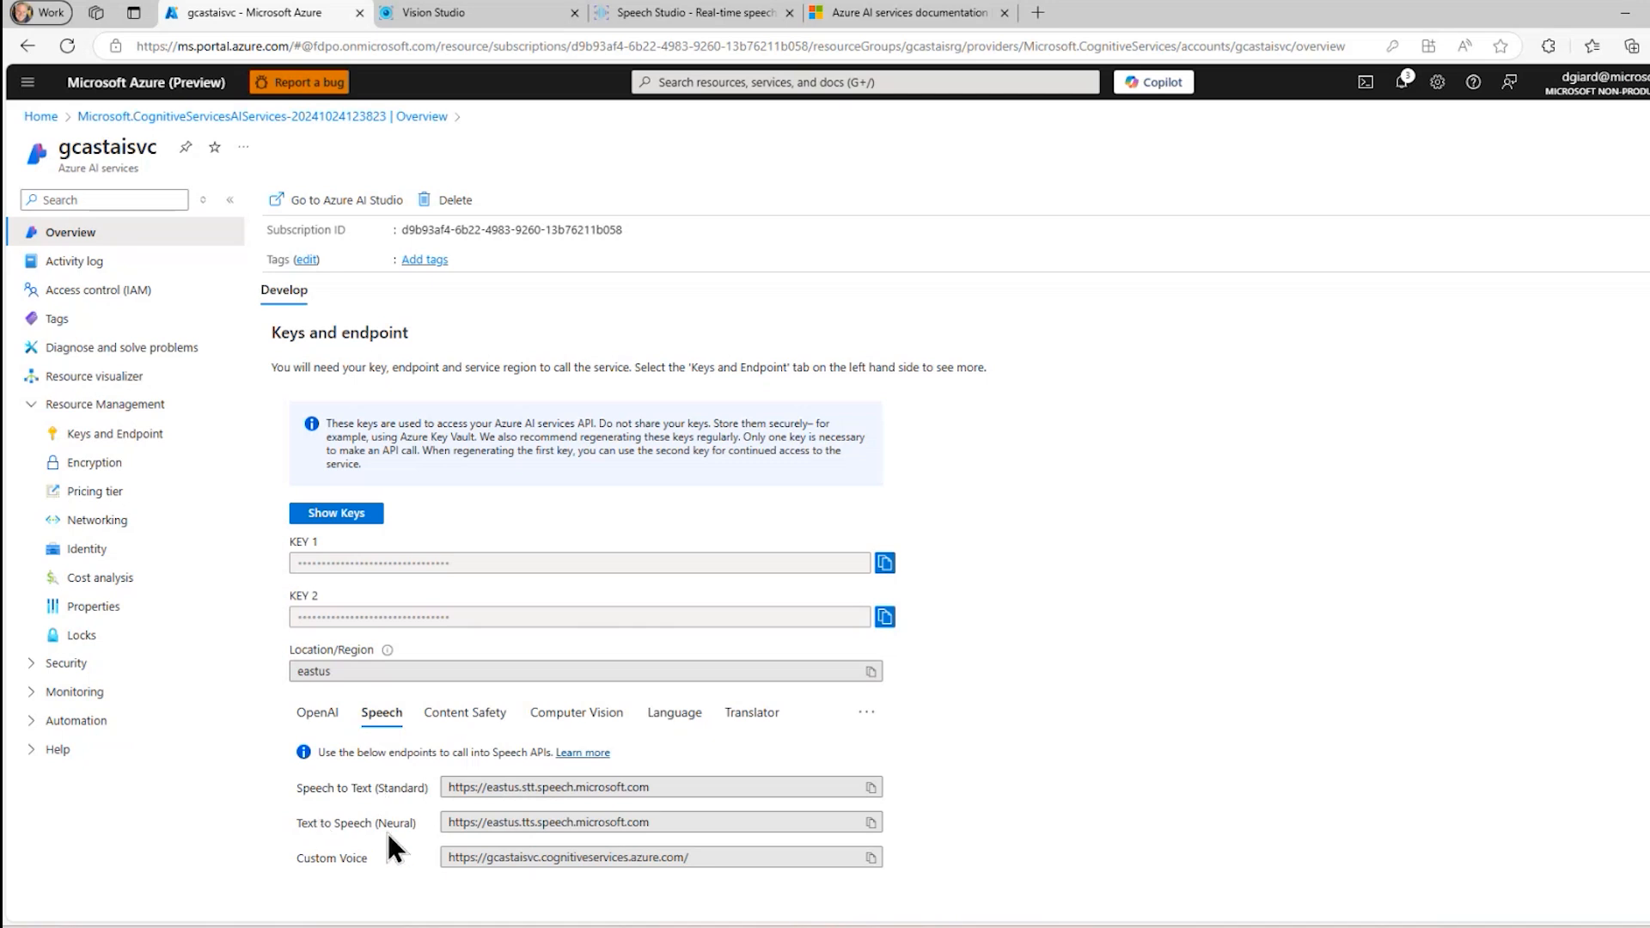
{"action": "mouse_move", "coordinate": [585, 912]}
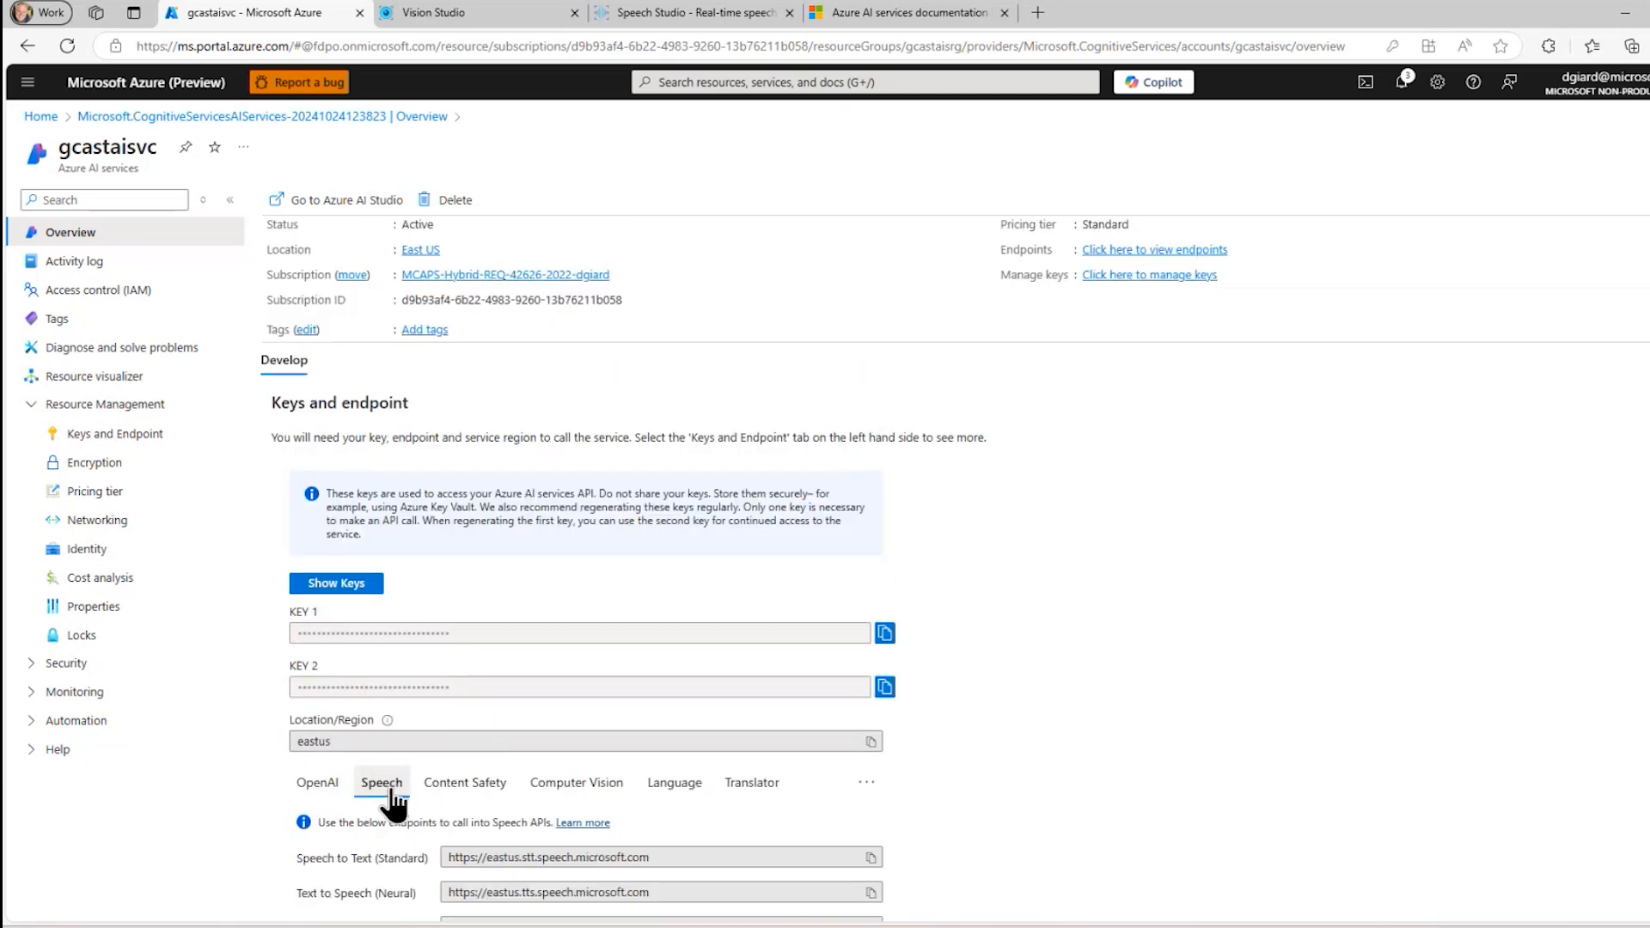
{"action": "scroll", "scroll_direction": "down", "scroll_amount": 3}
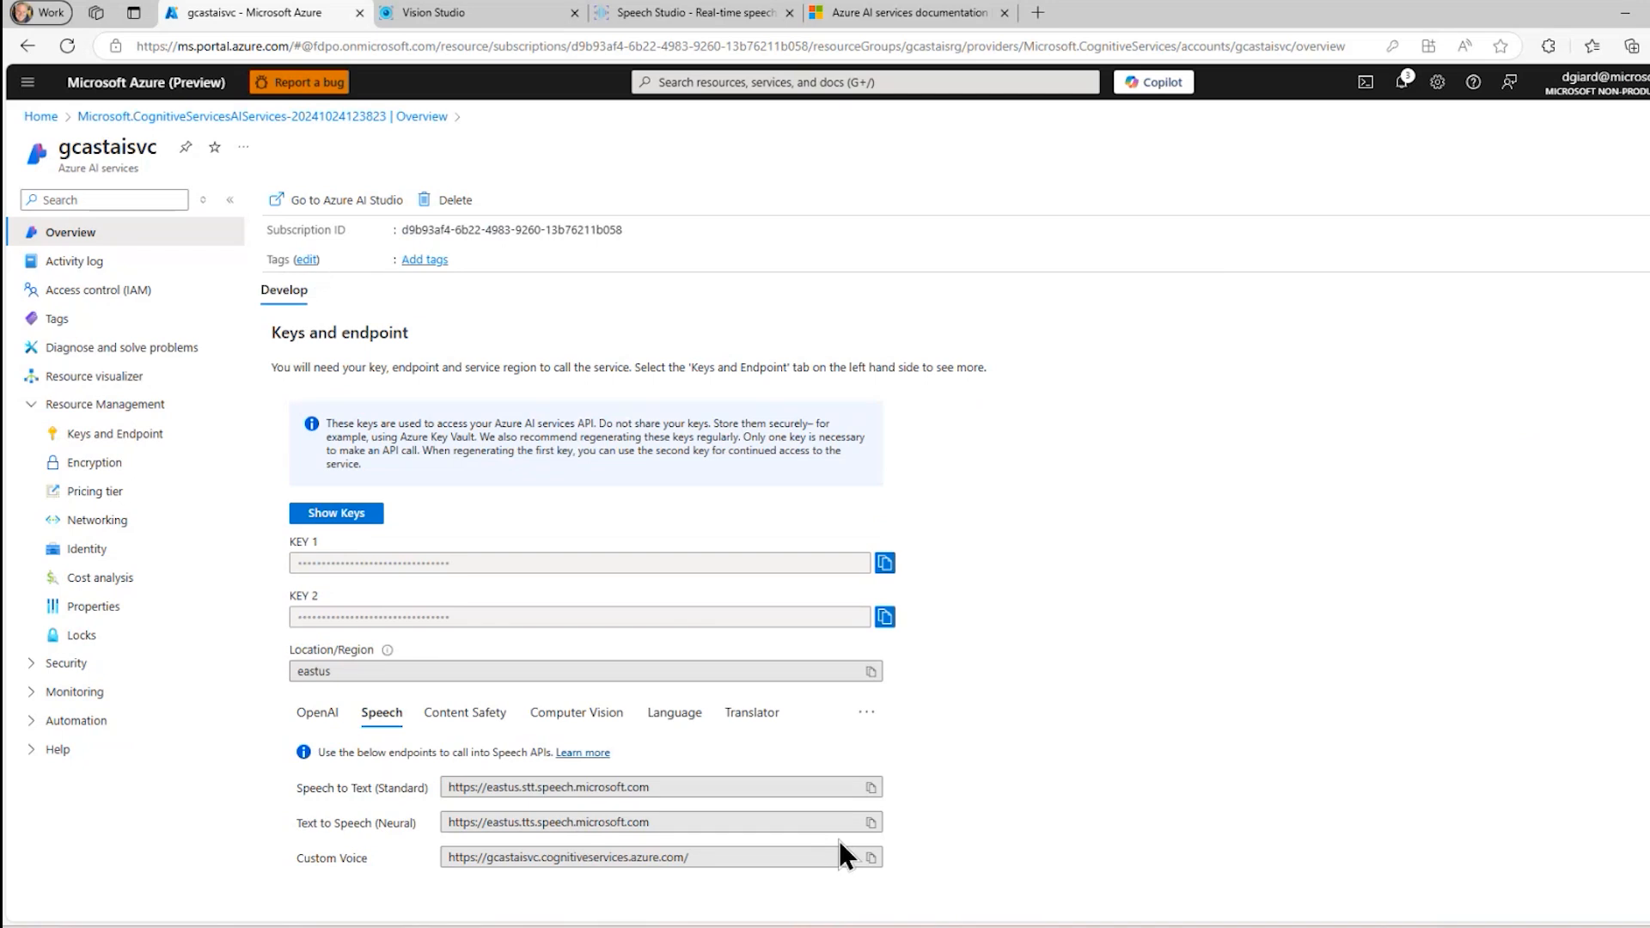
{"action": "left_click", "coordinate": [299, 229]}
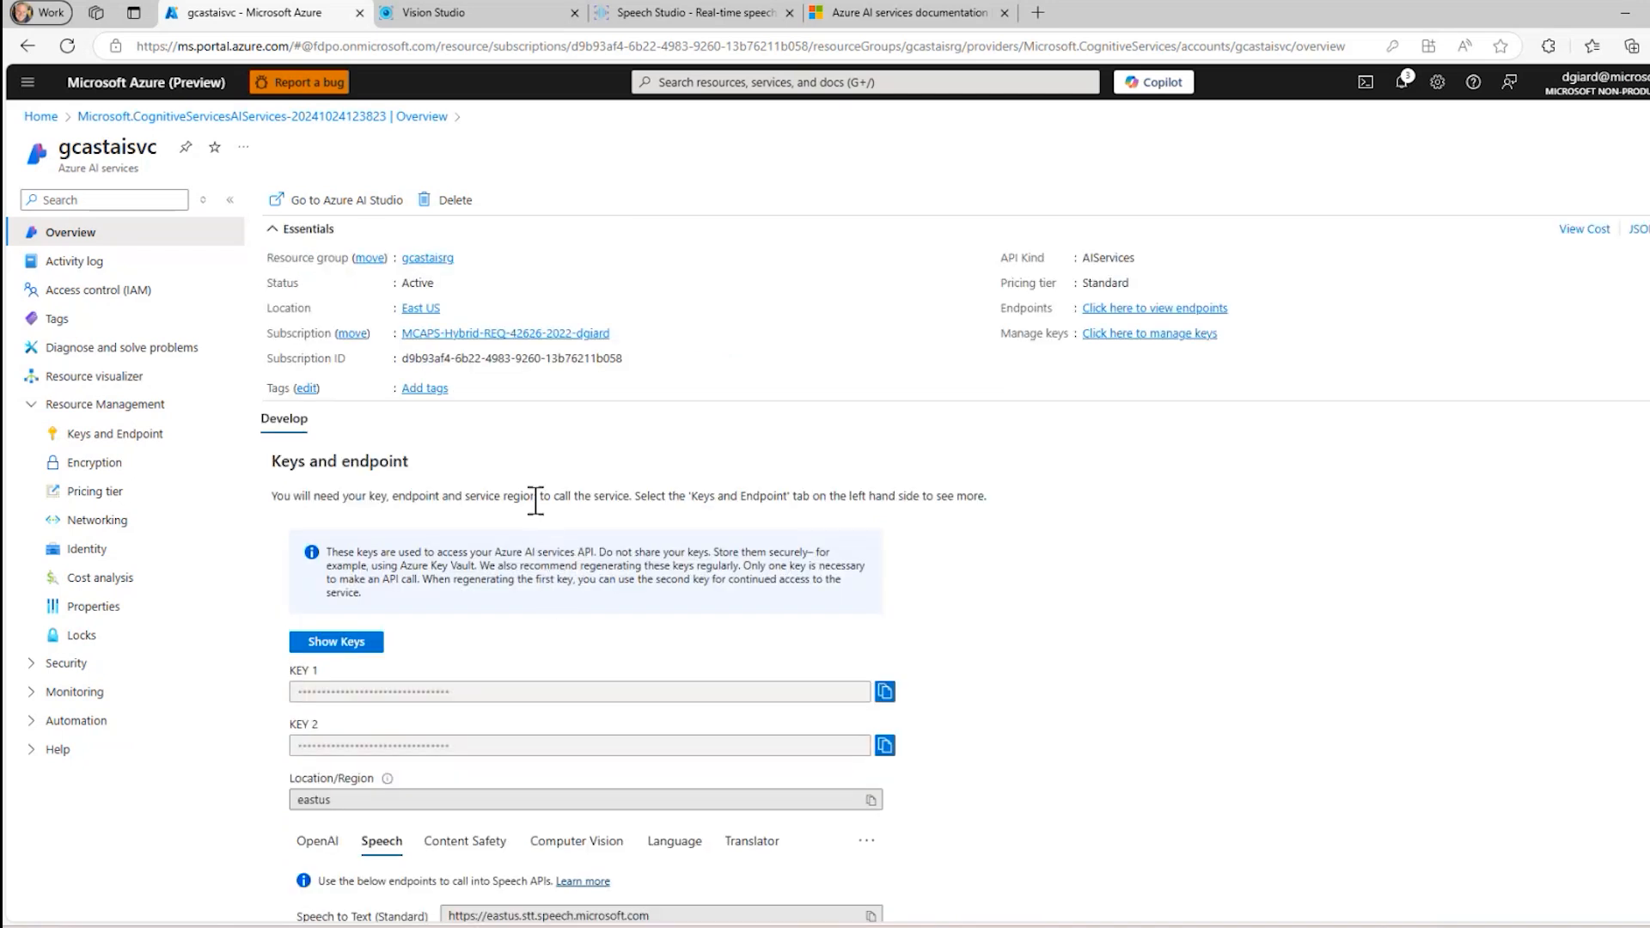
{"action": "left_click", "coordinate": [344, 199]}
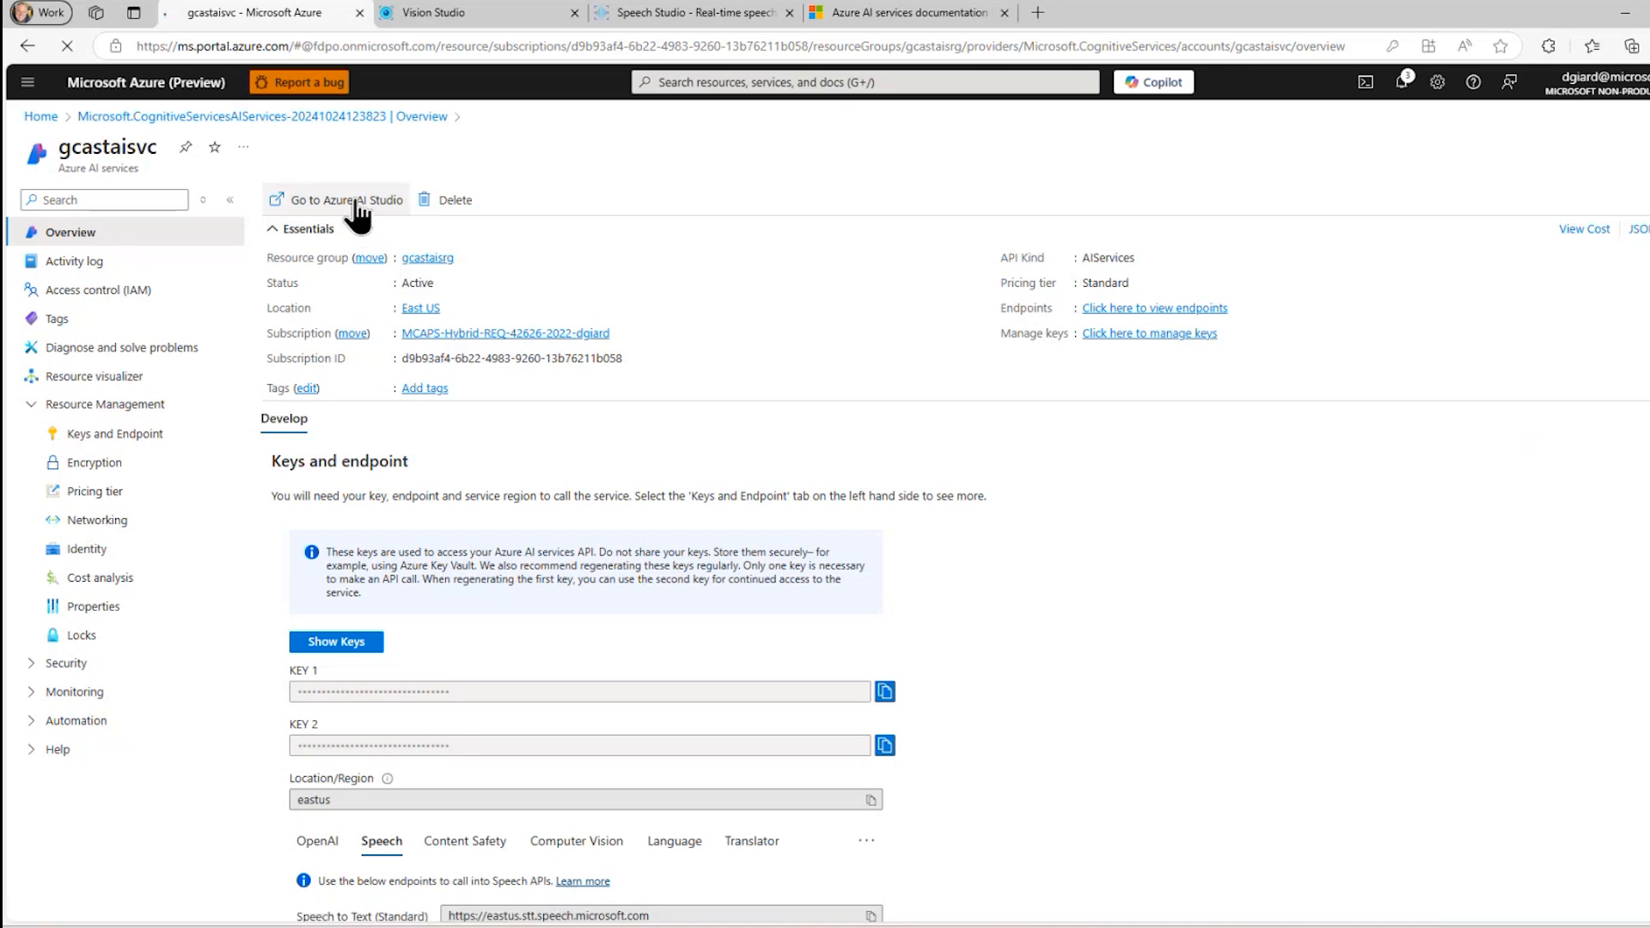
Open Azure AI Studio's Speech real-time speech to text, then show Speech Studio's equivalent page
{"action": "left_click", "coordinate": [336, 200]}
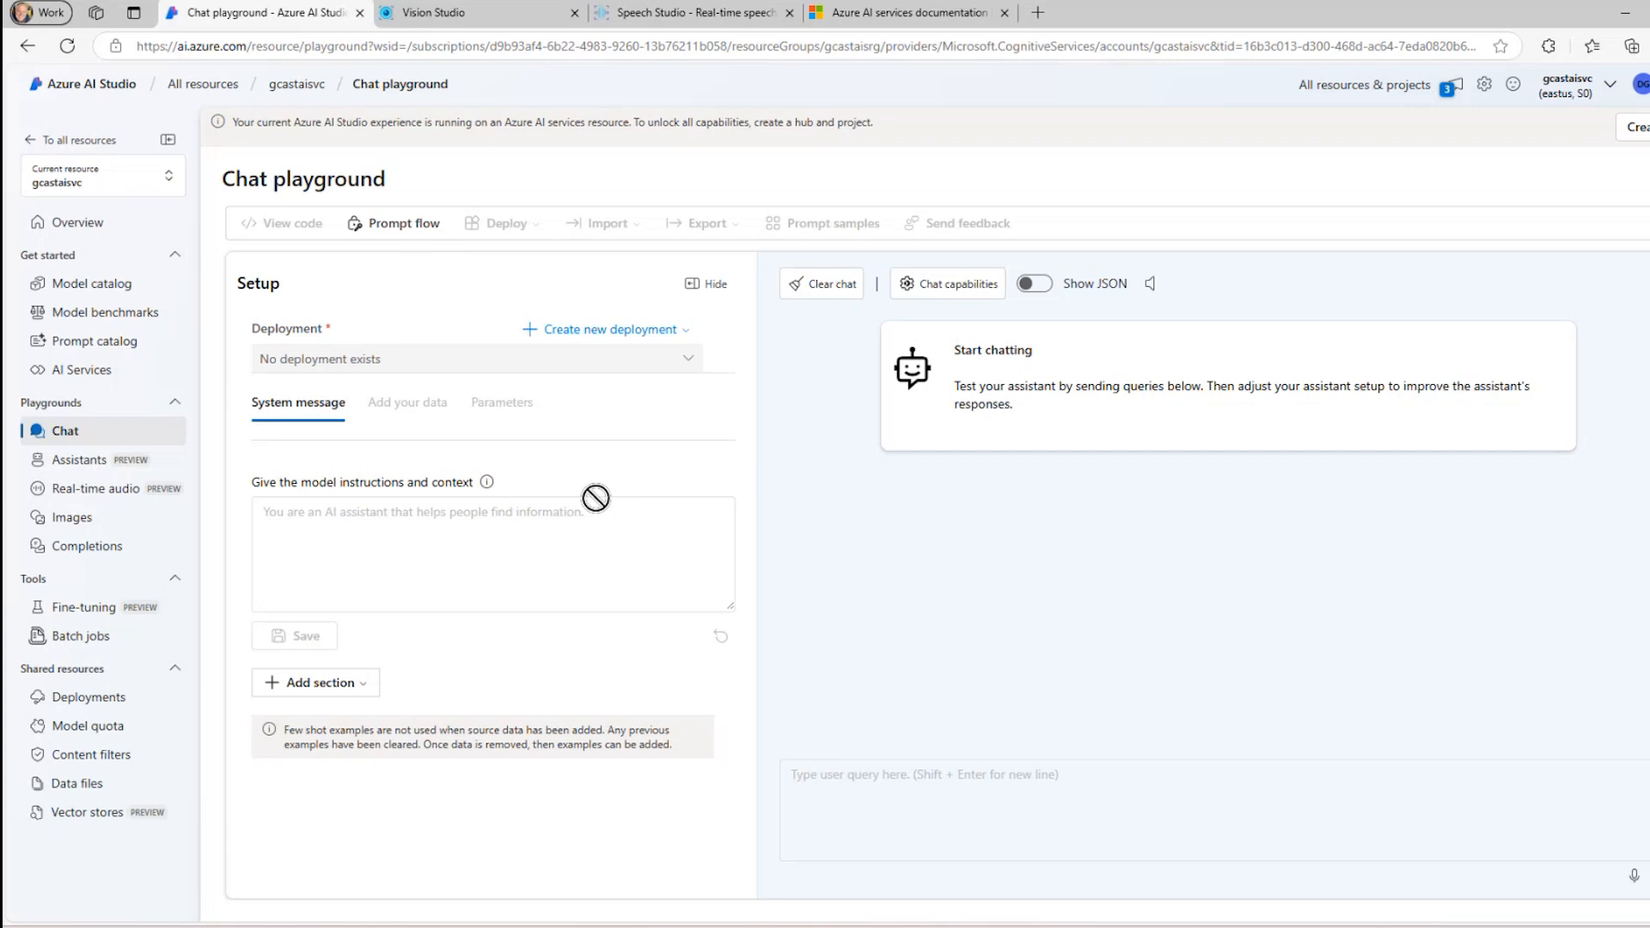
{"action": "left_click", "coordinate": [81, 370]}
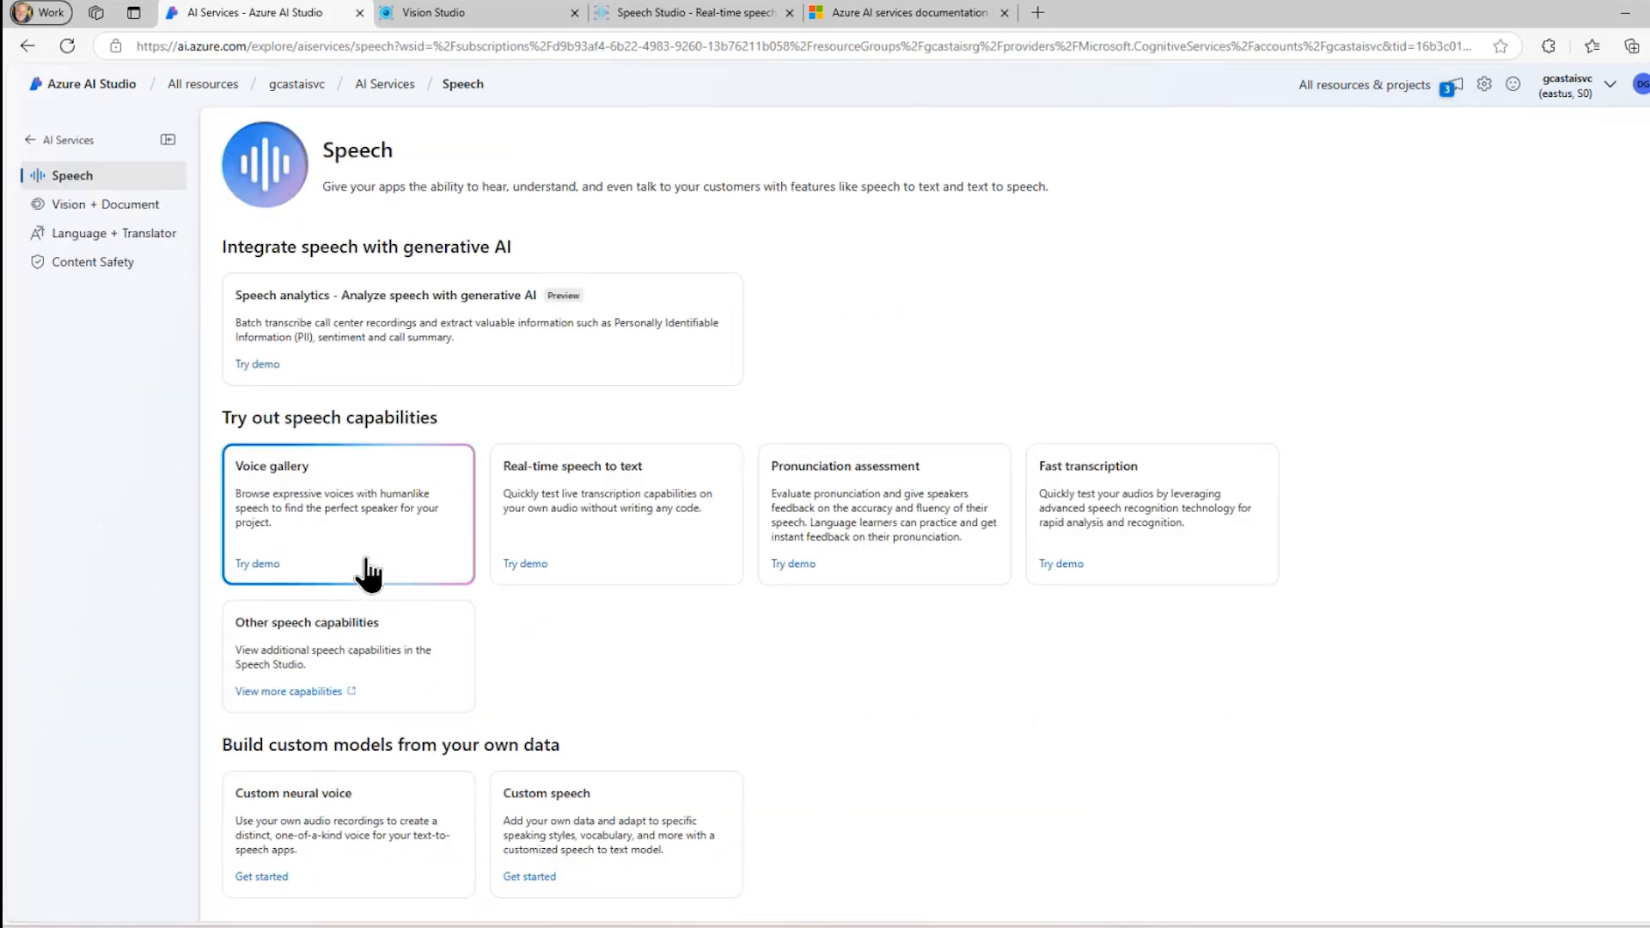
{"action": "scroll", "scroll_direction": "down", "scroll_amount": 3}
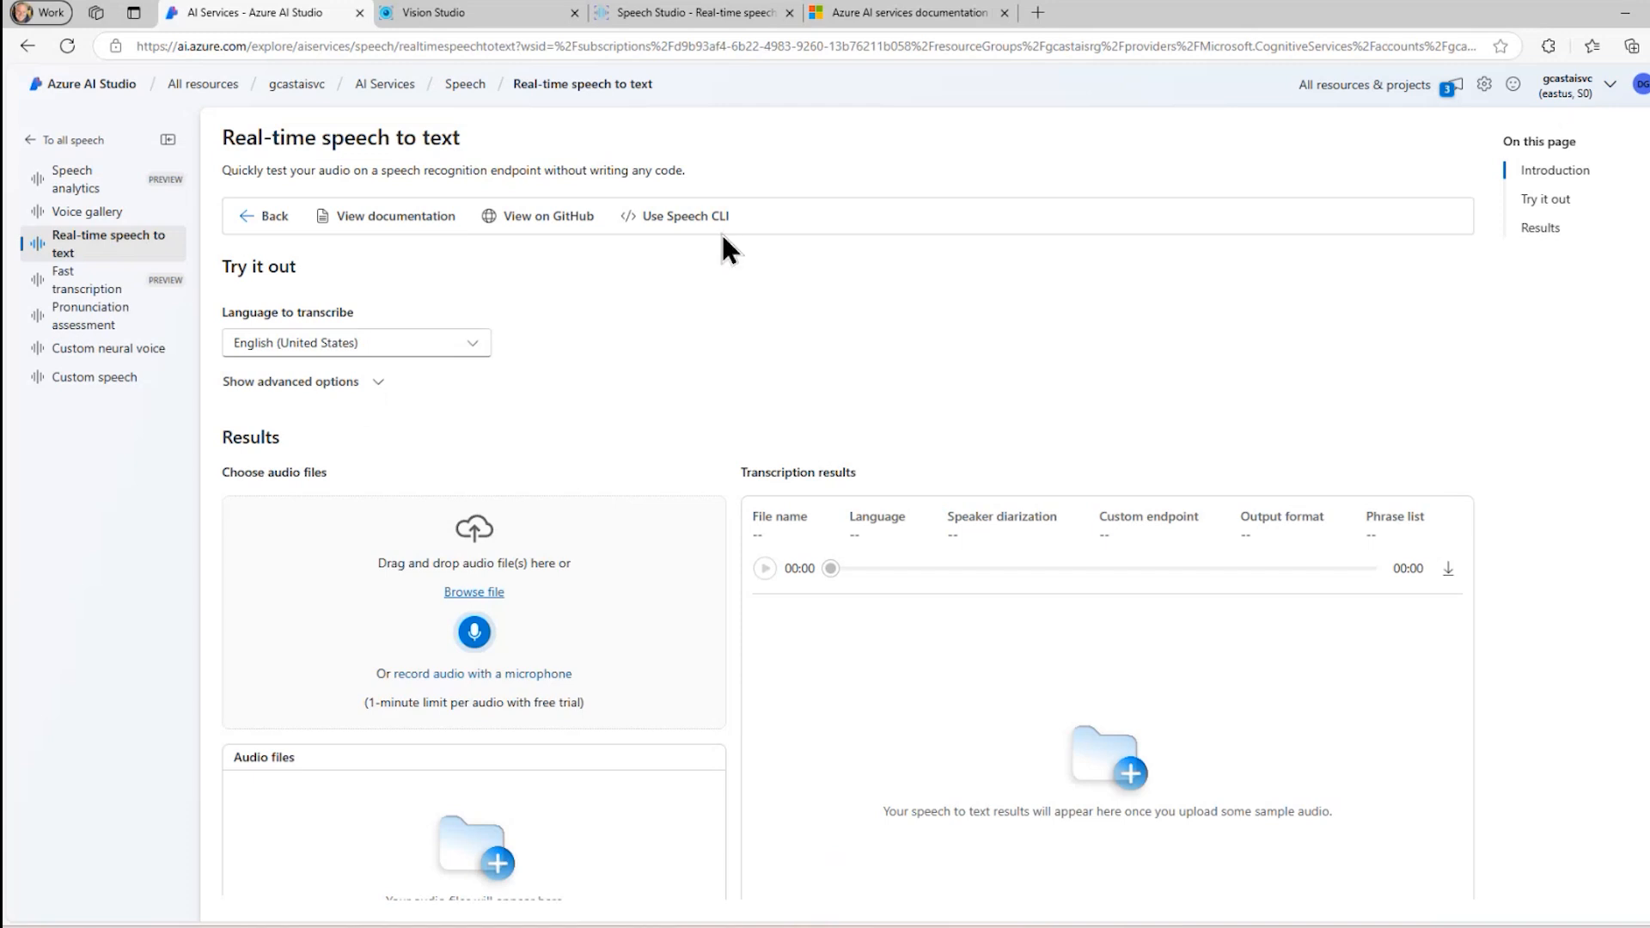
{"action": "mouse_move", "coordinate": [774, 395]}
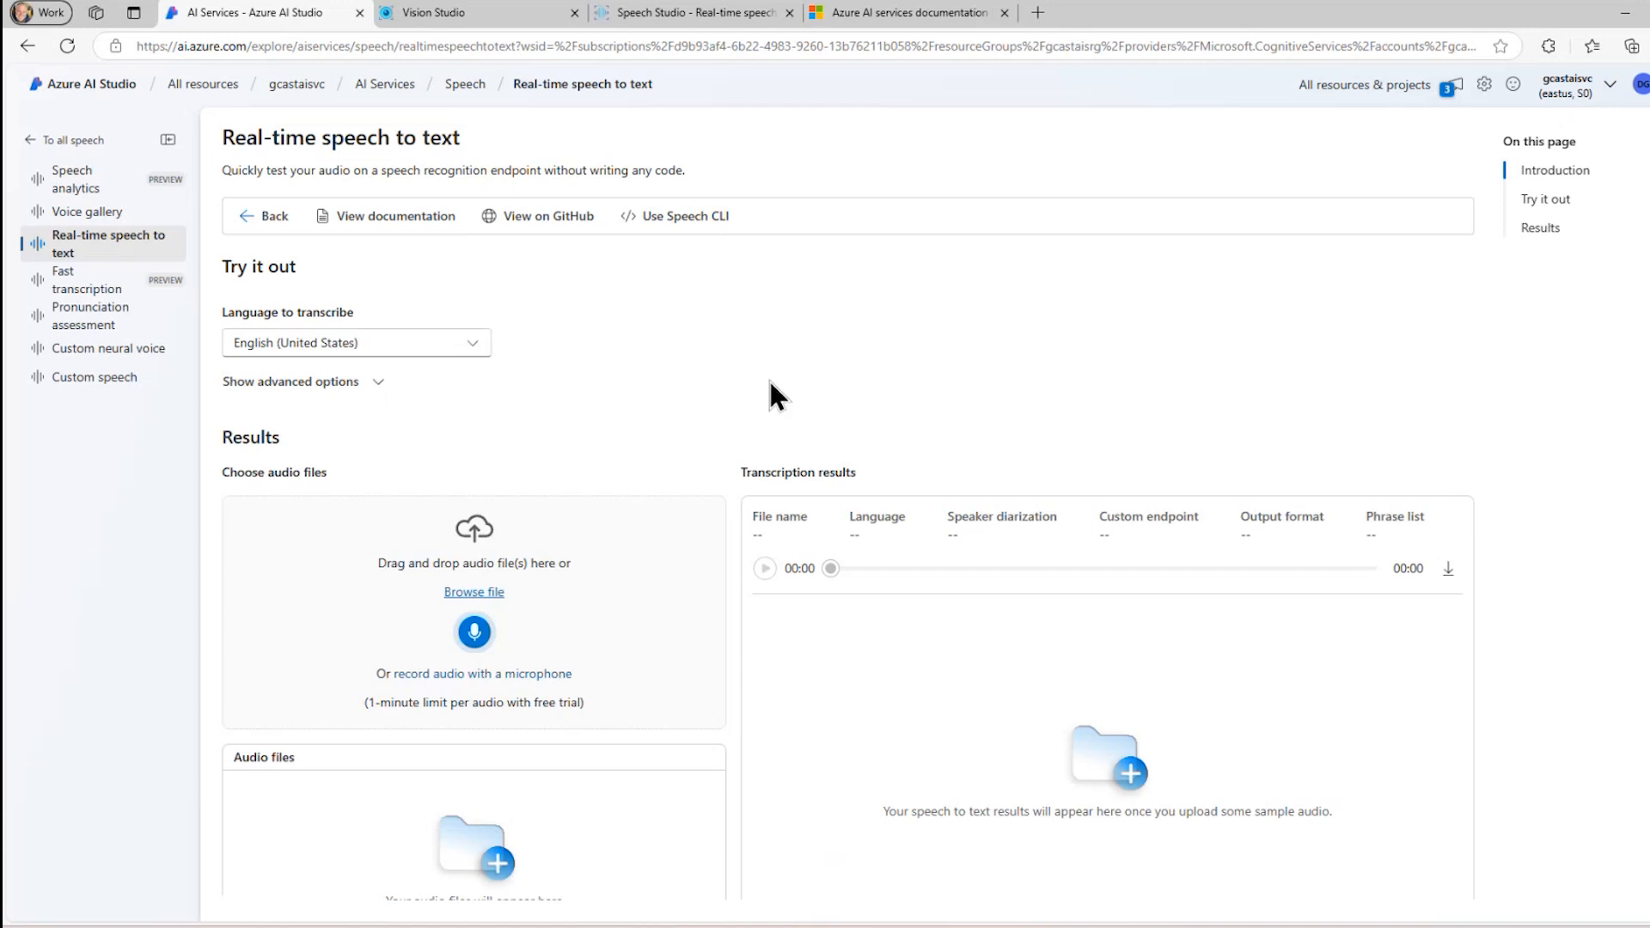
{"action": "left_click", "coordinate": [695, 14]}
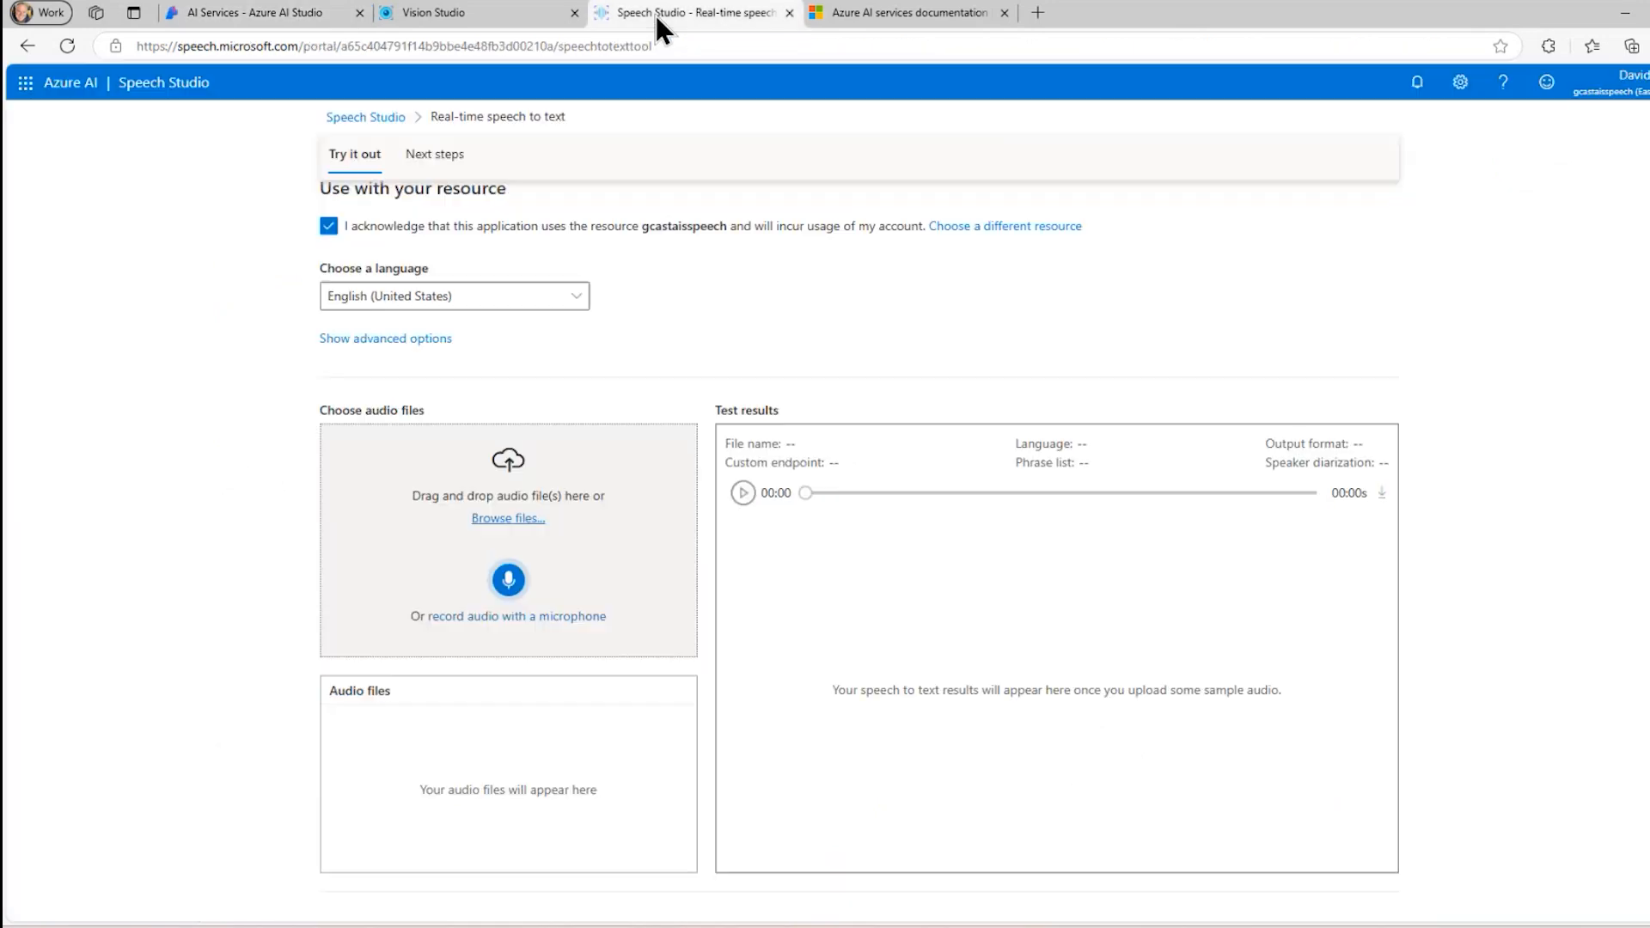